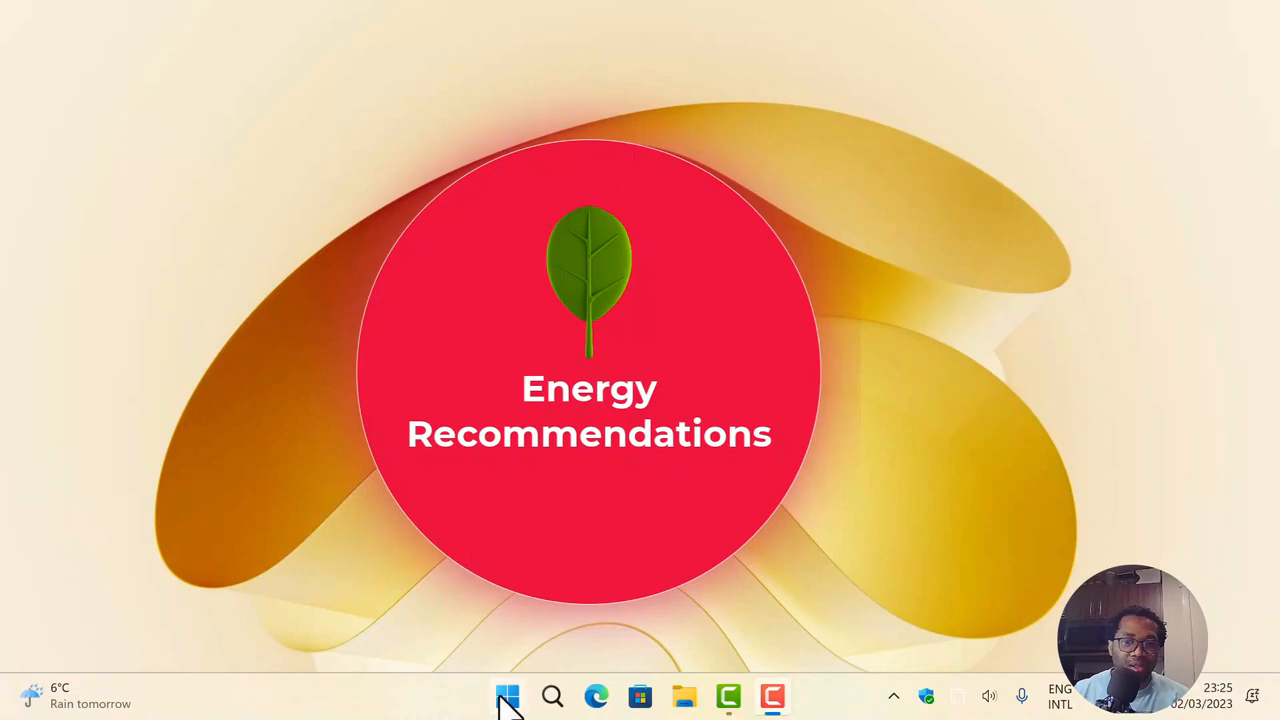
- Launch the Settings app from the Start menu's pinned apps
left_click(504, 696)
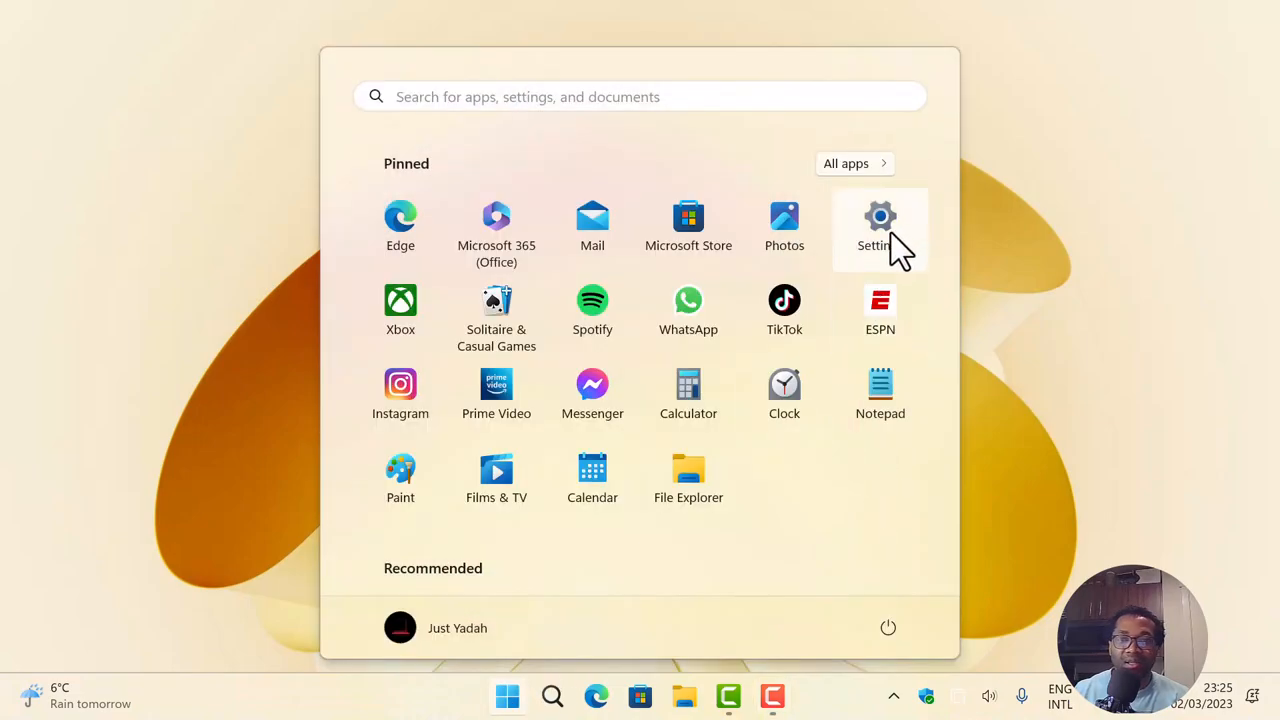
left_click(880, 216)
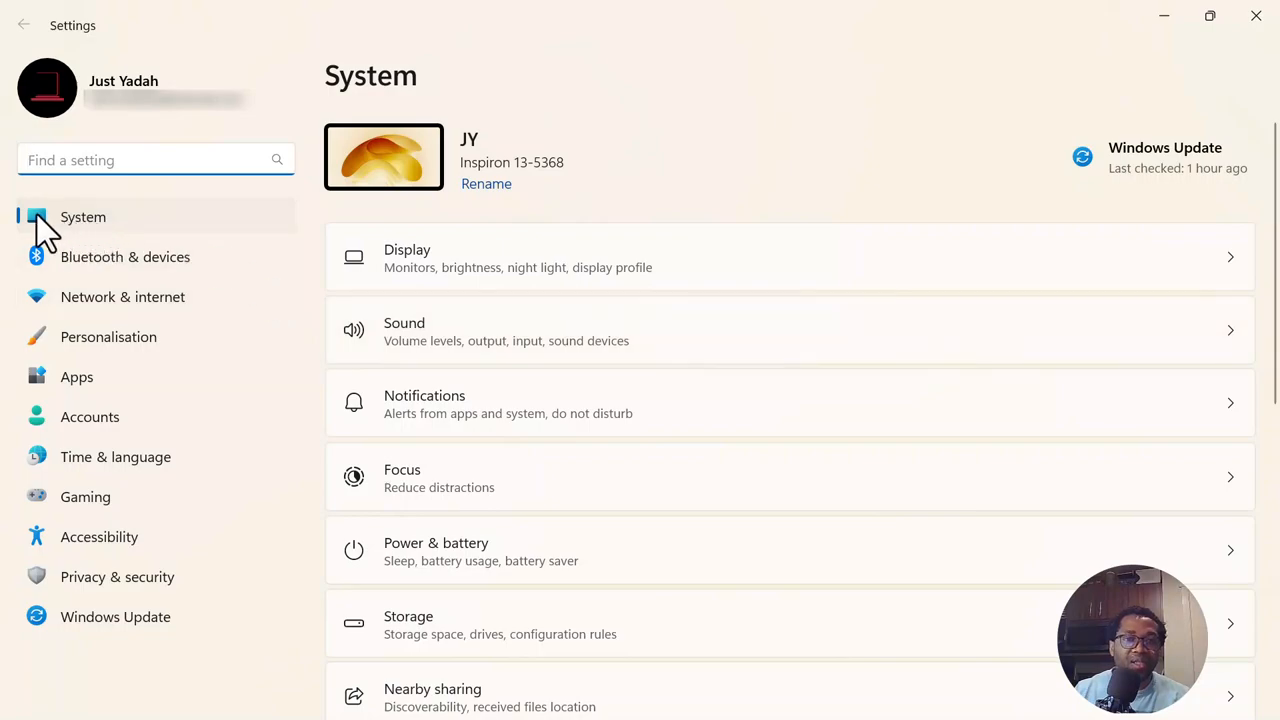
mouse_move(90, 220)
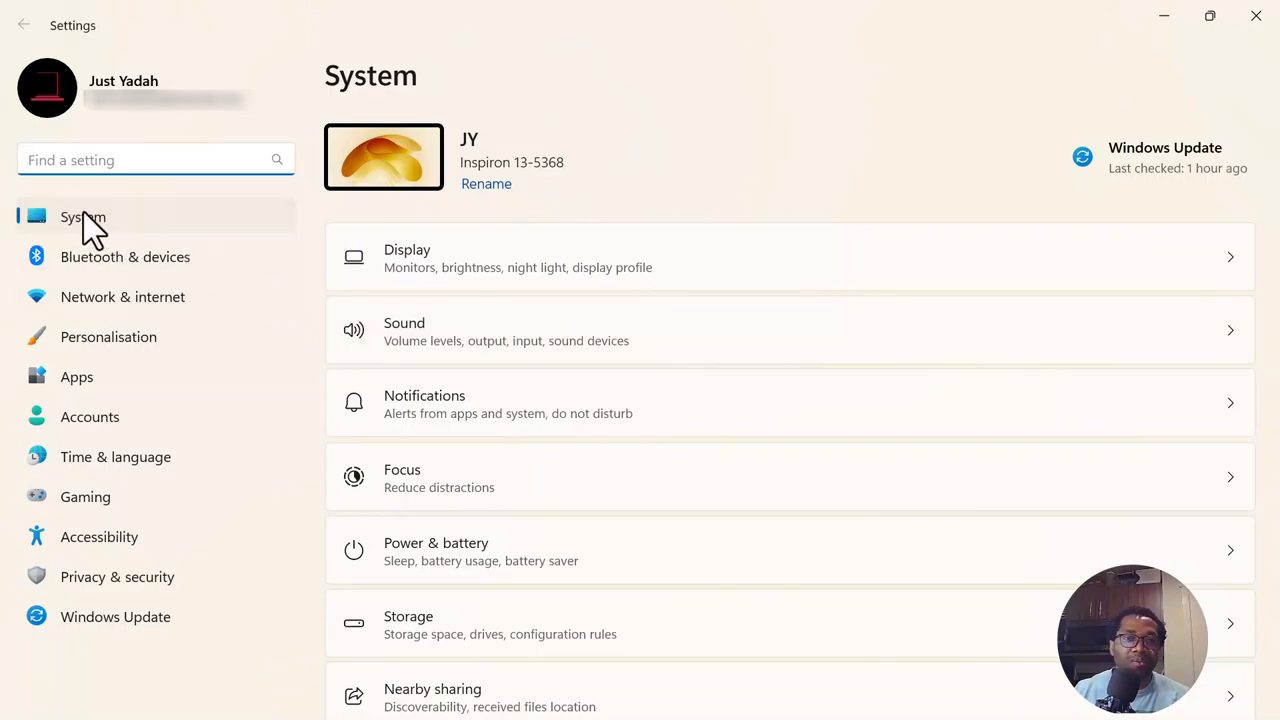
mouse_move(72, 236)
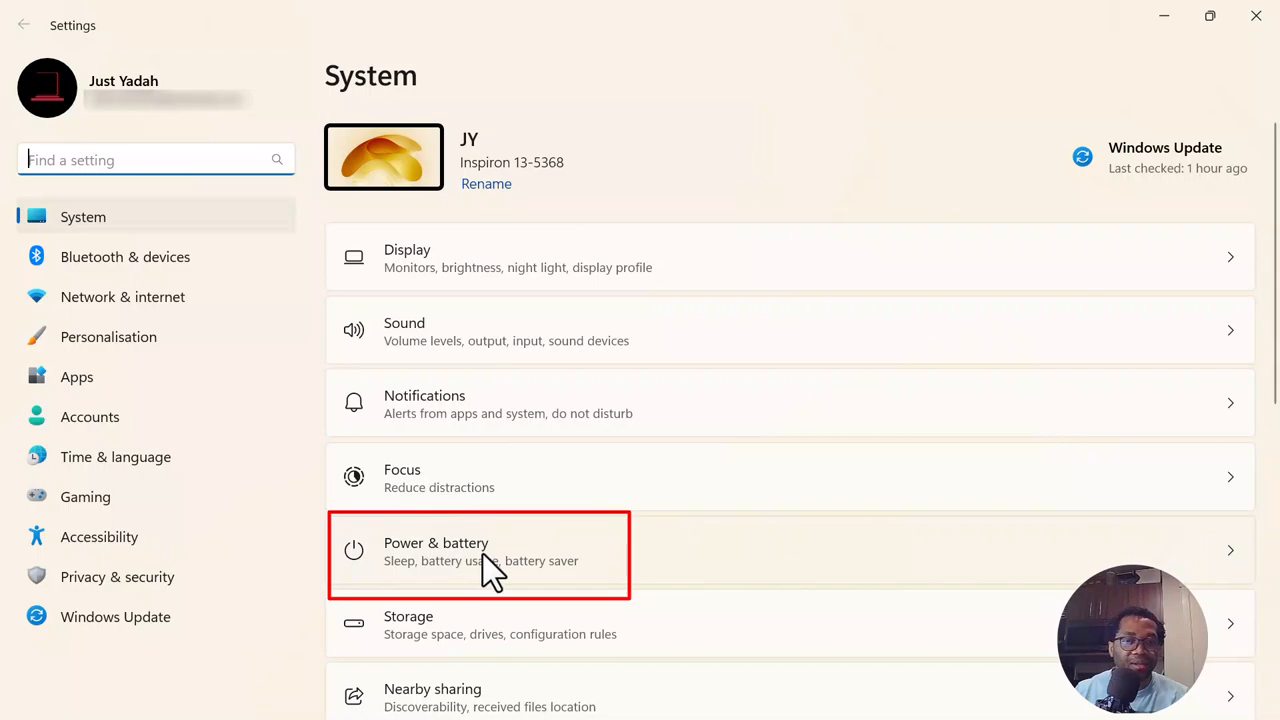
mouse_move(556, 576)
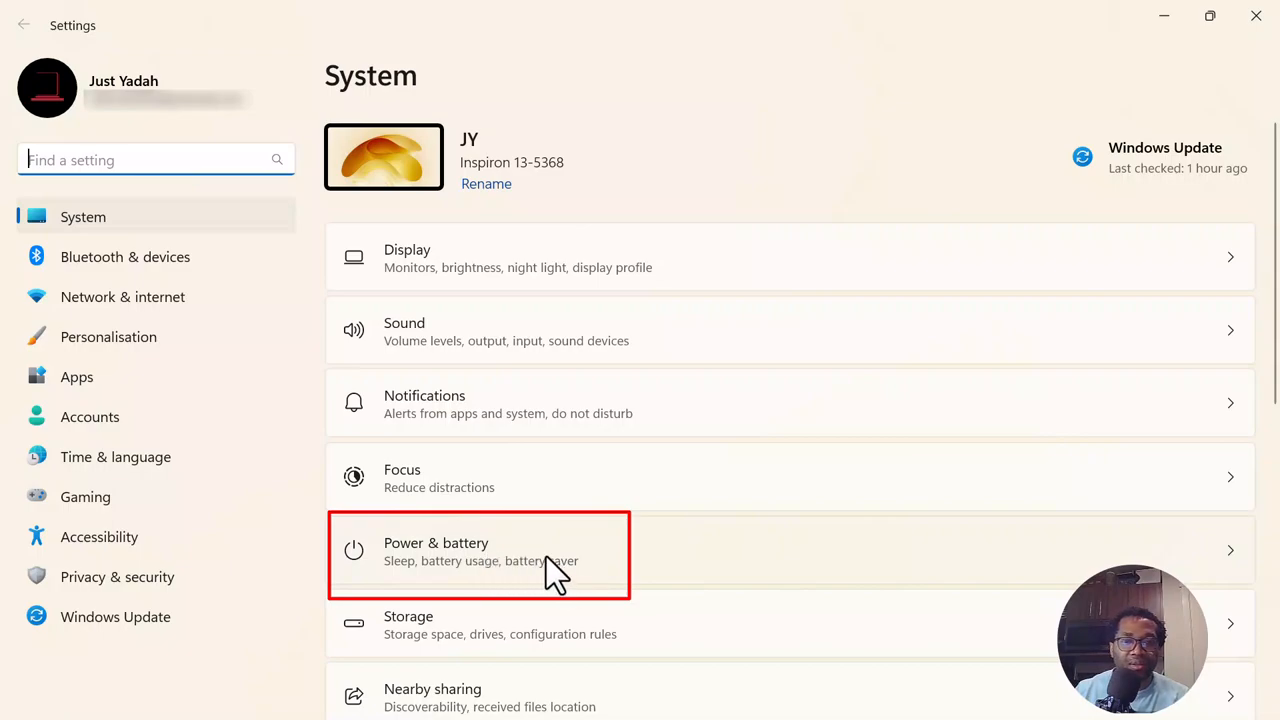
- Go to the Power & battery page showing battery levels and energy recommendations
left_click(478, 556)
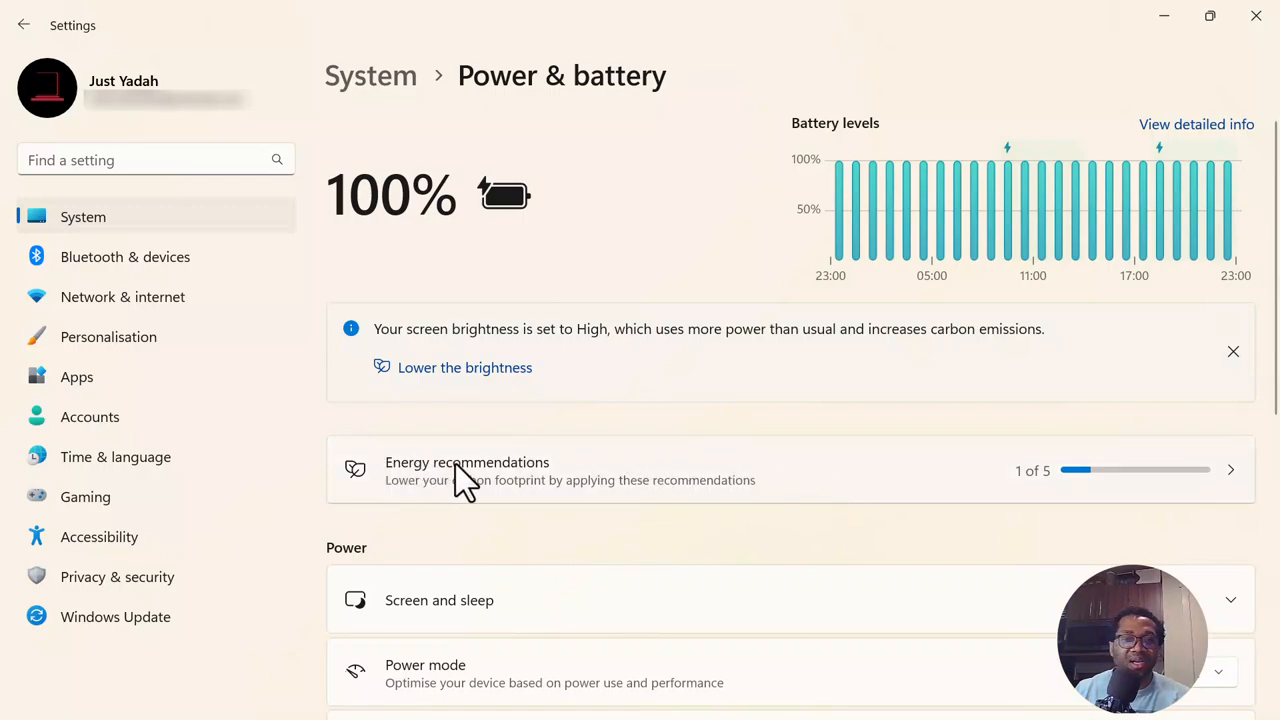
mouse_move(576, 490)
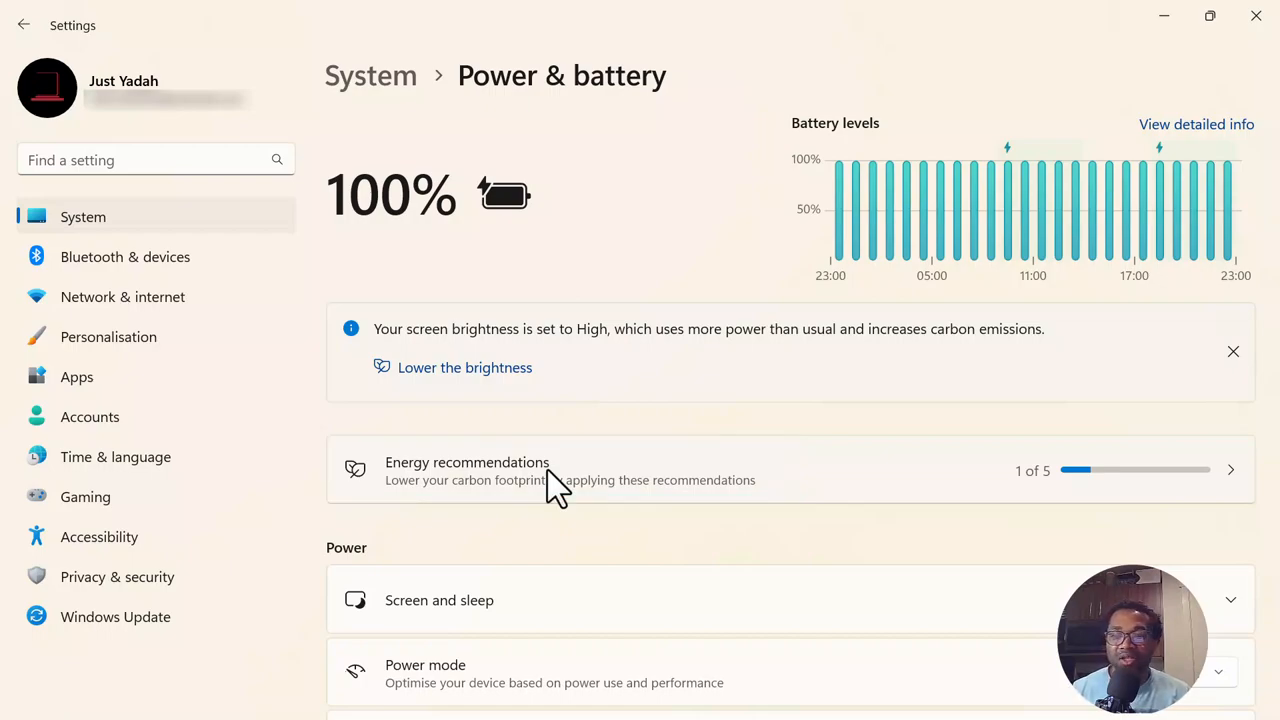
mouse_move(570, 492)
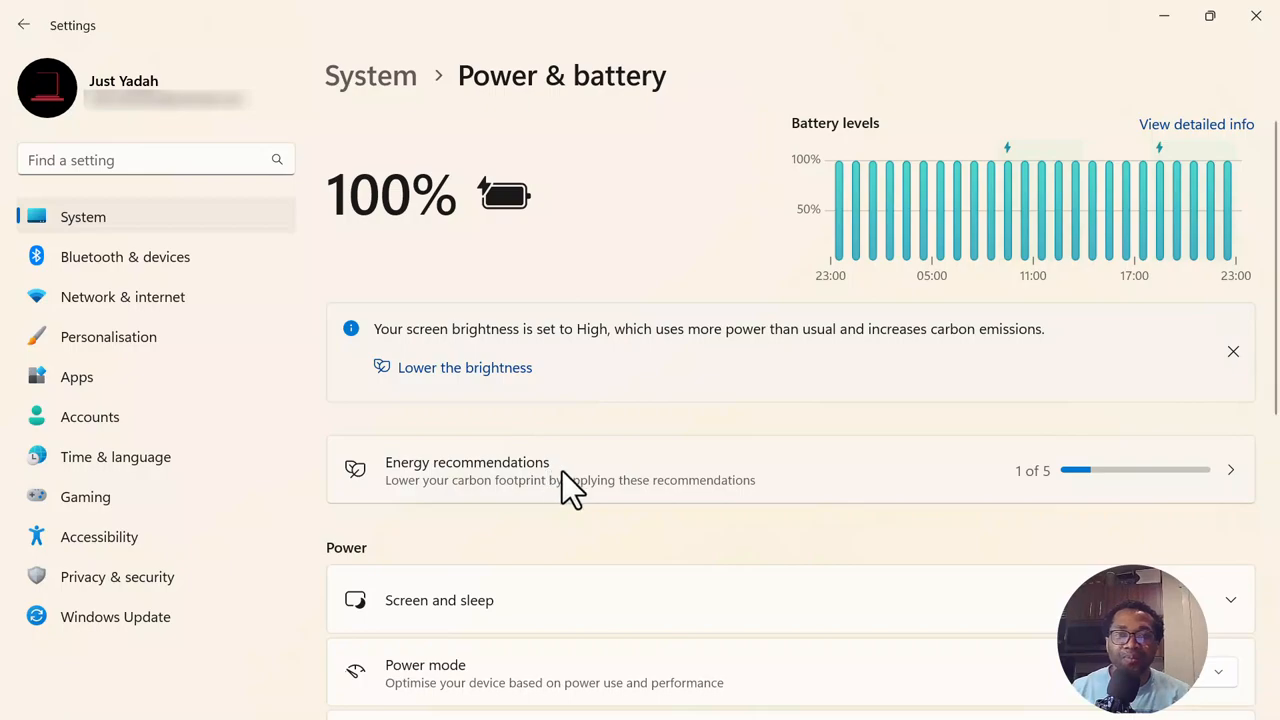
mouse_move(636, 496)
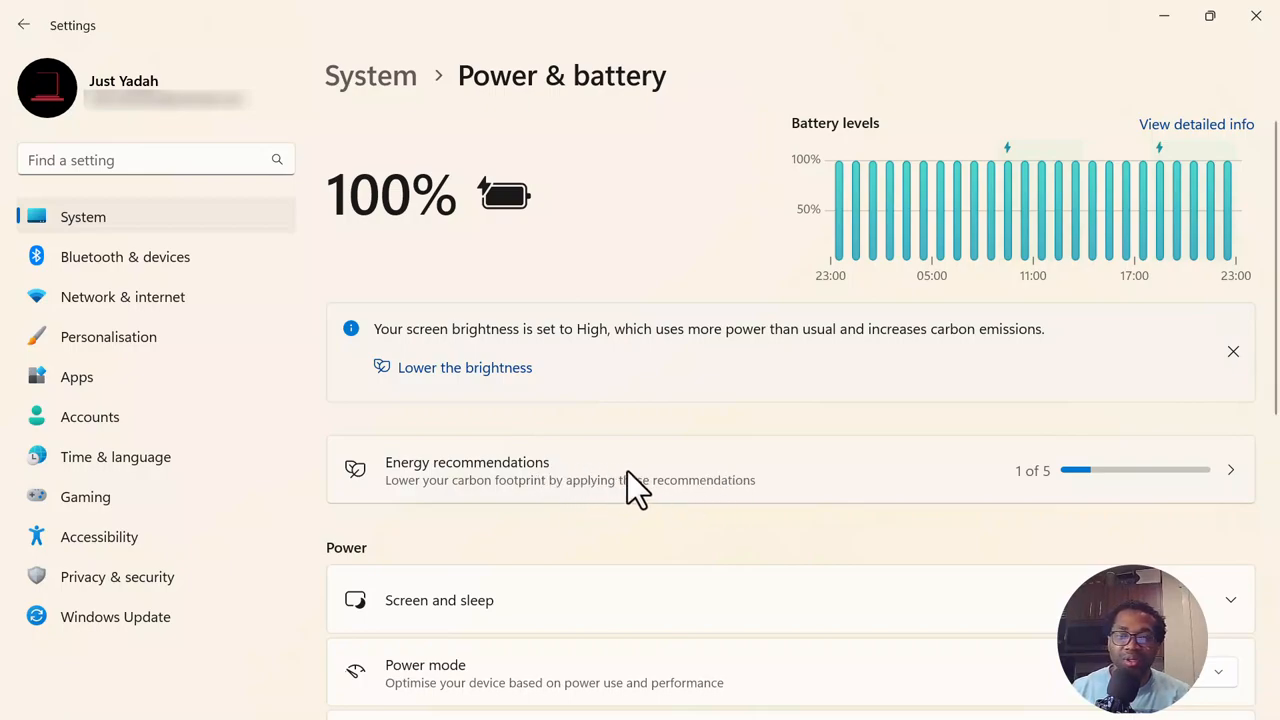
mouse_move(490, 480)
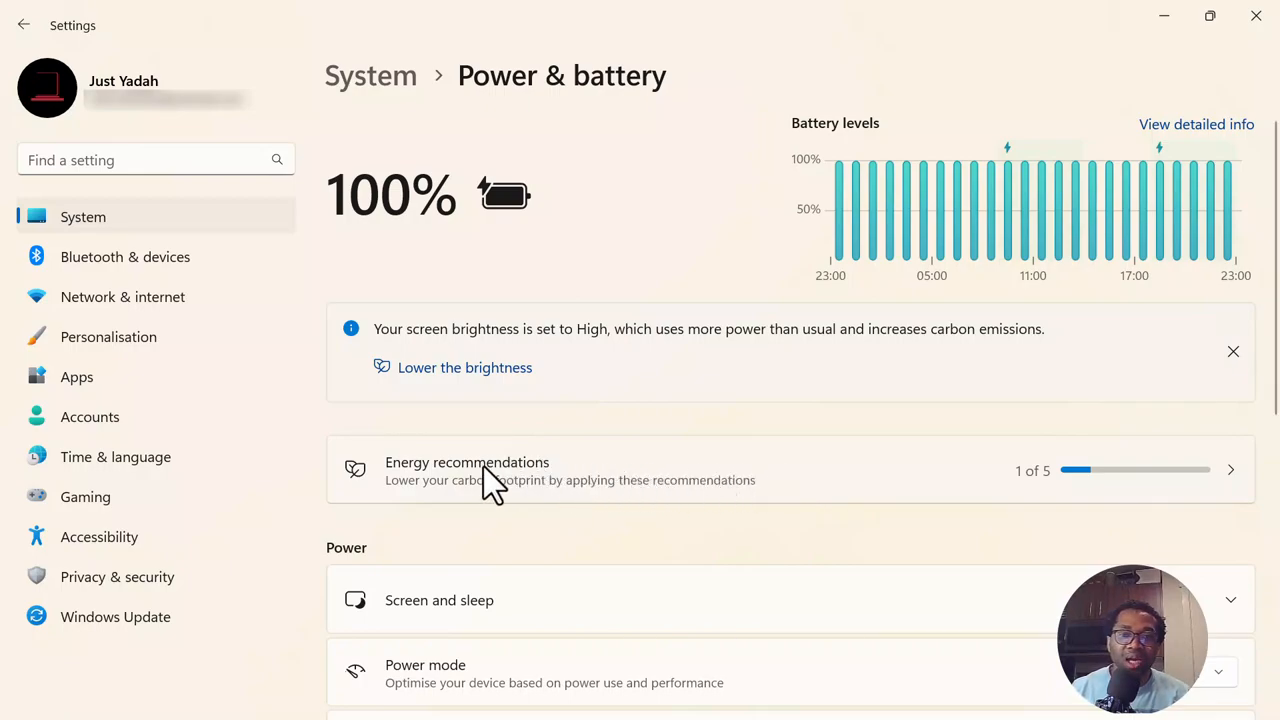
mouse_move(610, 486)
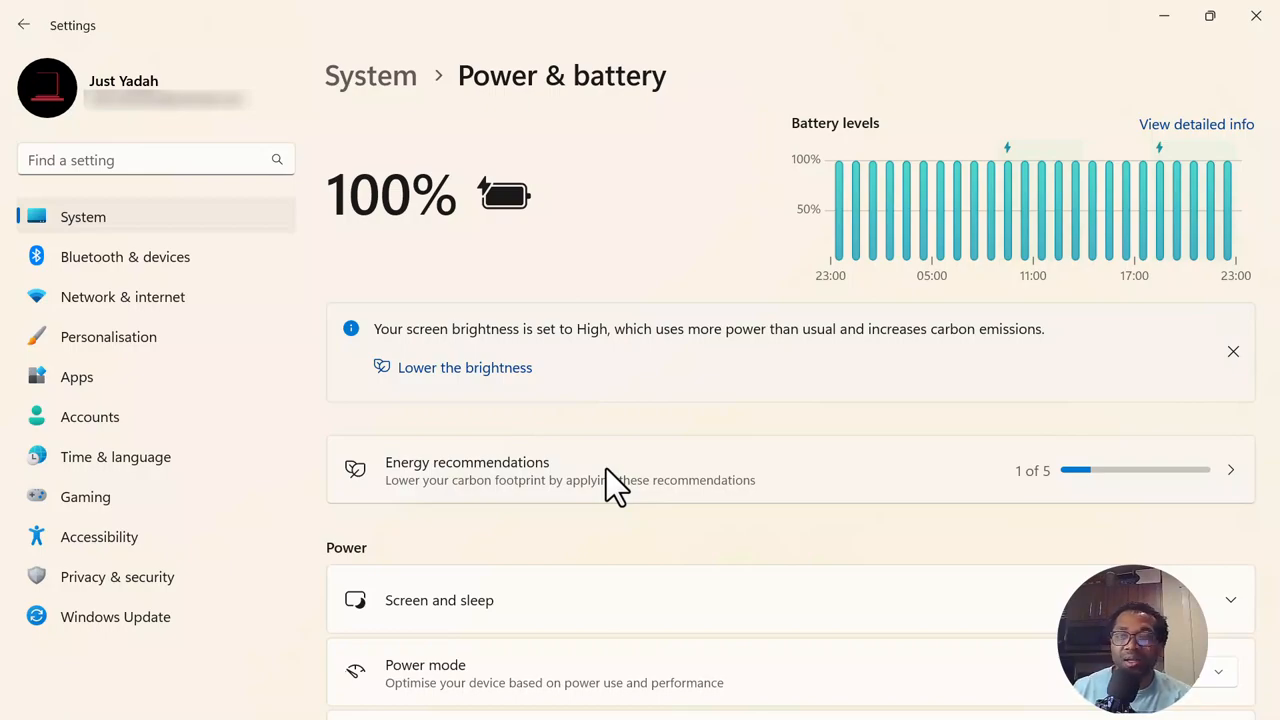
mouse_move(628, 500)
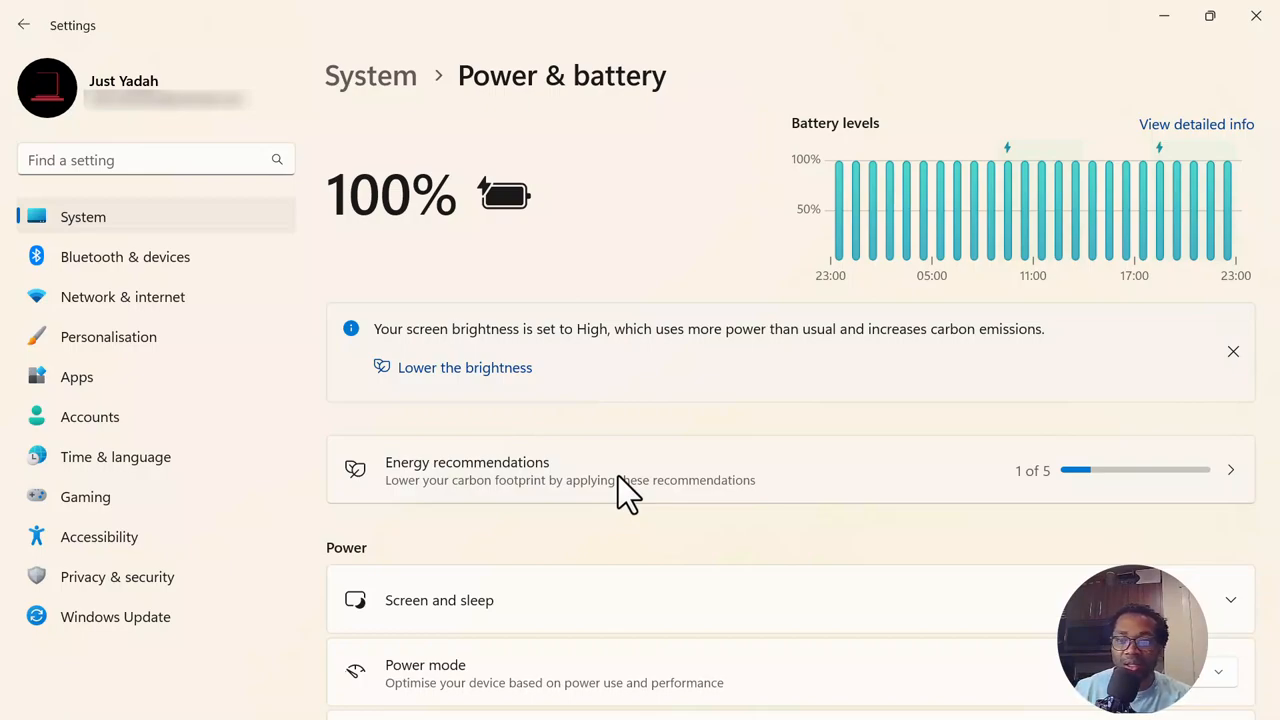
mouse_move(1064, 490)
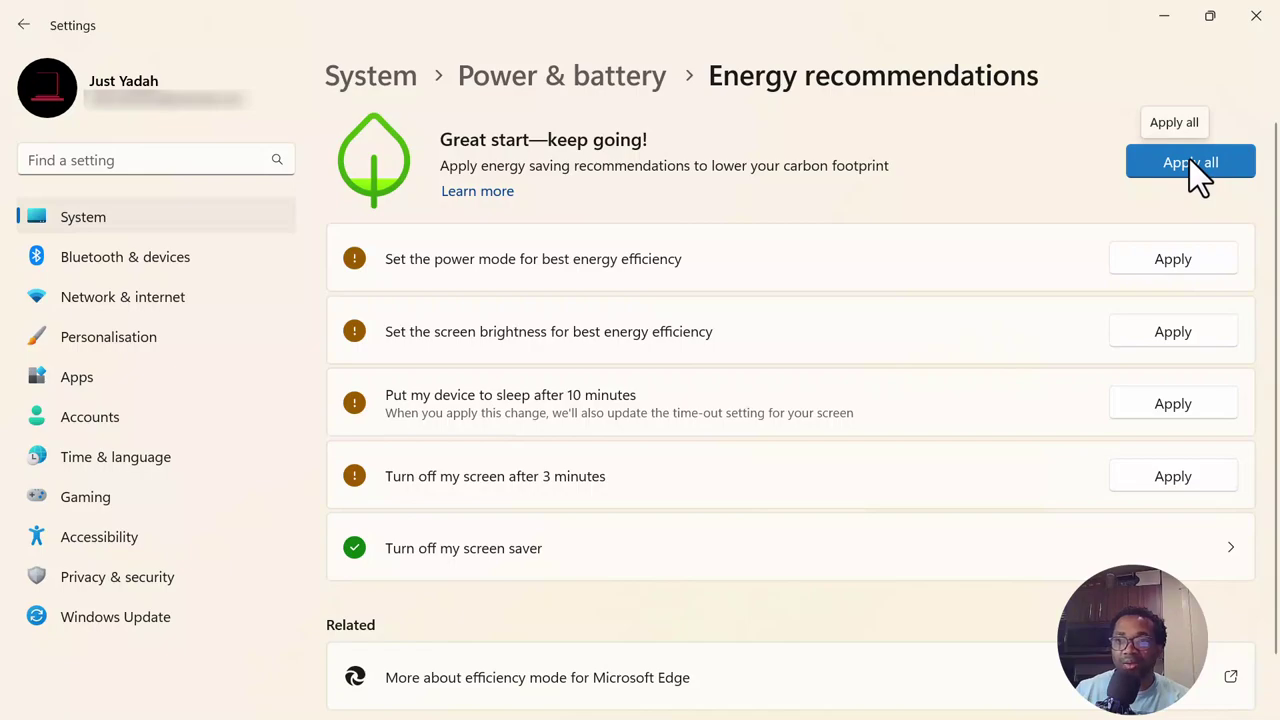
mouse_move(1030, 360)
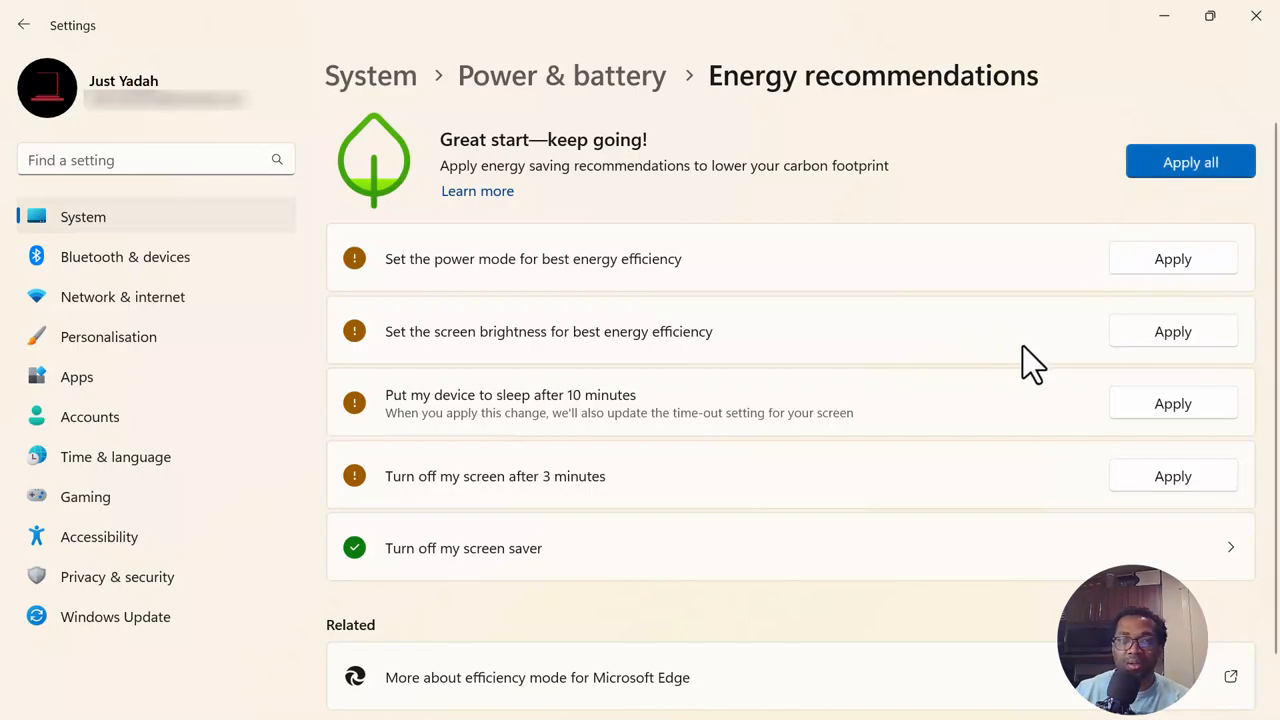
- Apply all five energy recommendations at once
left_click(1190, 160)
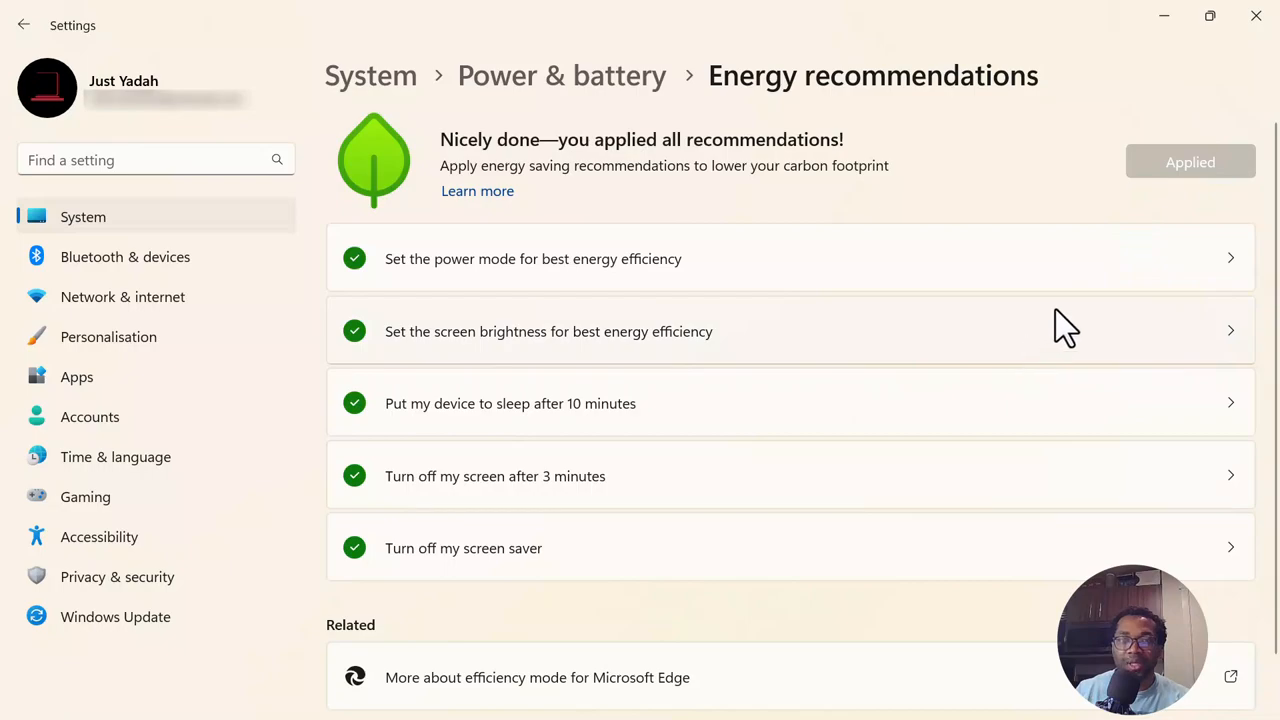
mouse_move(550, 136)
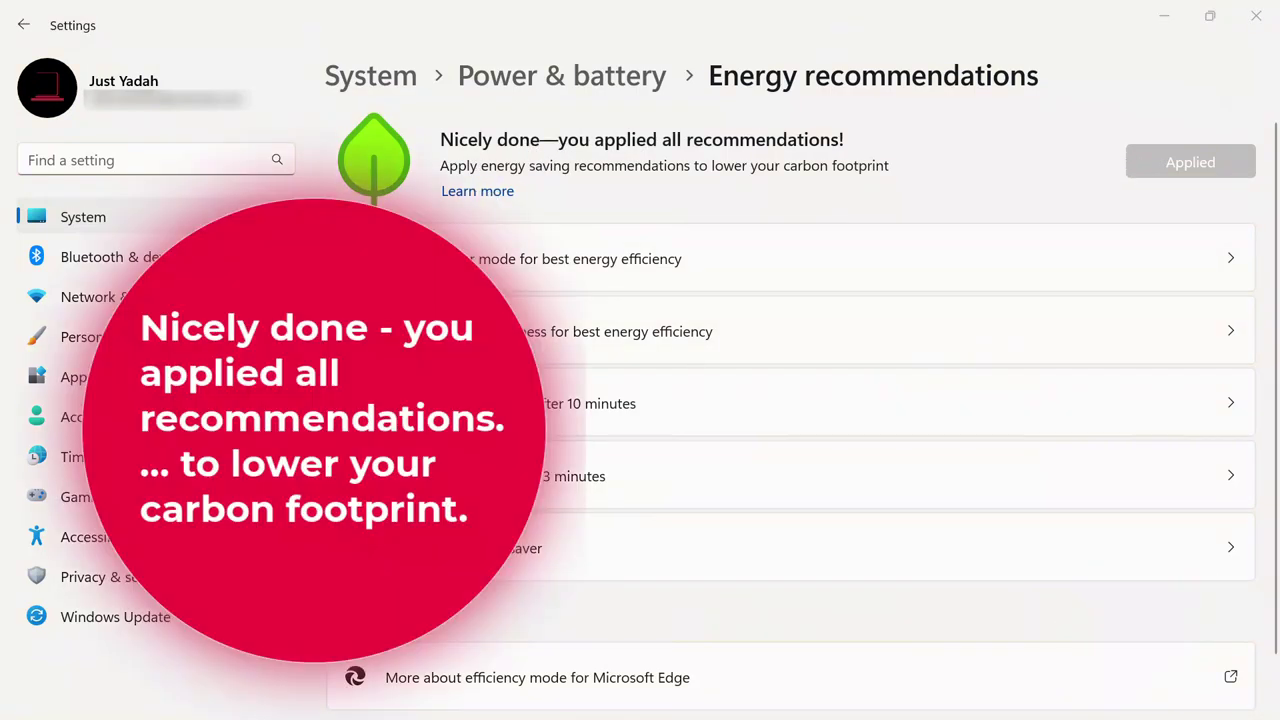
mouse_move(472, 190)
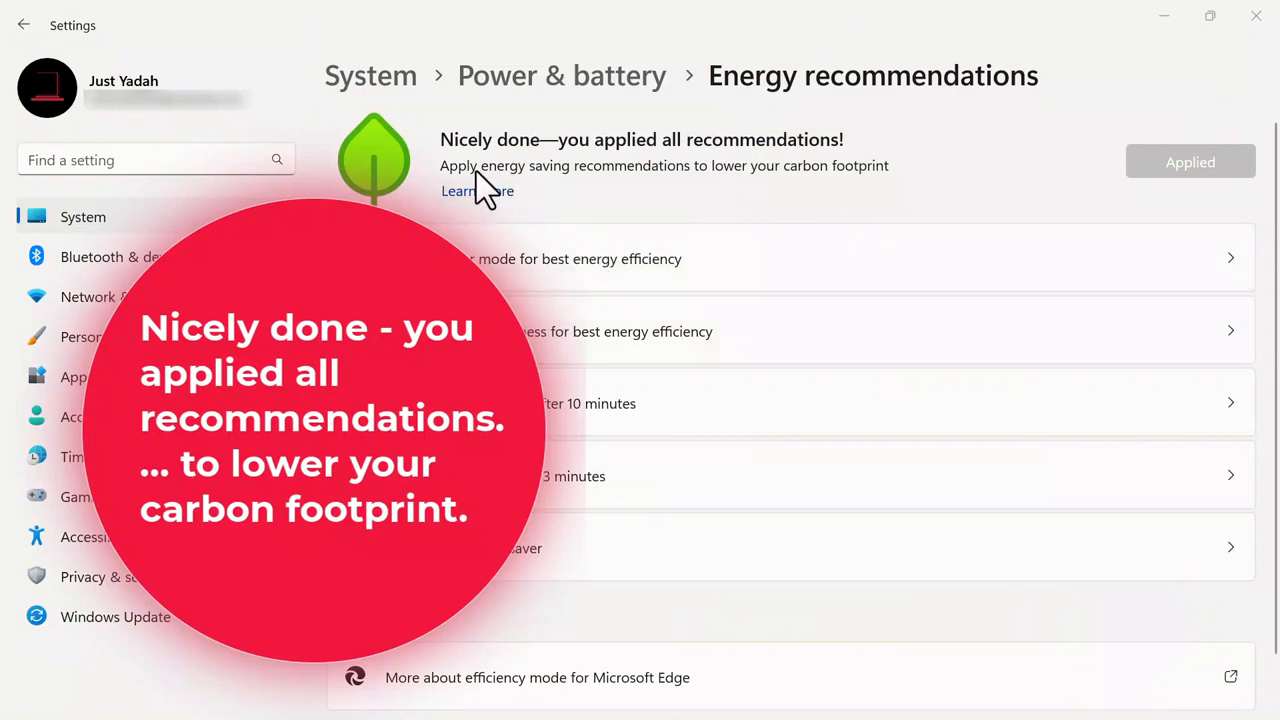
mouse_move(564, 188)
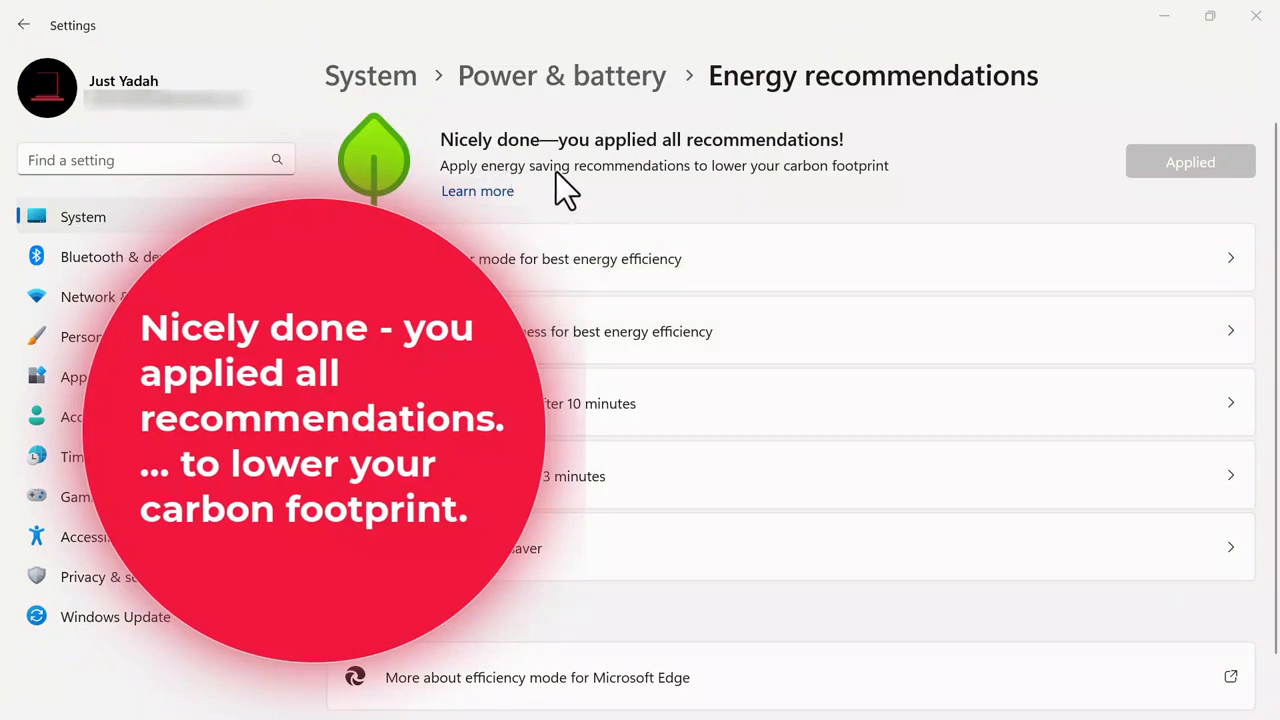
mouse_move(730, 184)
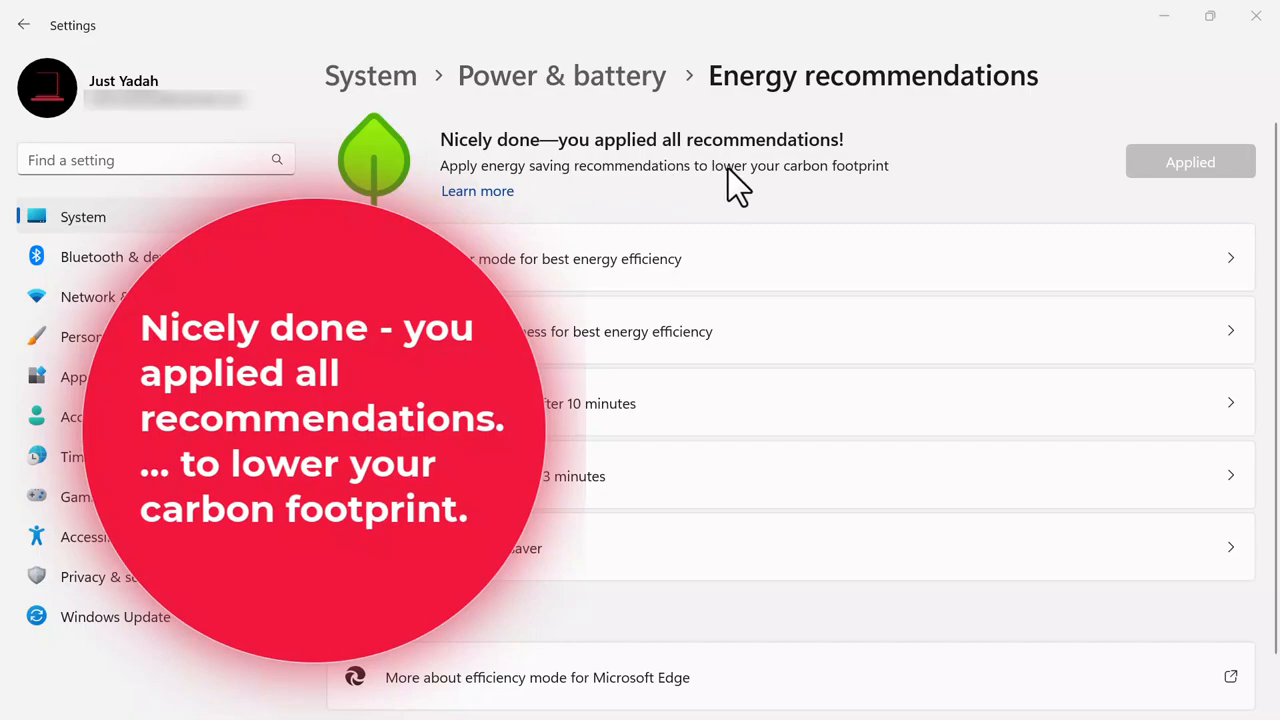
mouse_move(910, 184)
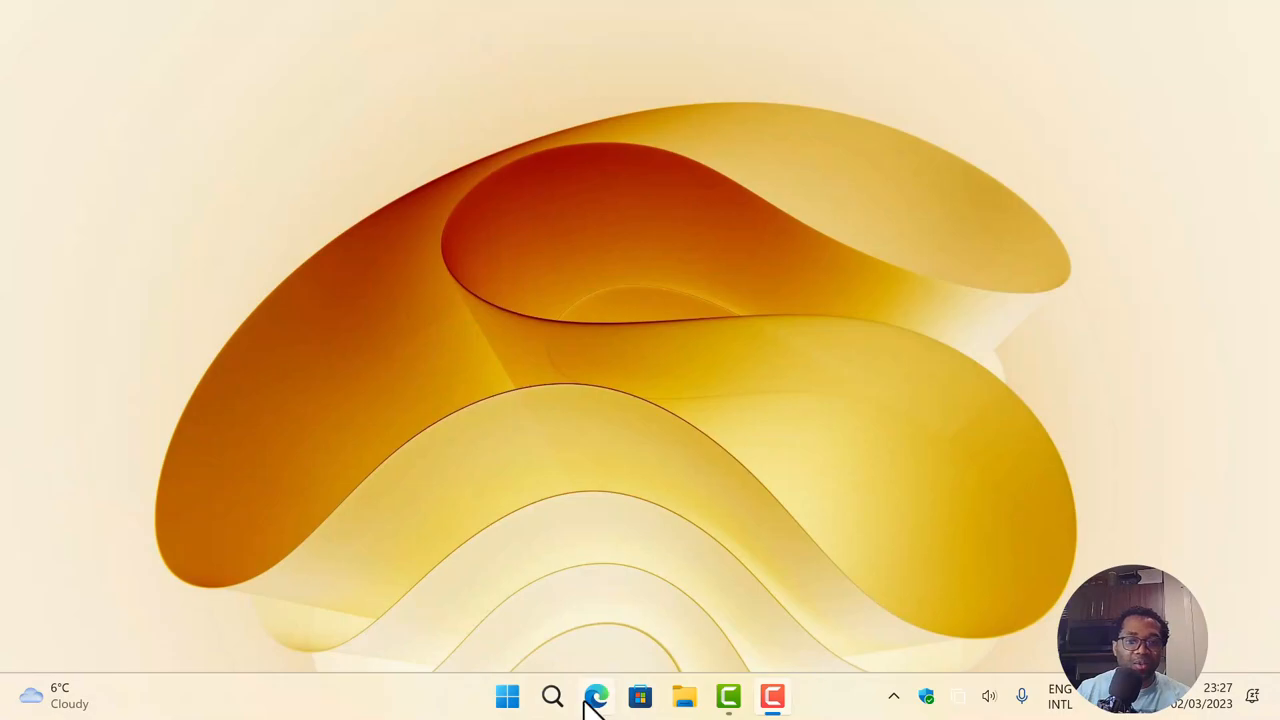
mouse_move(536, 704)
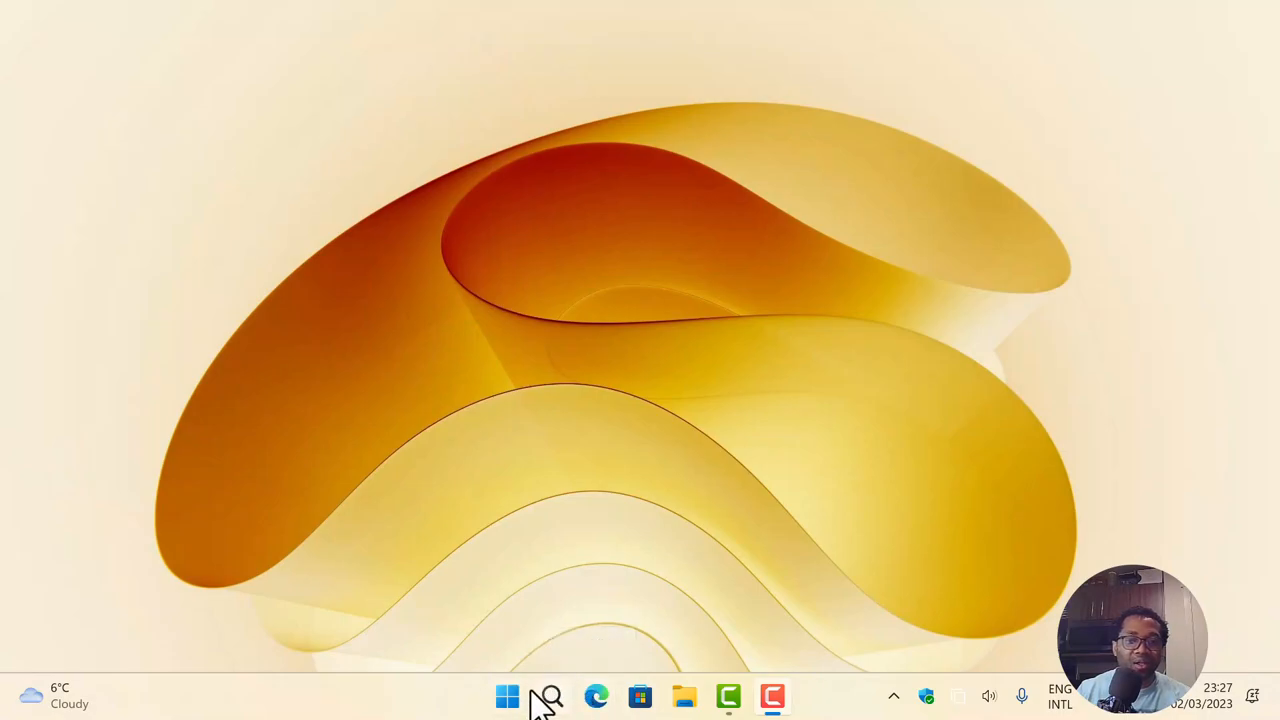
mouse_move(550, 692)
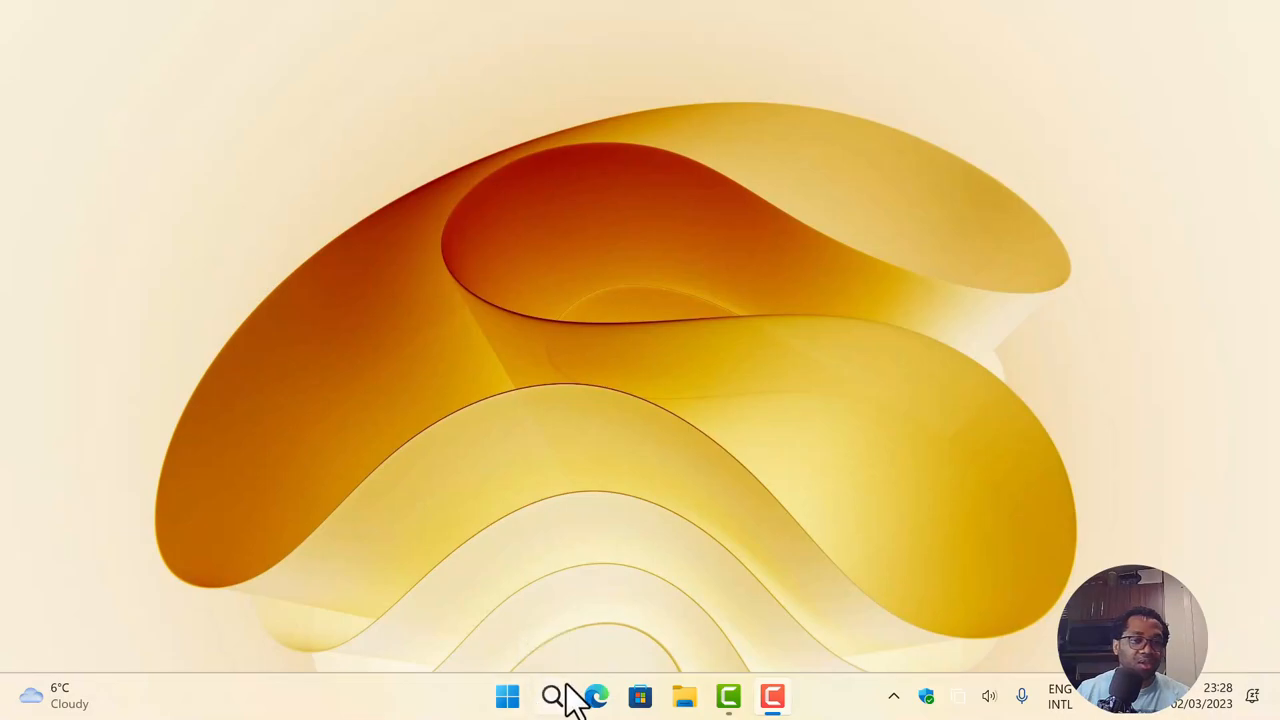
mouse_move(552, 696)
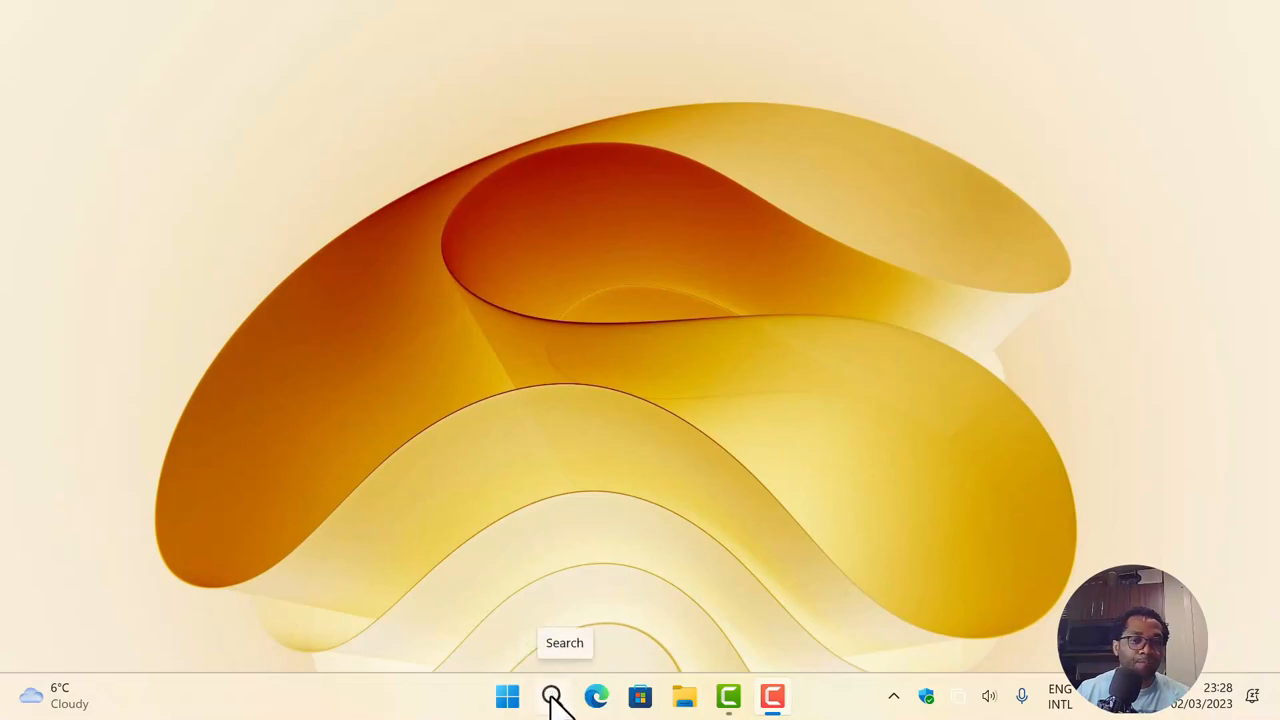
mouse_move(564, 700)
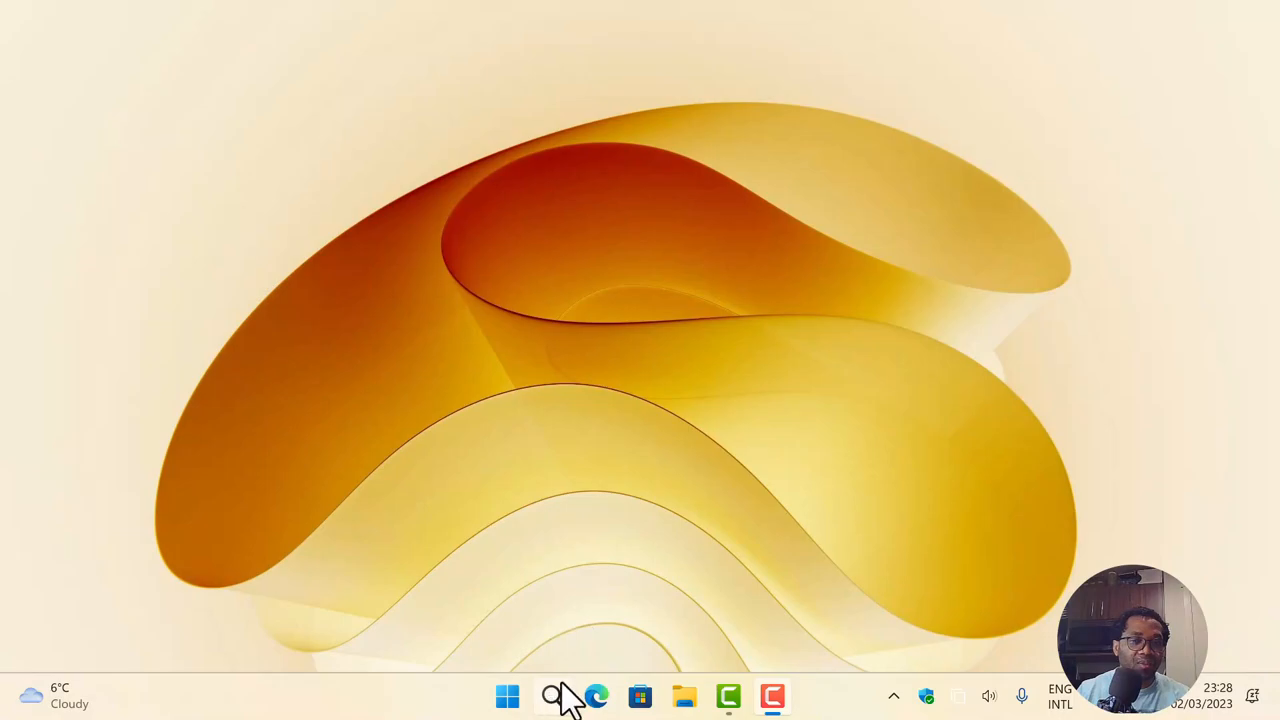
mouse_move(556, 696)
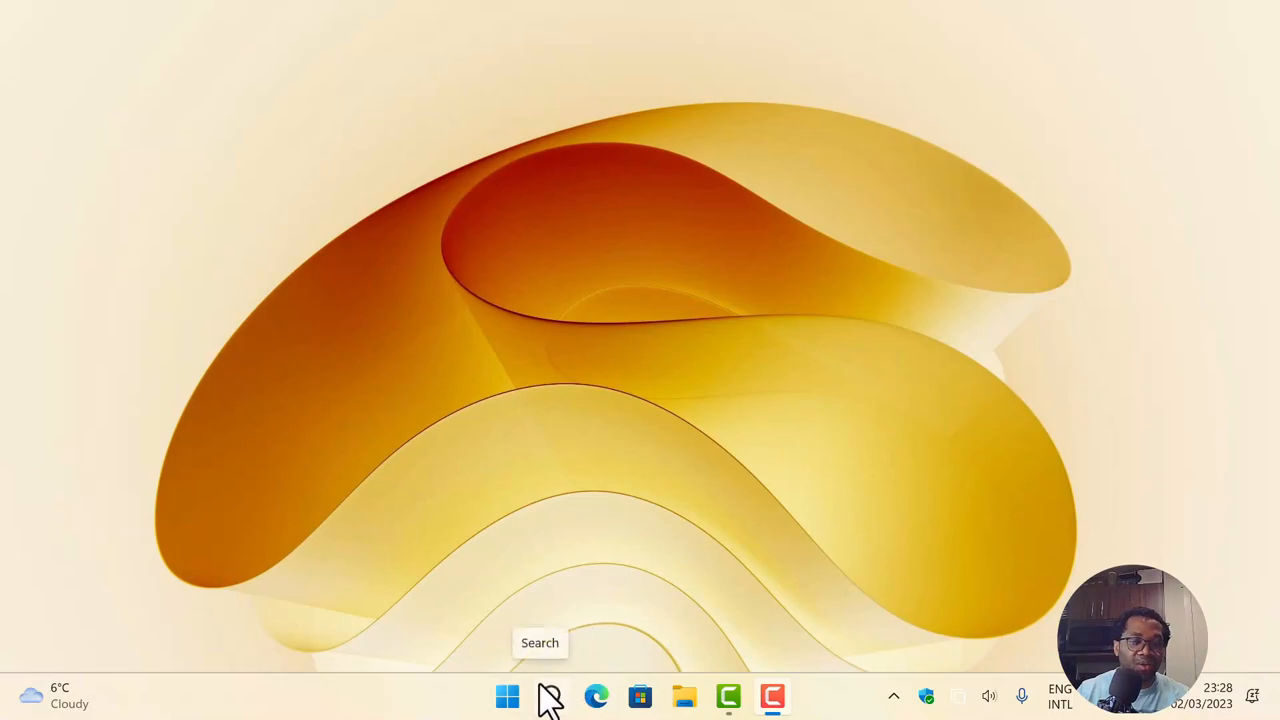
mouse_move(560, 700)
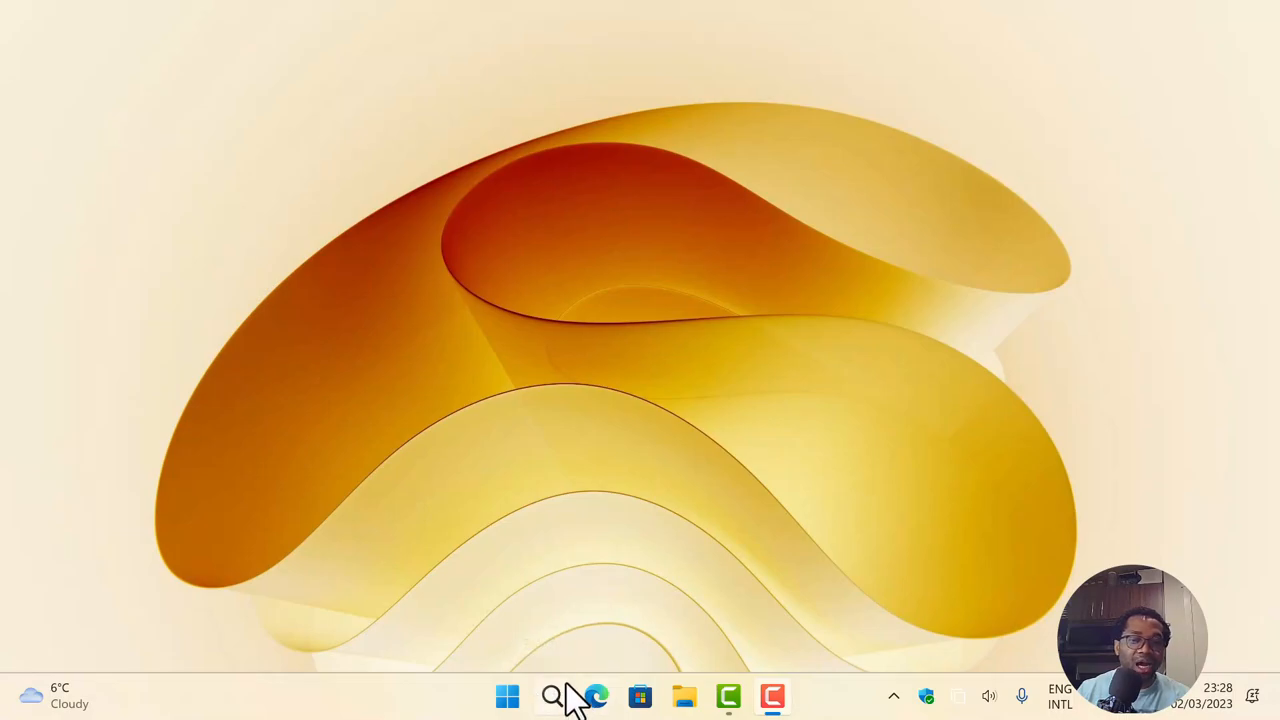
mouse_move(544, 704)
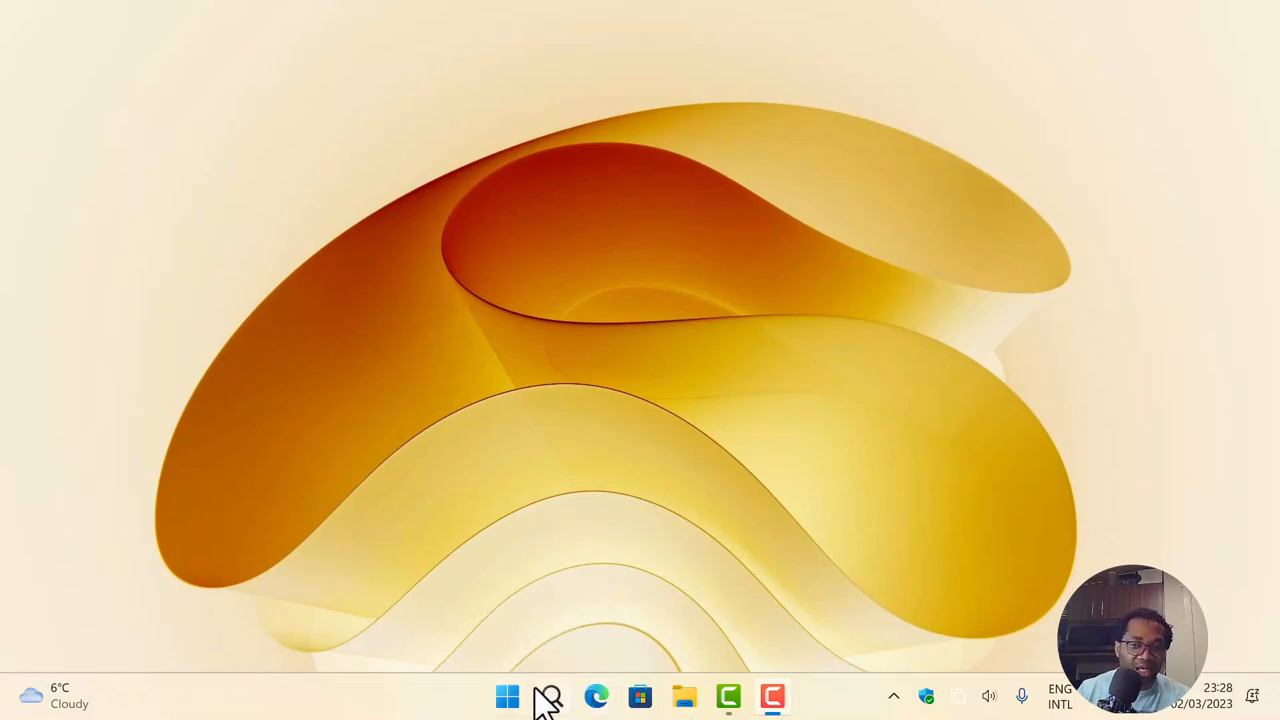
mouse_move(552, 696)
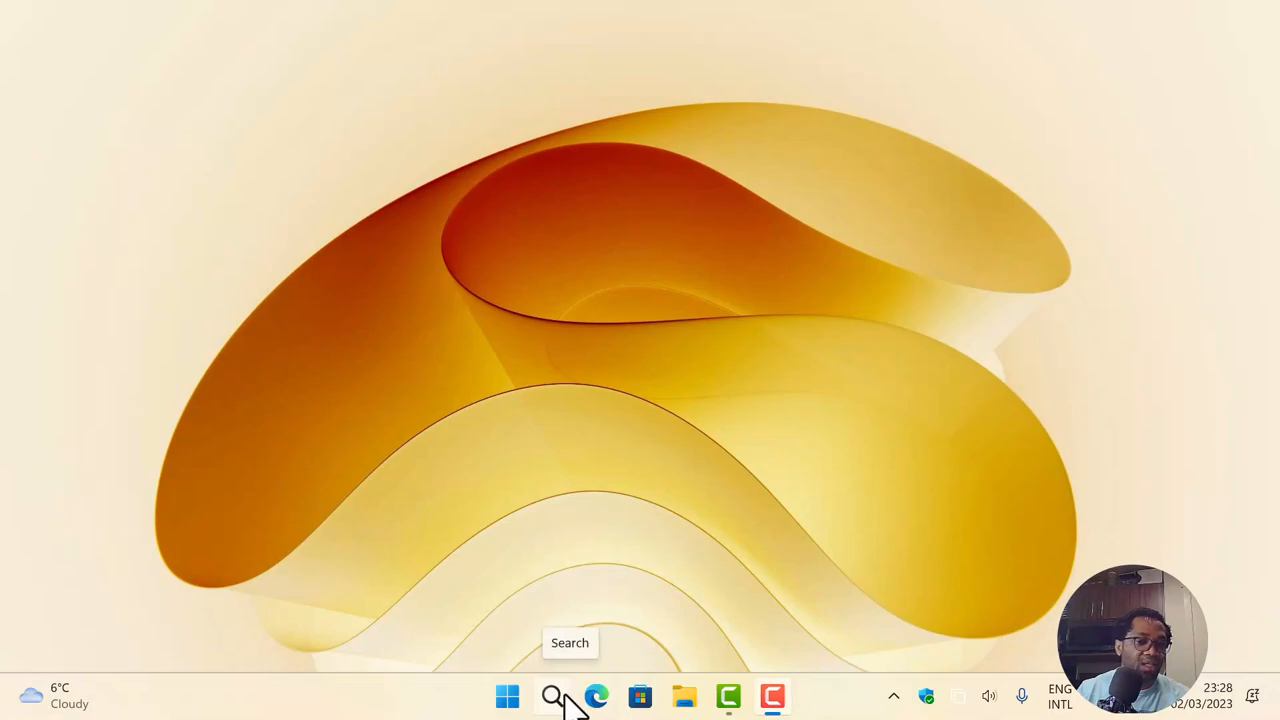
mouse_move(536, 664)
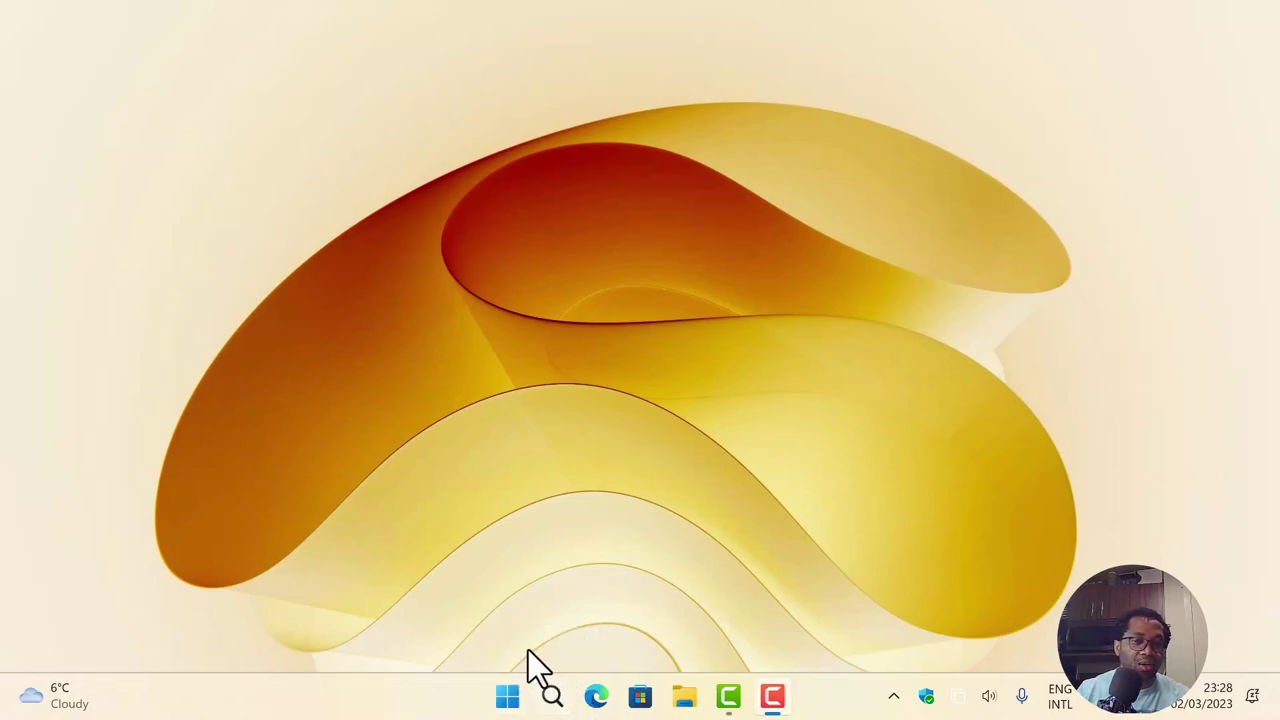
mouse_move(540, 680)
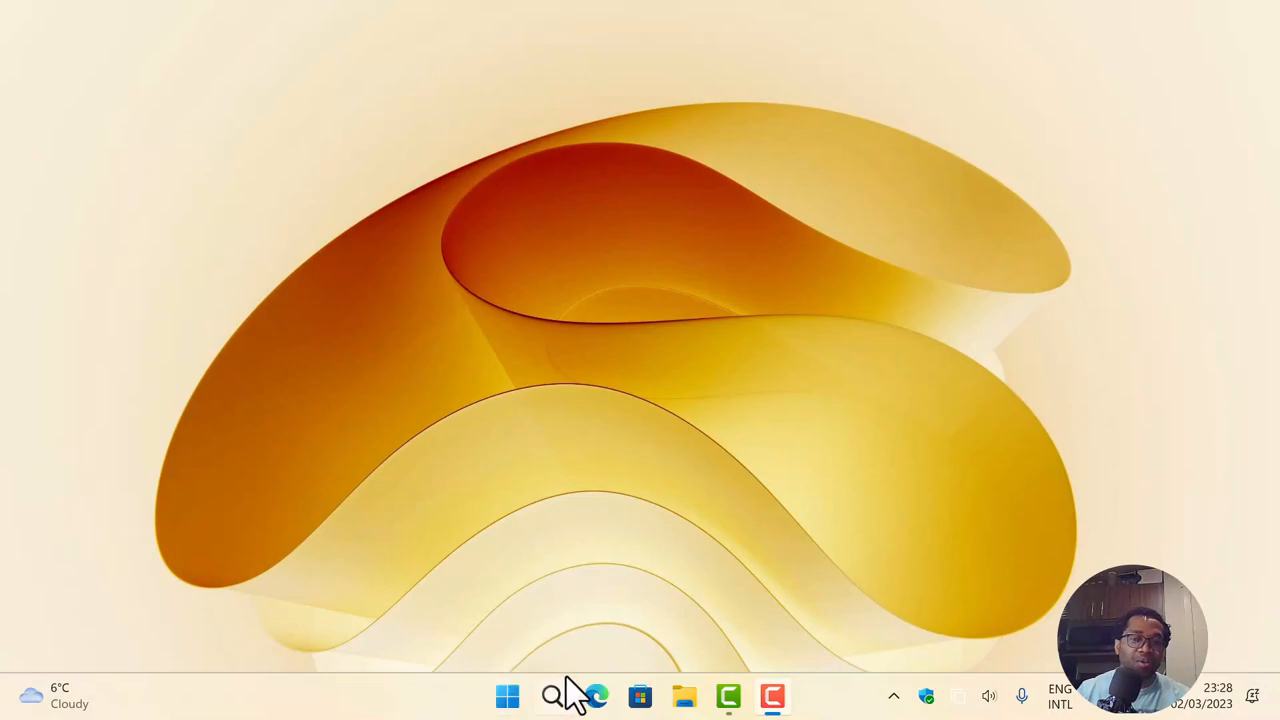
mouse_move(800, 700)
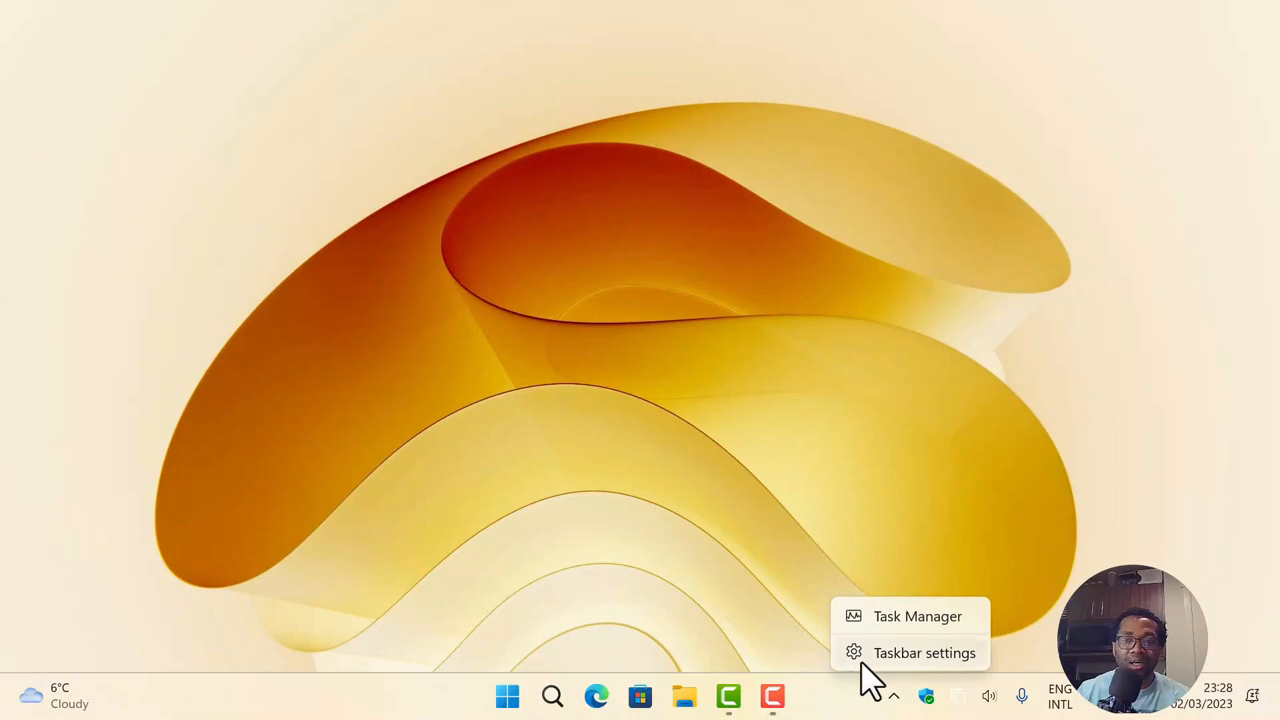
mouse_move(880, 668)
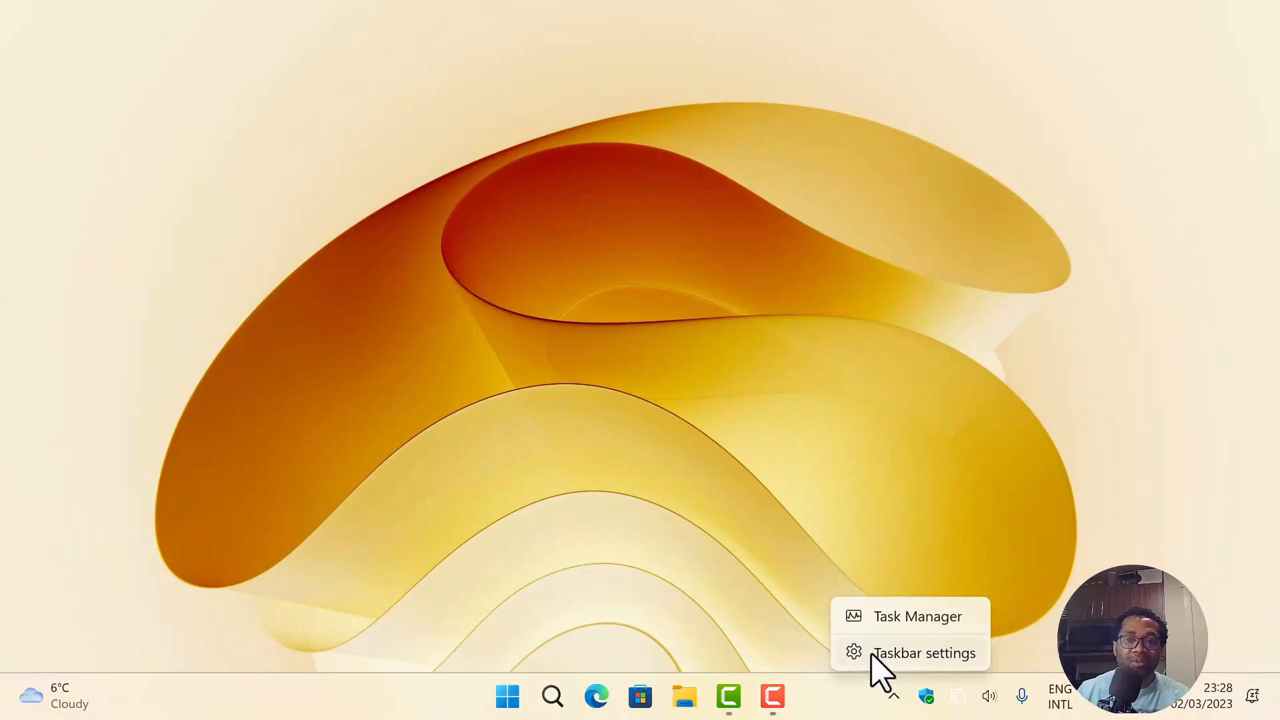
- In Taskbar settings, set Search to Hide, then to 'Search icon and label'
left_click(924, 652)
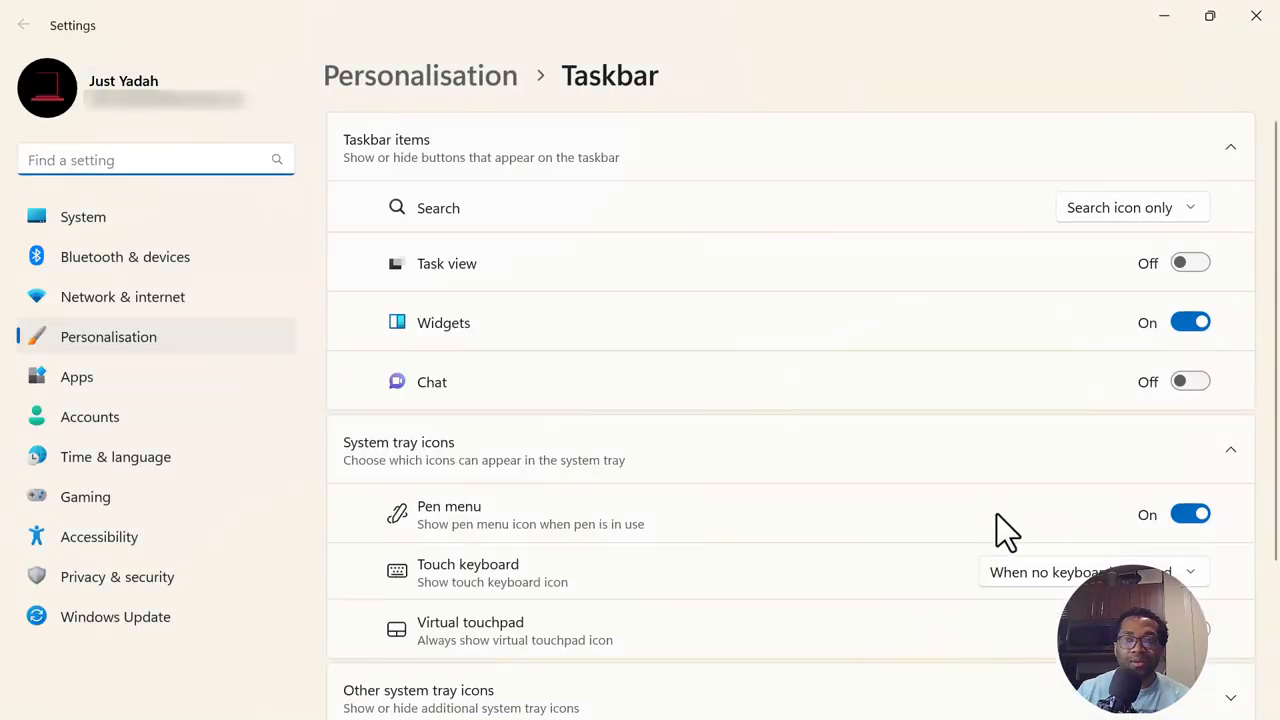
left_click(1132, 206)
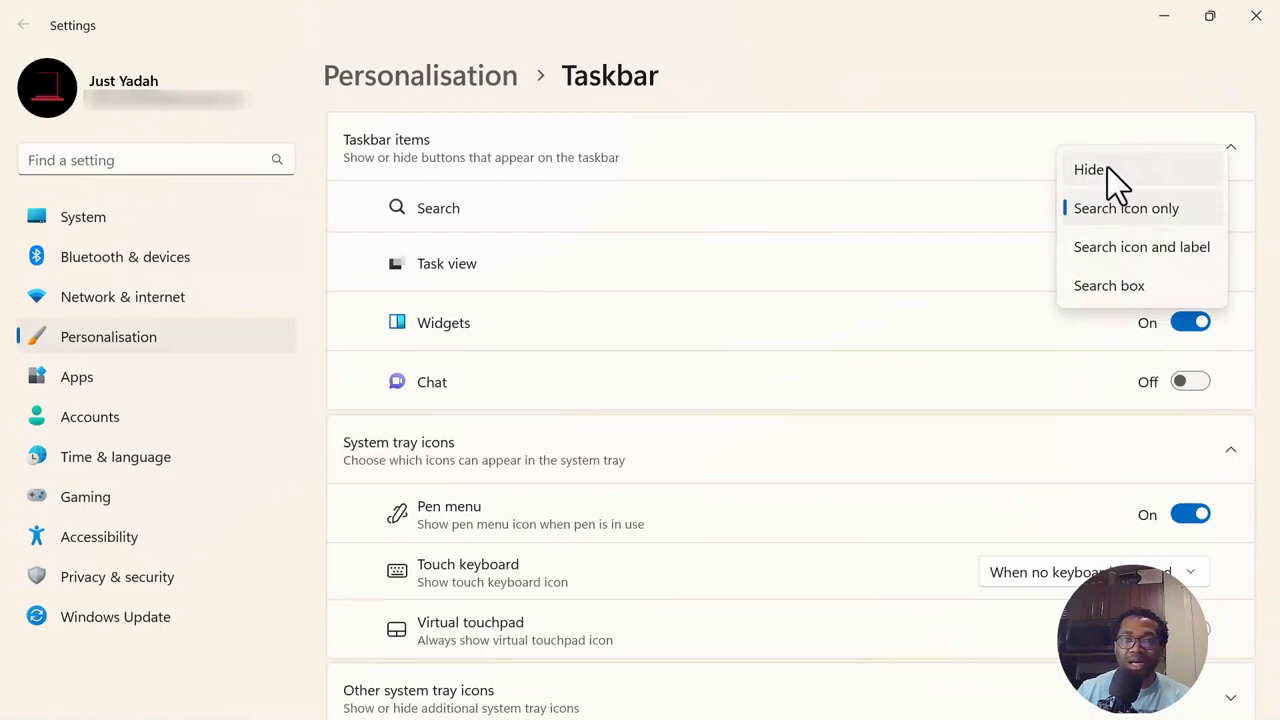
left_click(1088, 168)
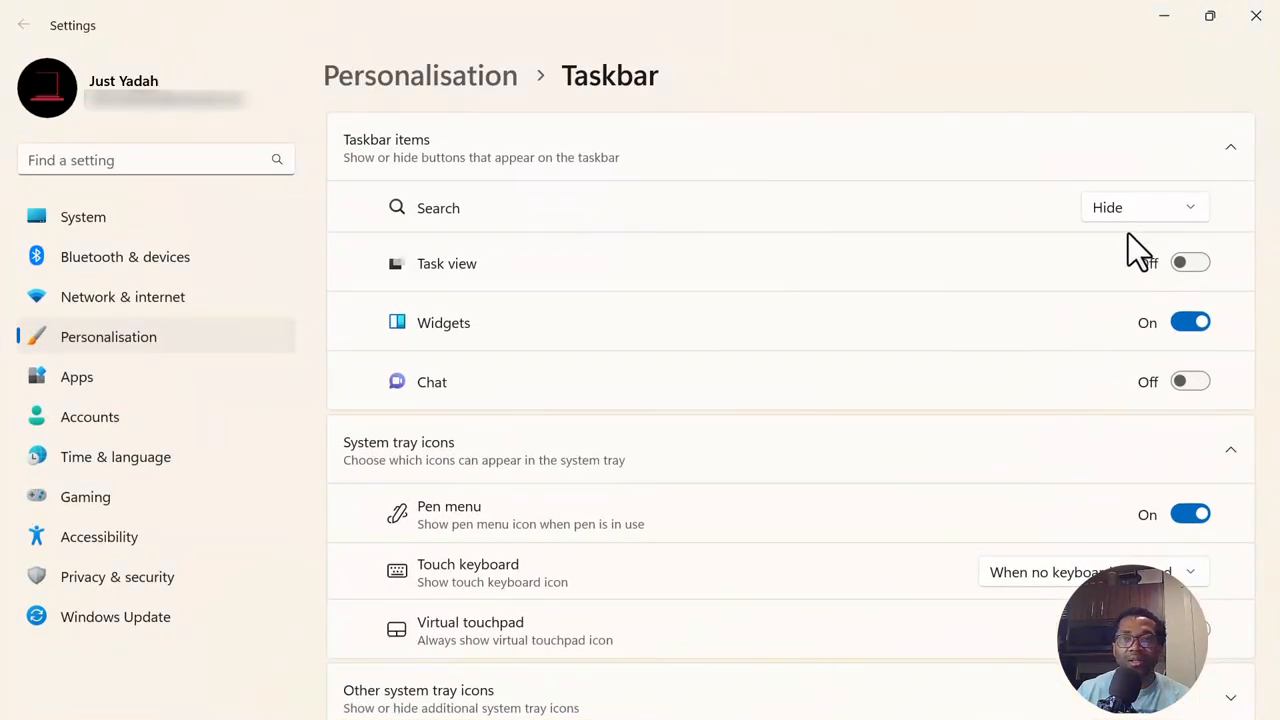
left_click(1144, 206)
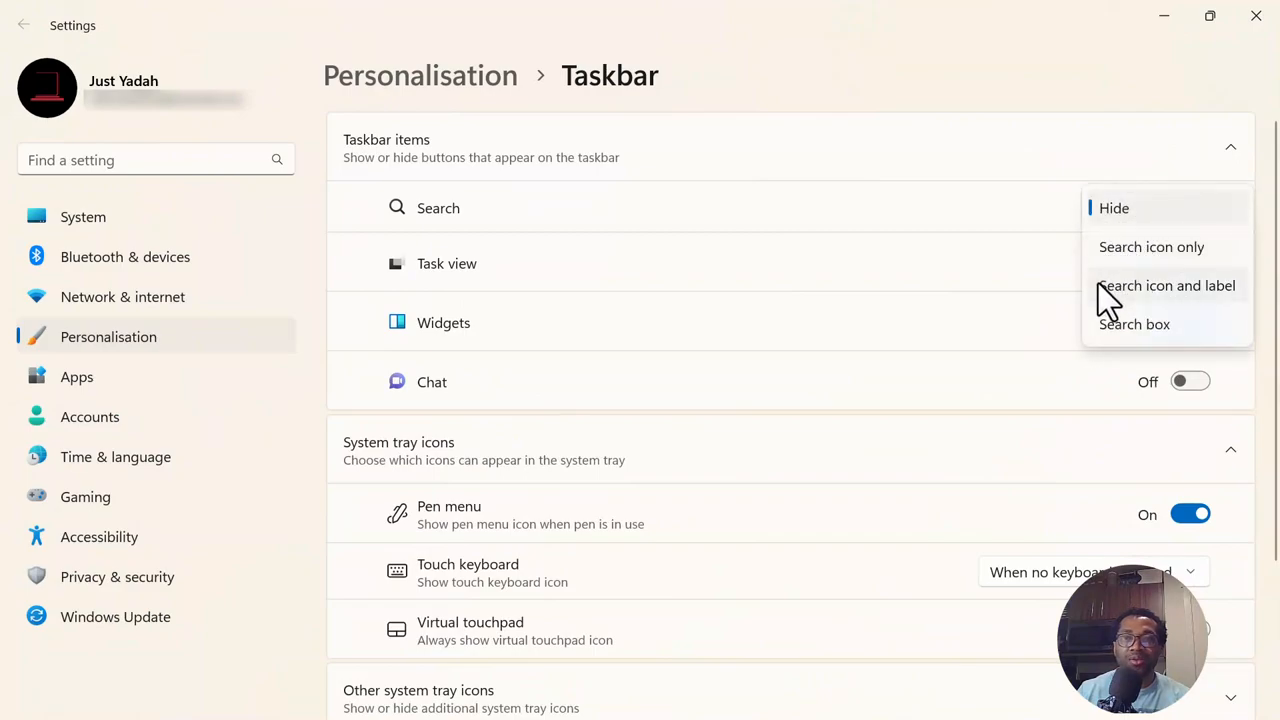
mouse_move(1210, 304)
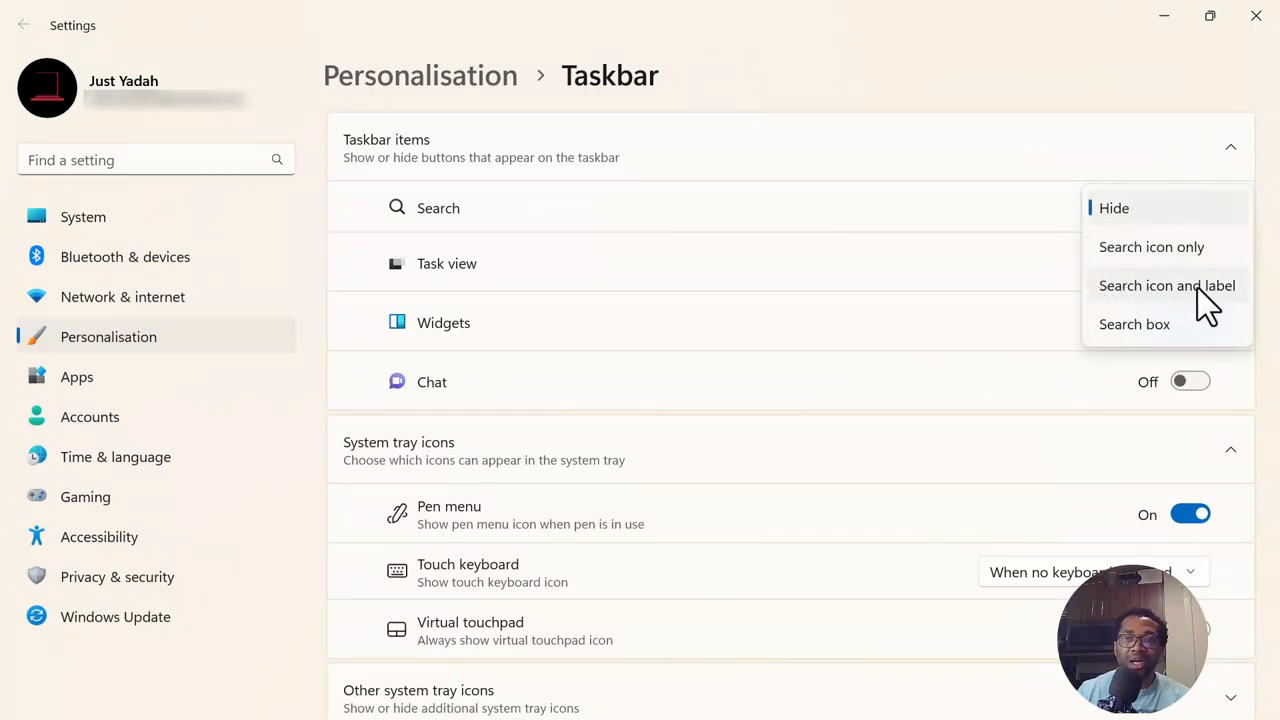
left_click(1166, 284)
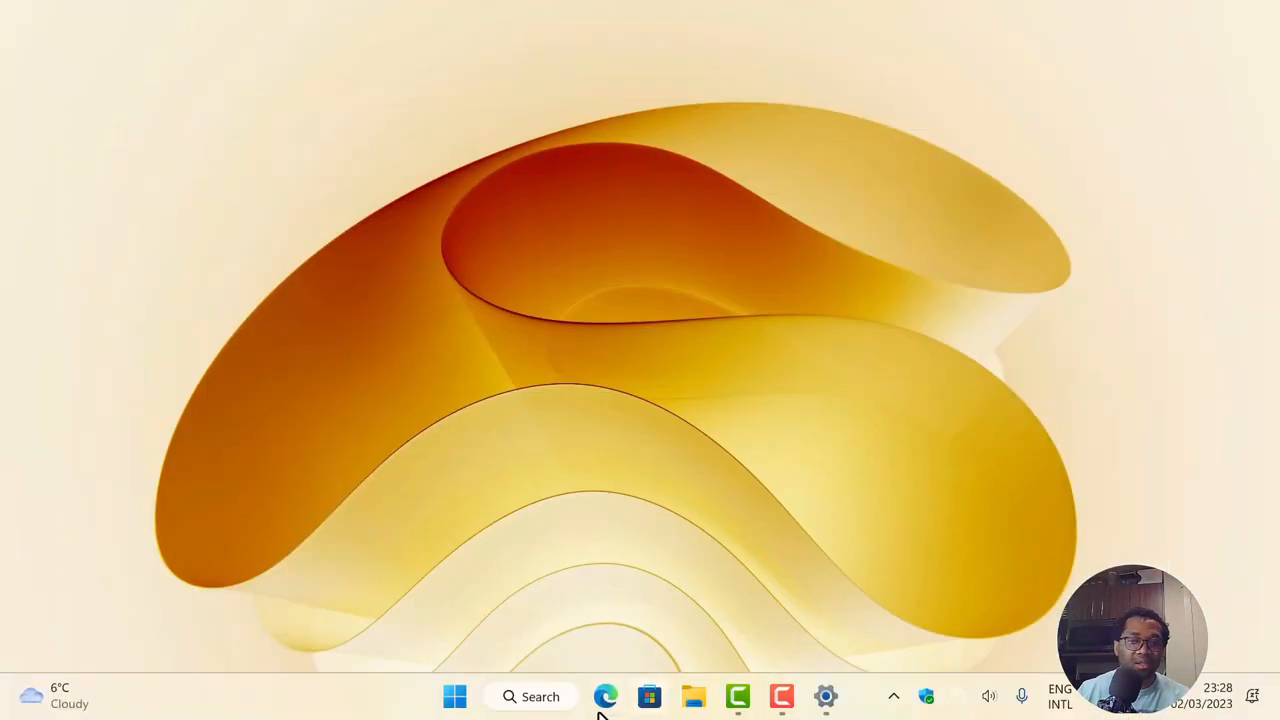
mouse_move(560, 696)
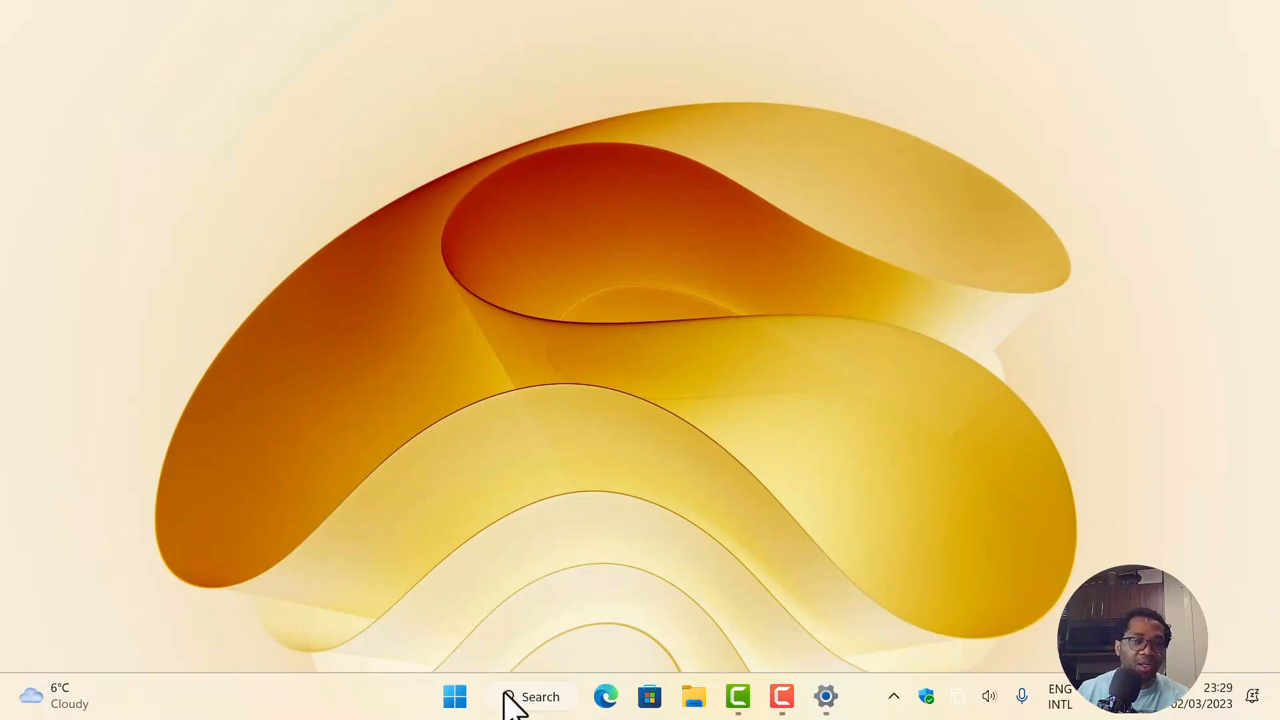
mouse_move(560, 716)
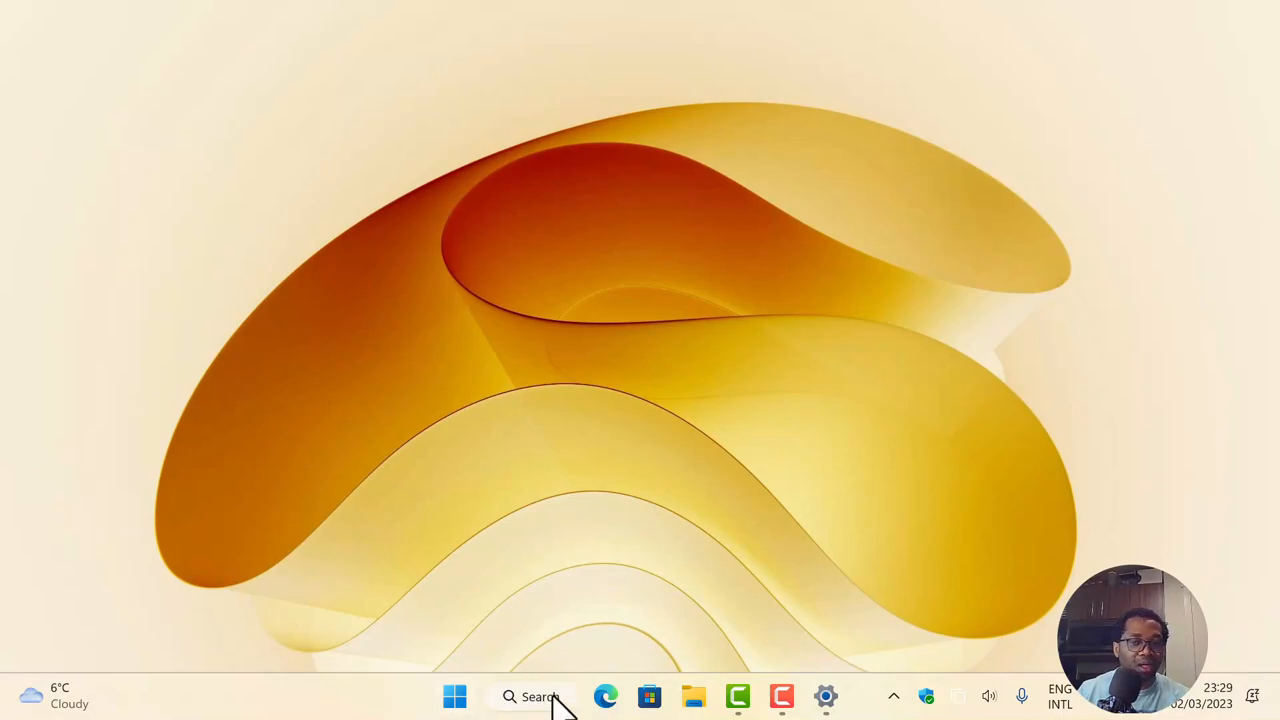
mouse_move(530, 700)
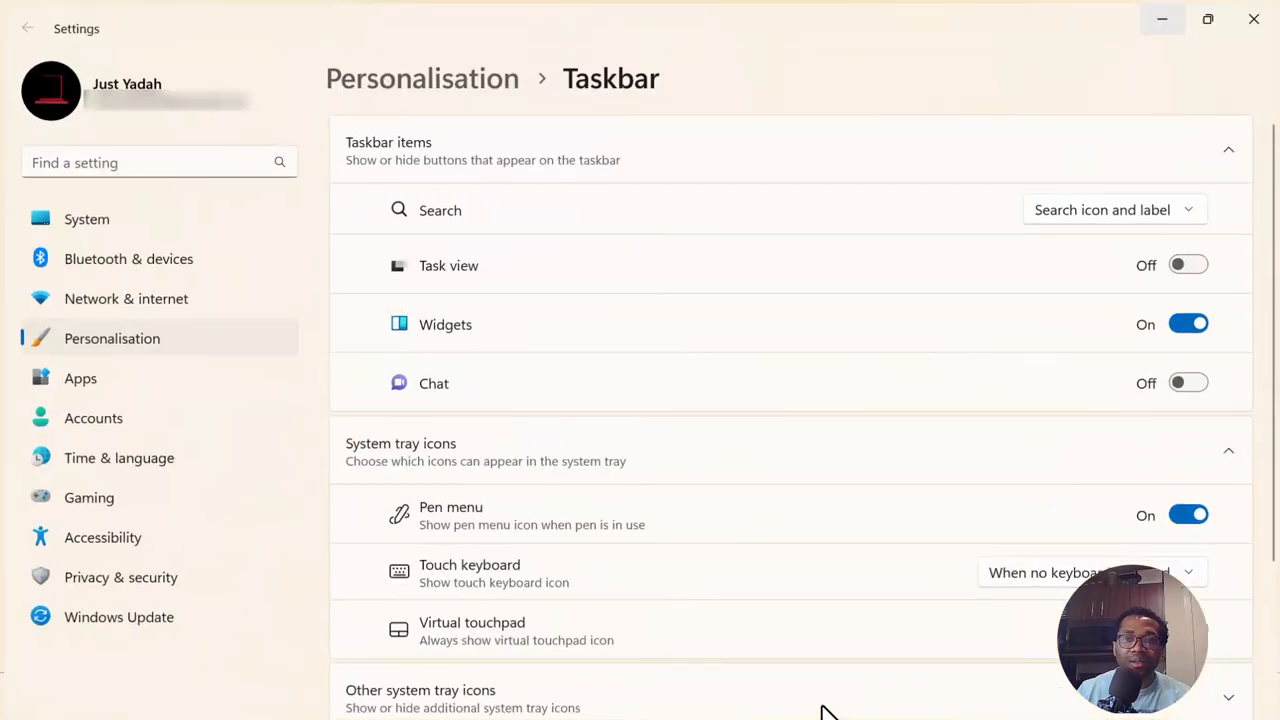
mouse_move(1252, 16)
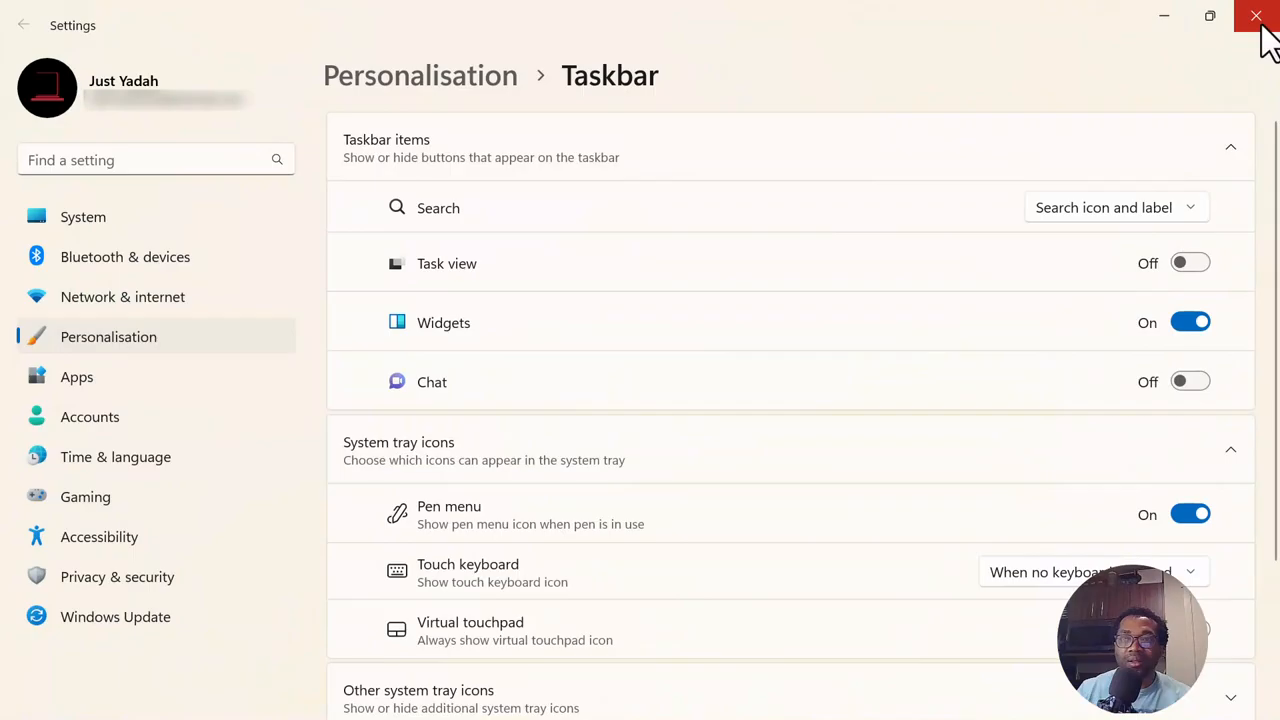
- Close the Settings window to return to the desktop
left_click(1252, 16)
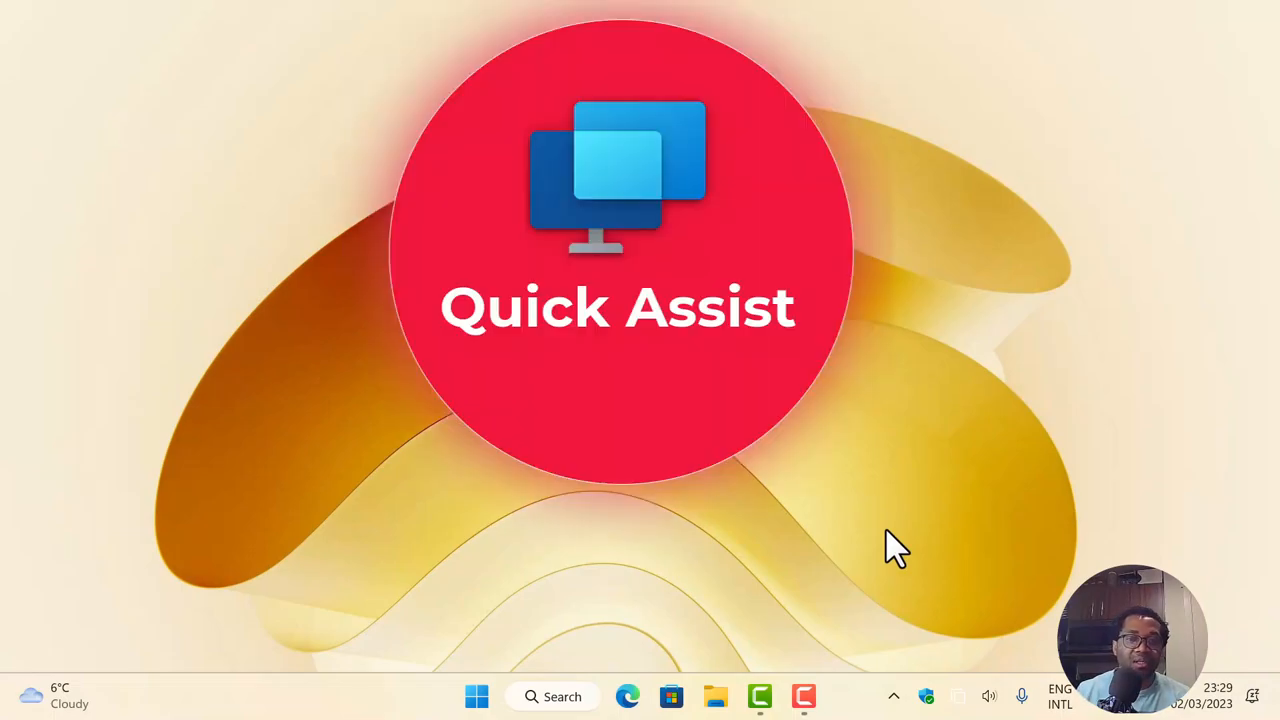
- Search for 'quick assist' filtered to Apps and open the Quick Assist store result
left_click(476, 696)
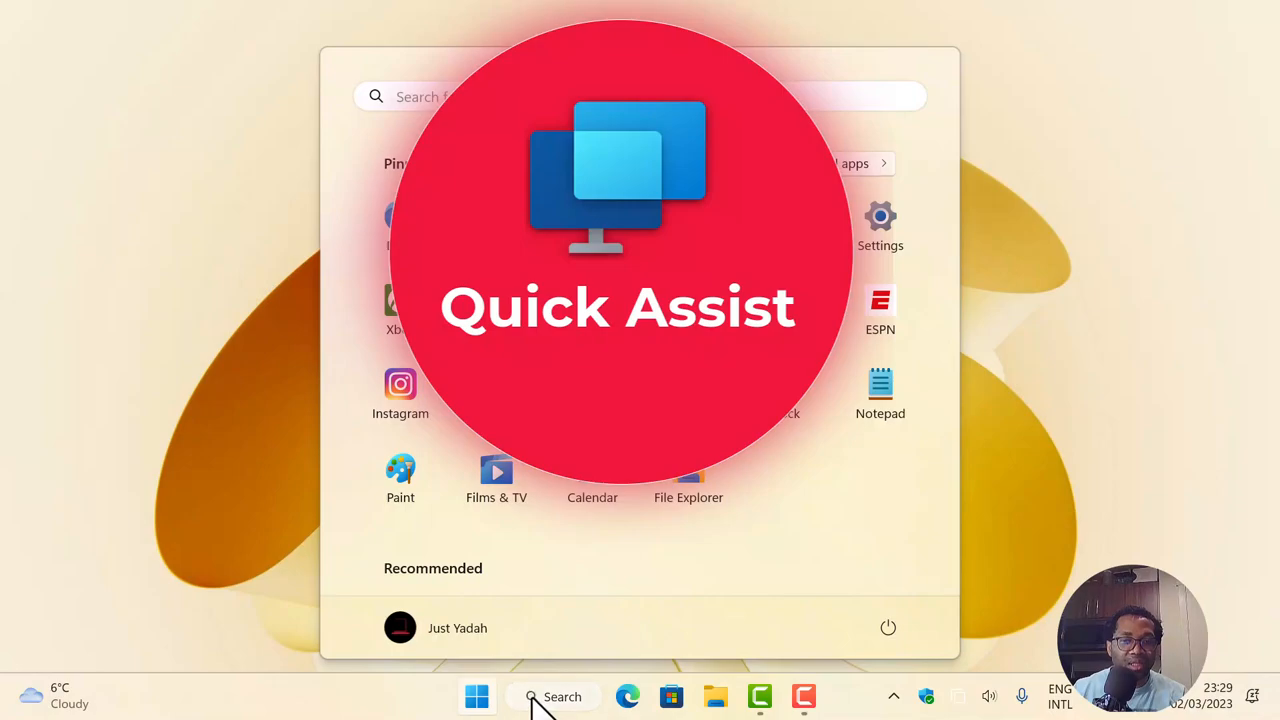
left_click(552, 696)
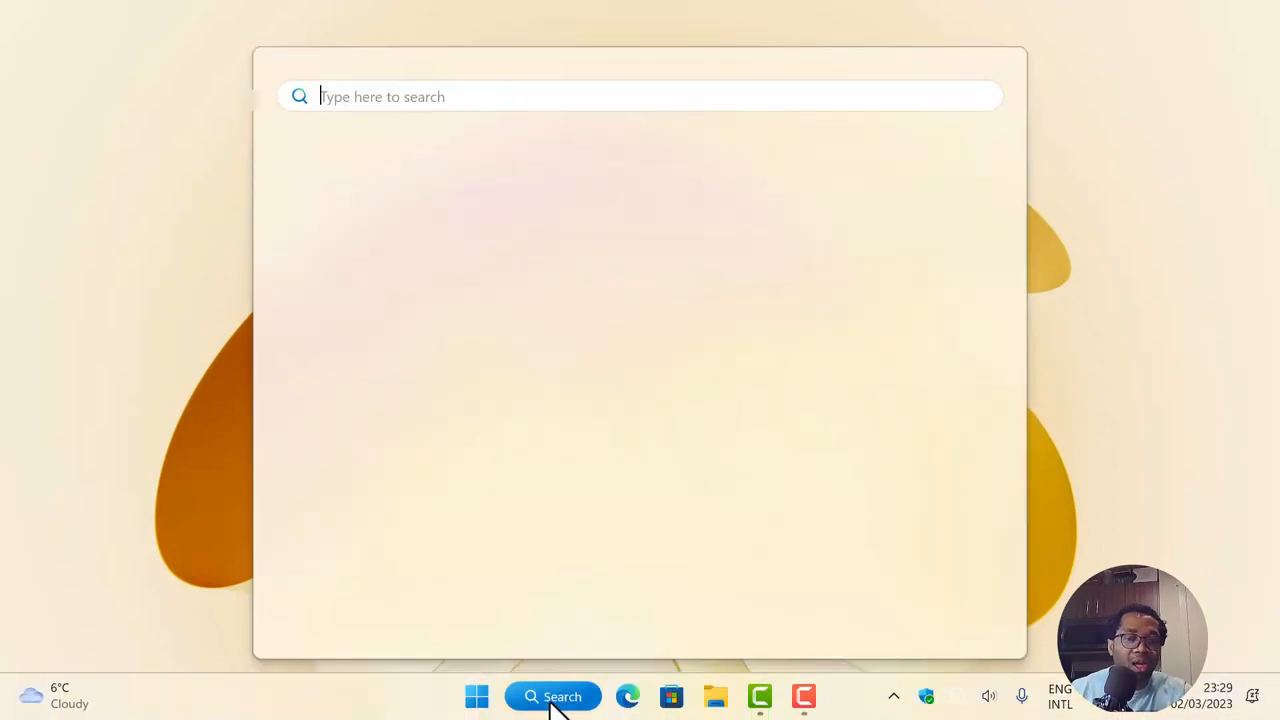
type("quick assist")
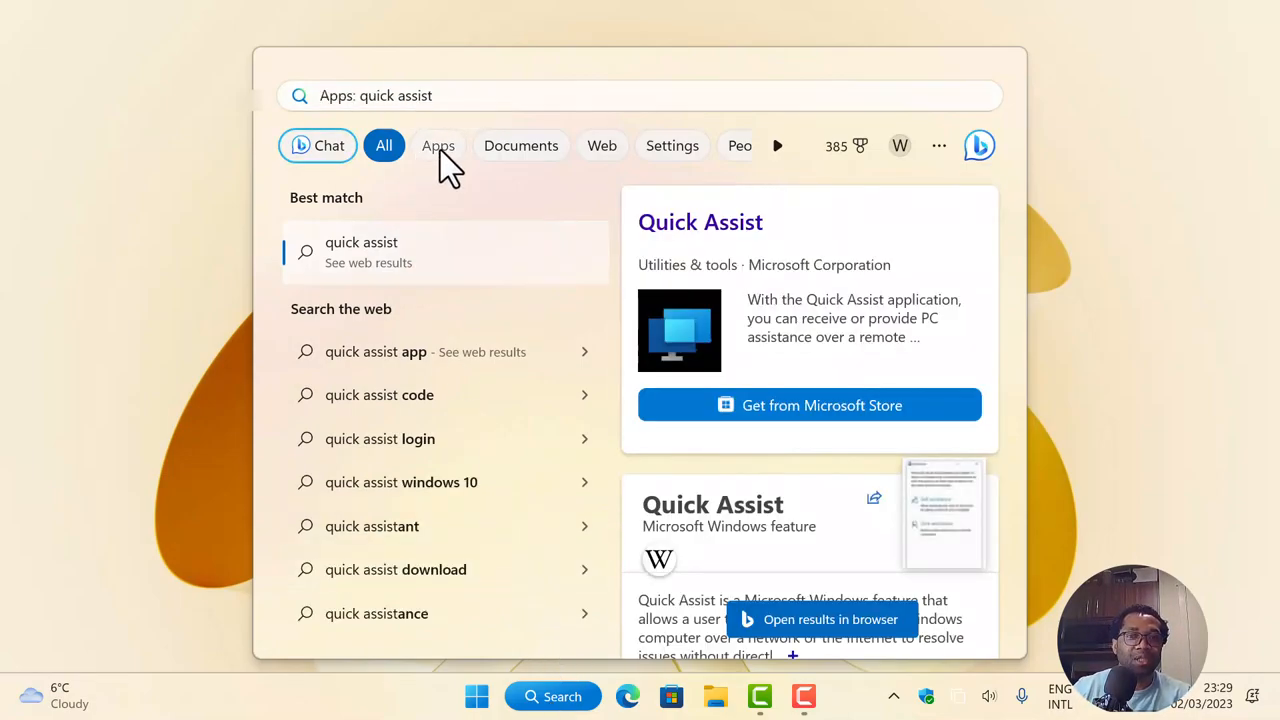
left_click(438, 144)
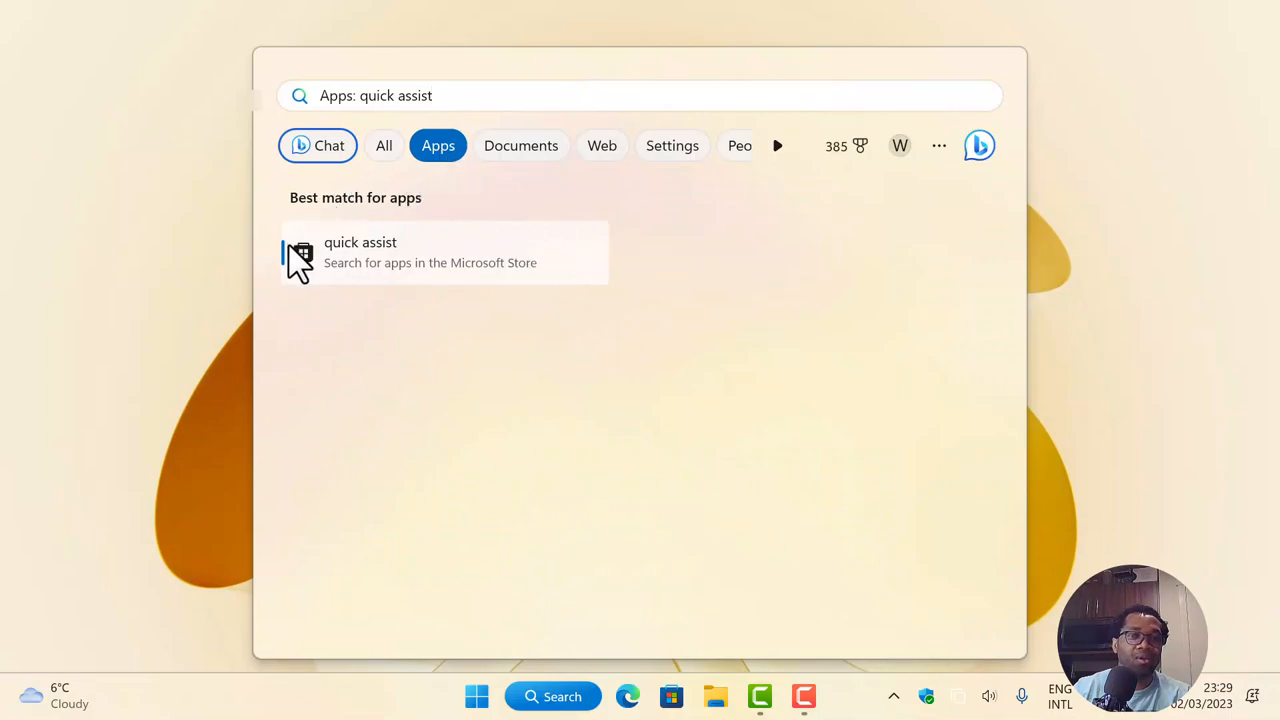
mouse_move(492, 216)
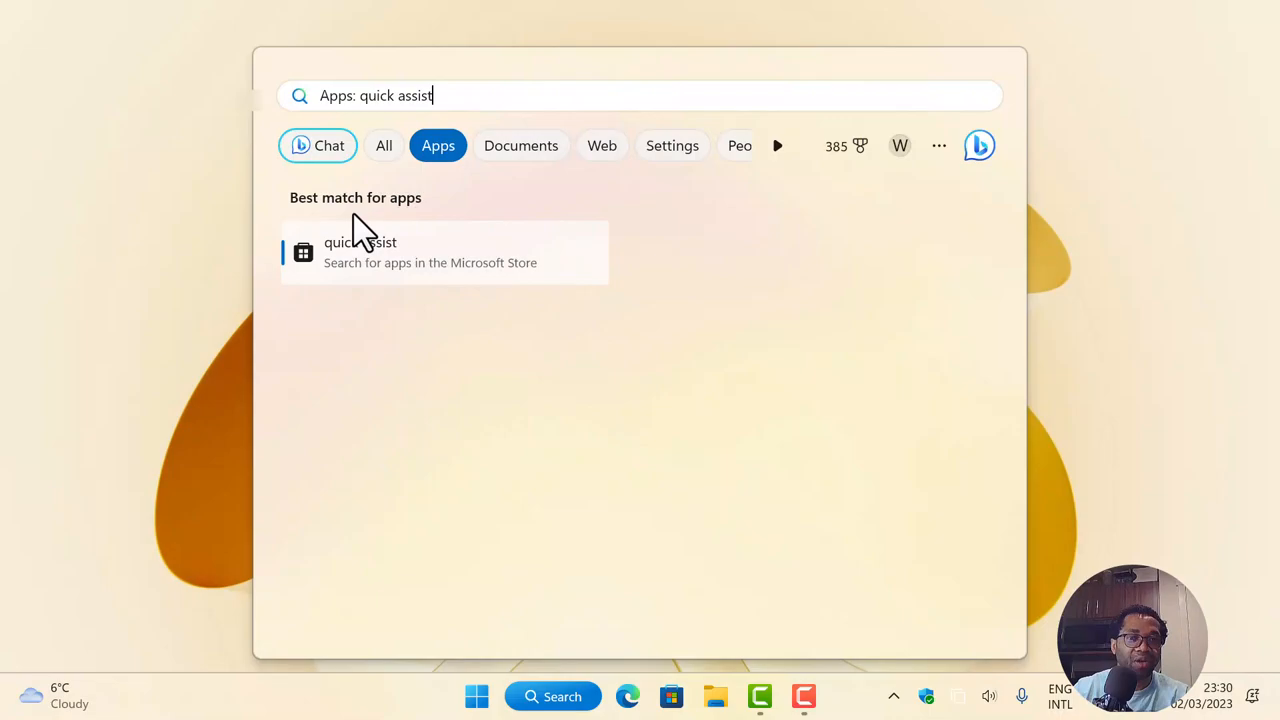
mouse_move(458, 276)
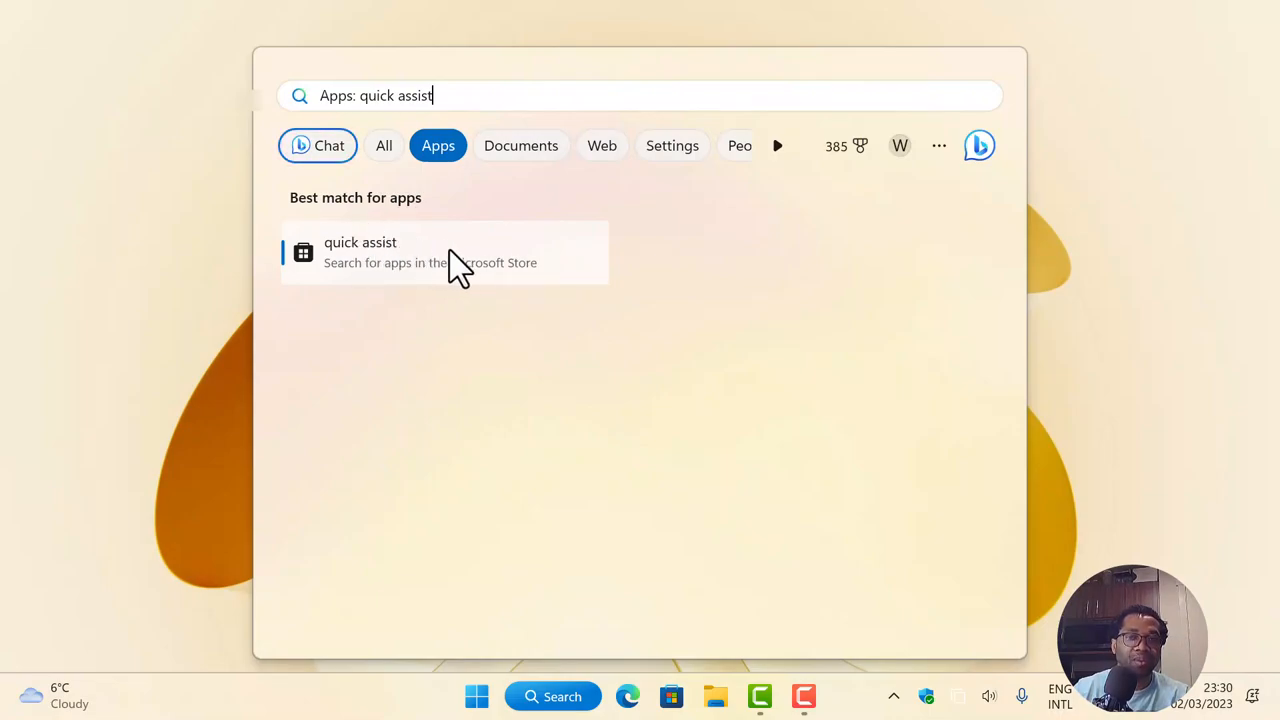
mouse_move(548, 272)
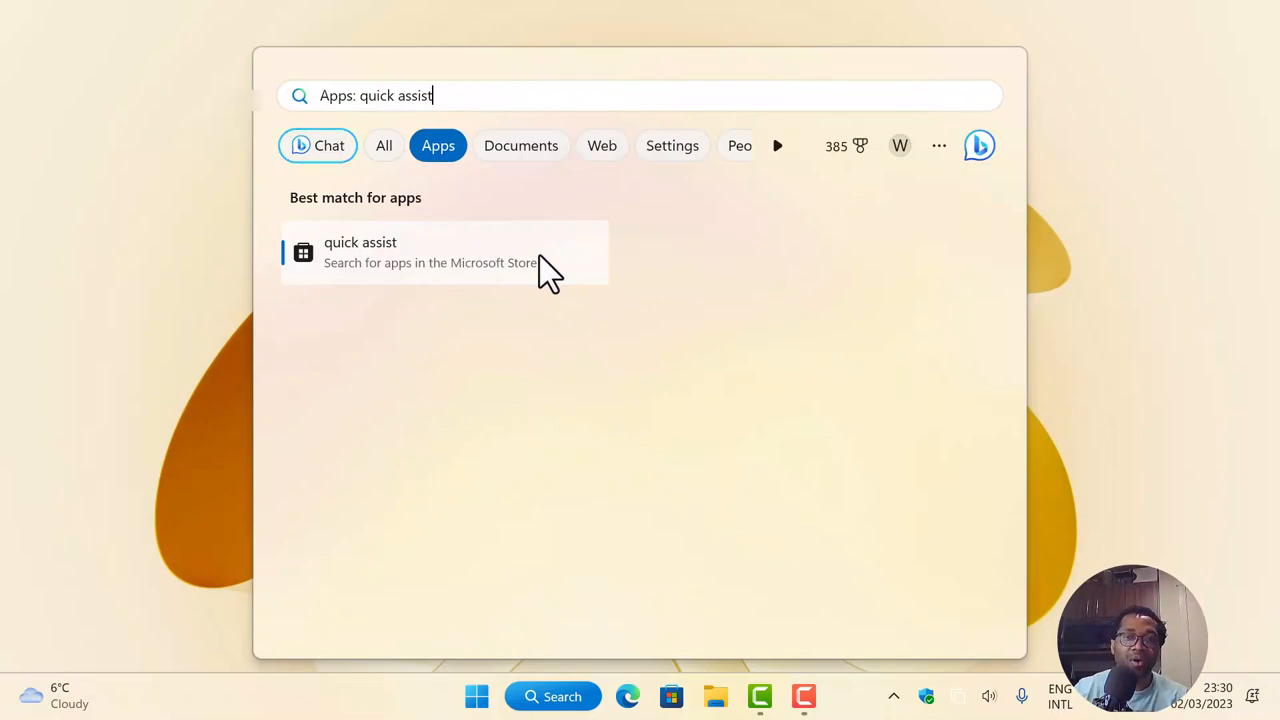
mouse_move(304, 268)
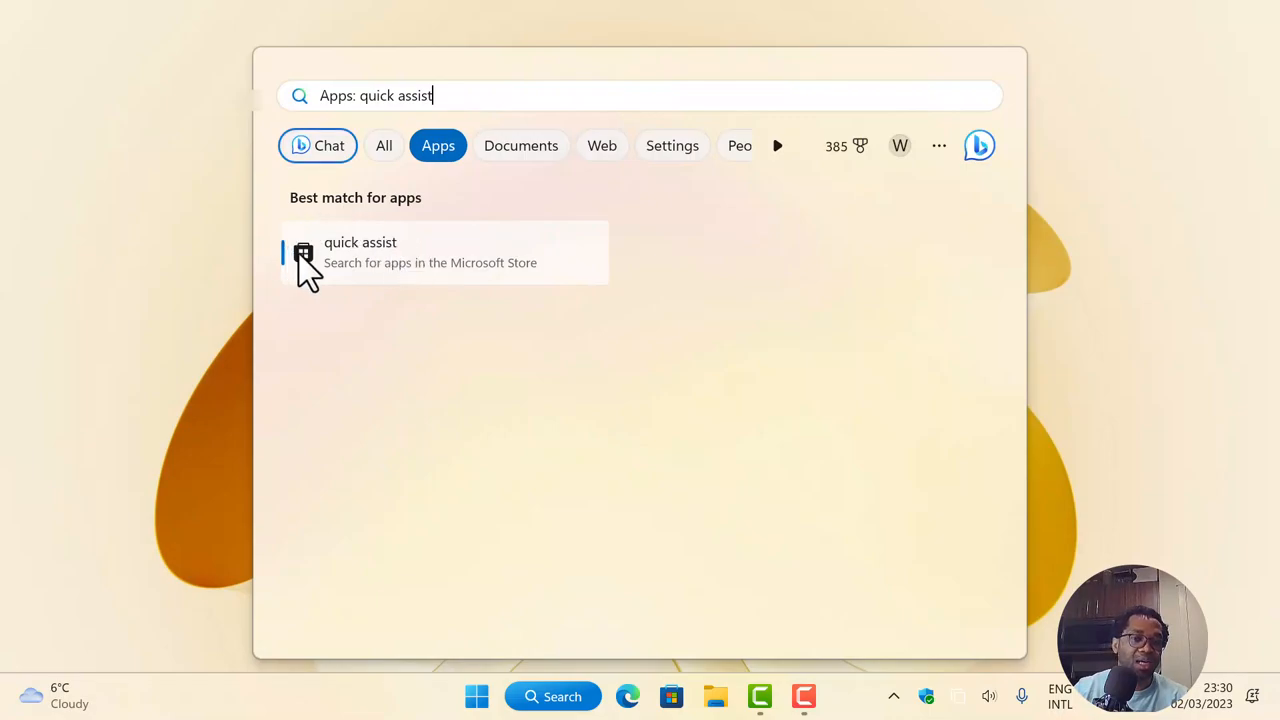
mouse_move(376, 258)
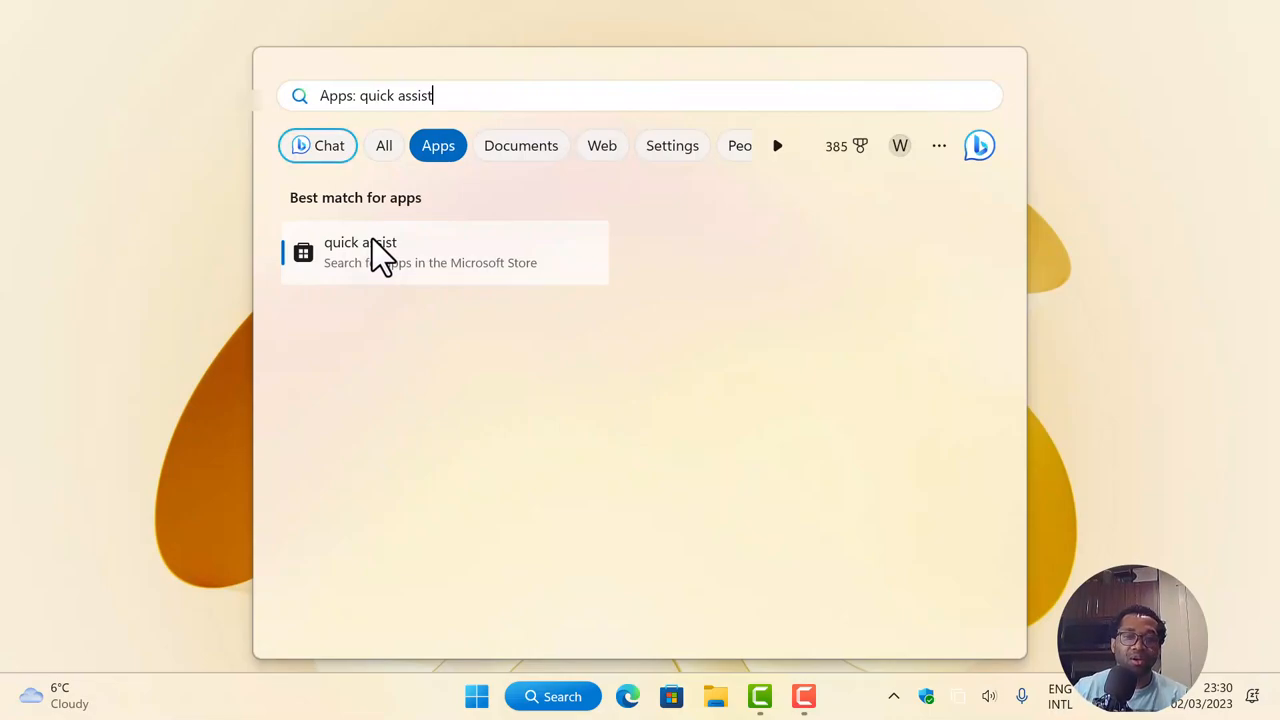
mouse_move(372, 256)
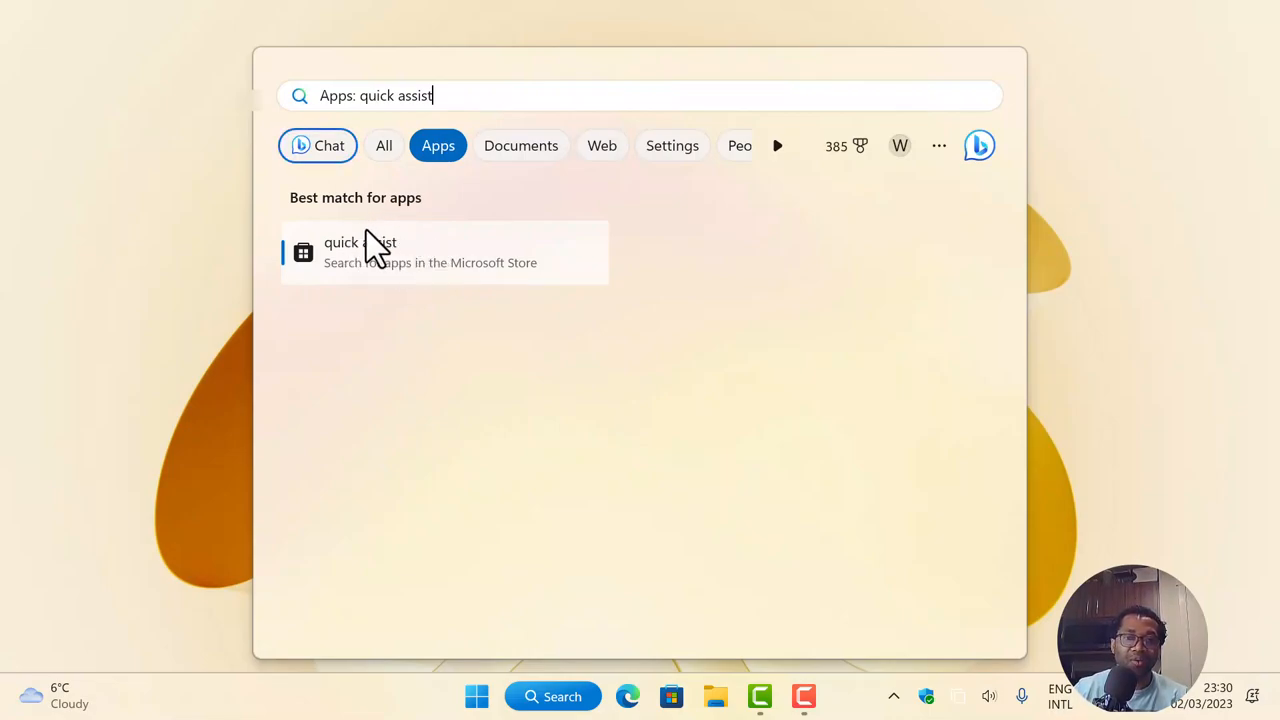
mouse_move(388, 264)
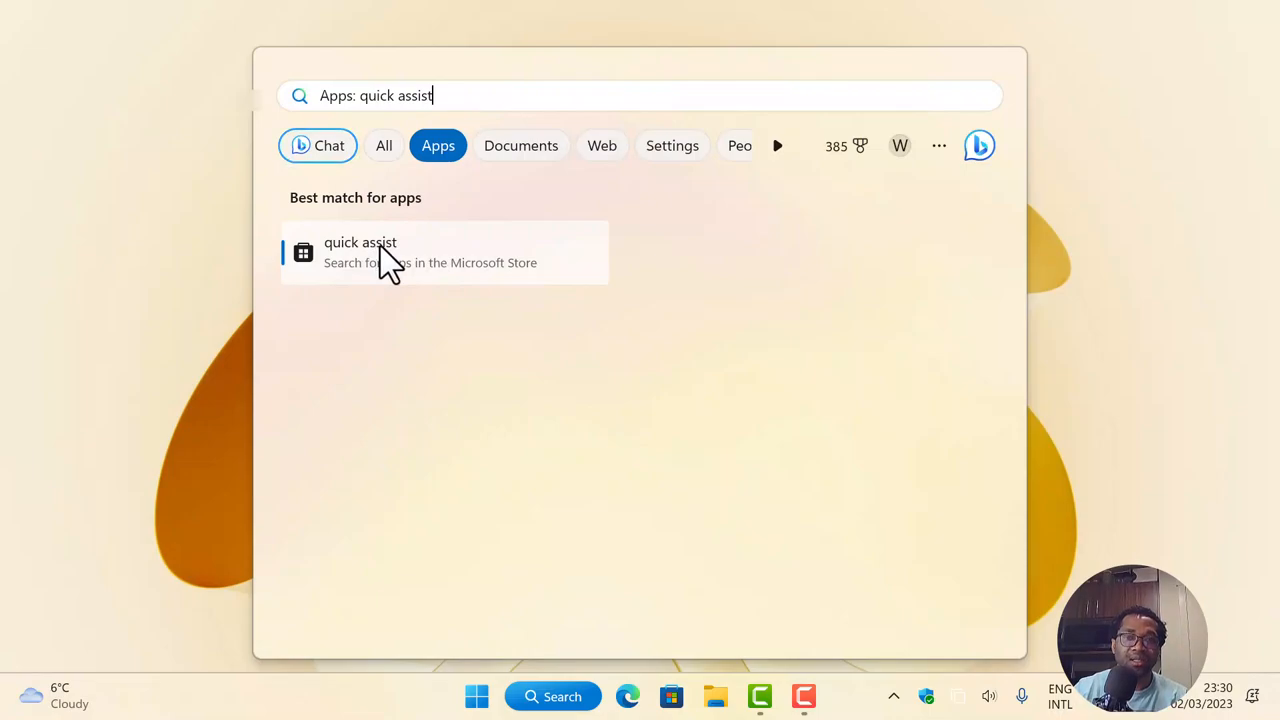
mouse_move(508, 272)
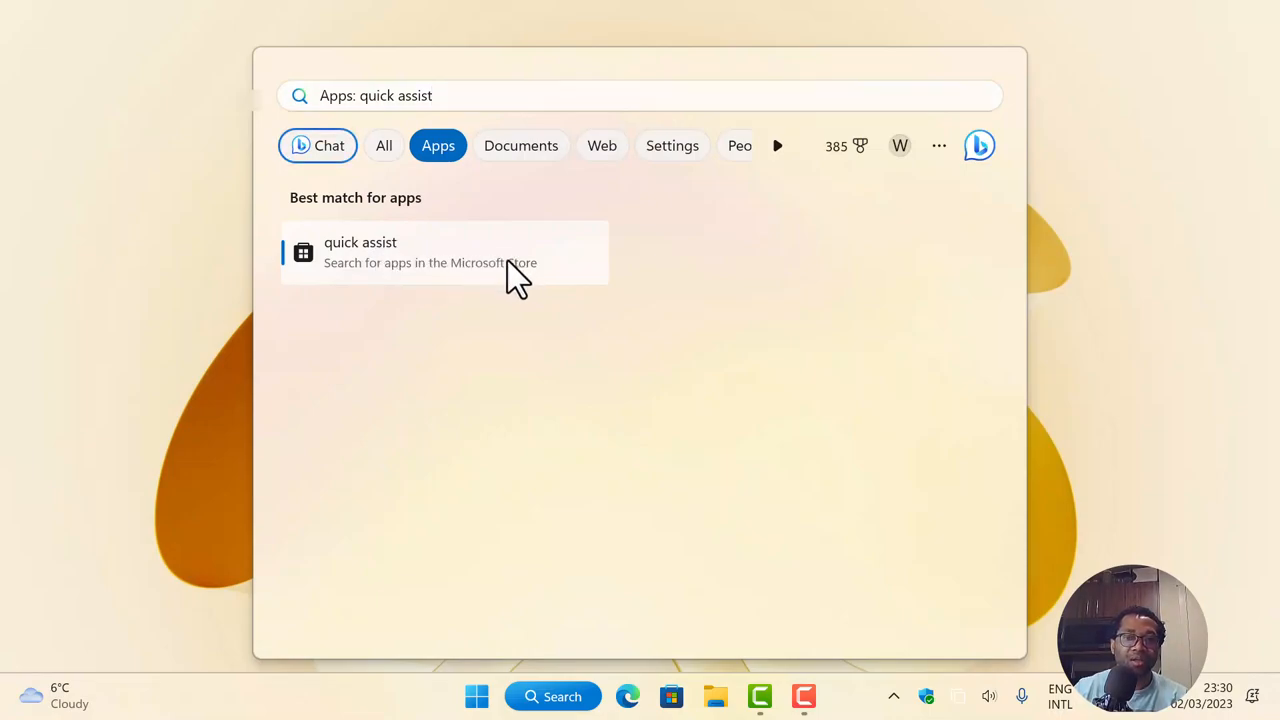
left_click(444, 252)
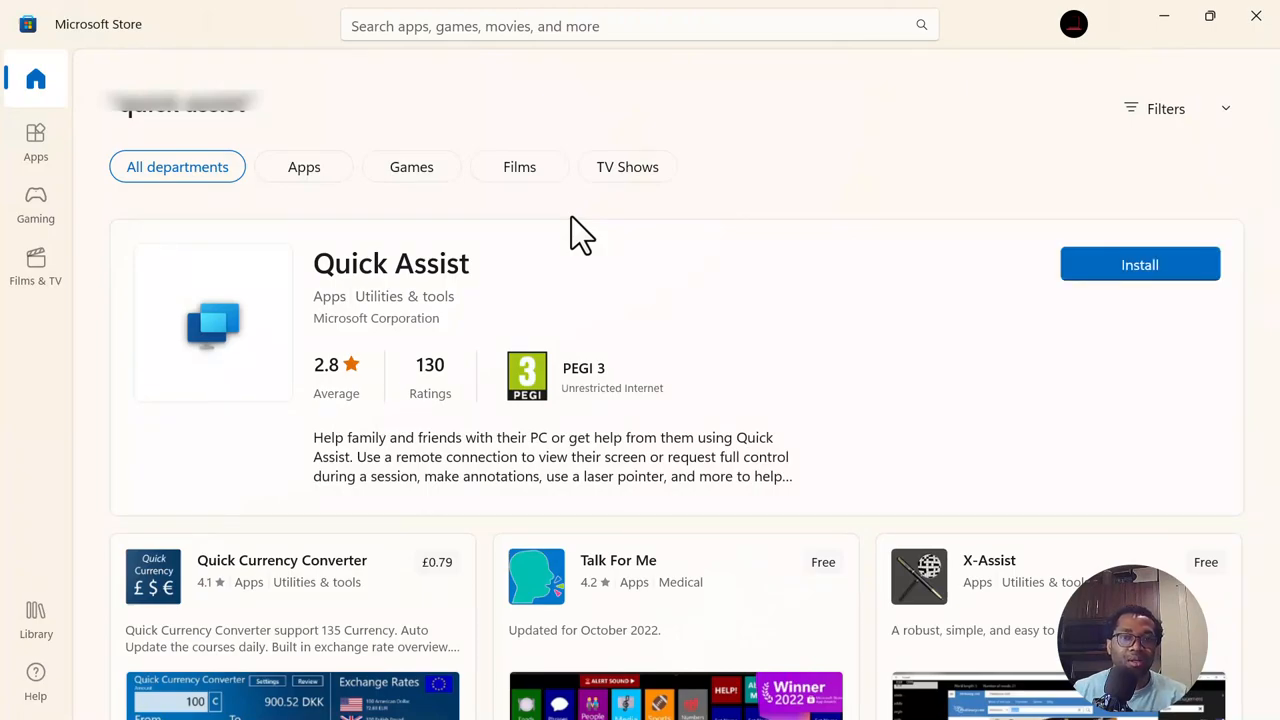
mouse_move(484, 276)
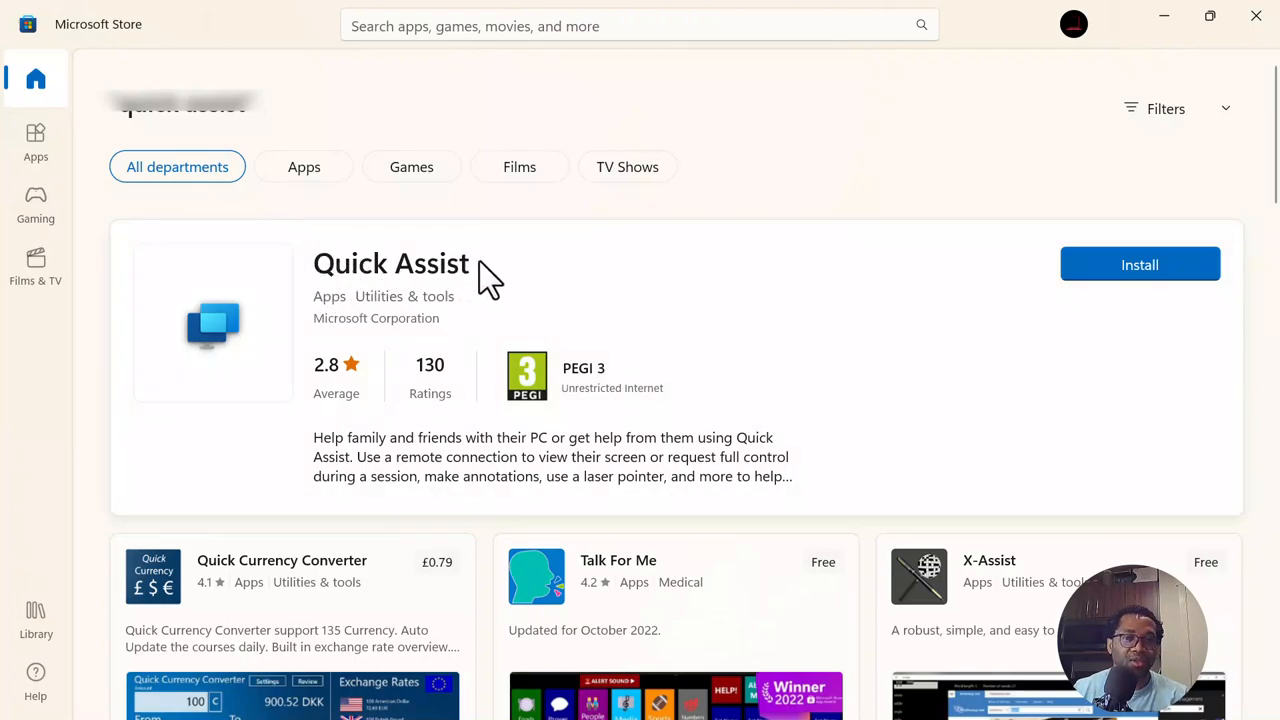
mouse_move(464, 256)
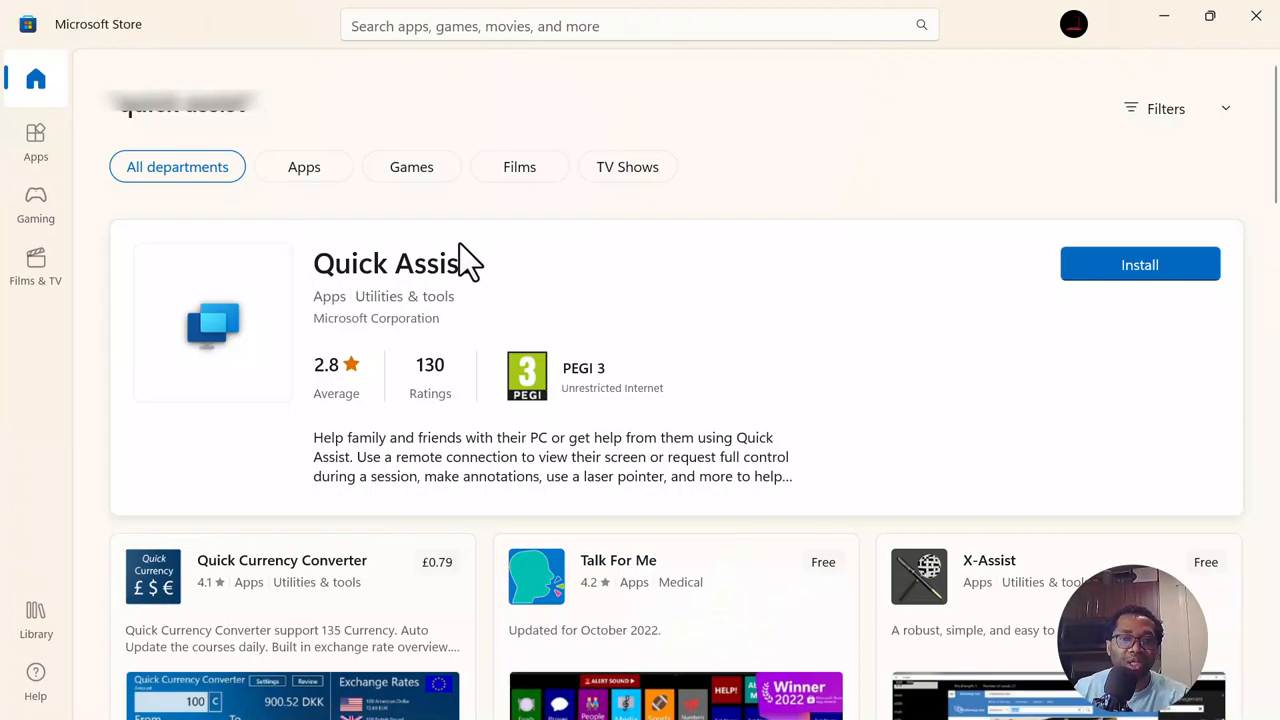
mouse_move(380, 248)
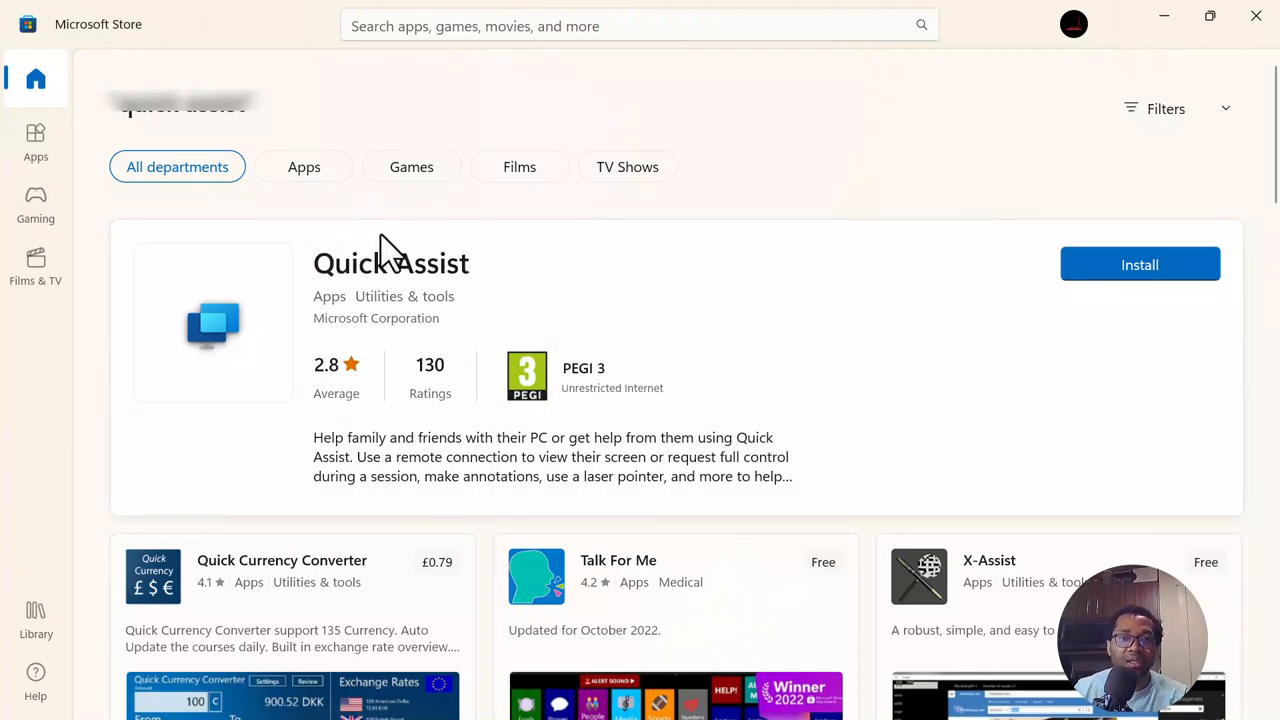
mouse_move(364, 260)
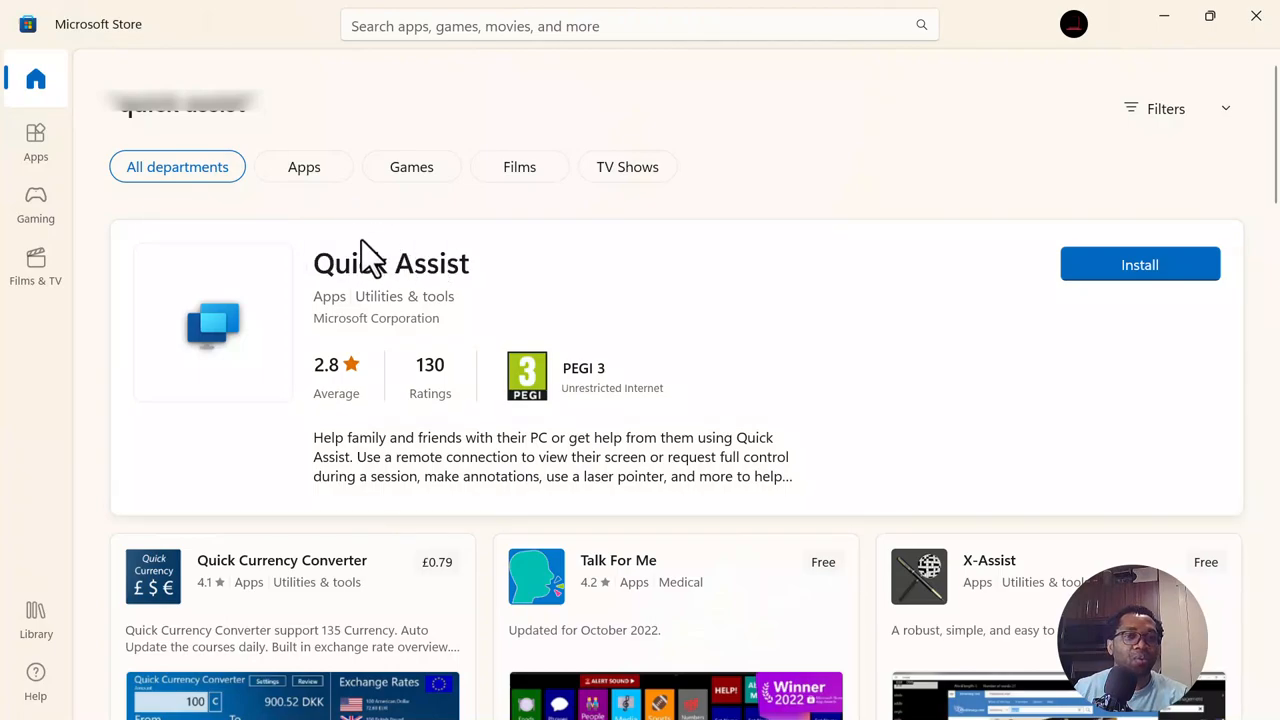
mouse_move(372, 276)
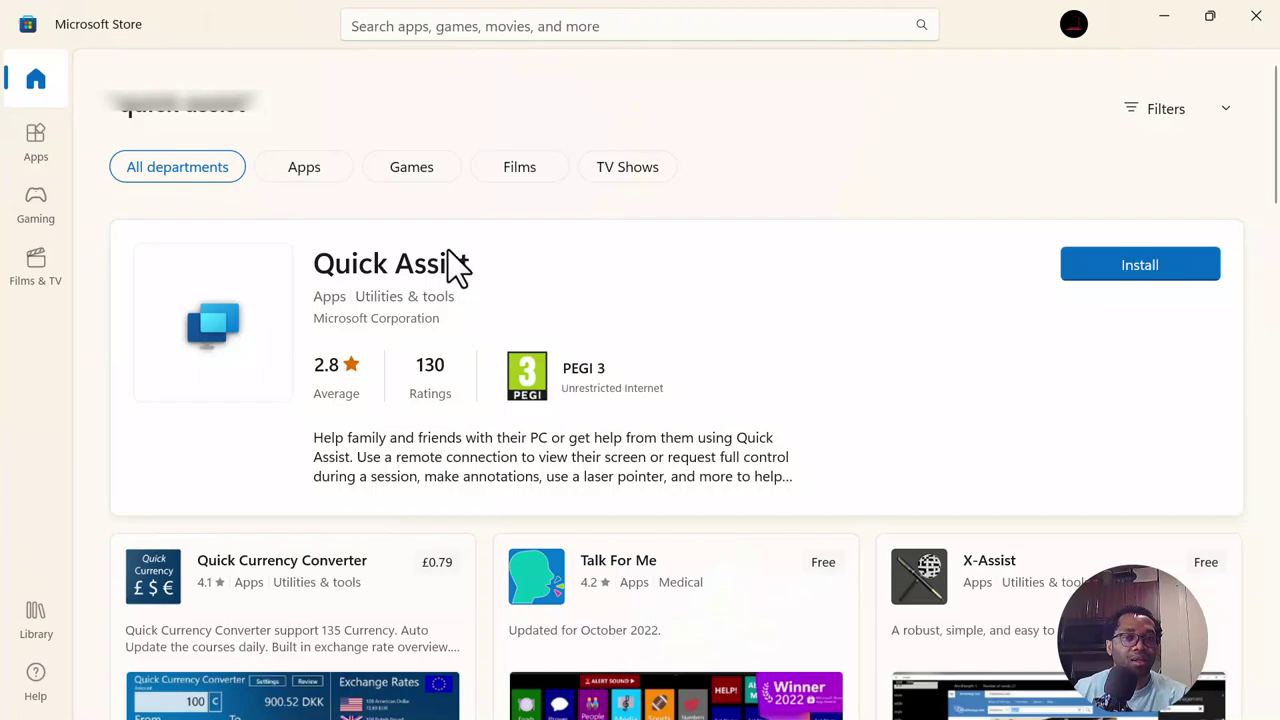
mouse_move(444, 280)
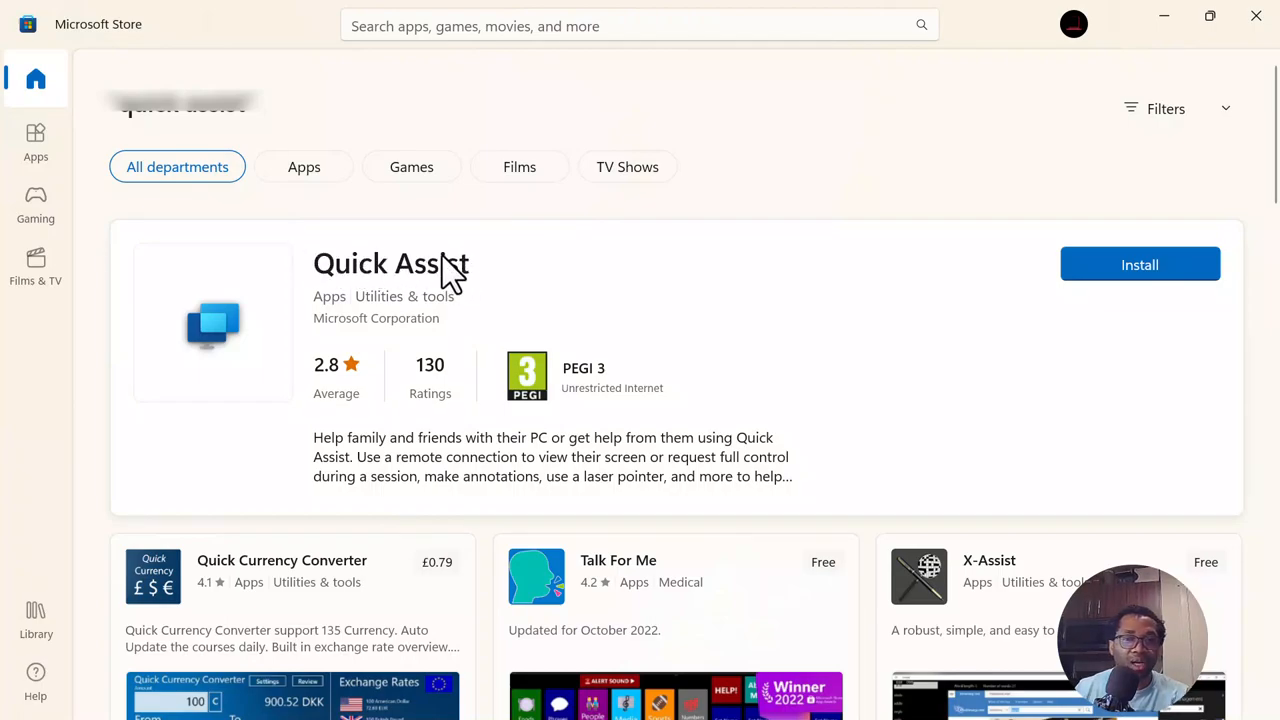
mouse_move(352, 276)
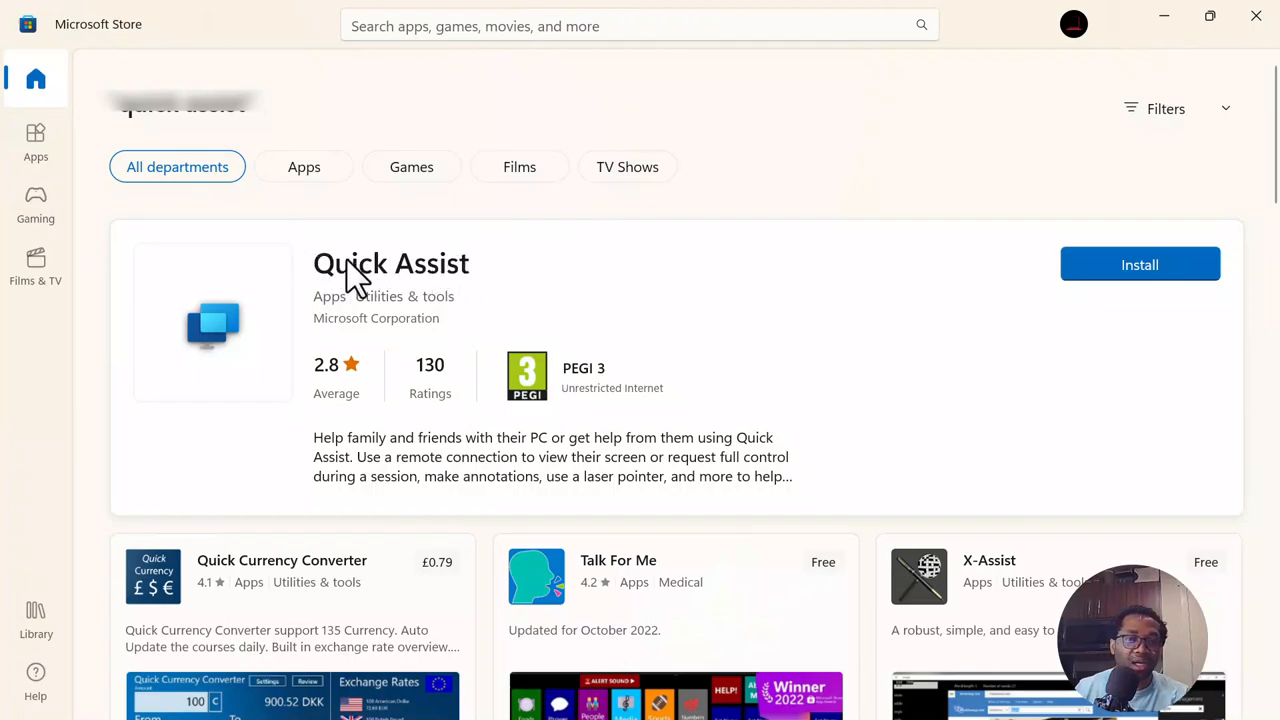
mouse_move(388, 280)
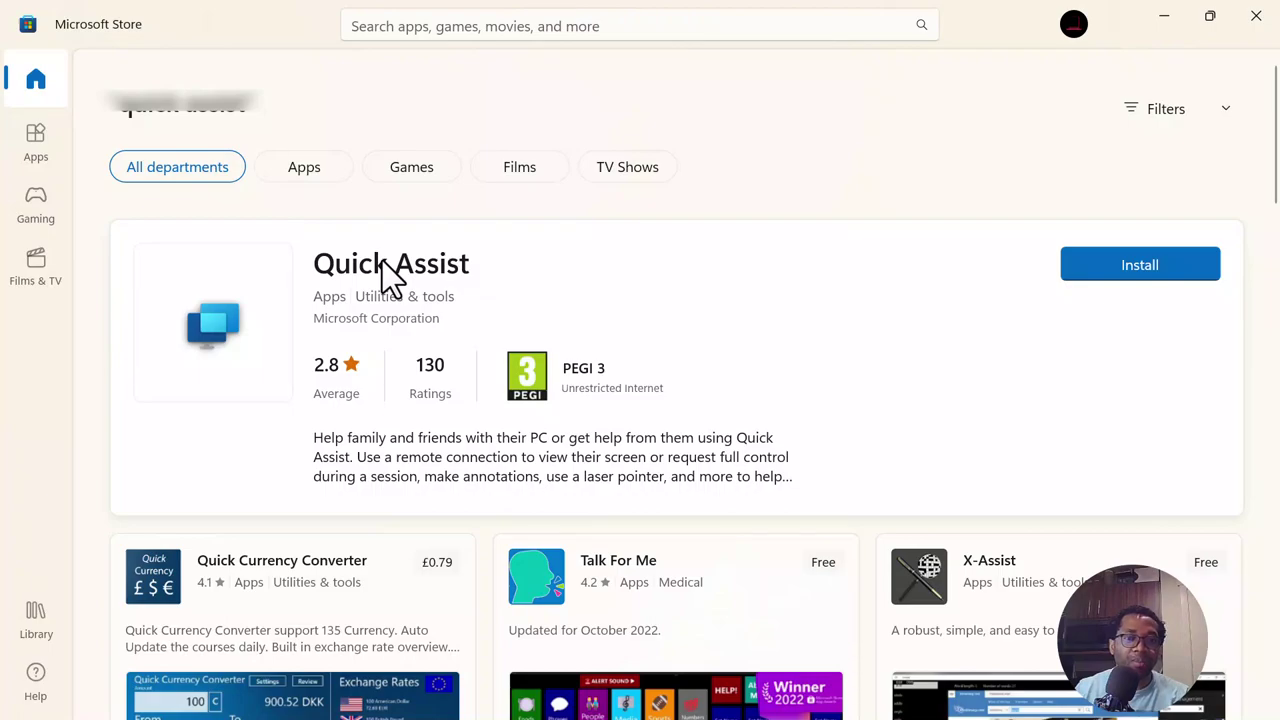
mouse_move(476, 284)
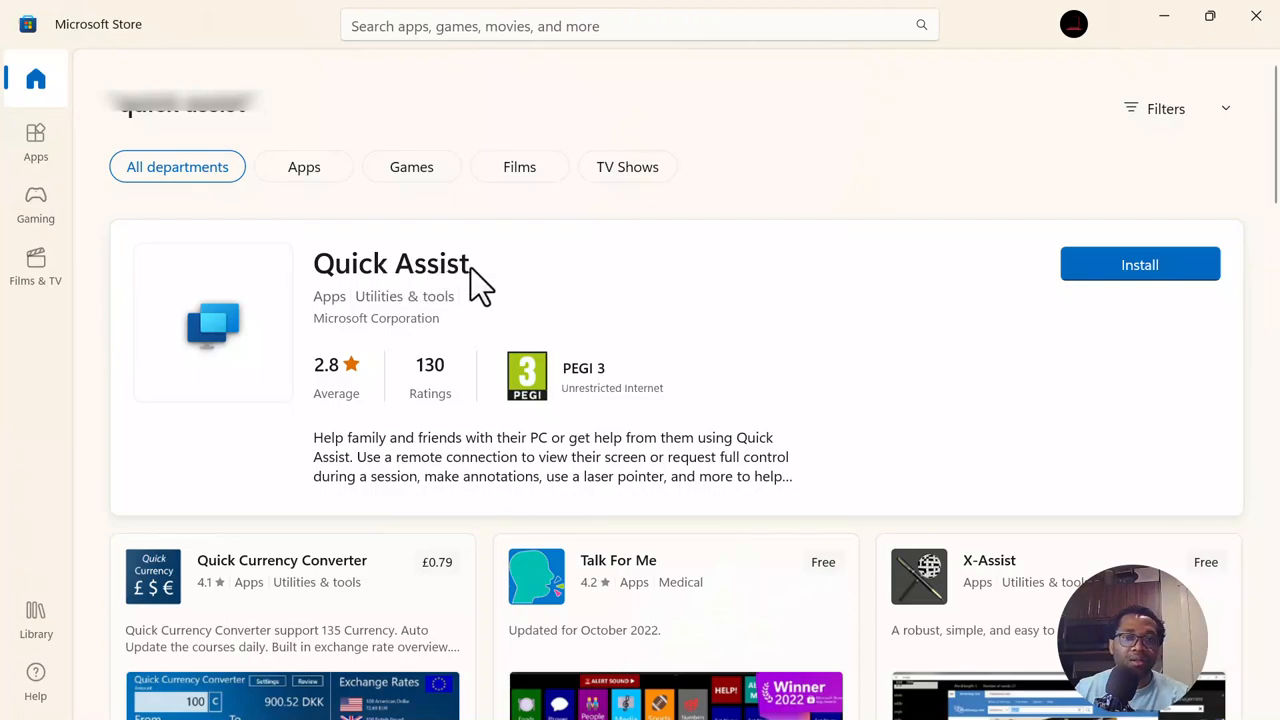
mouse_move(440, 284)
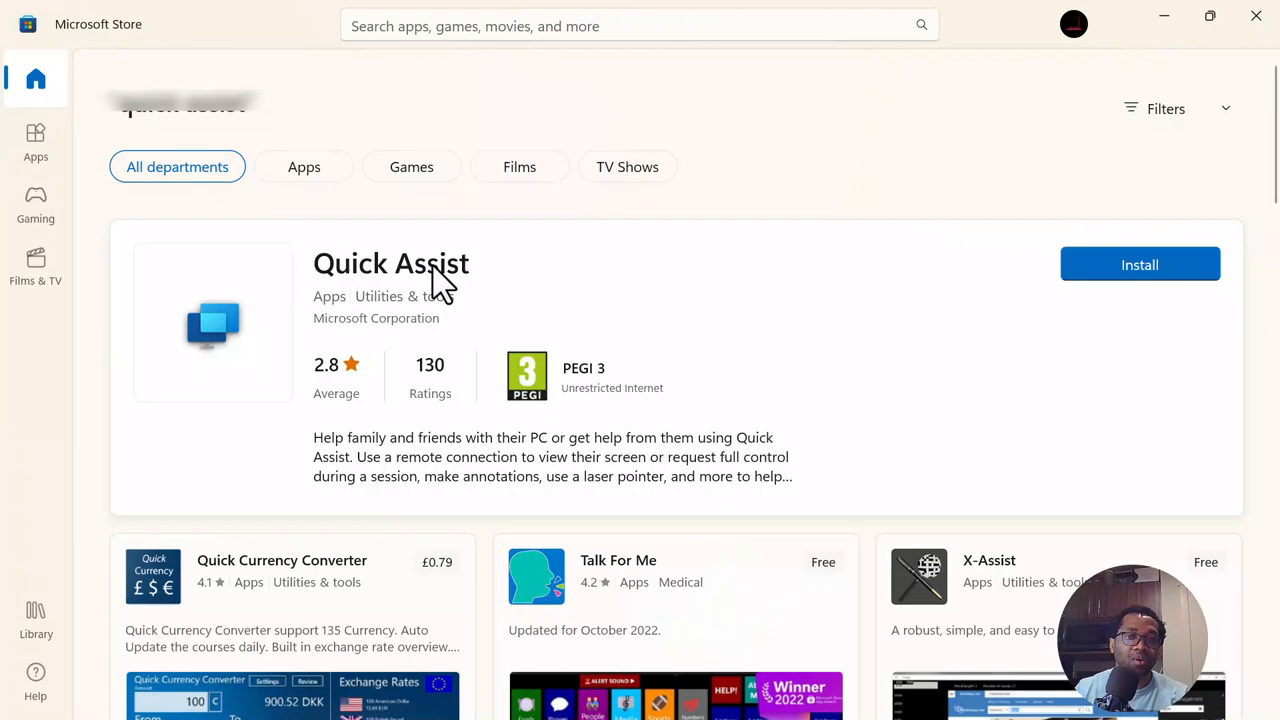
mouse_move(416, 276)
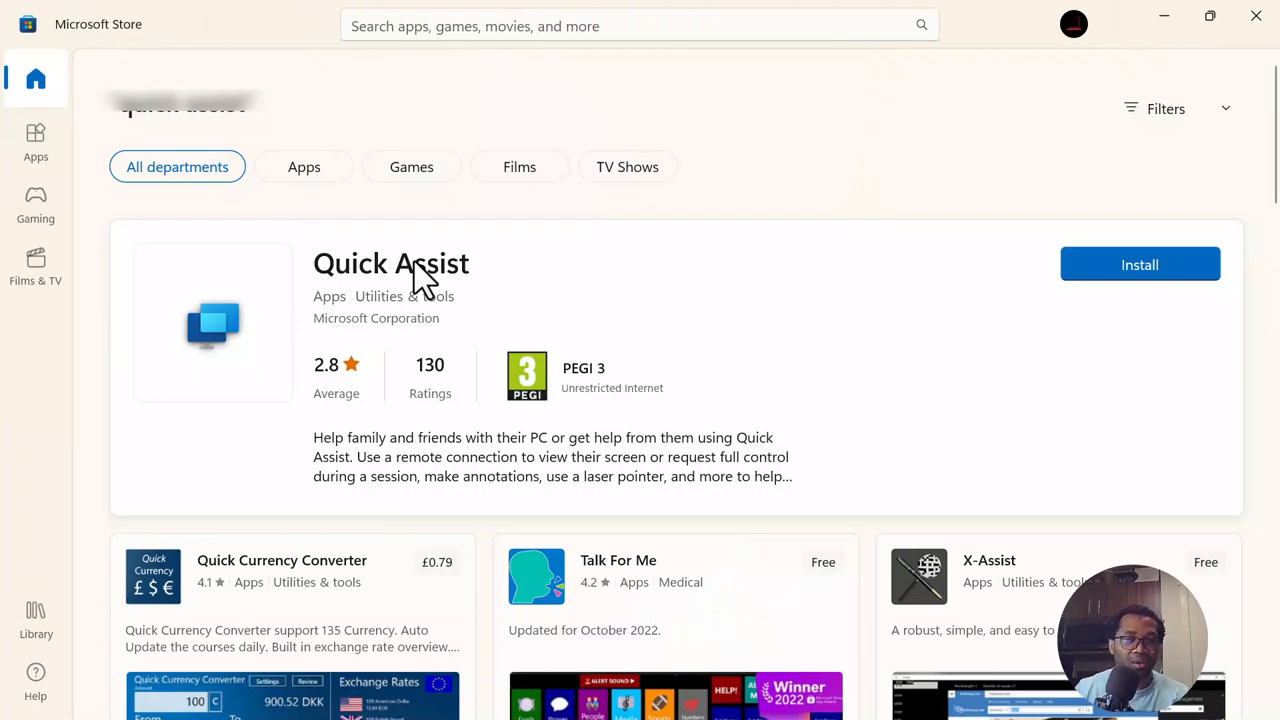
mouse_move(456, 280)
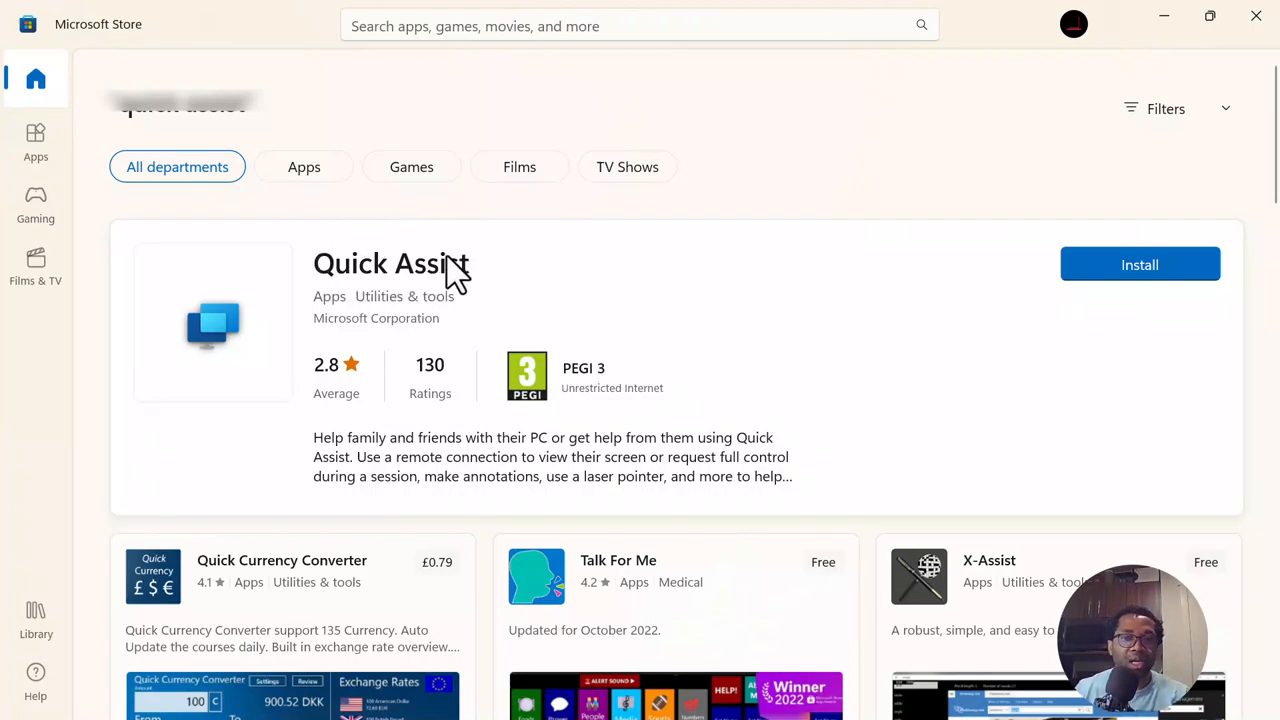
mouse_move(410, 224)
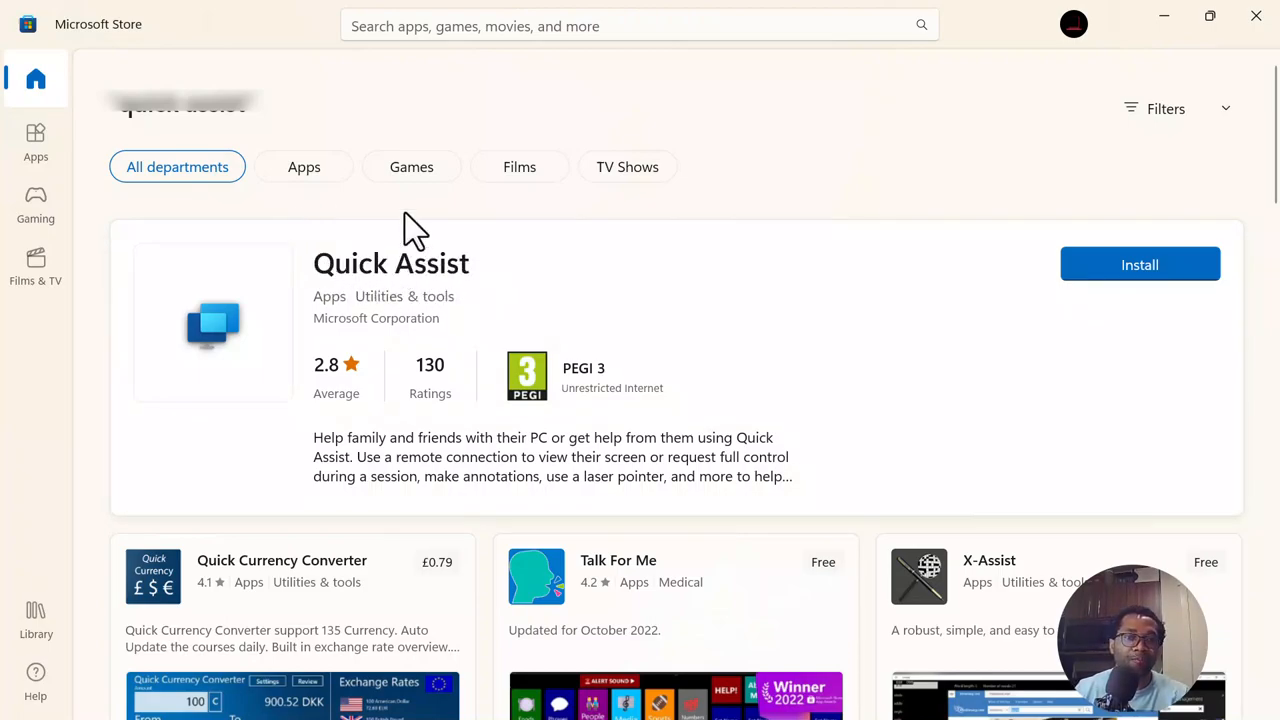
mouse_move(368, 270)
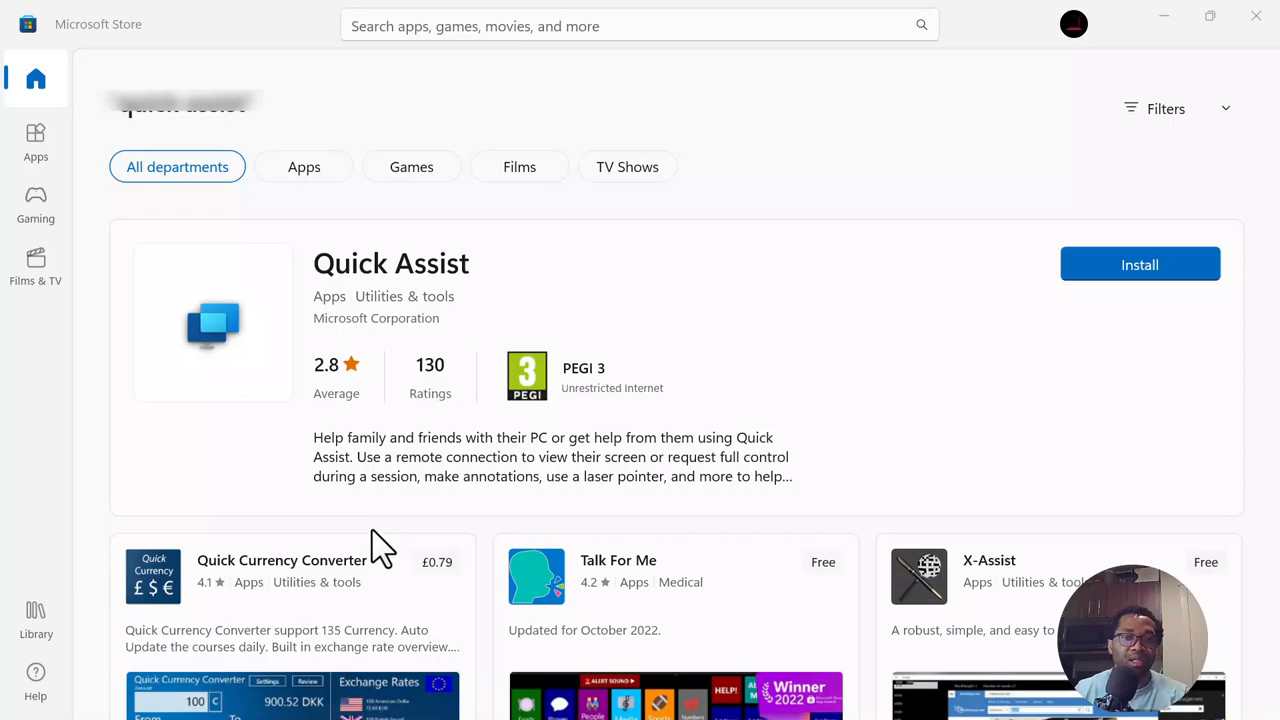
mouse_move(338, 456)
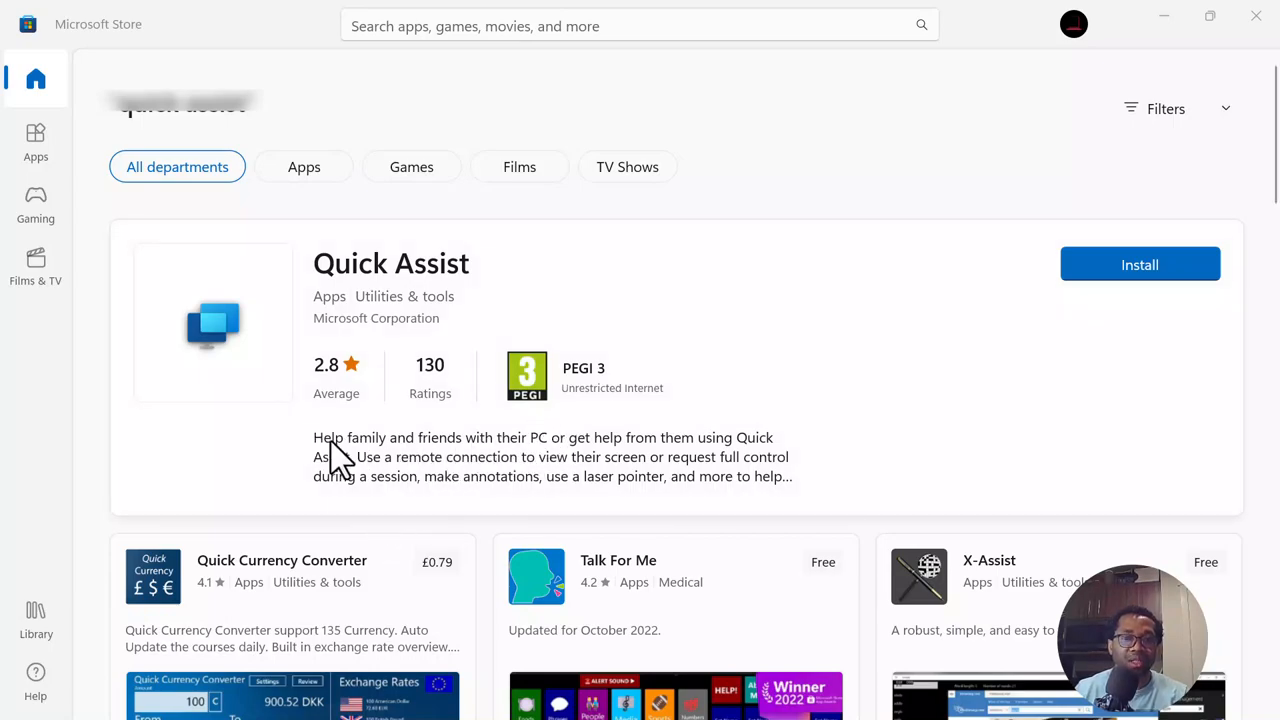
mouse_move(376, 460)
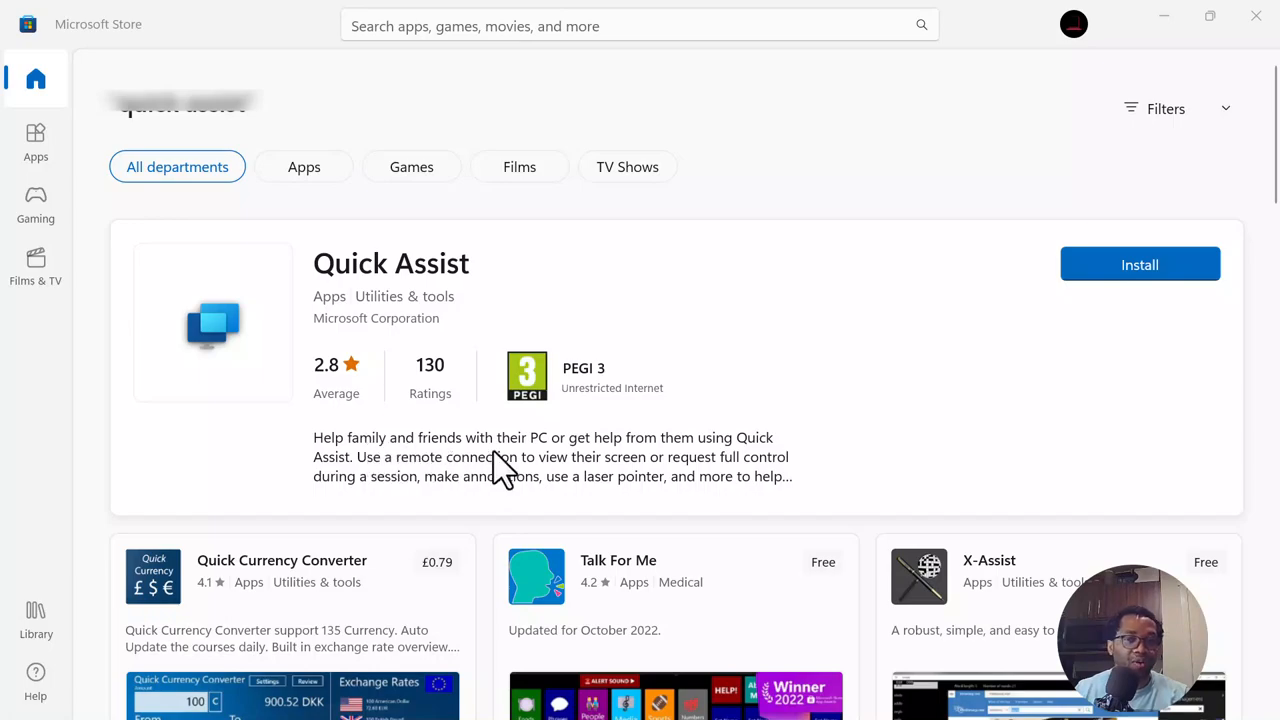
mouse_move(564, 464)
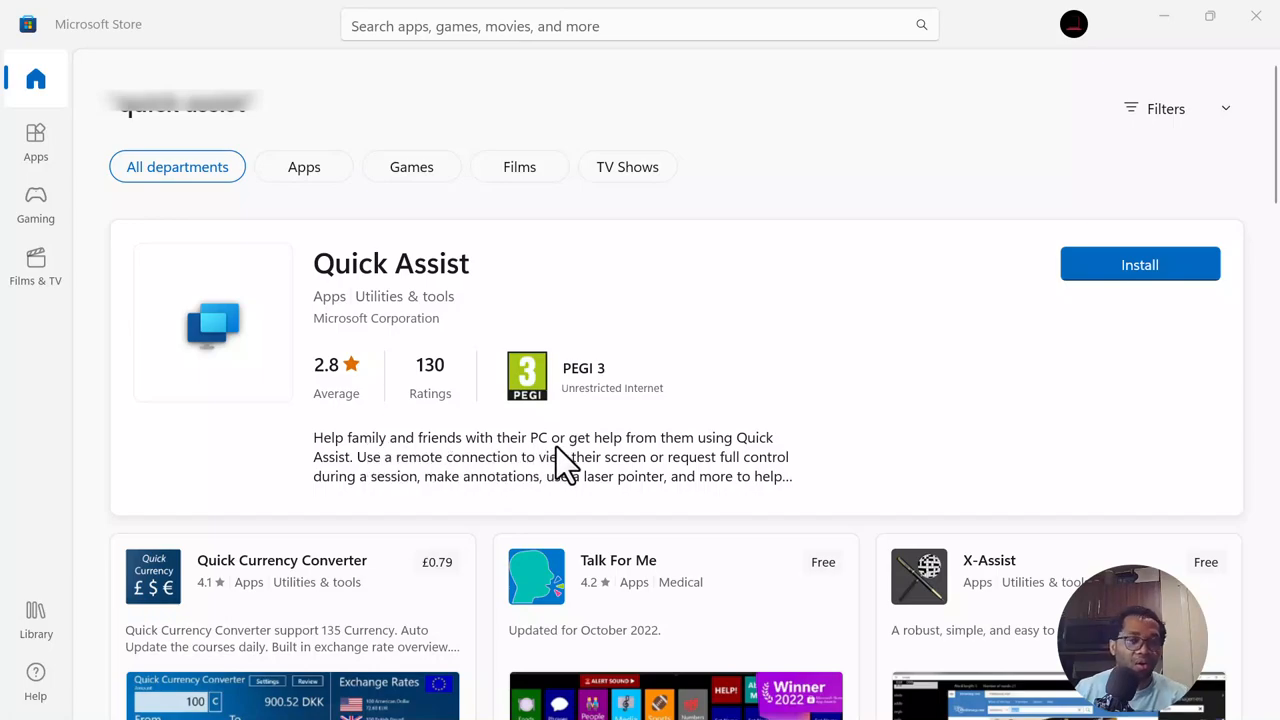
mouse_move(756, 456)
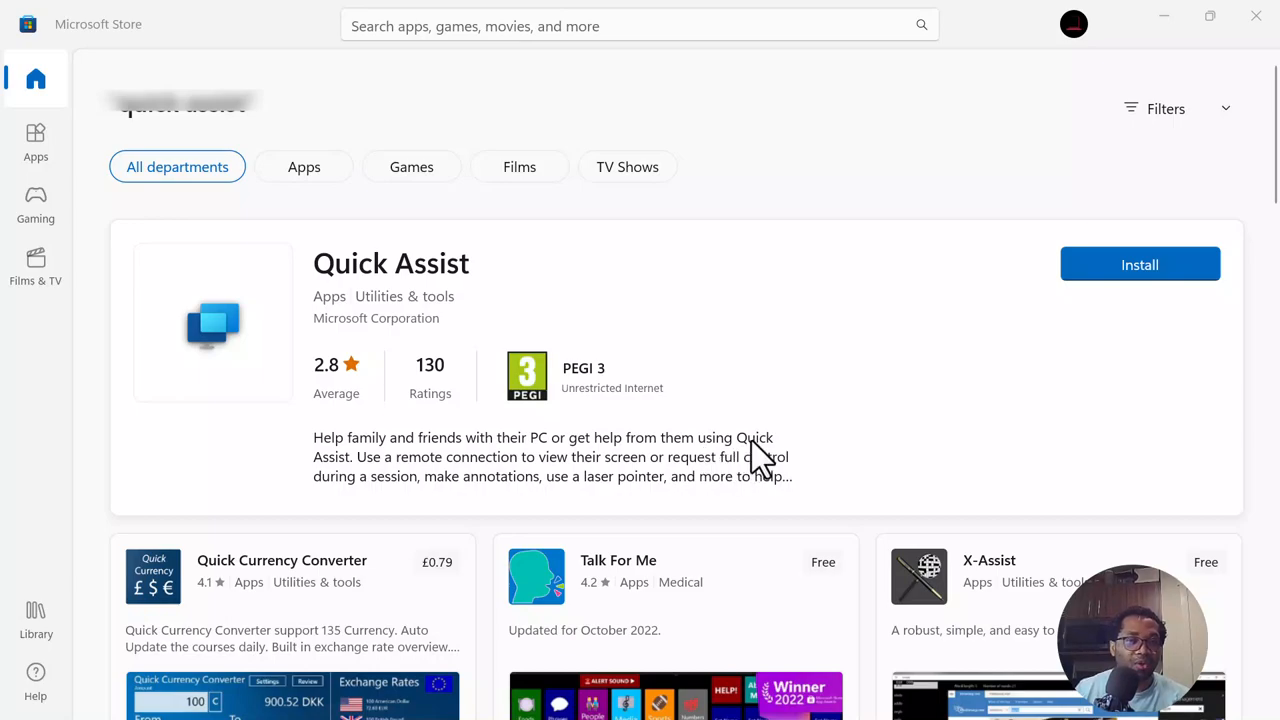
mouse_move(1092, 282)
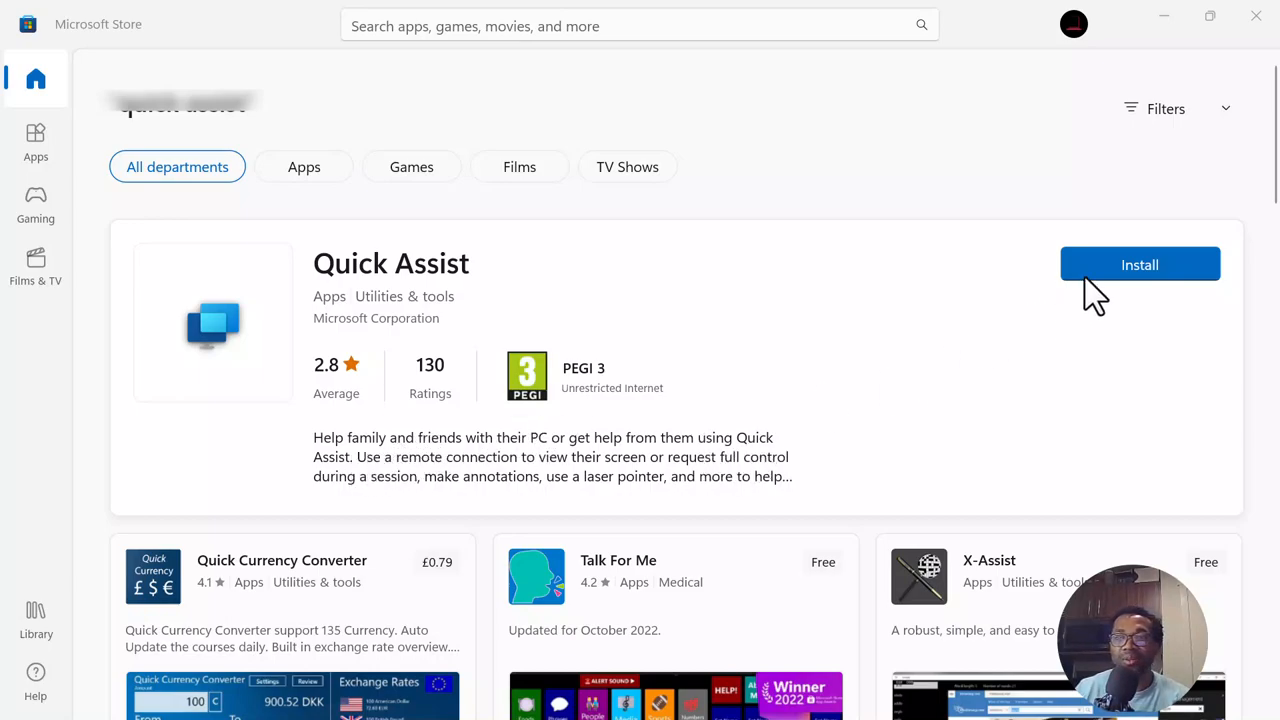
- Start installing Quick Assist from its Microsoft Store listing
left_click(1140, 264)
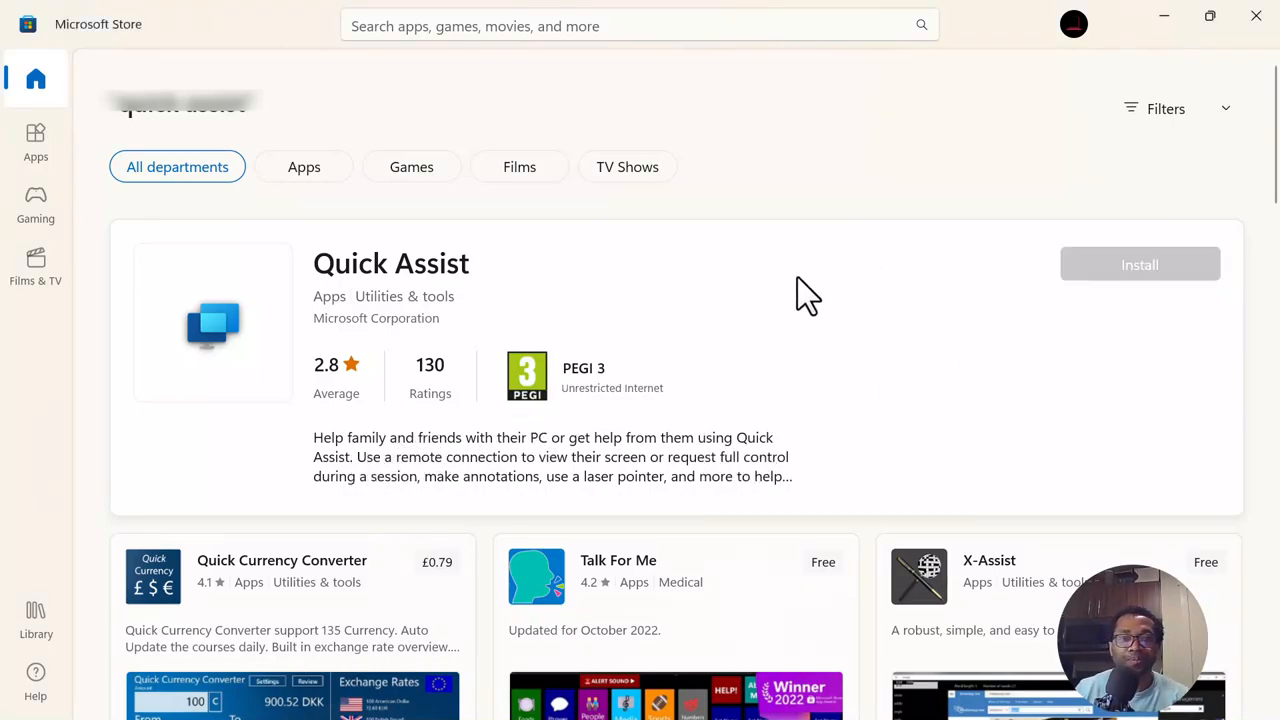
left_click(1140, 264)
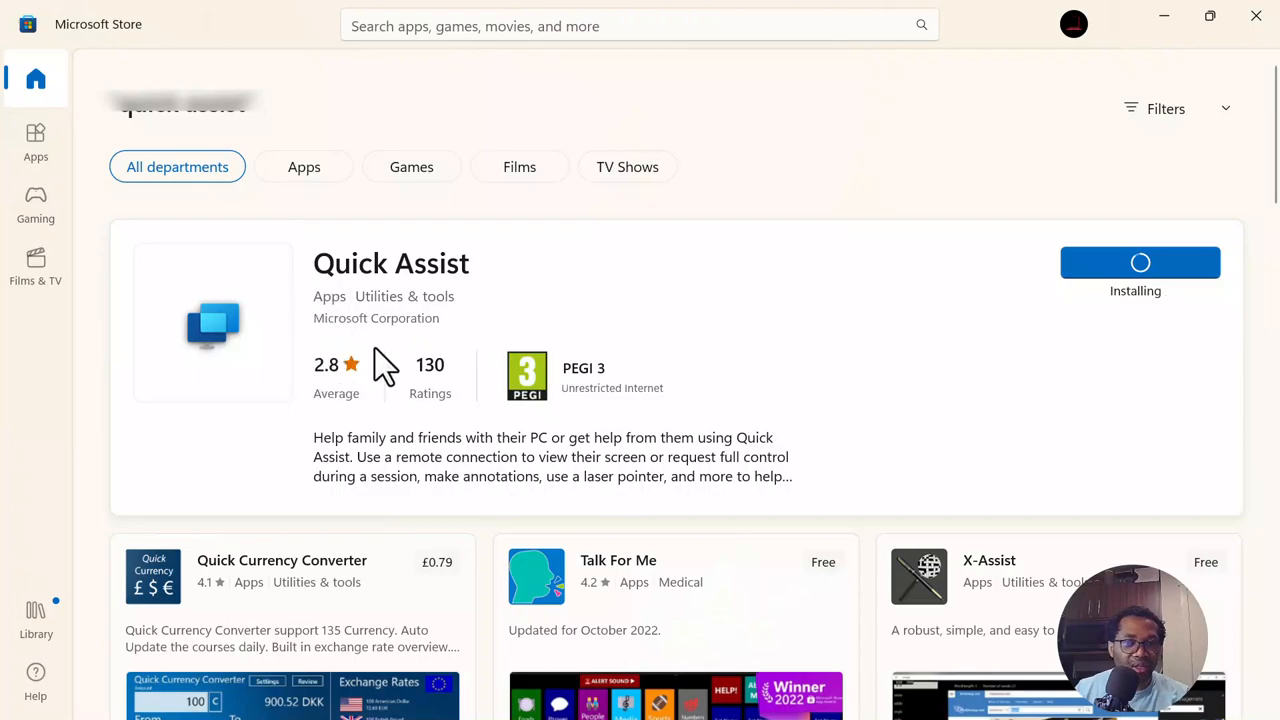
mouse_move(364, 290)
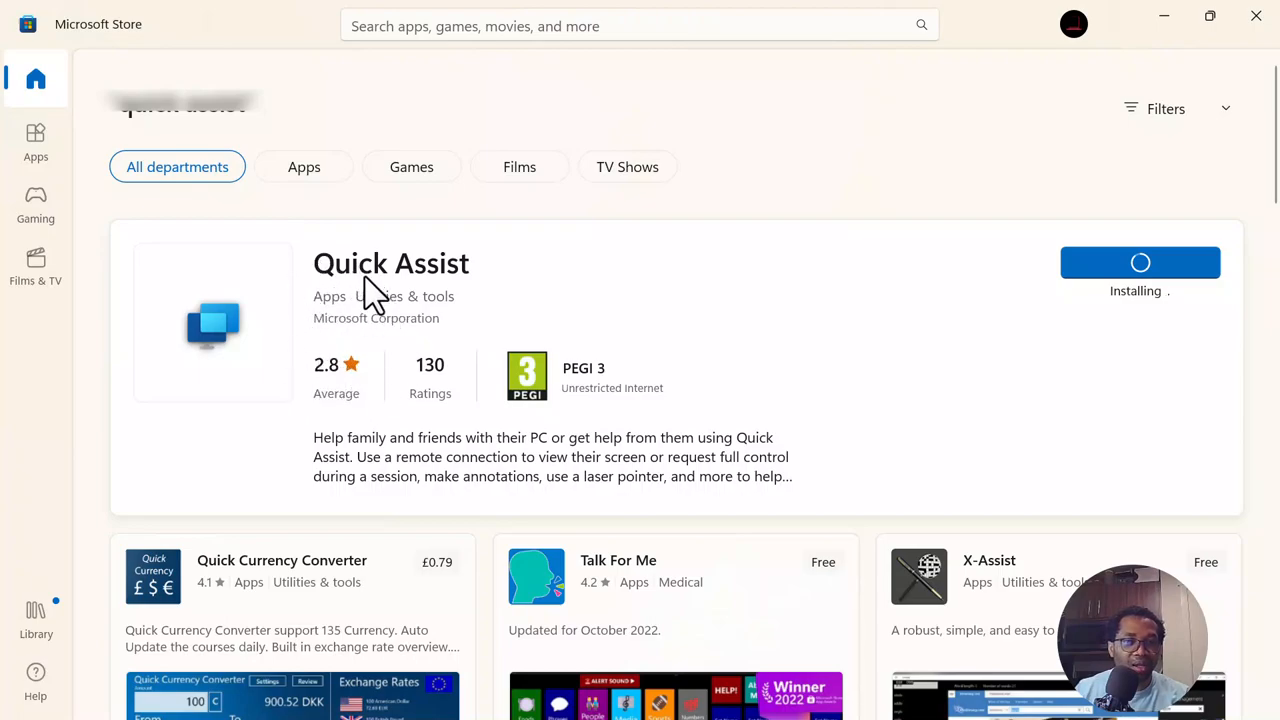
mouse_move(388, 232)
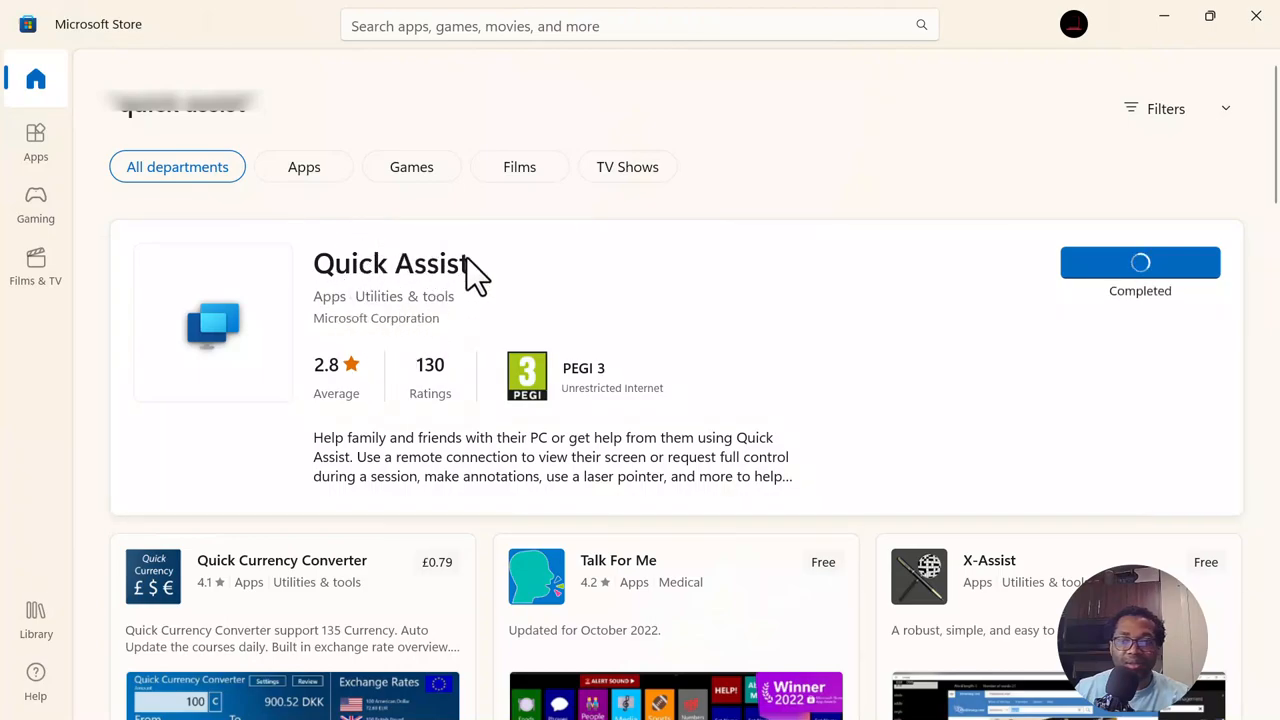
mouse_move(496, 236)
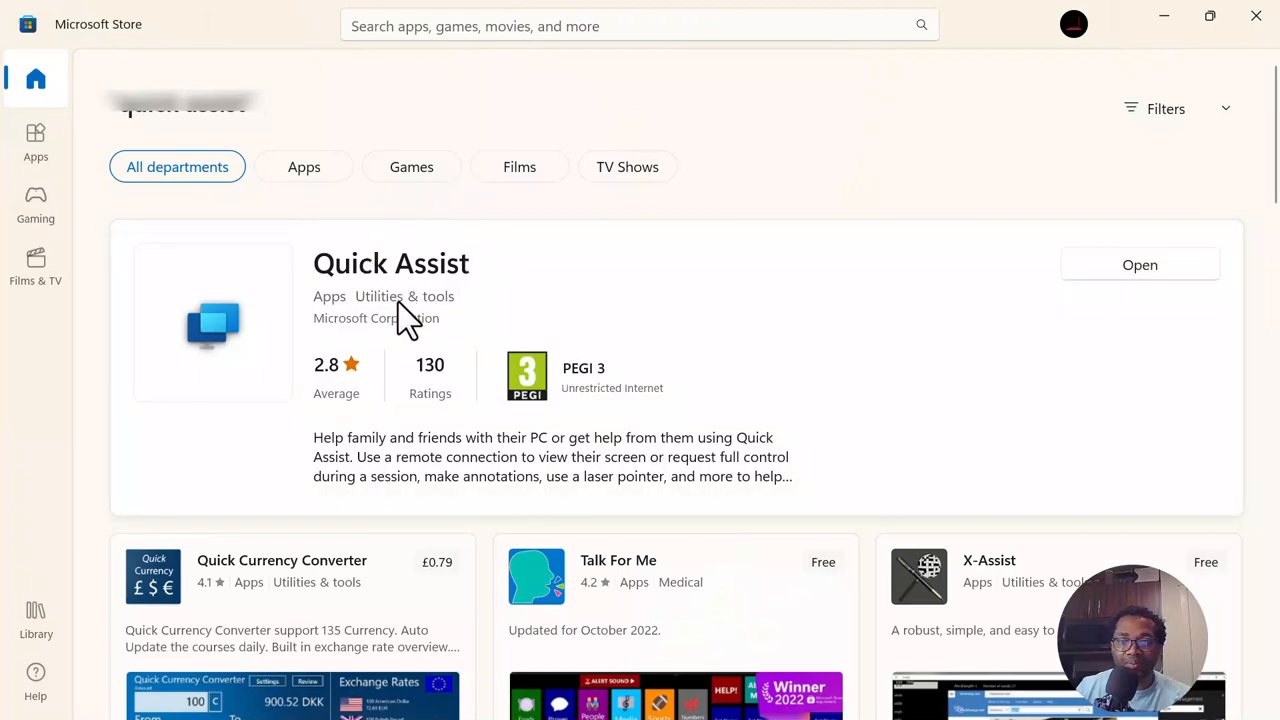
mouse_move(1140, 264)
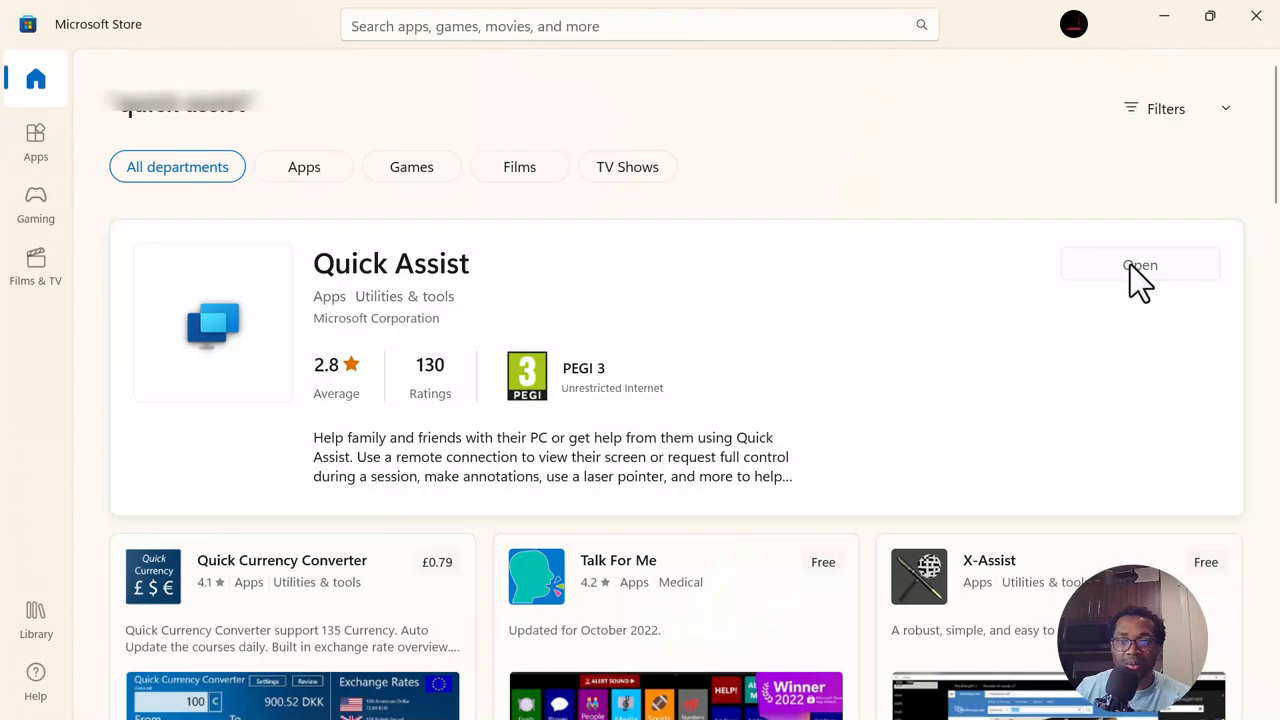
left_click(1140, 264)
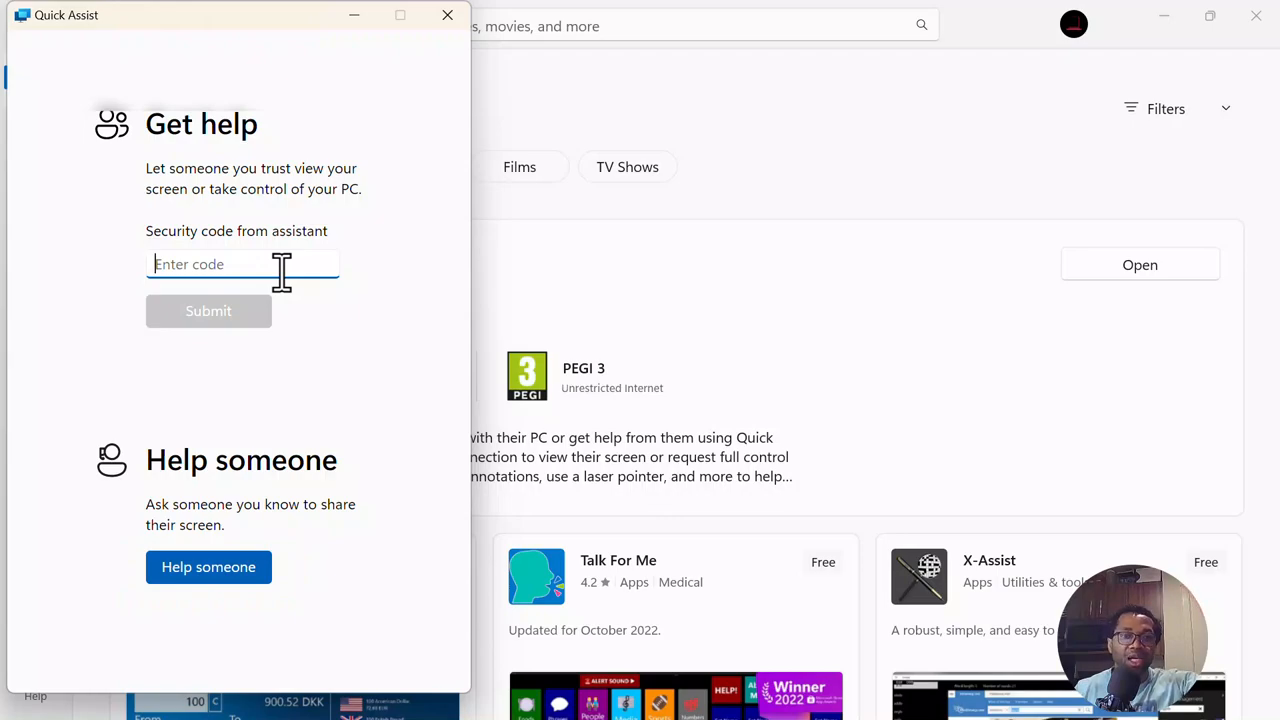
mouse_move(56, 36)
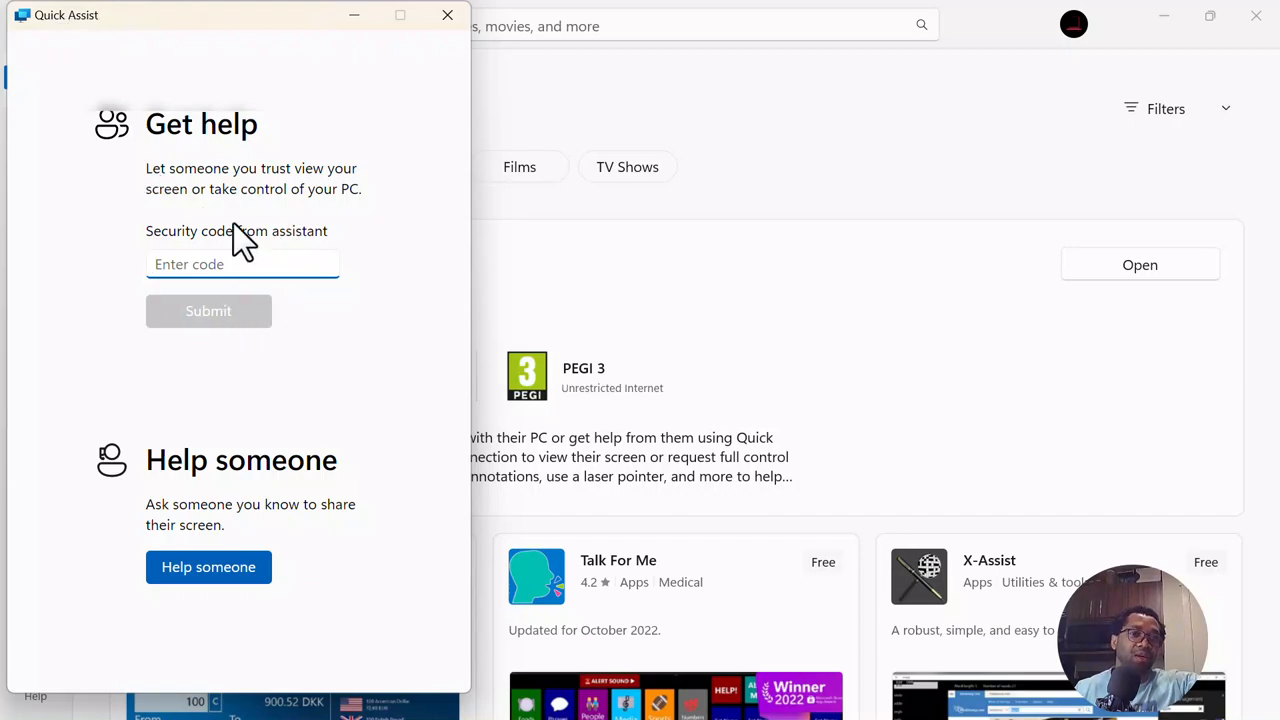
mouse_move(324, 330)
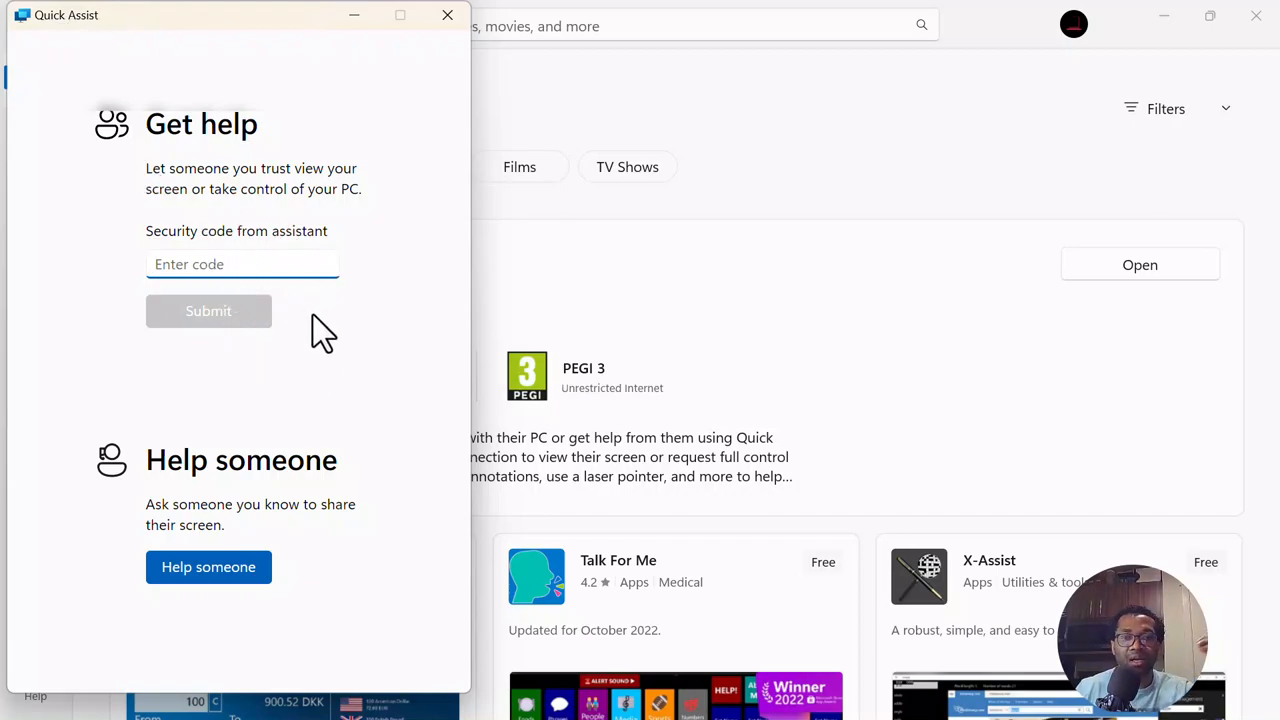
mouse_move(344, 240)
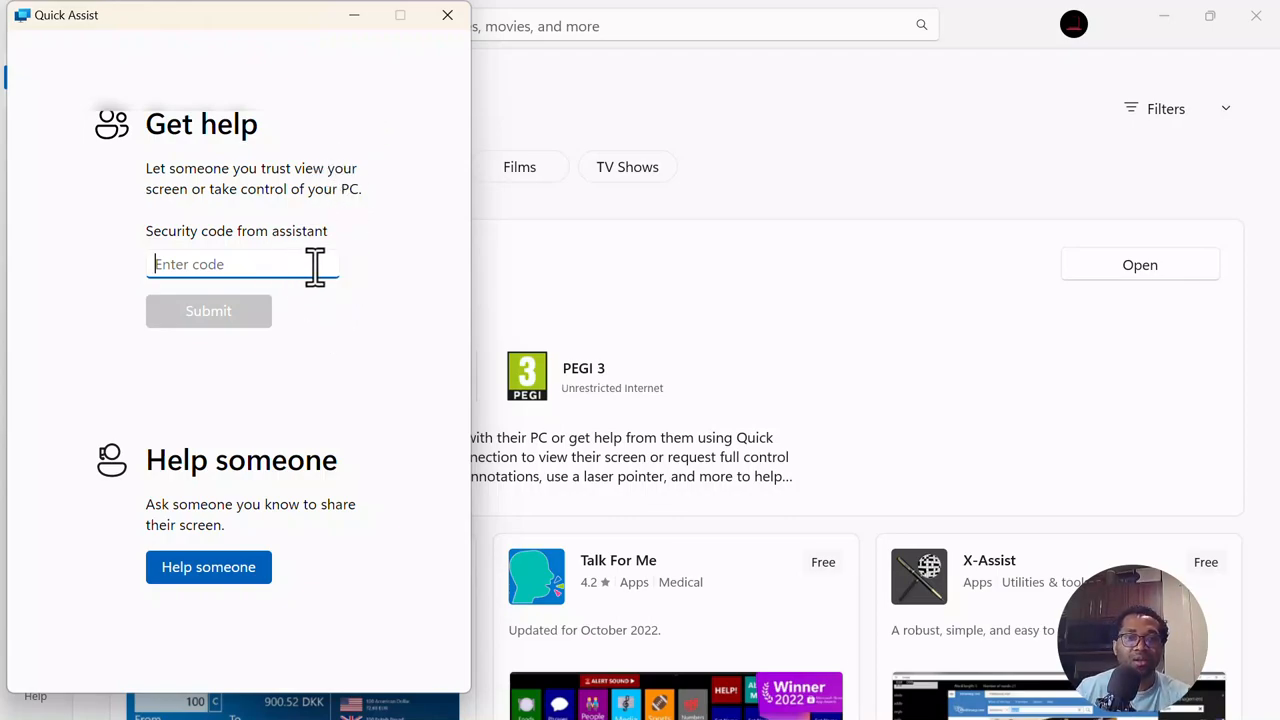
mouse_move(296, 264)
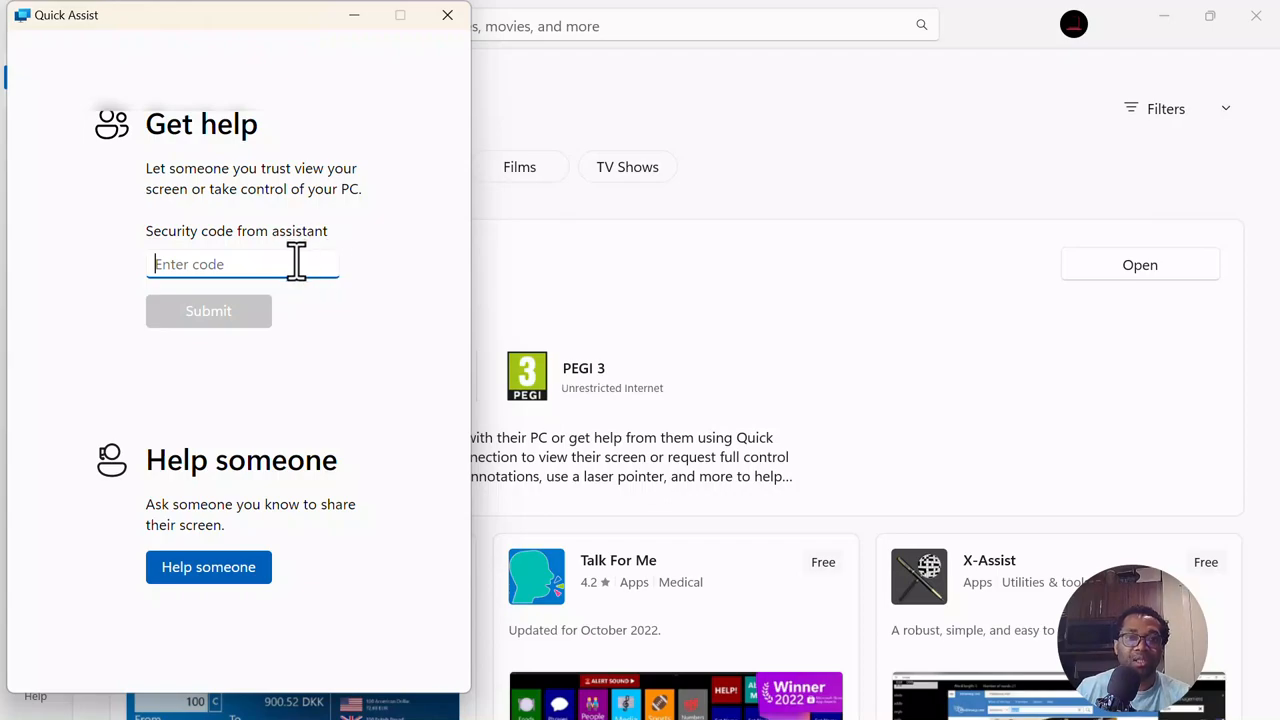
mouse_move(460, 108)
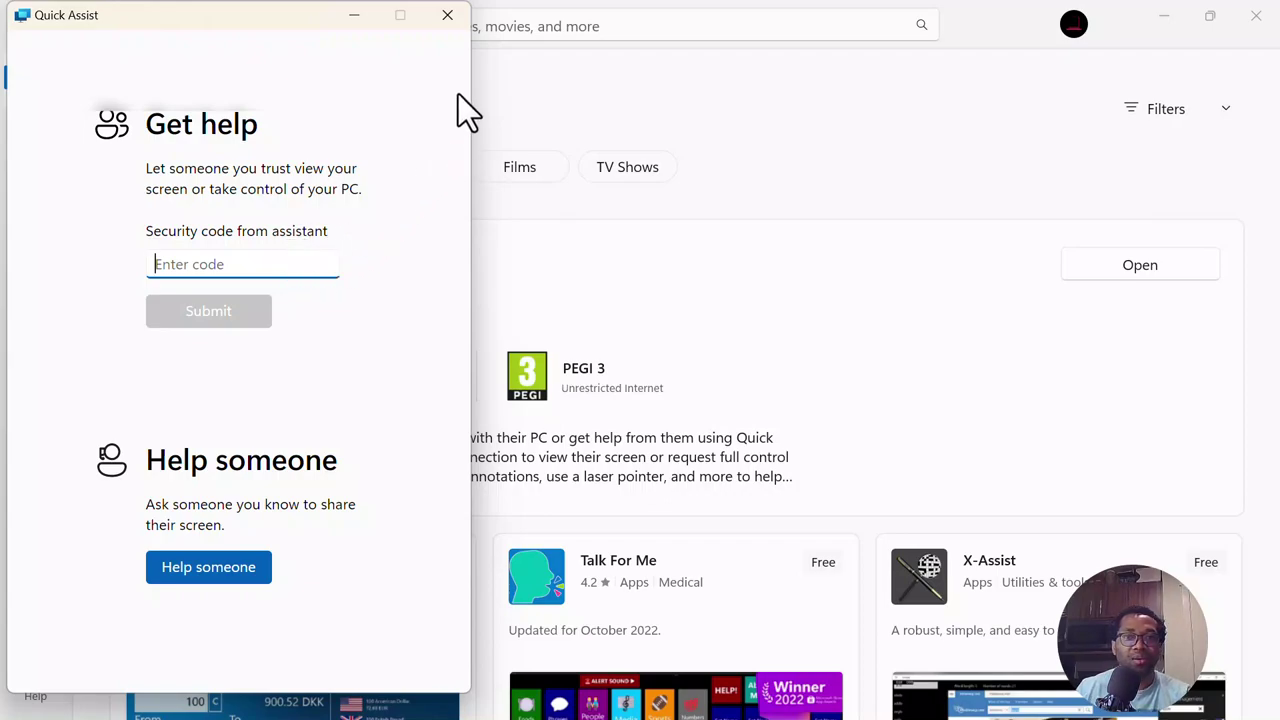
mouse_move(448, 18)
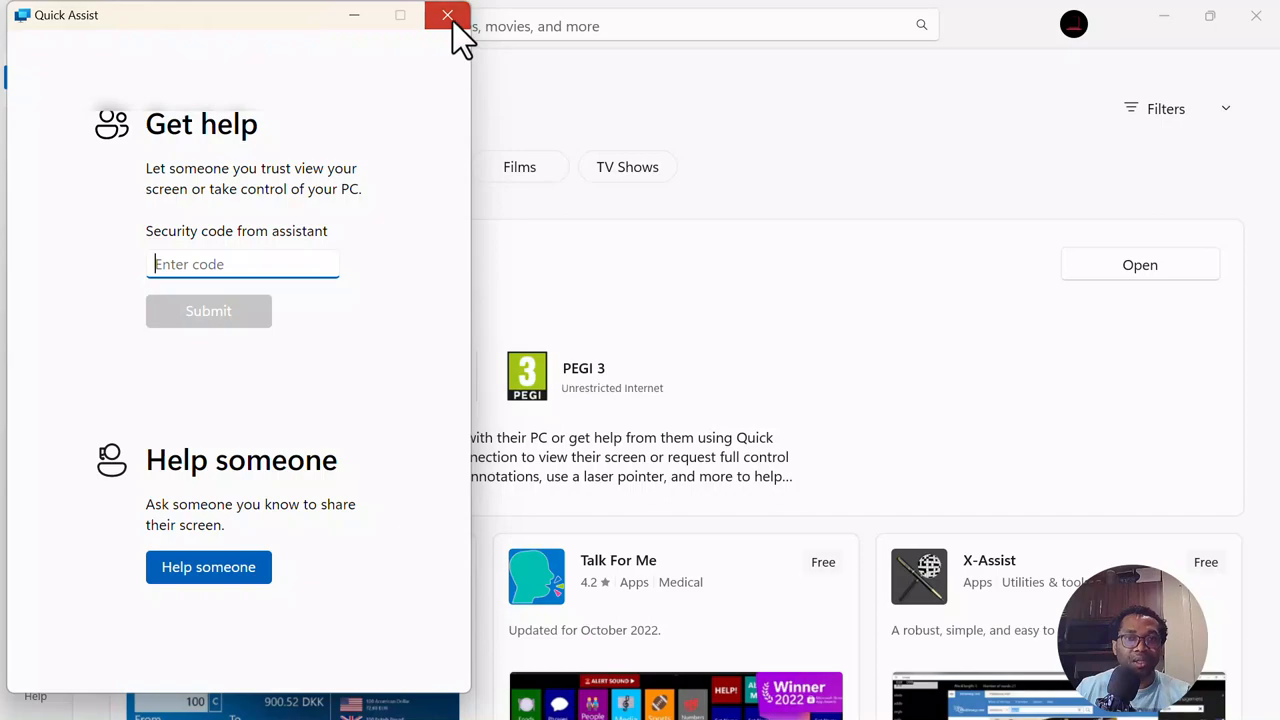
left_click(442, 18)
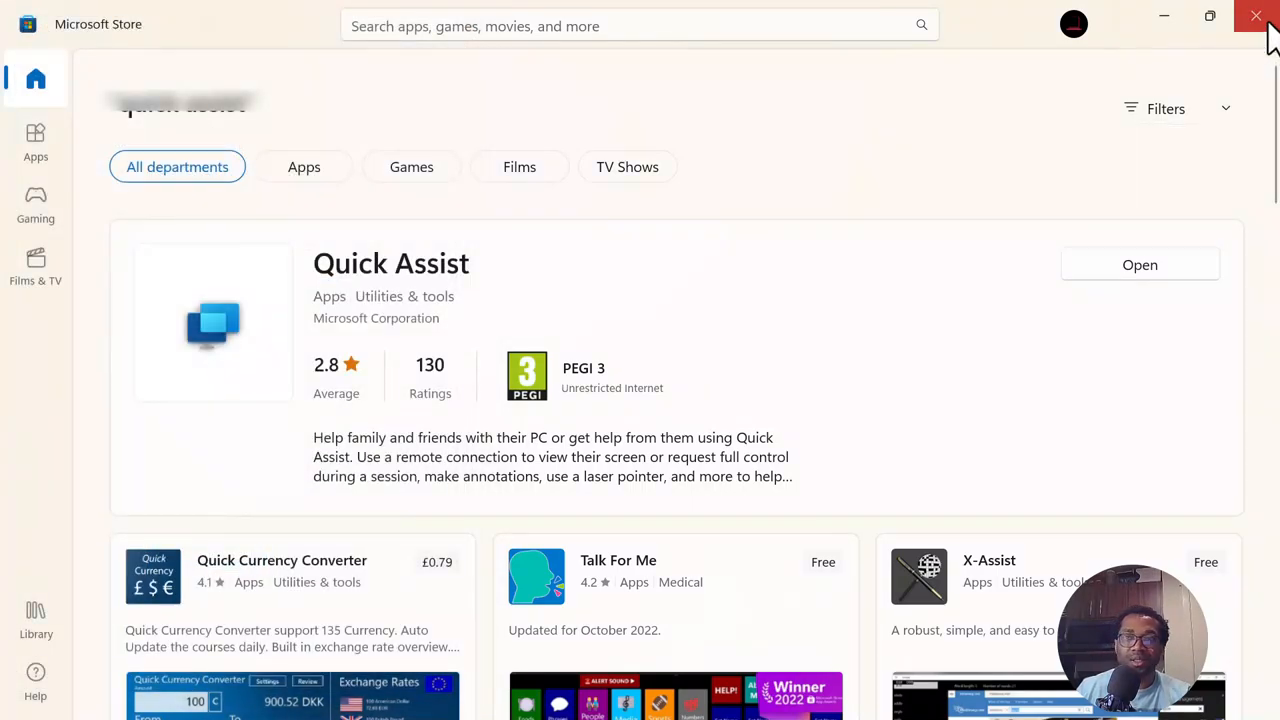
- Close Microsoft Store to return to the desktop
left_click(1254, 16)
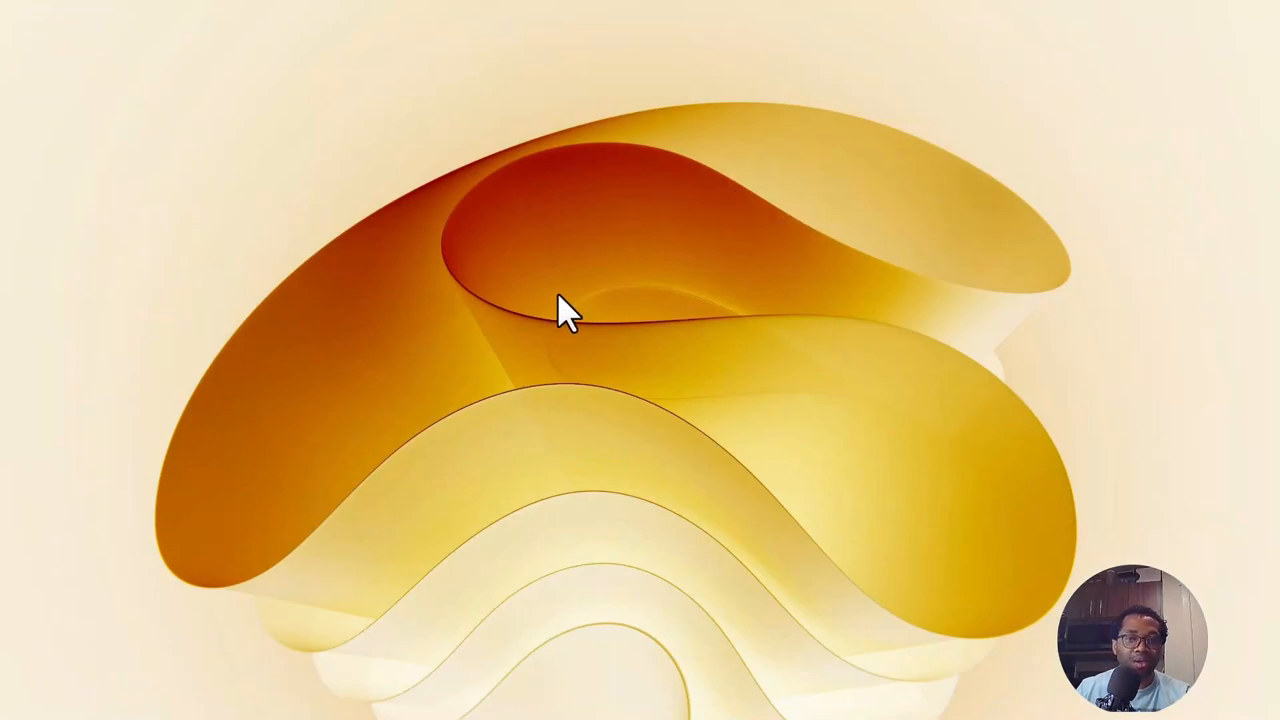
mouse_move(696, 300)
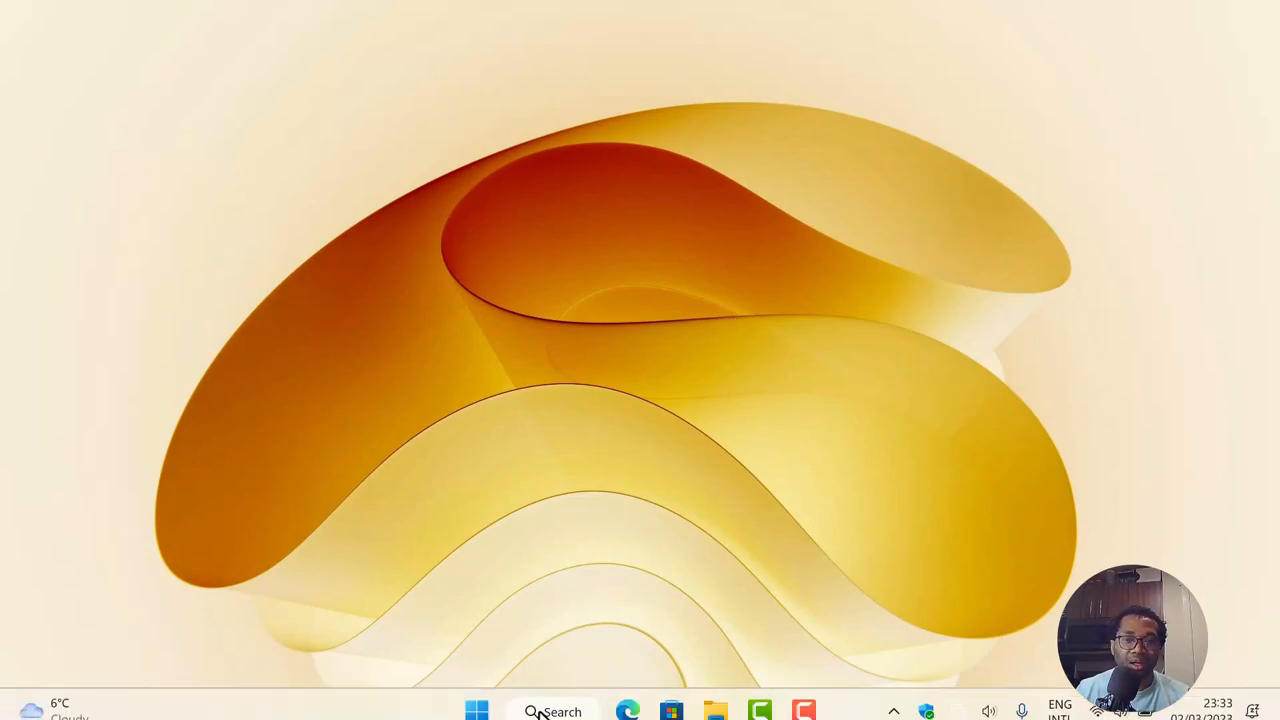
mouse_move(478, 712)
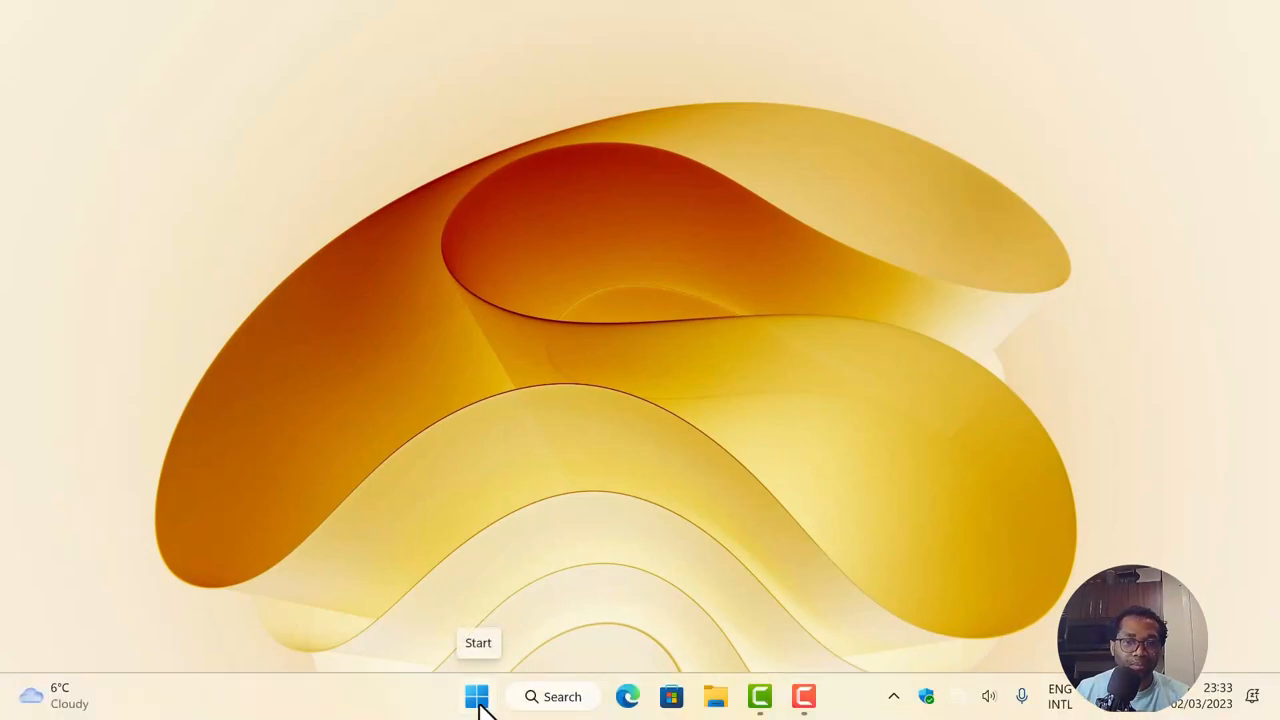
- Launch Settings and go to the Bluetooth & devices Cameras page listing the Integrated Webcam
left_click(476, 696)
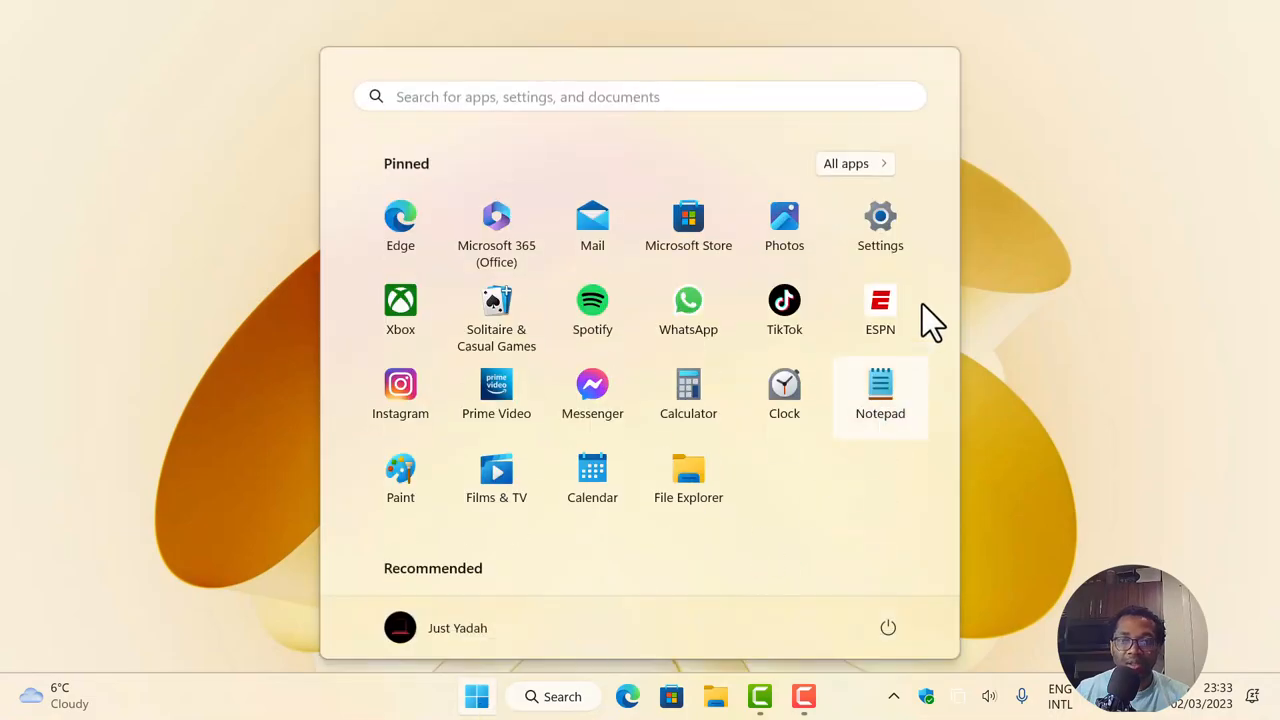
mouse_move(888, 242)
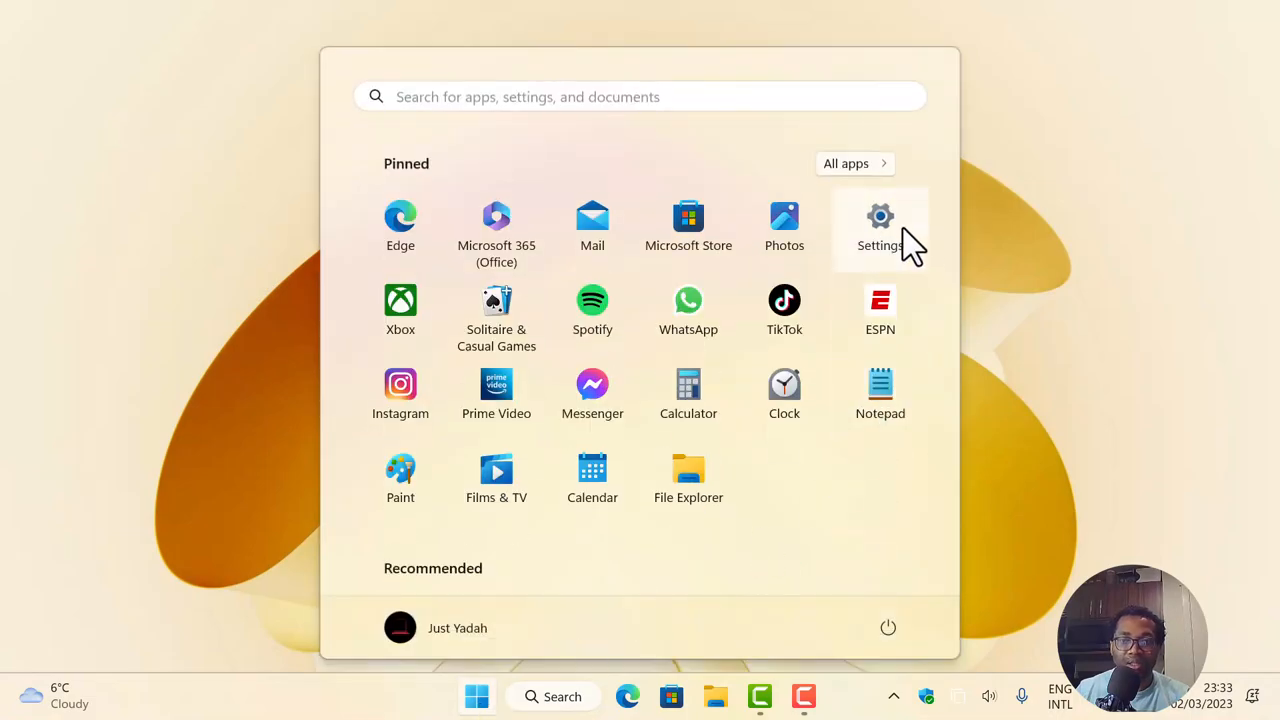
left_click(880, 216)
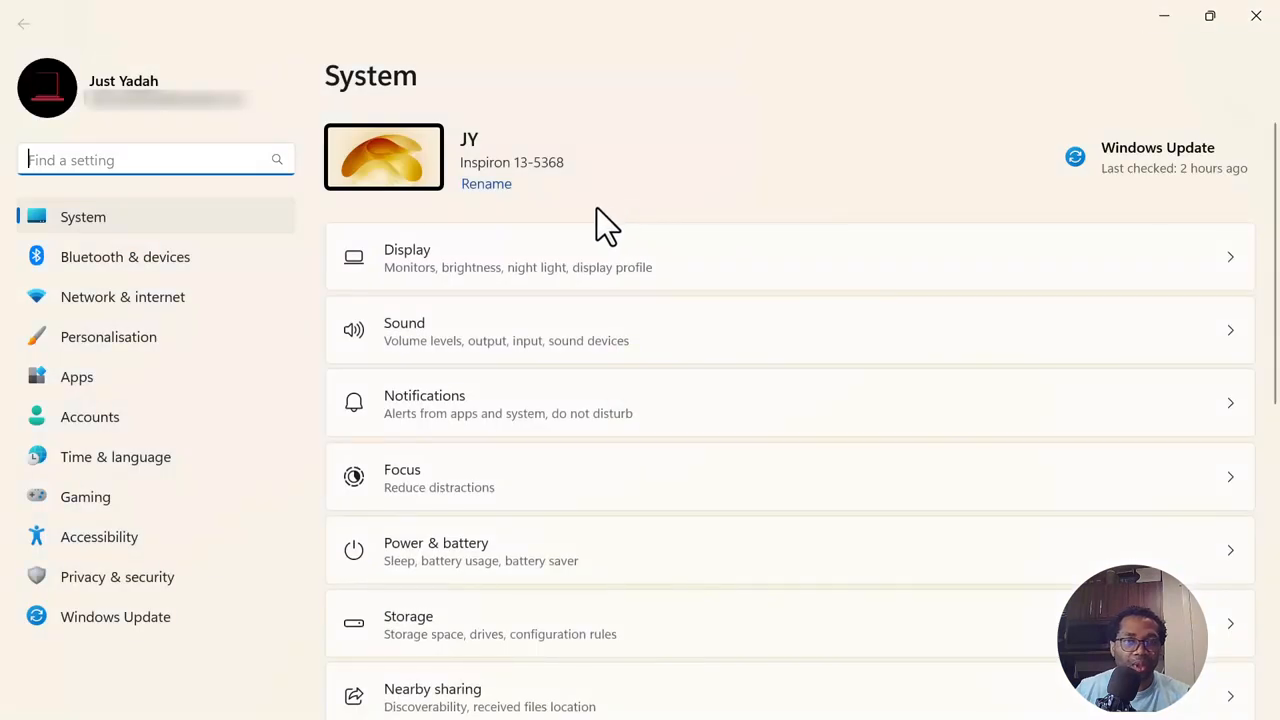
mouse_move(150, 272)
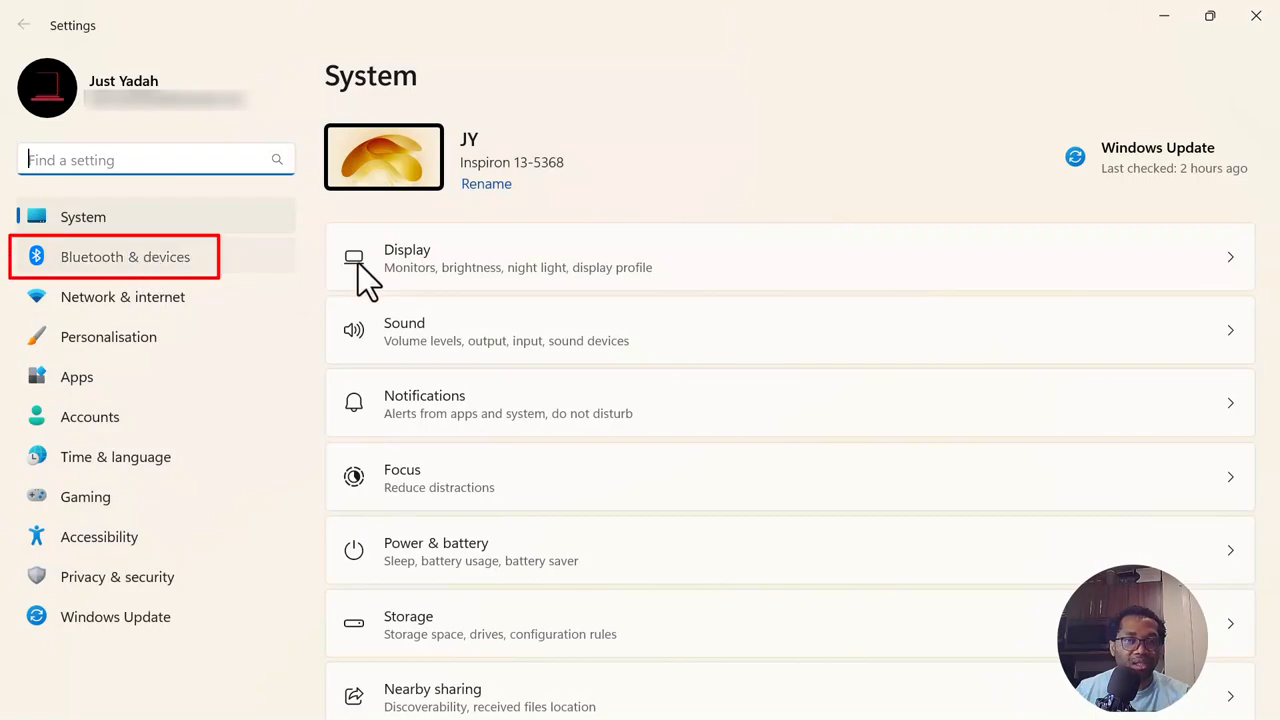
left_click(124, 256)
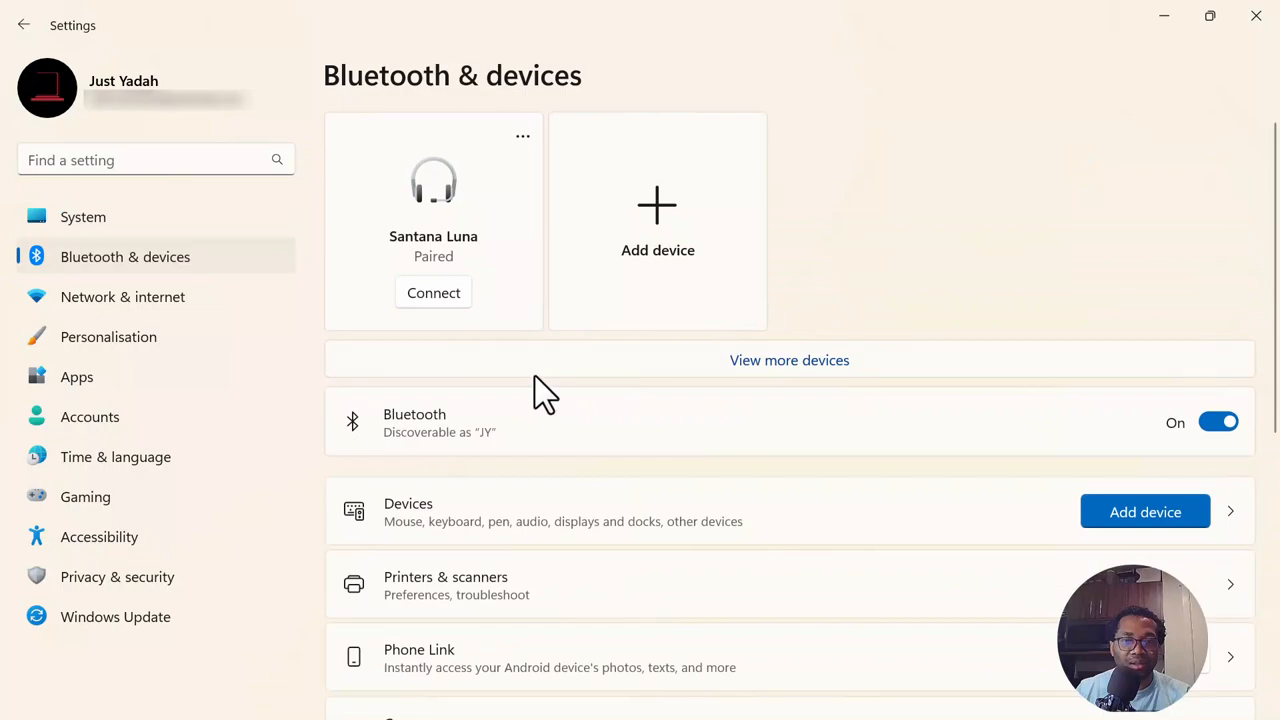
scroll("down", 3)
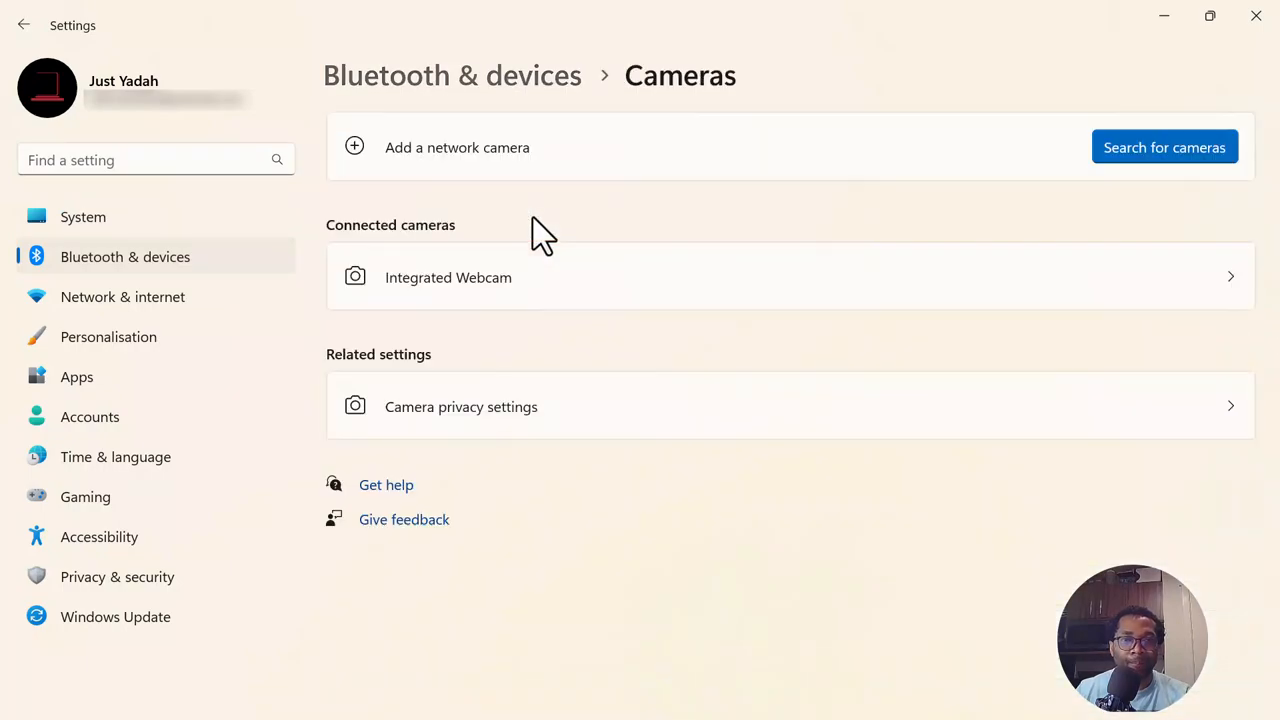
mouse_move(728, 178)
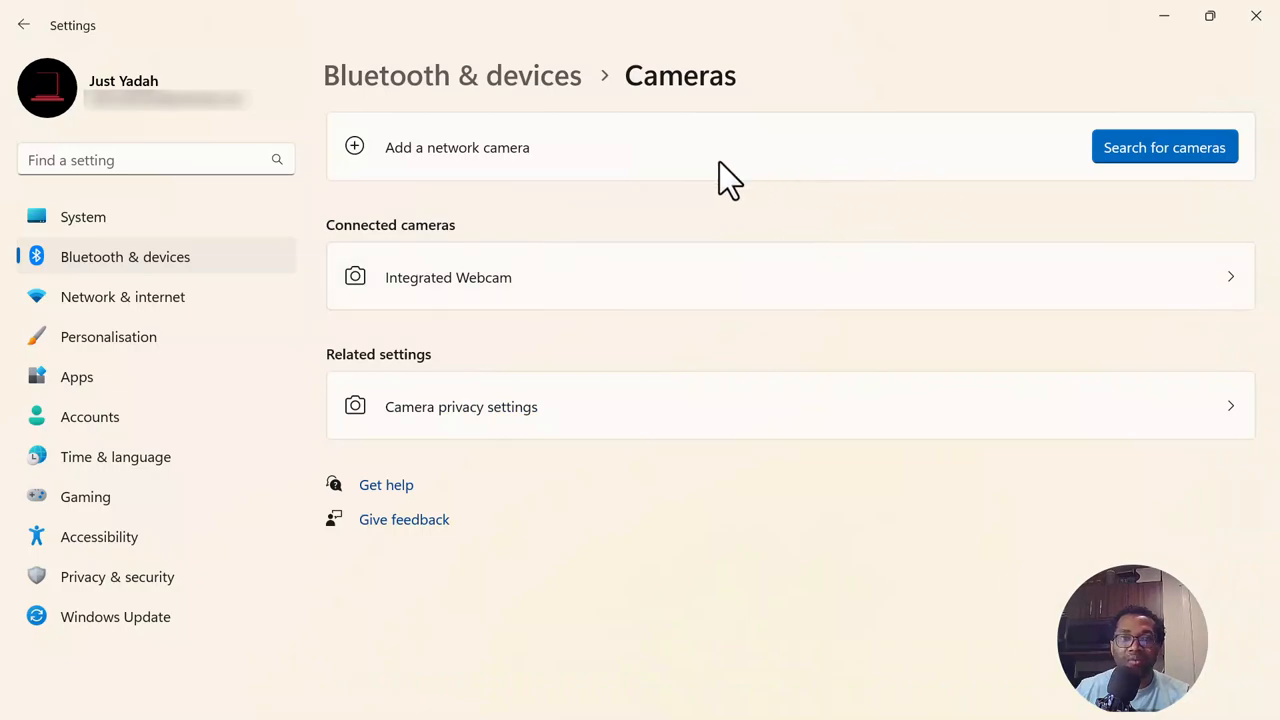
mouse_move(520, 164)
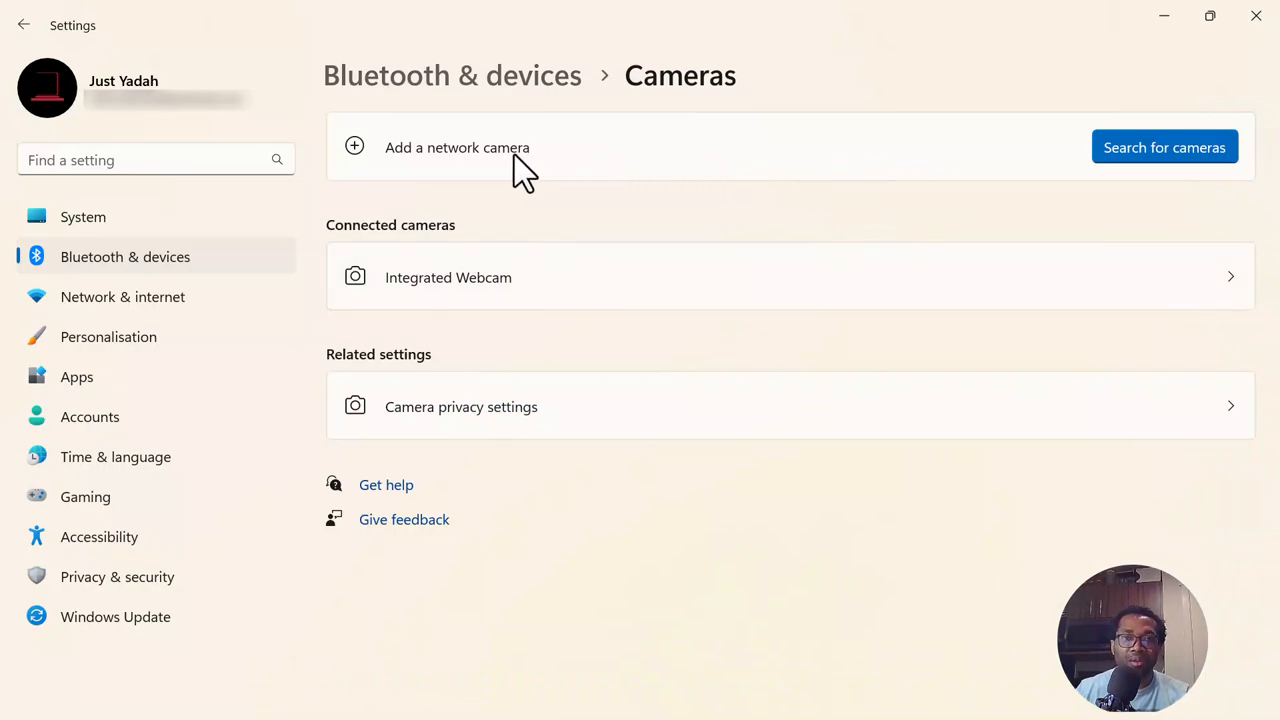
mouse_move(1132, 188)
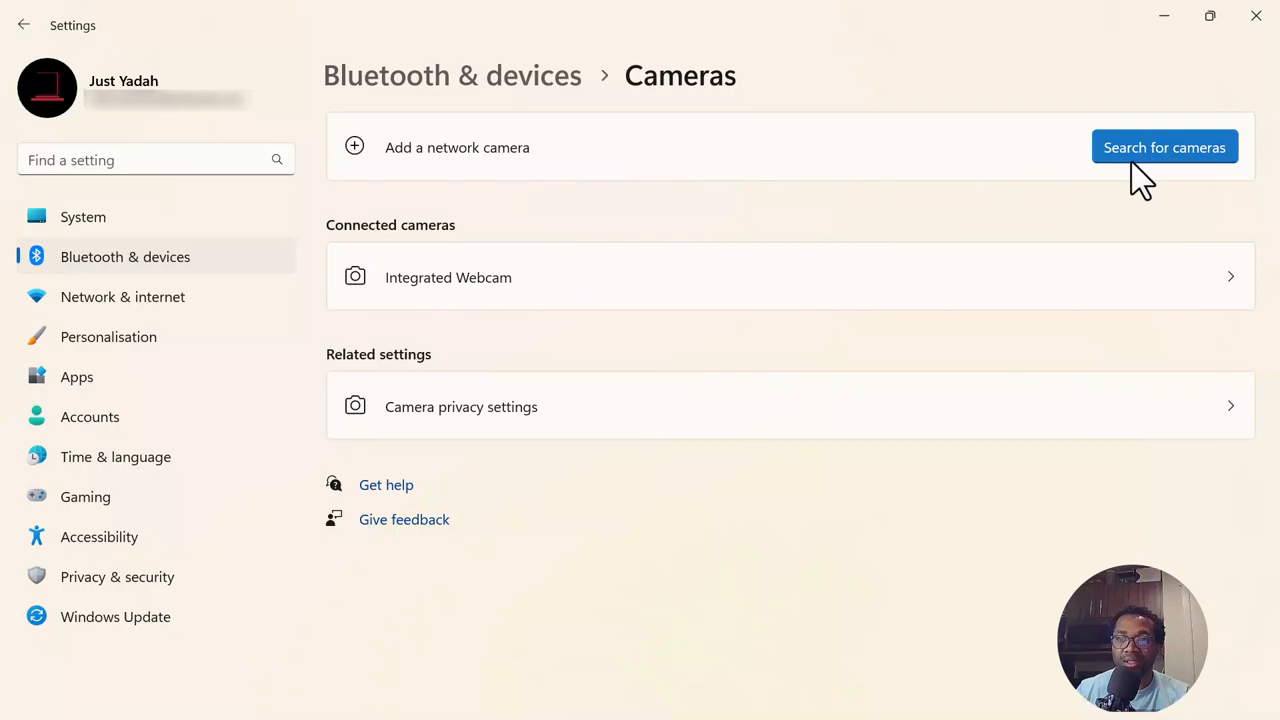
mouse_move(936, 210)
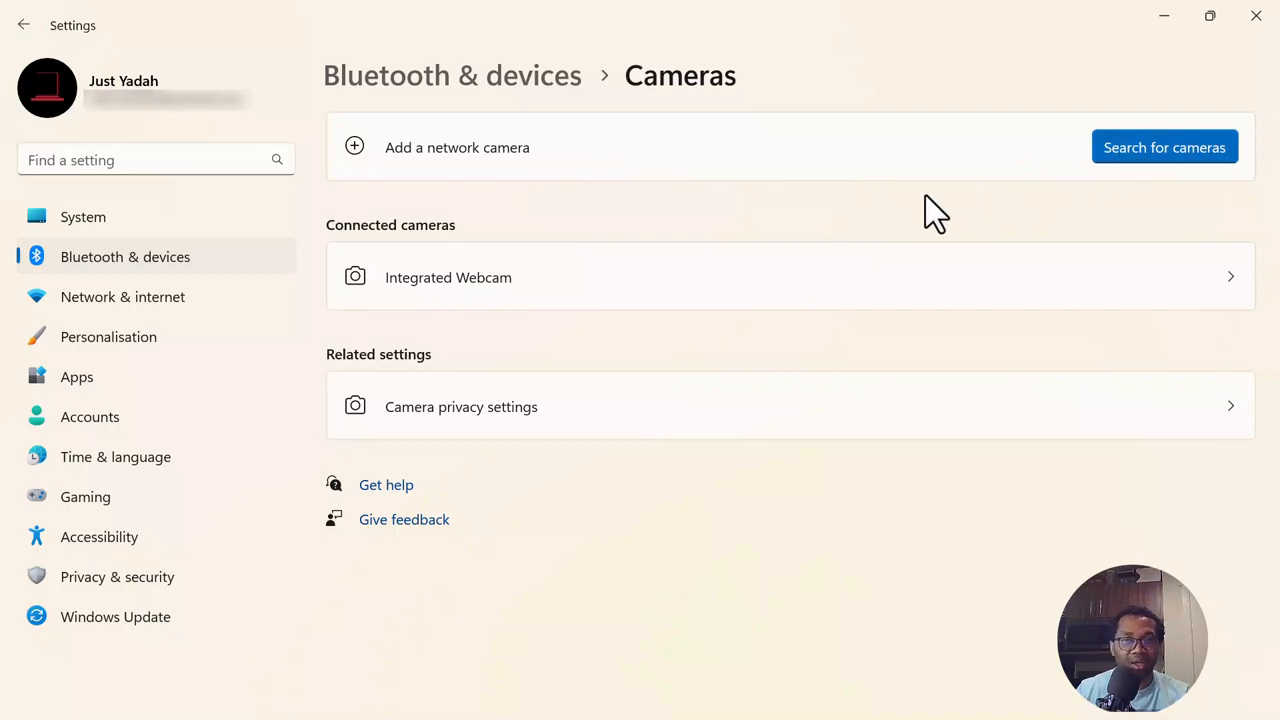
mouse_move(772, 232)
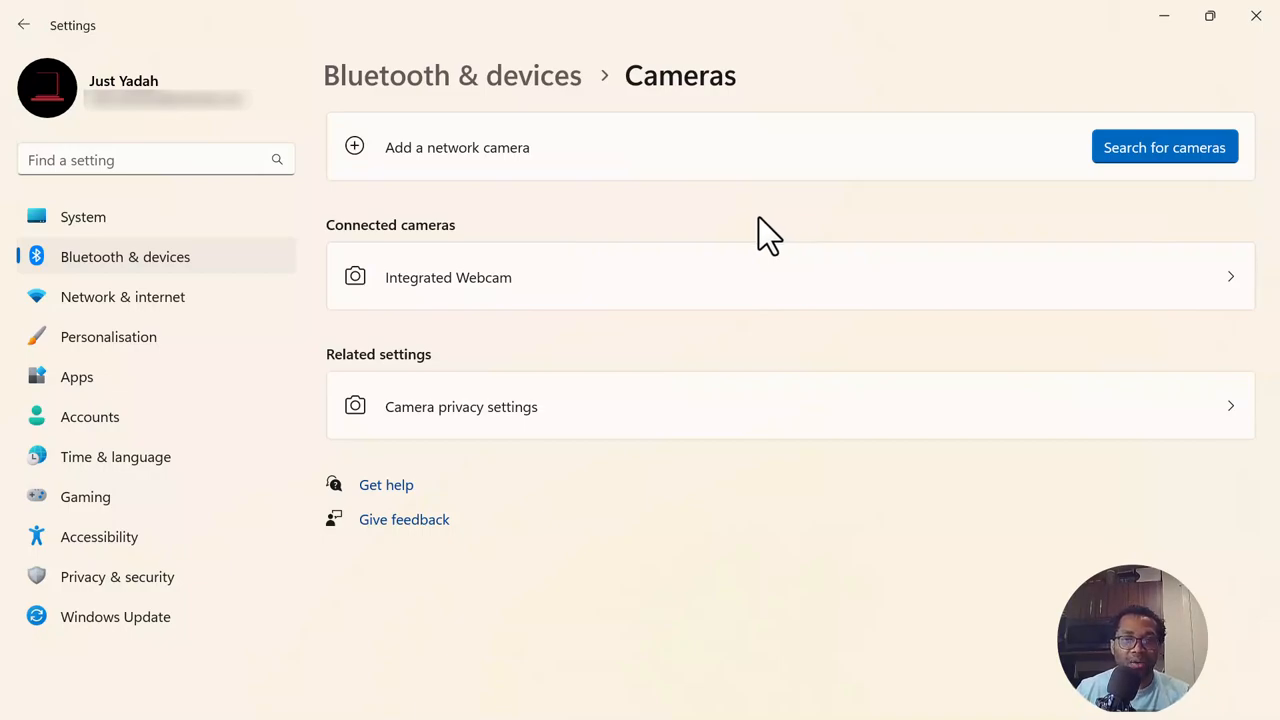
mouse_move(480, 296)
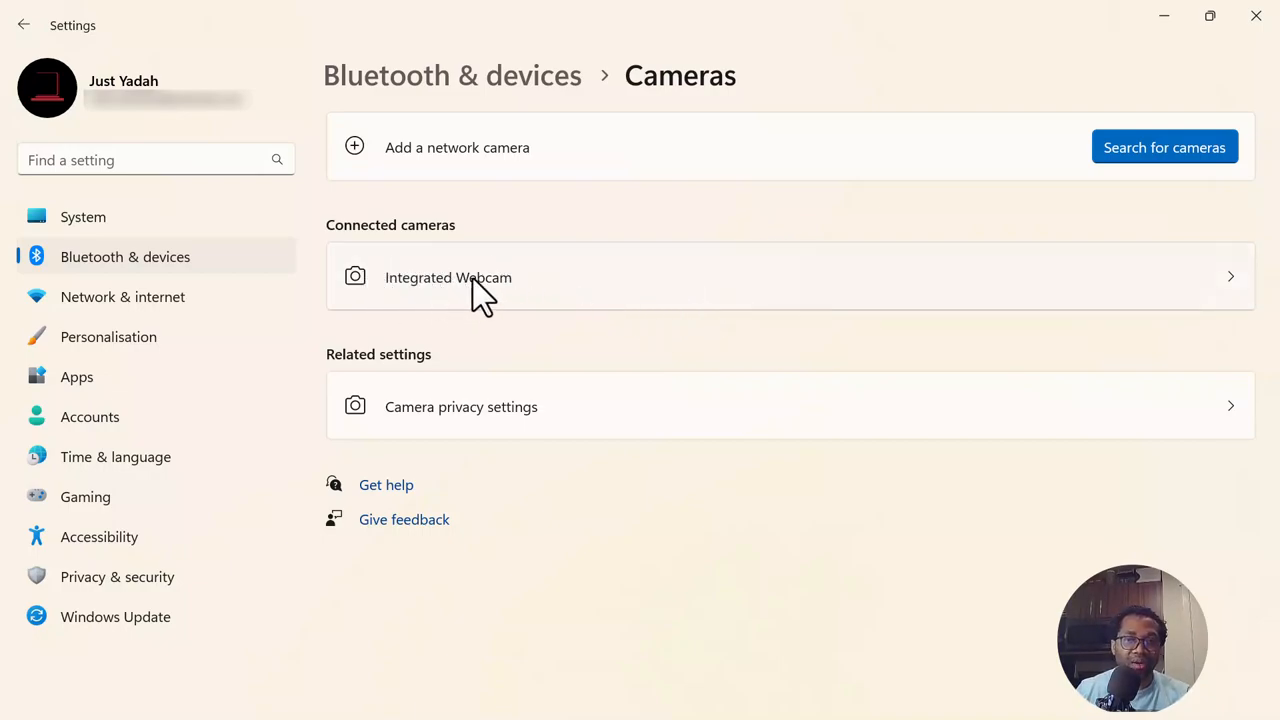
mouse_move(504, 296)
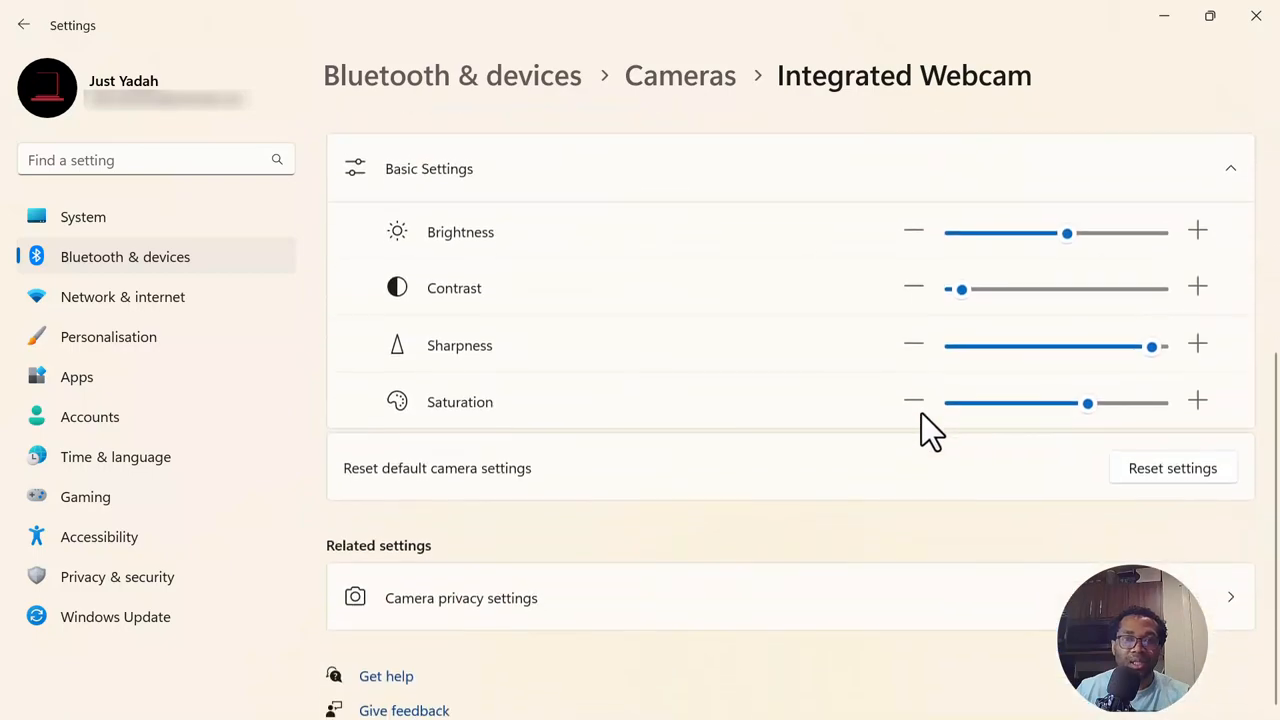
mouse_move(460, 264)
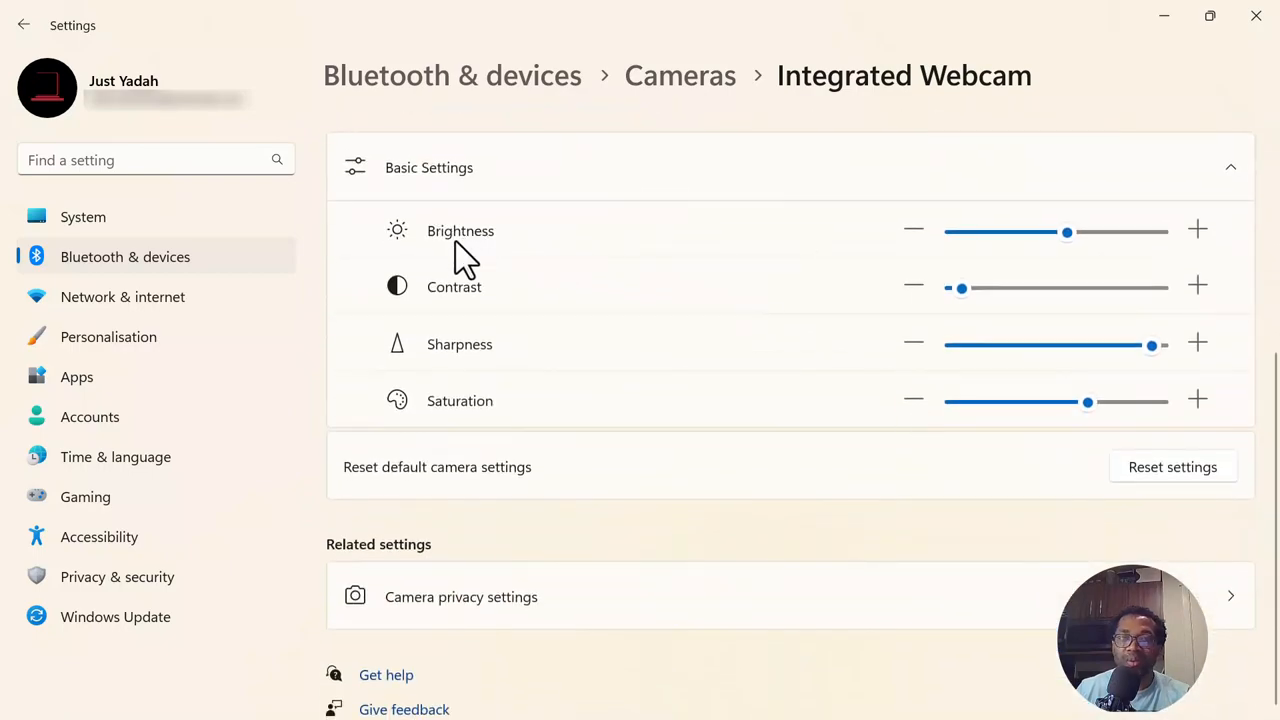
mouse_move(528, 302)
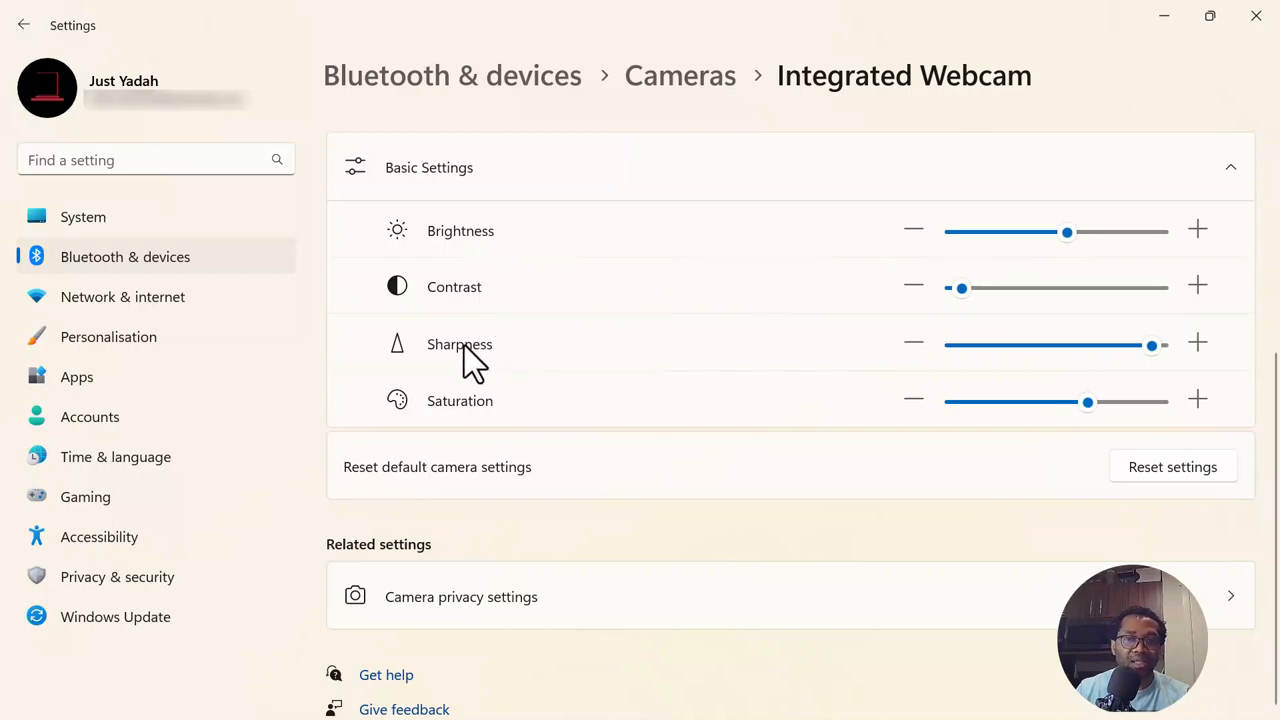
mouse_move(578, 420)
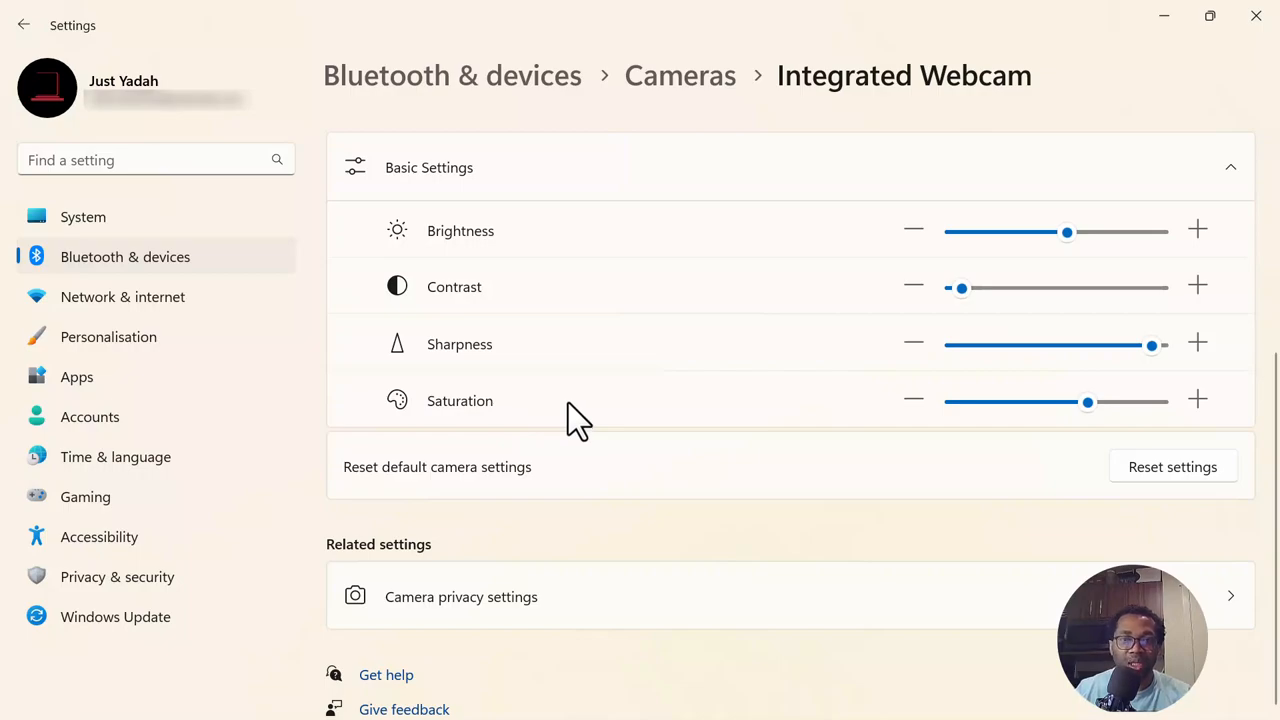
mouse_move(592, 412)
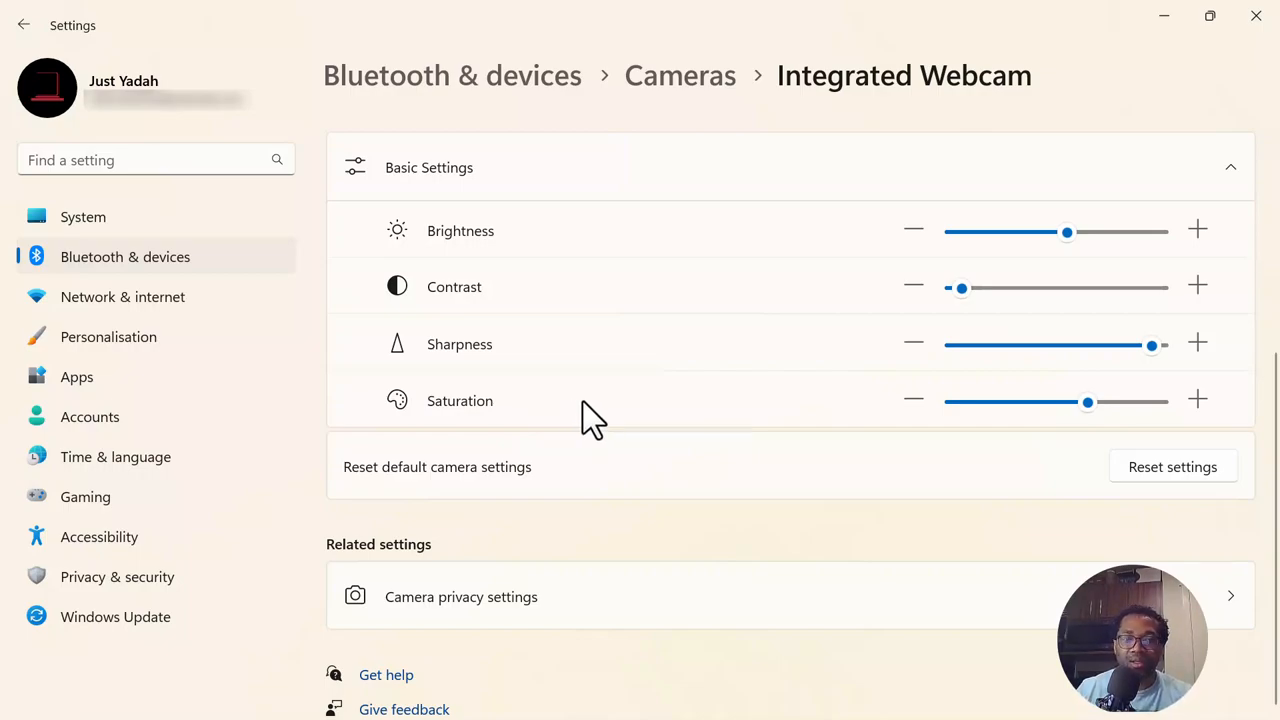
mouse_move(1252, 16)
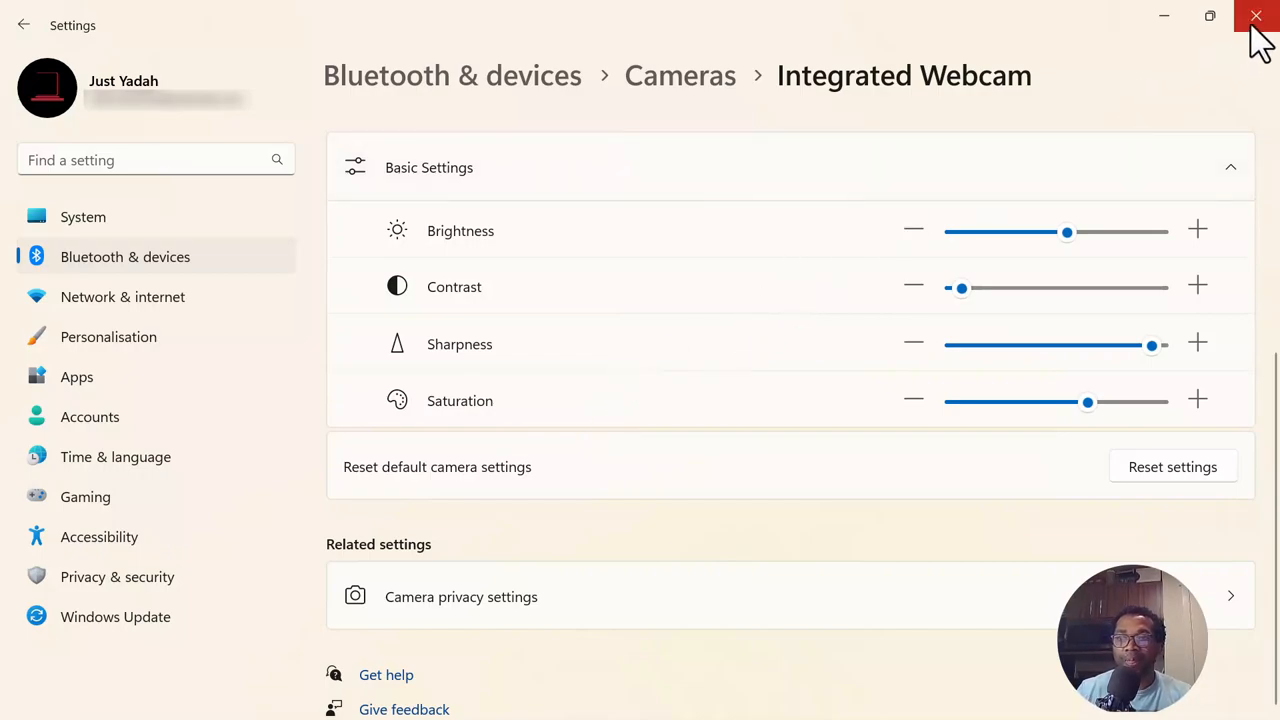
- Close Settings after reviewing the Integrated Webcam's basic settings
left_click(1260, 16)
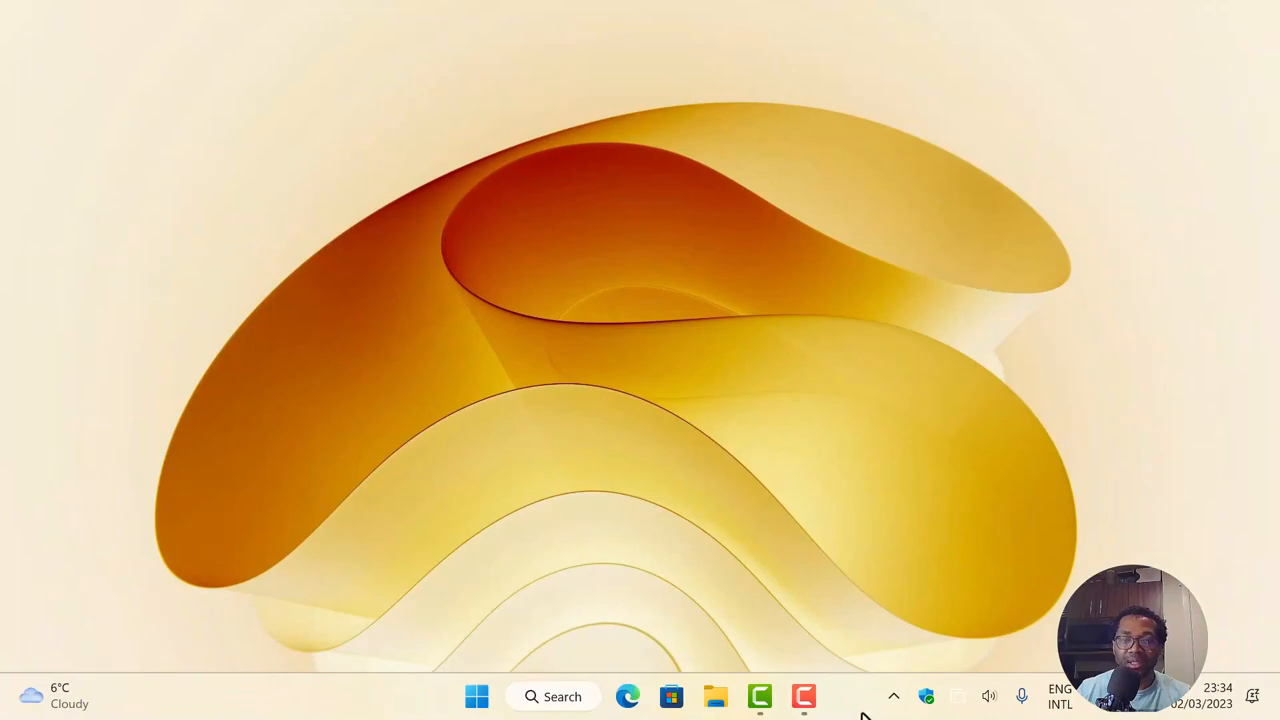
mouse_move(868, 704)
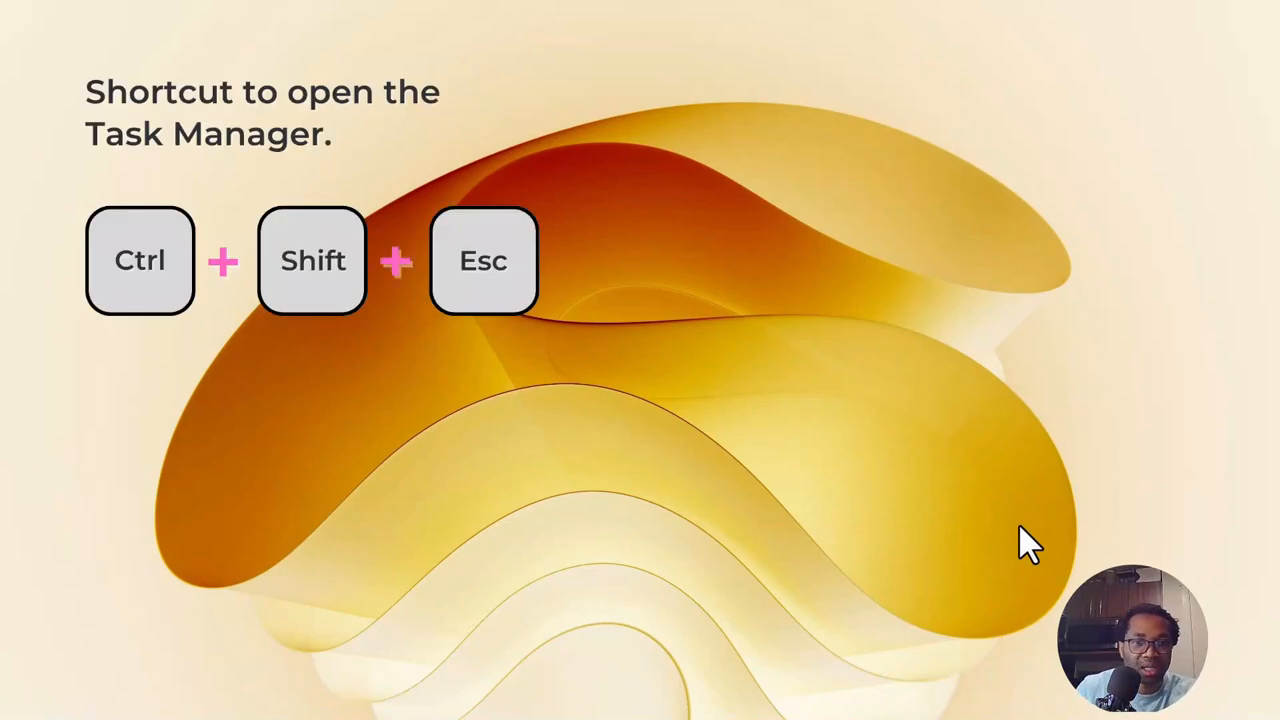
- Bring up Task Manager via Ctrl+Shift+Esc, dismiss it, then launch it from the taskbar menu
key("Ctrl+Shift+Esc")
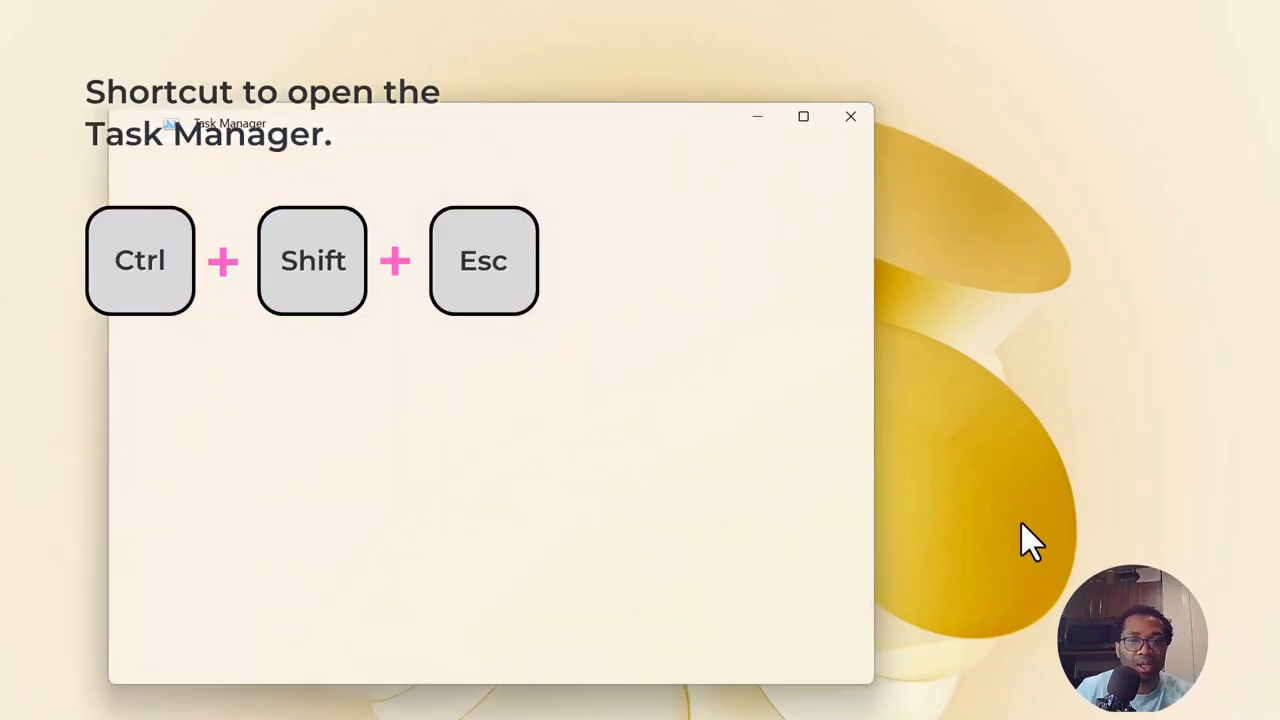
key("Ctrl+Shift+Esc")
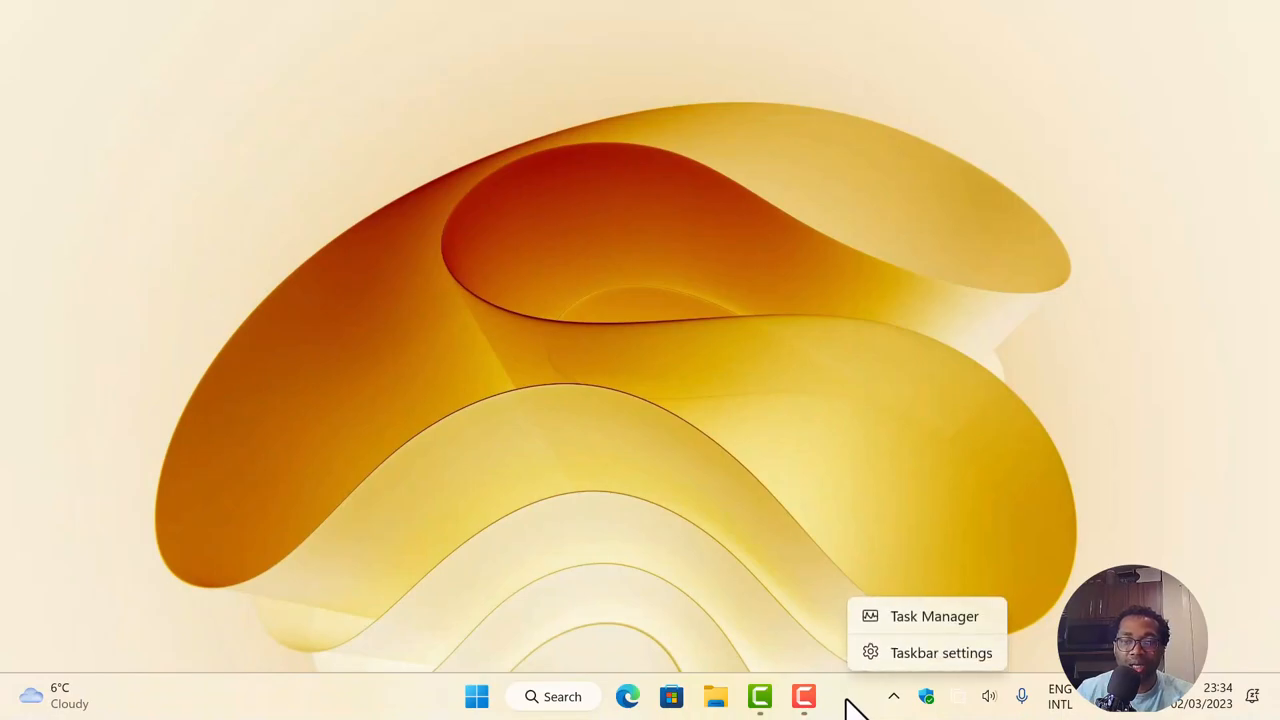
mouse_move(900, 636)
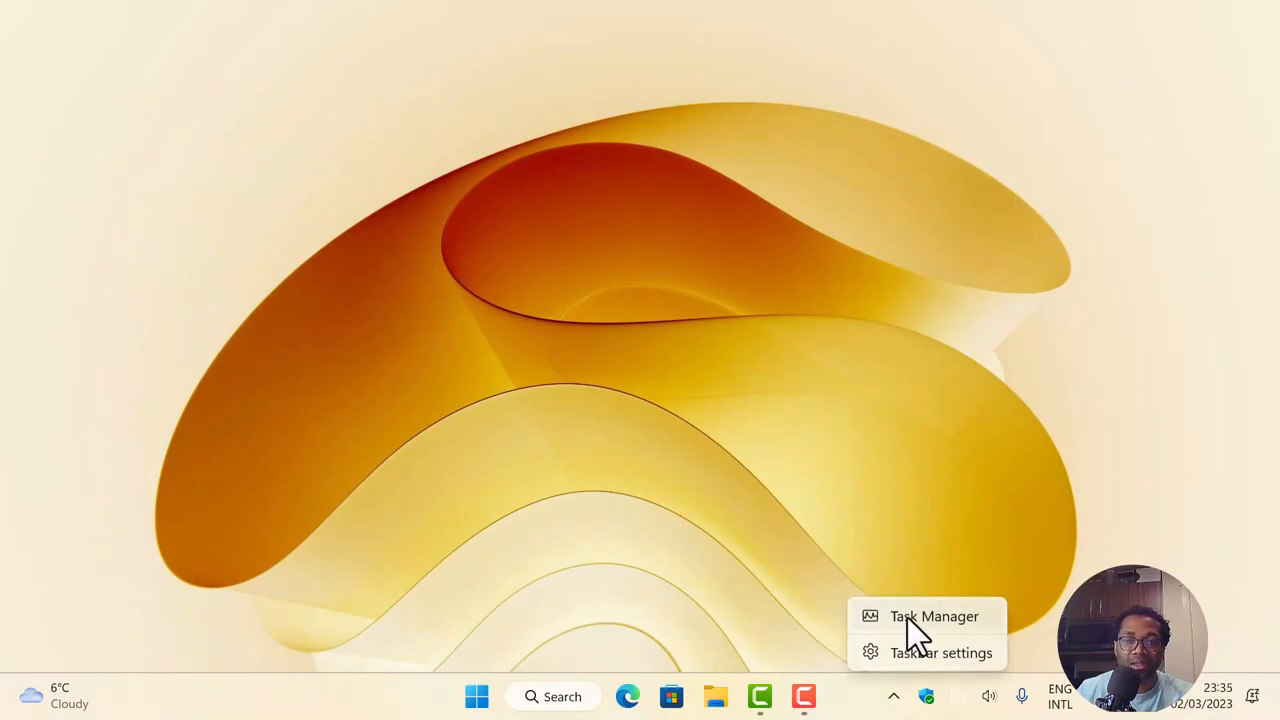
mouse_move(960, 560)
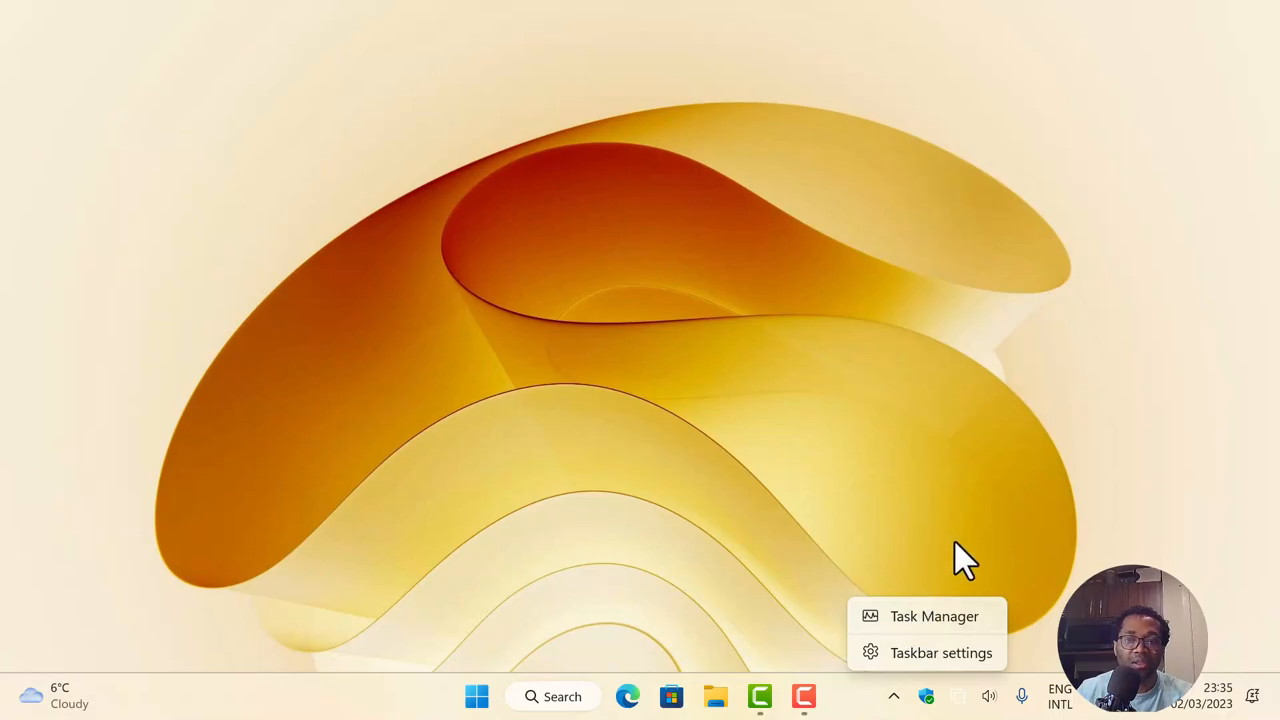
left_click(932, 616)
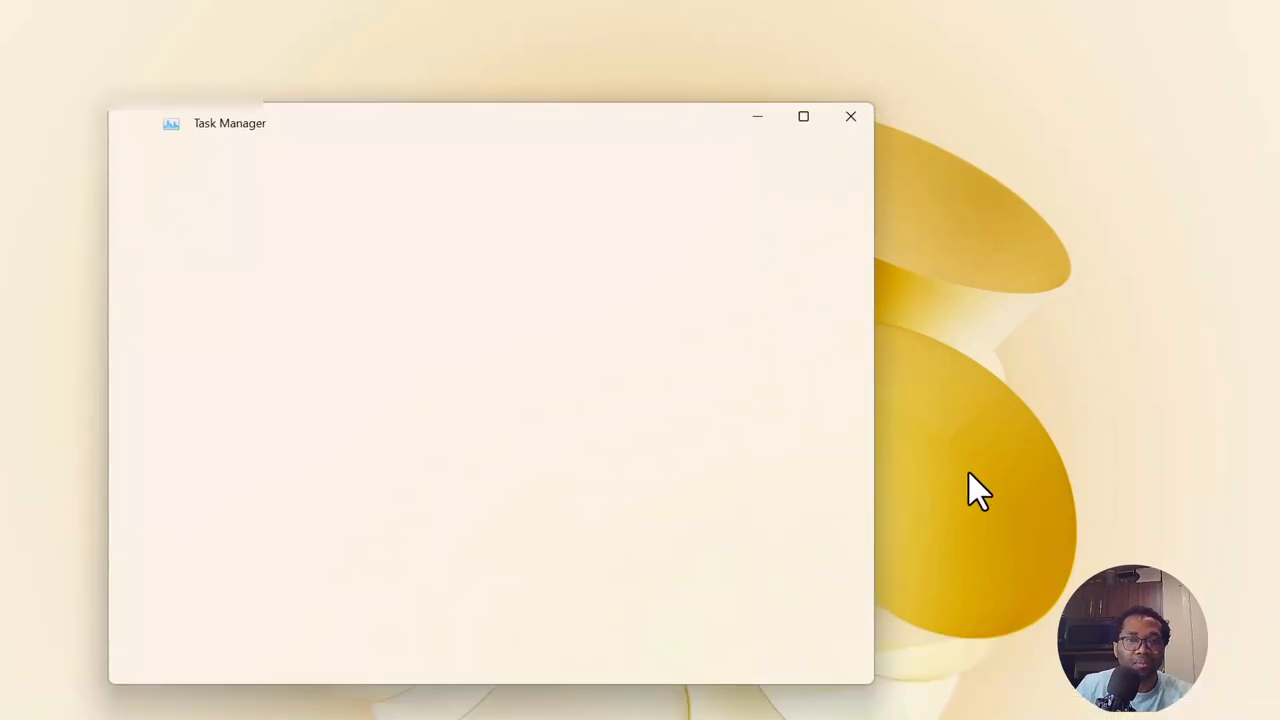
- Maximise Task Manager and set its app theme to Dark in Settings
left_click(804, 116)
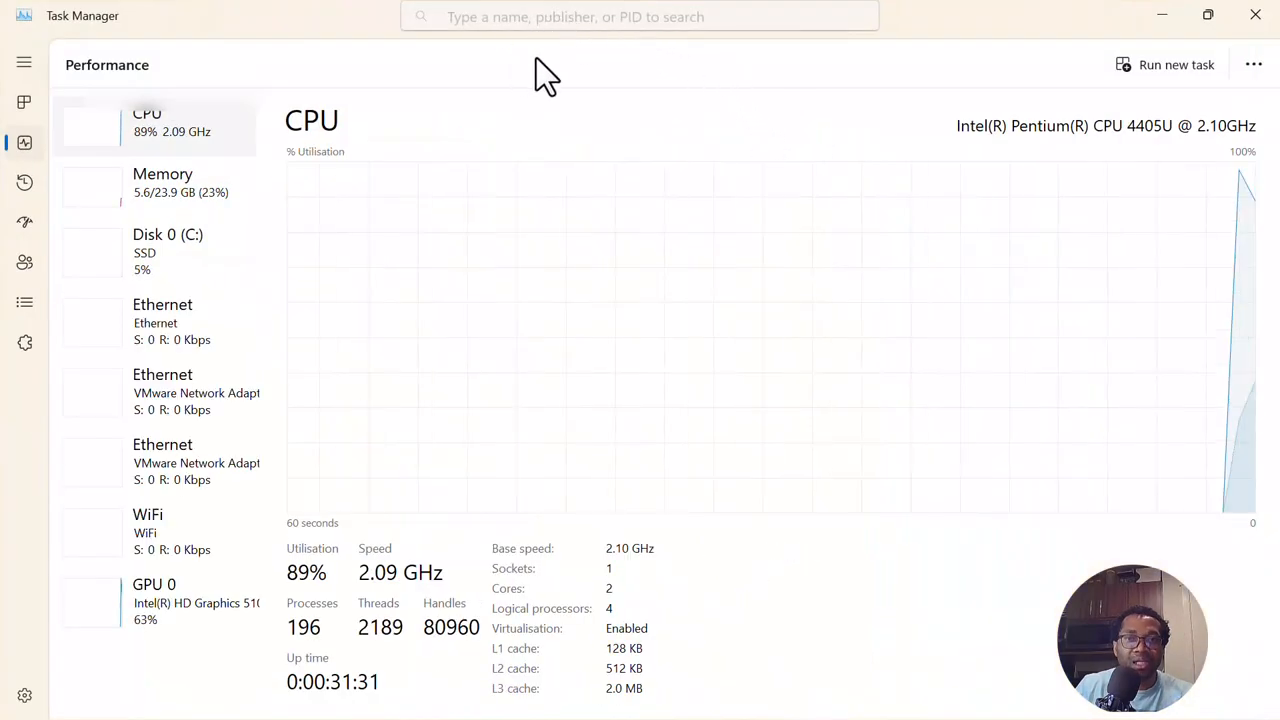
mouse_move(670, 56)
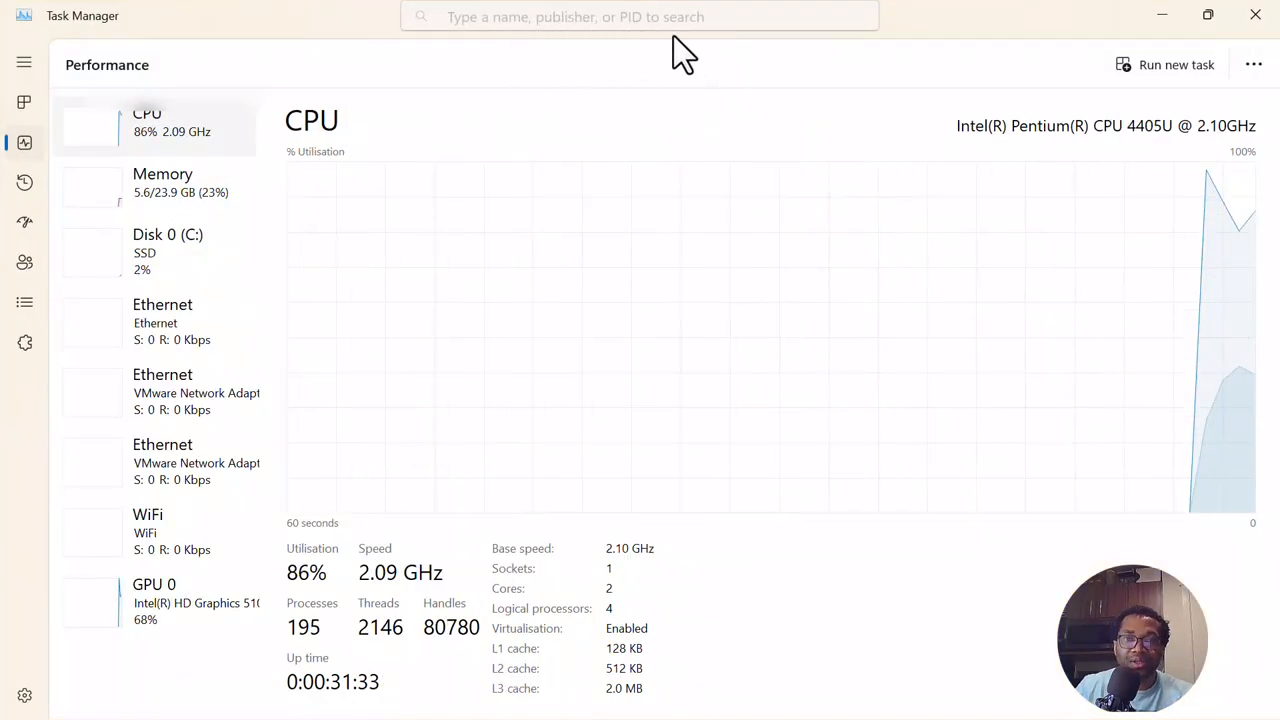
mouse_move(560, 40)
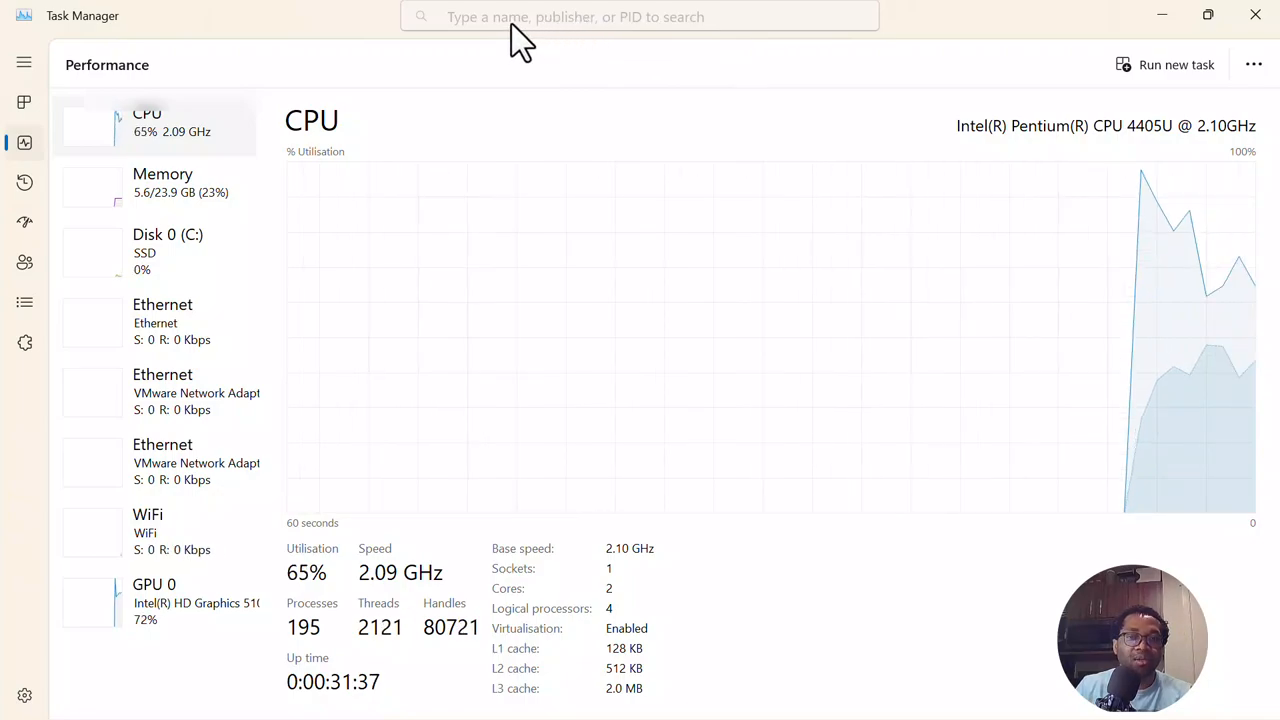
mouse_move(544, 48)
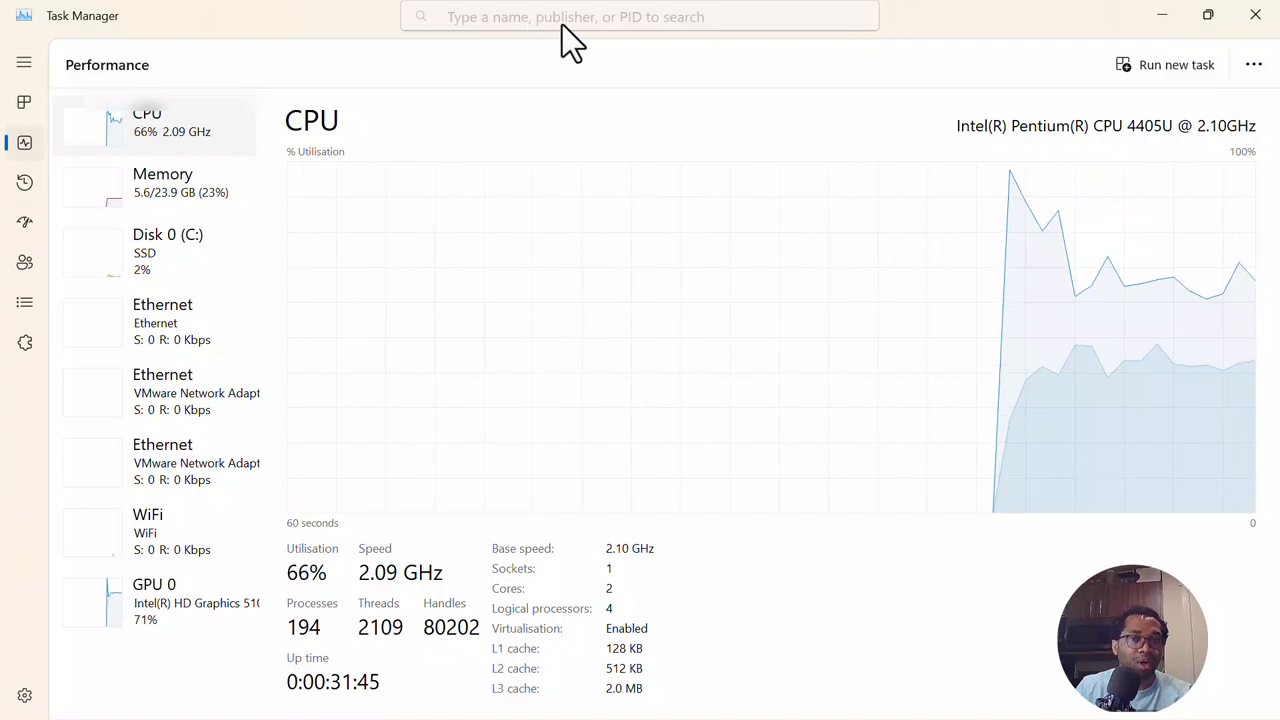
mouse_move(632, 44)
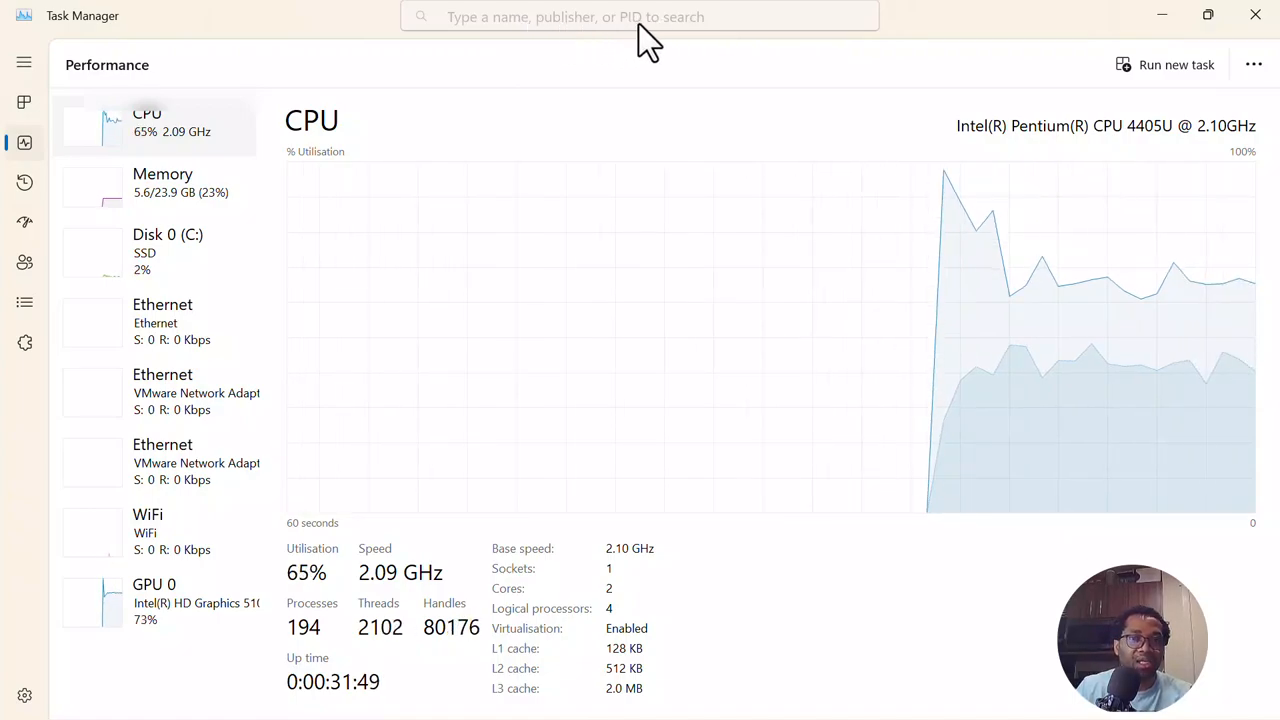
mouse_move(318, 110)
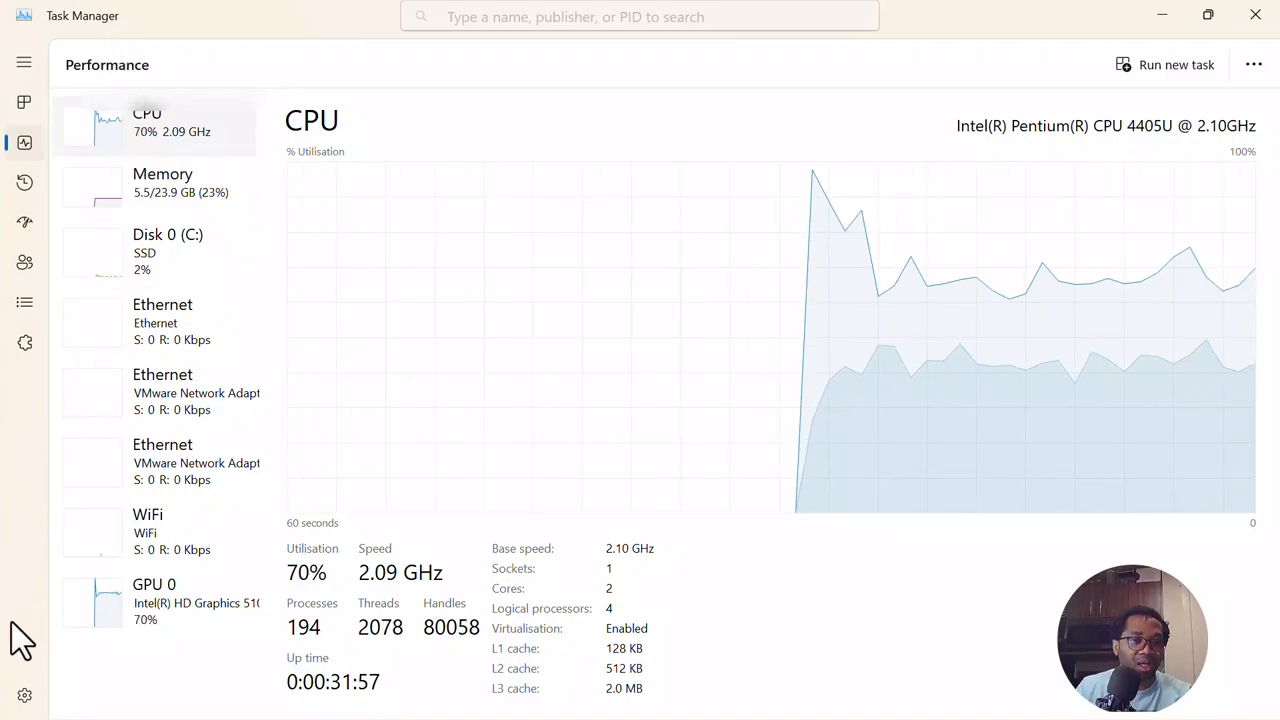
mouse_move(28, 704)
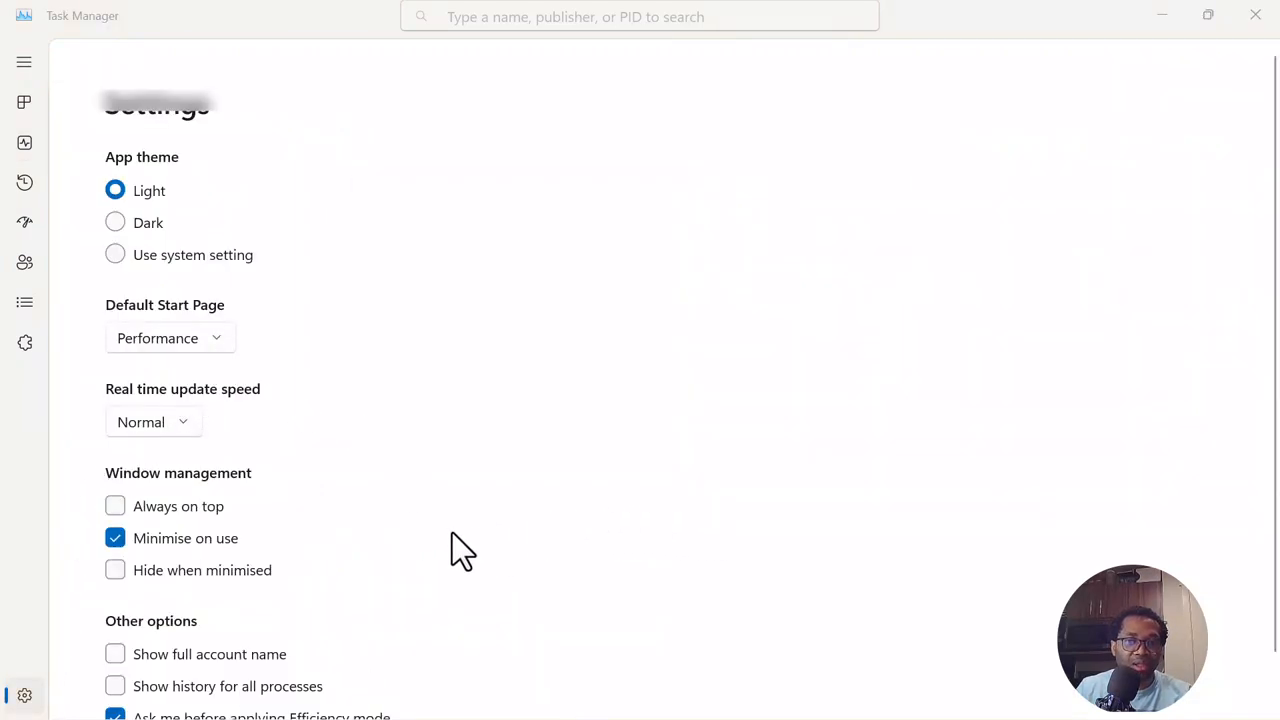
mouse_move(612, 216)
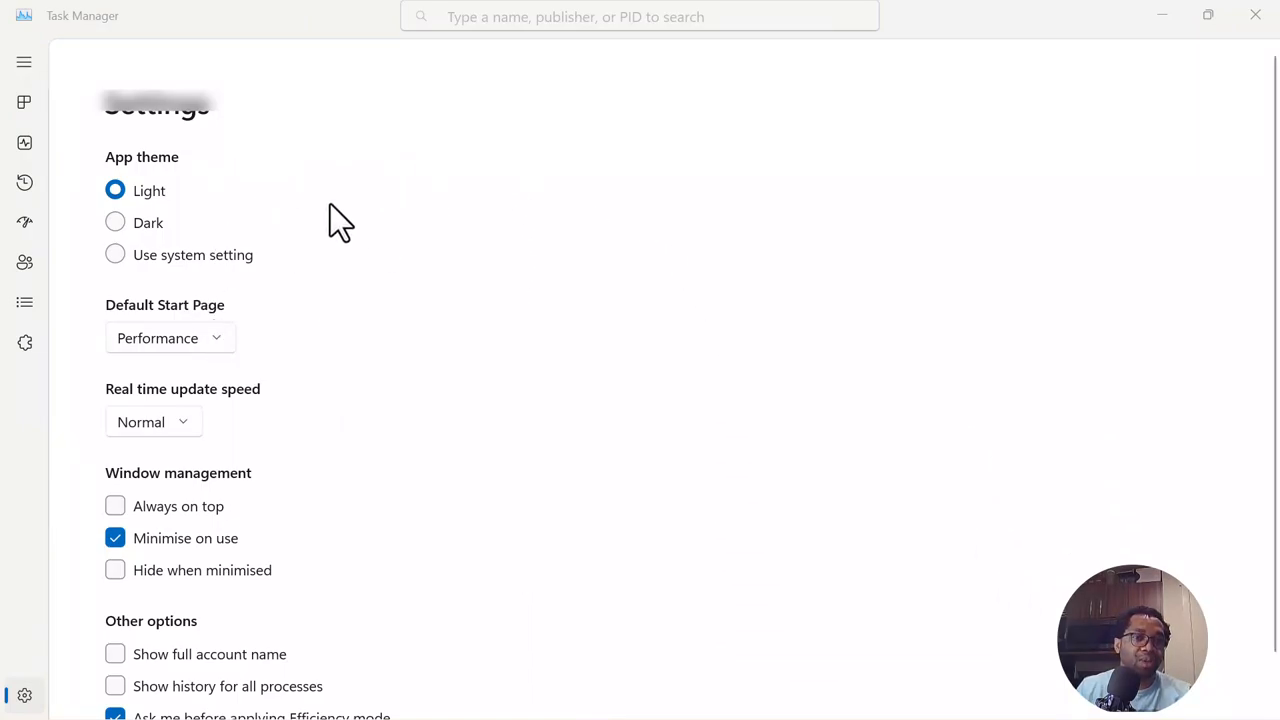
mouse_move(432, 218)
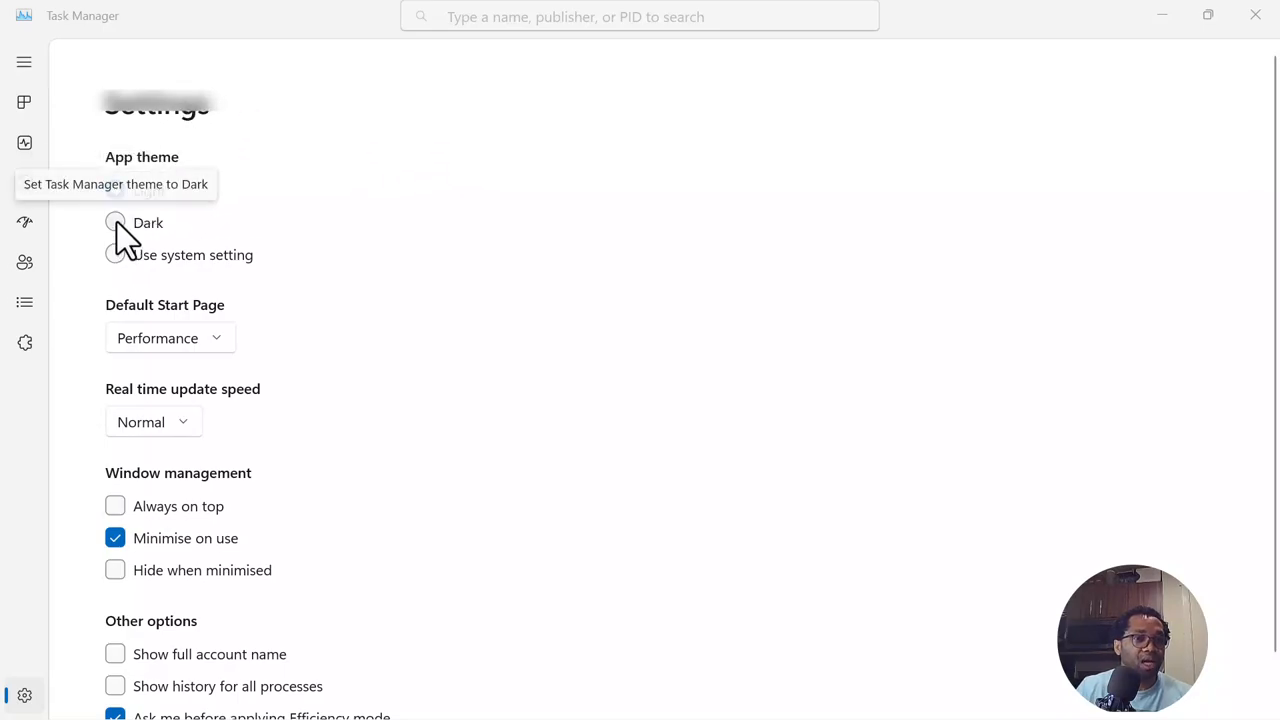
left_click(116, 222)
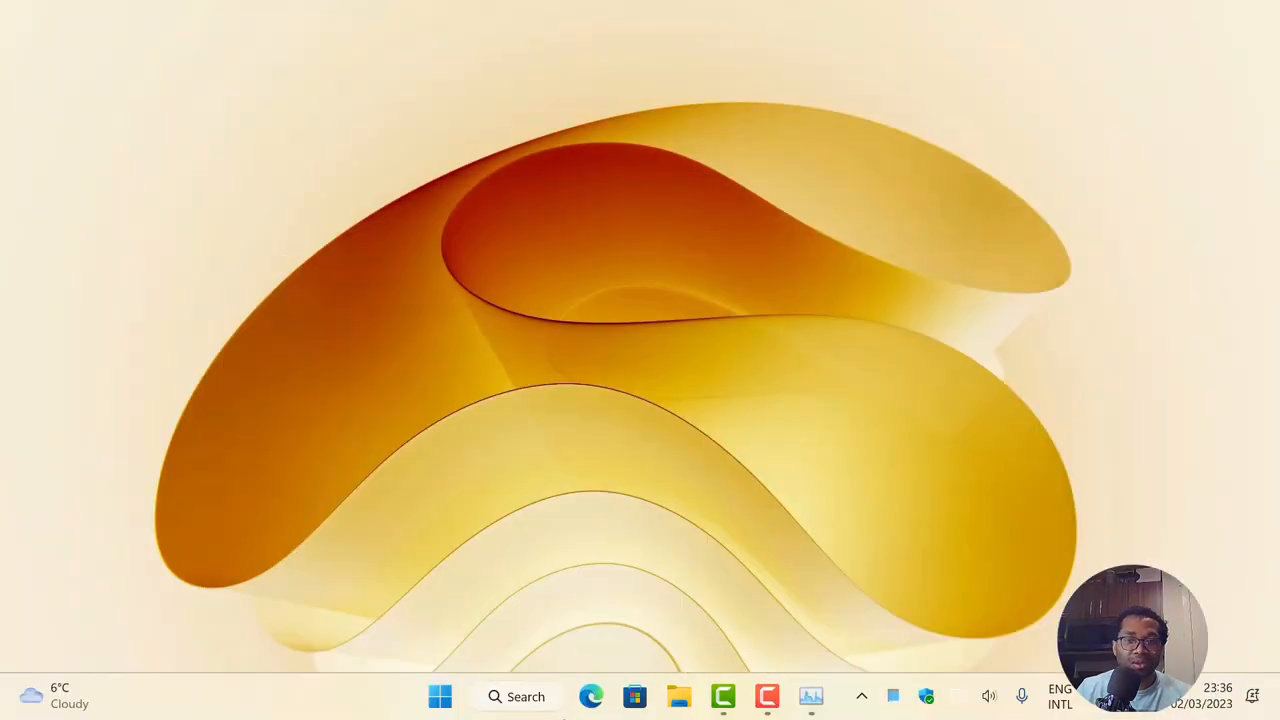
- Launch Settings from Start and go to the Personalisation page
left_click(440, 696)
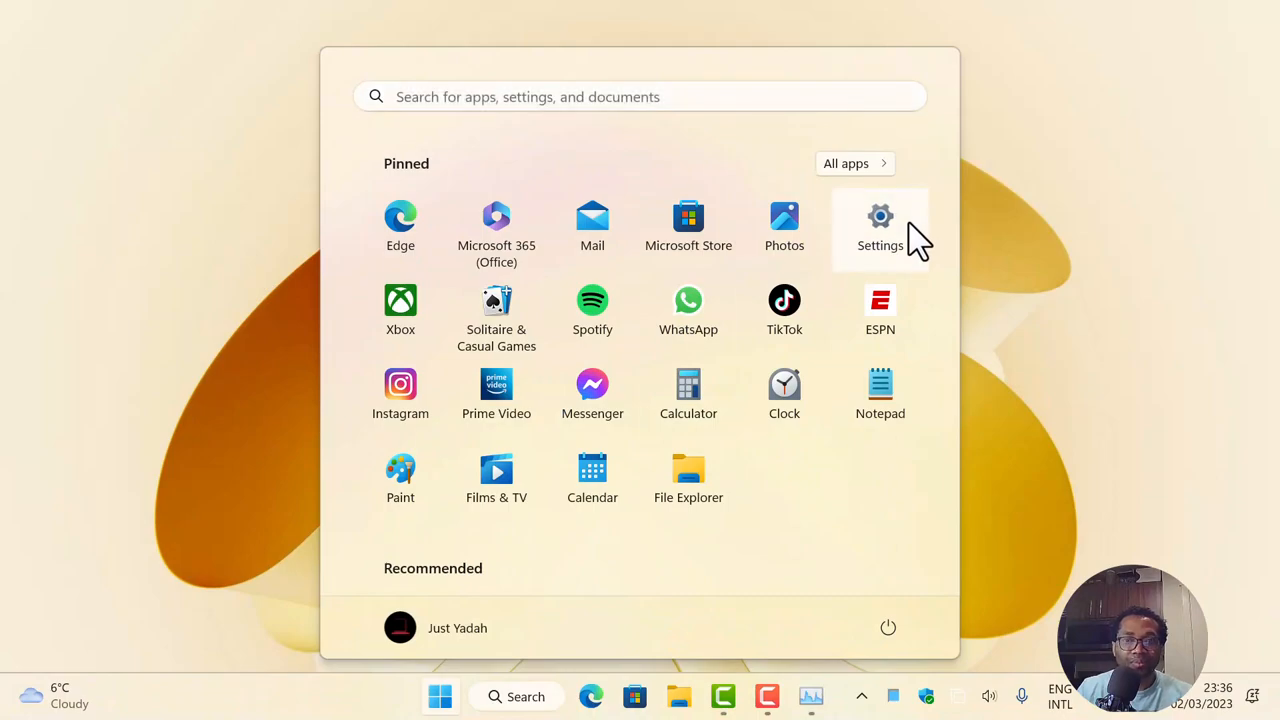
left_click(880, 220)
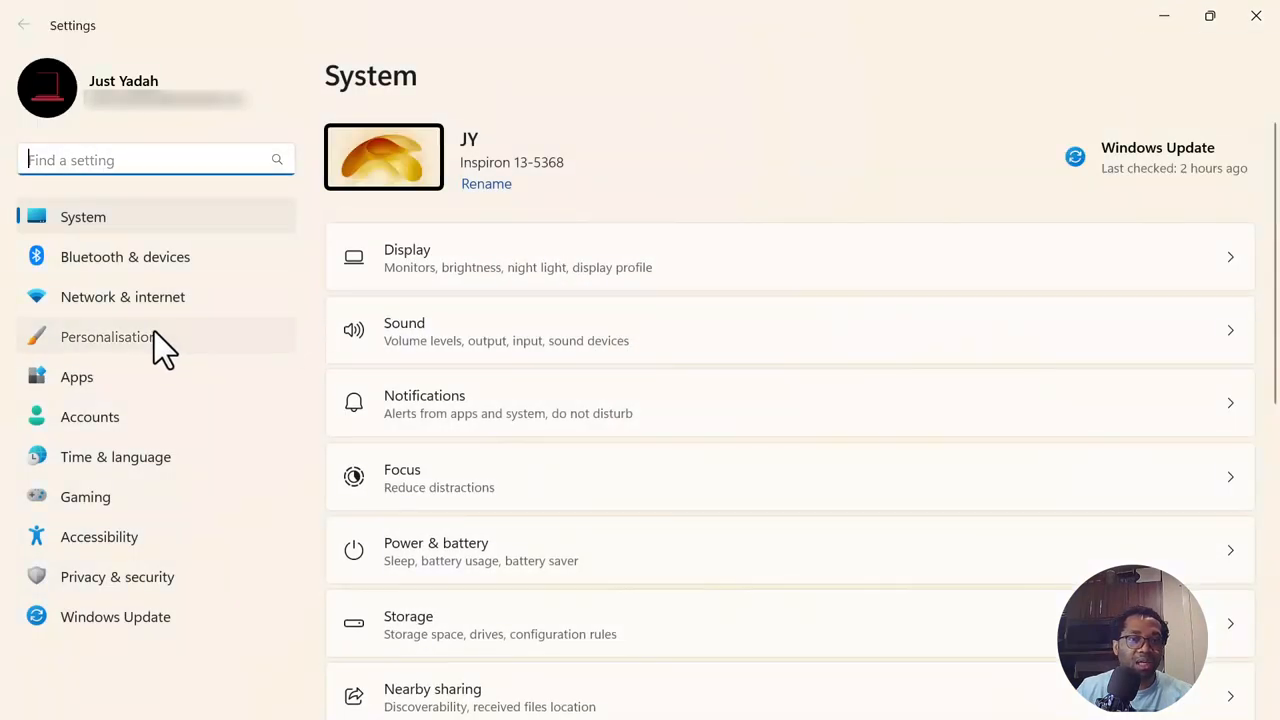
left_click(108, 336)
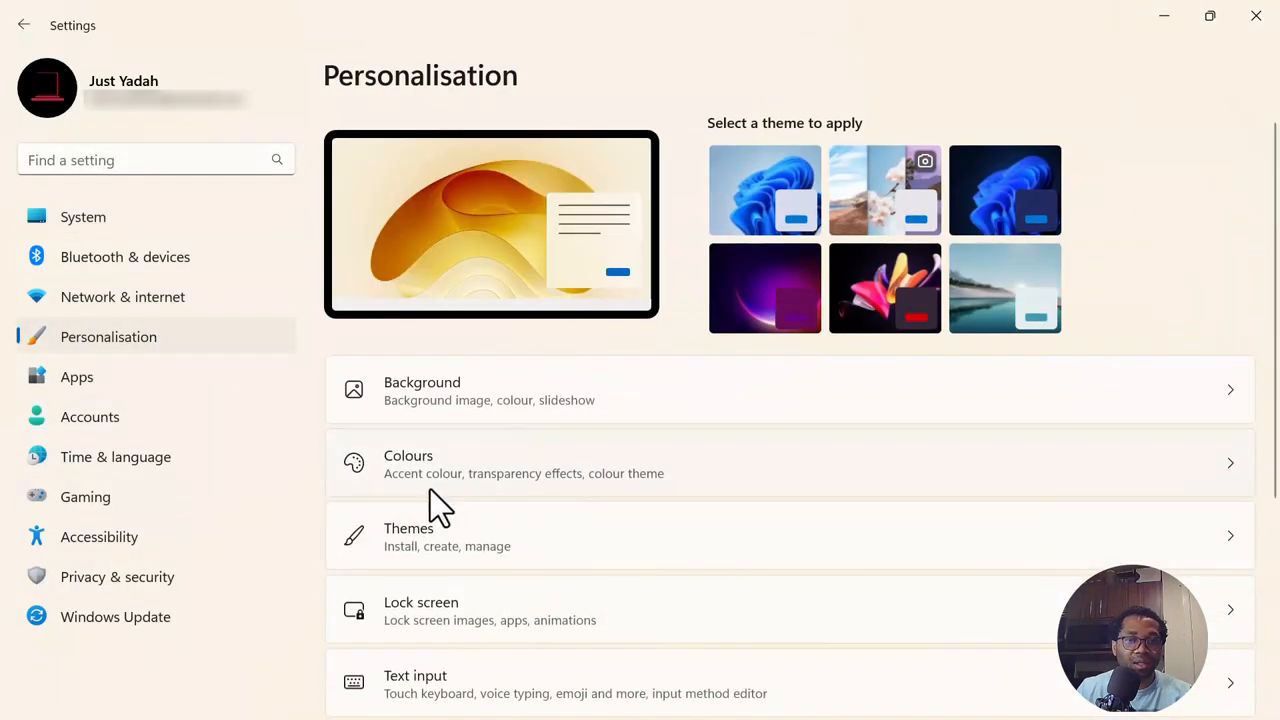
mouse_move(584, 478)
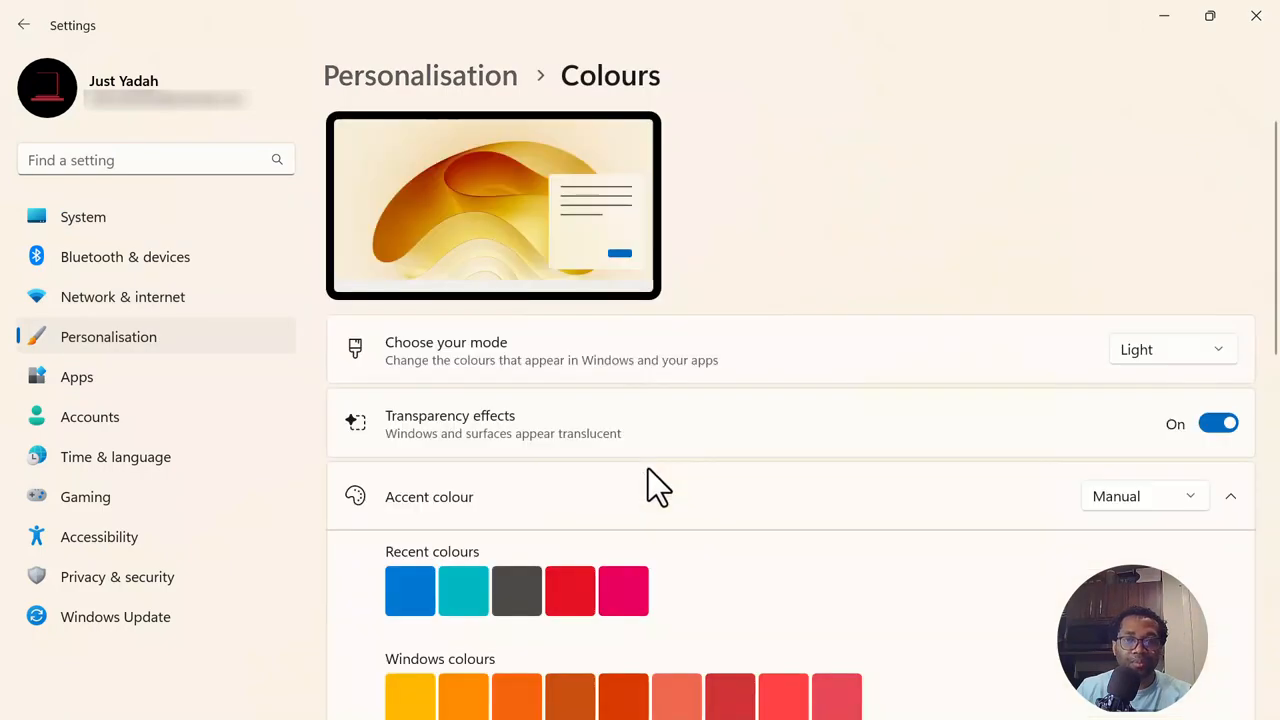
mouse_move(500, 364)
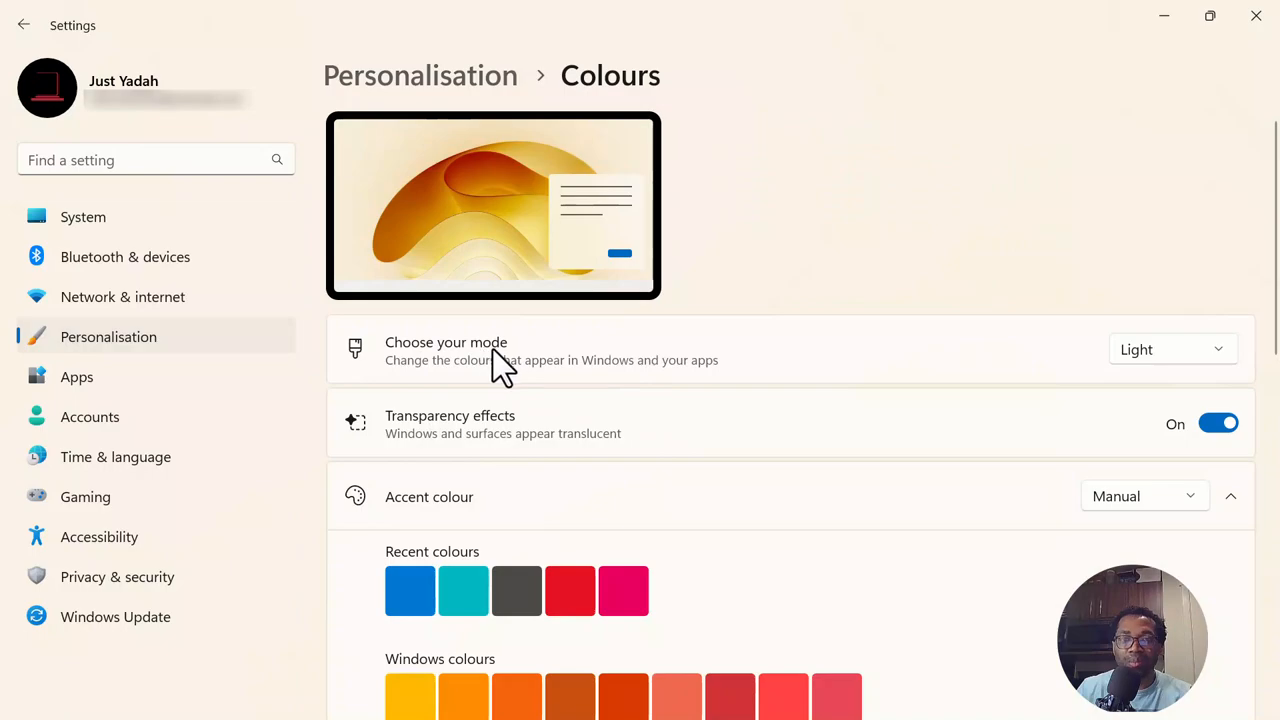
mouse_move(1180, 380)
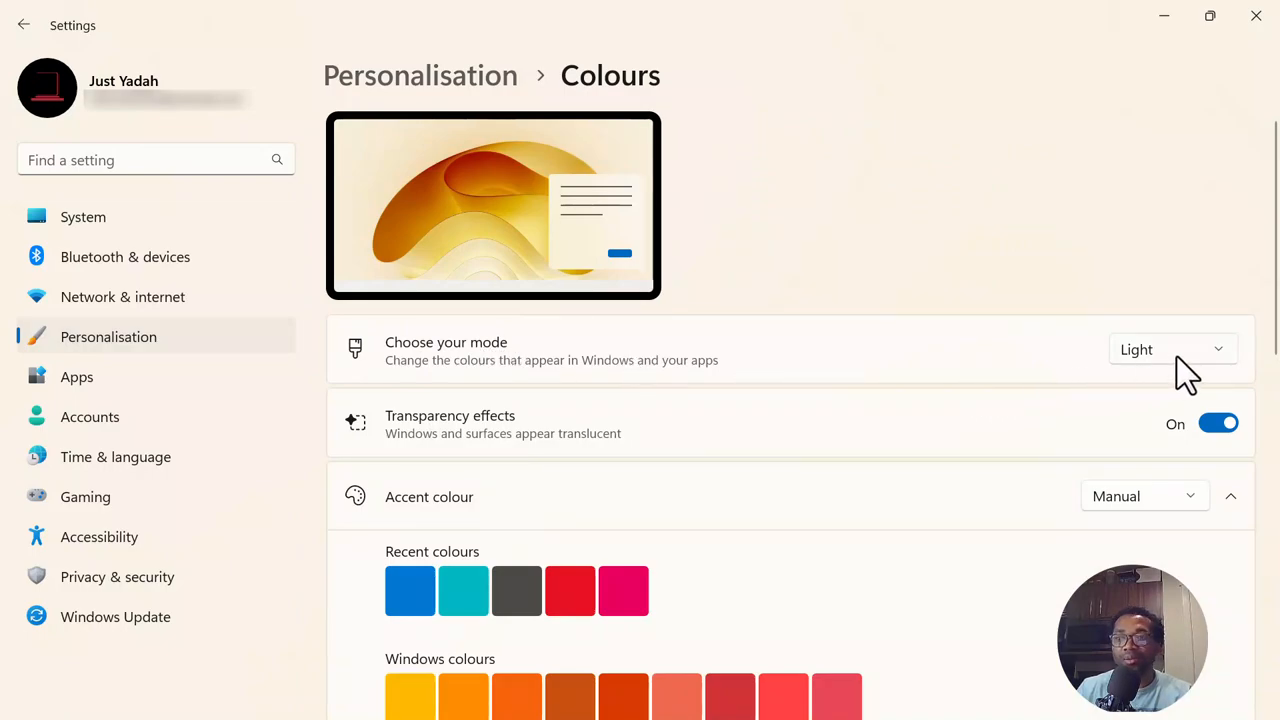
- Set 'Choose your mode' to Dark on the Colours page and minimise Settings
left_click(1172, 348)
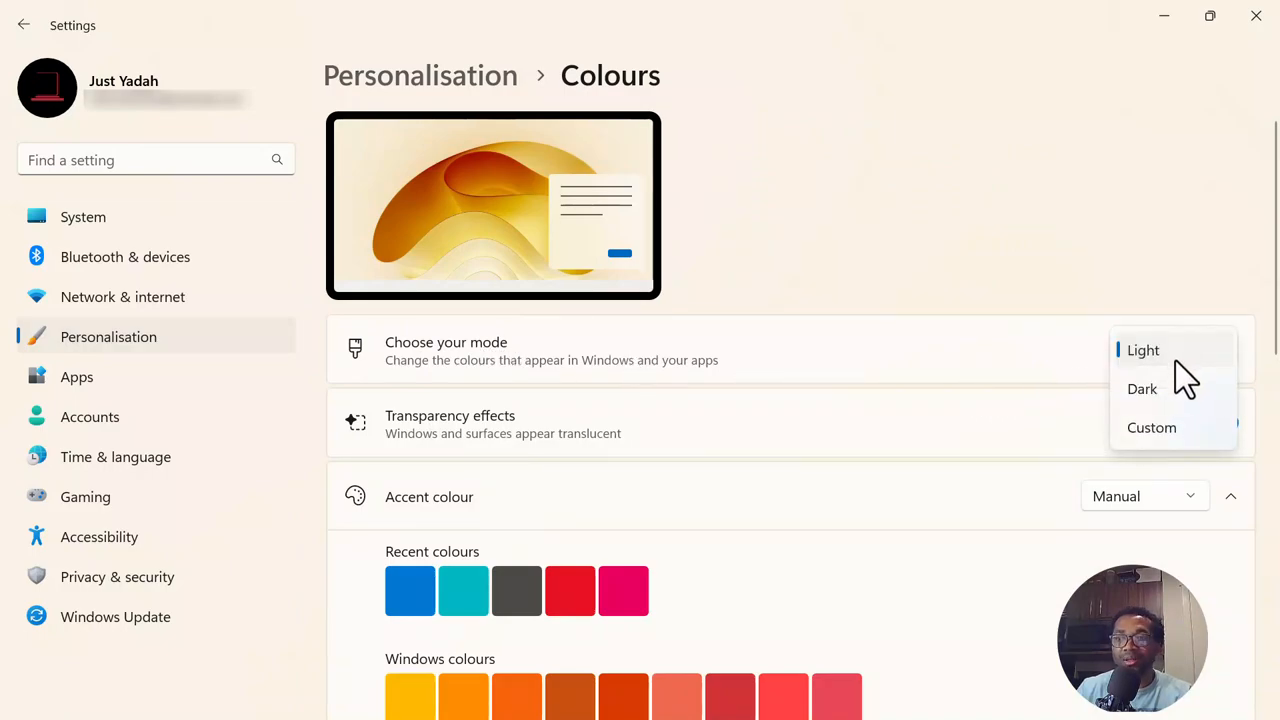
left_click(1142, 388)
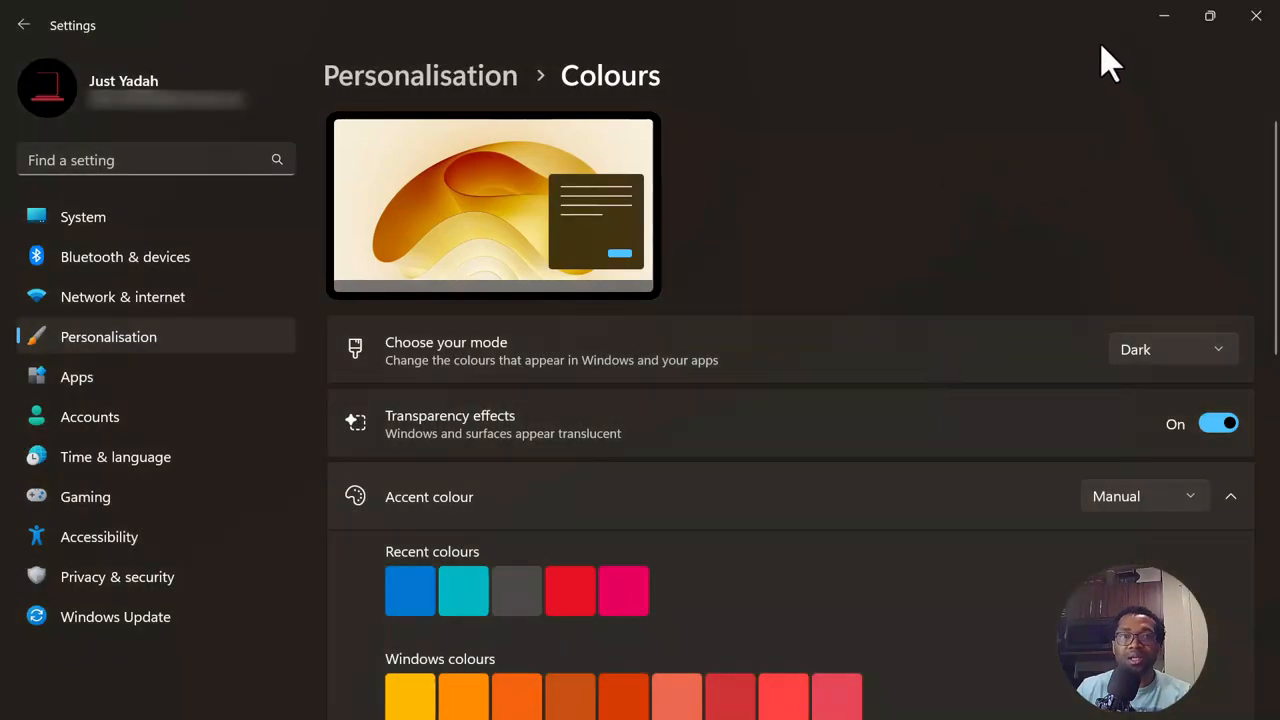
mouse_move(638, 172)
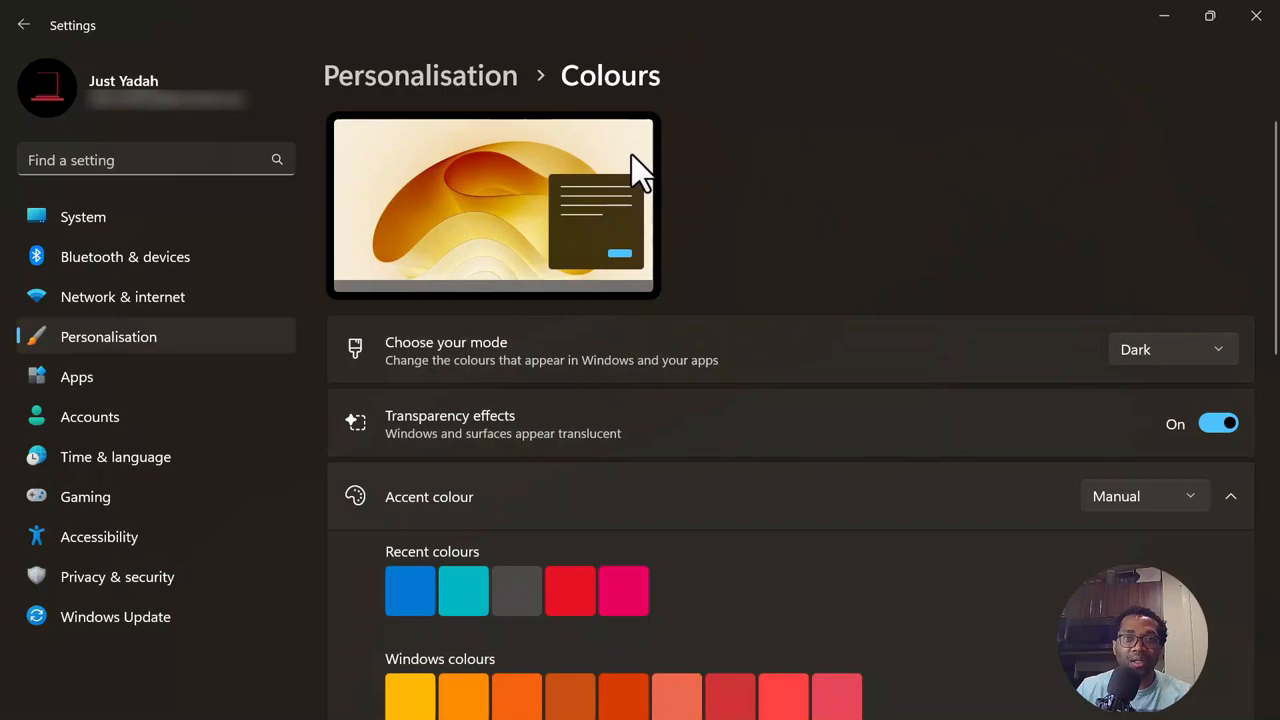
mouse_move(1162, 18)
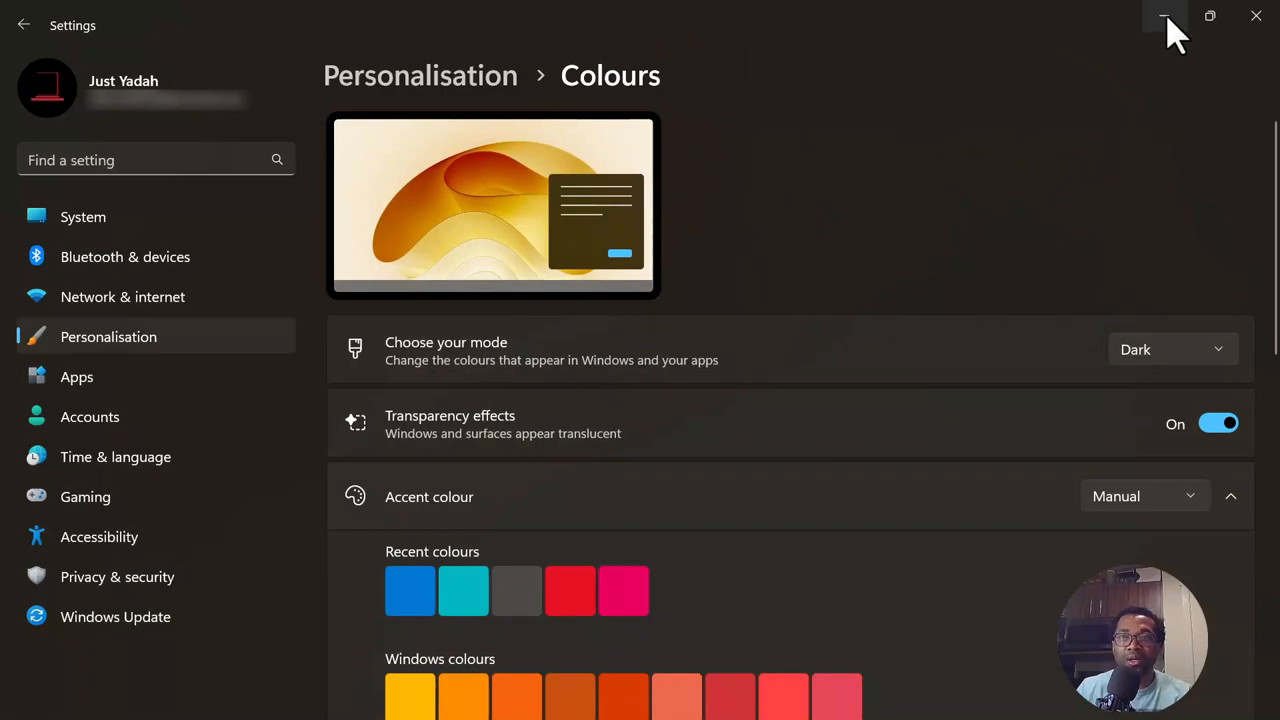
left_click(1160, 16)
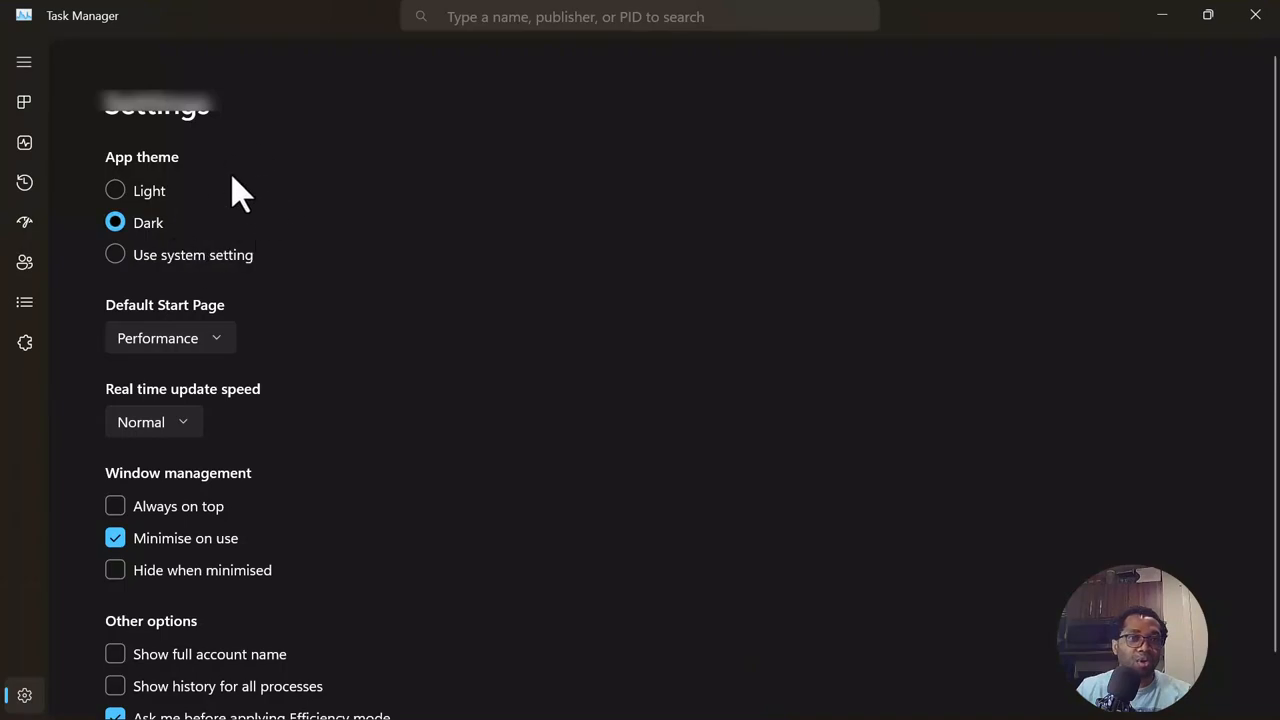
- Return to Settings and switch 'Choose your mode' back to Light
left_click(114, 190)
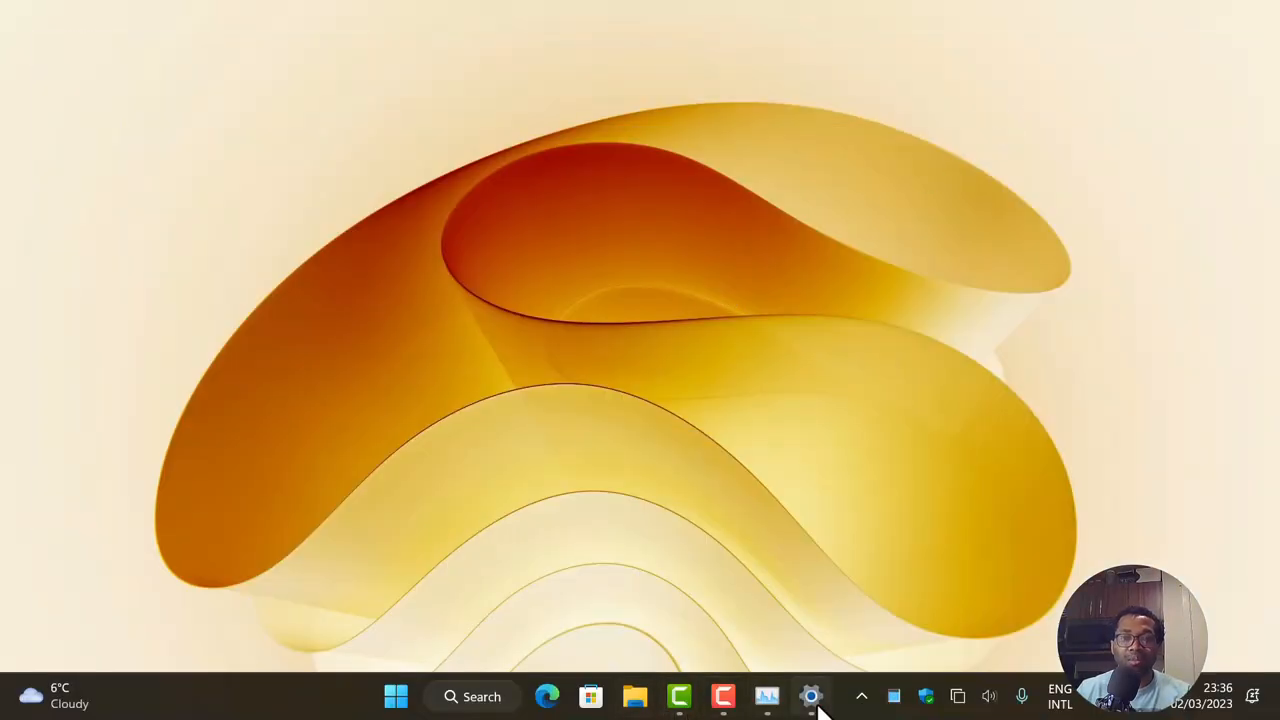
left_click(812, 696)
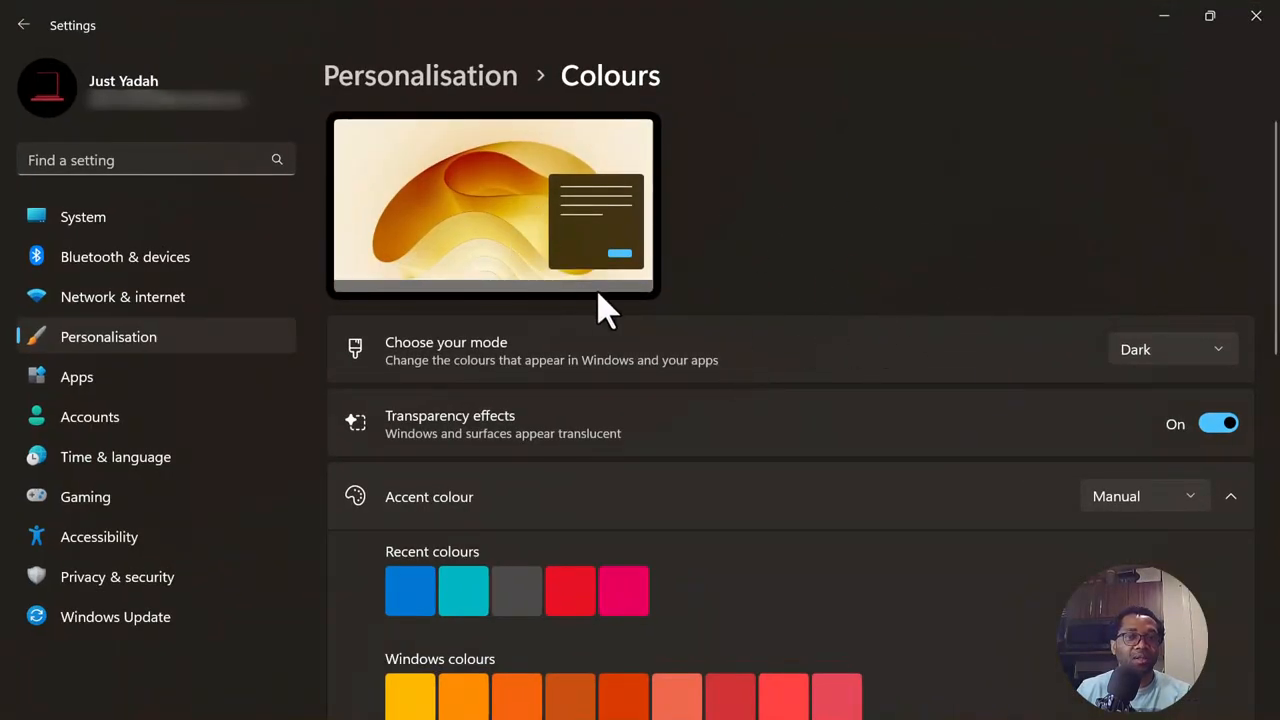
mouse_move(1052, 410)
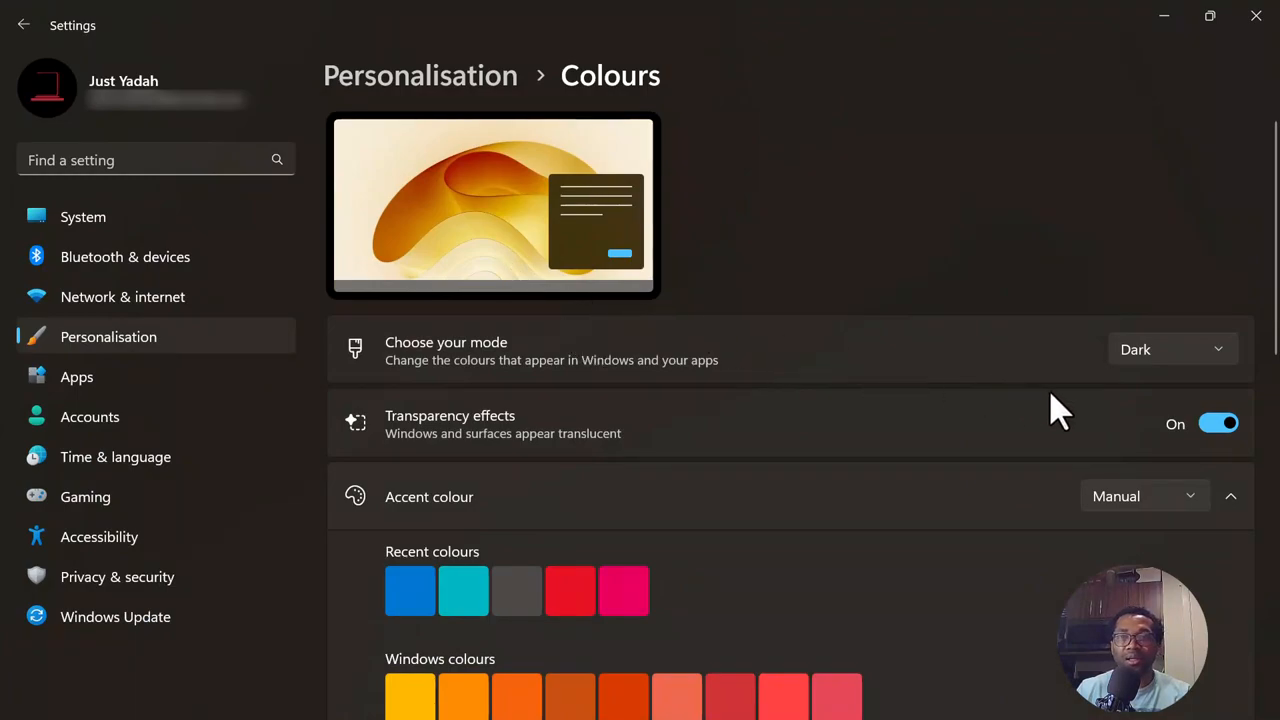
mouse_move(1156, 360)
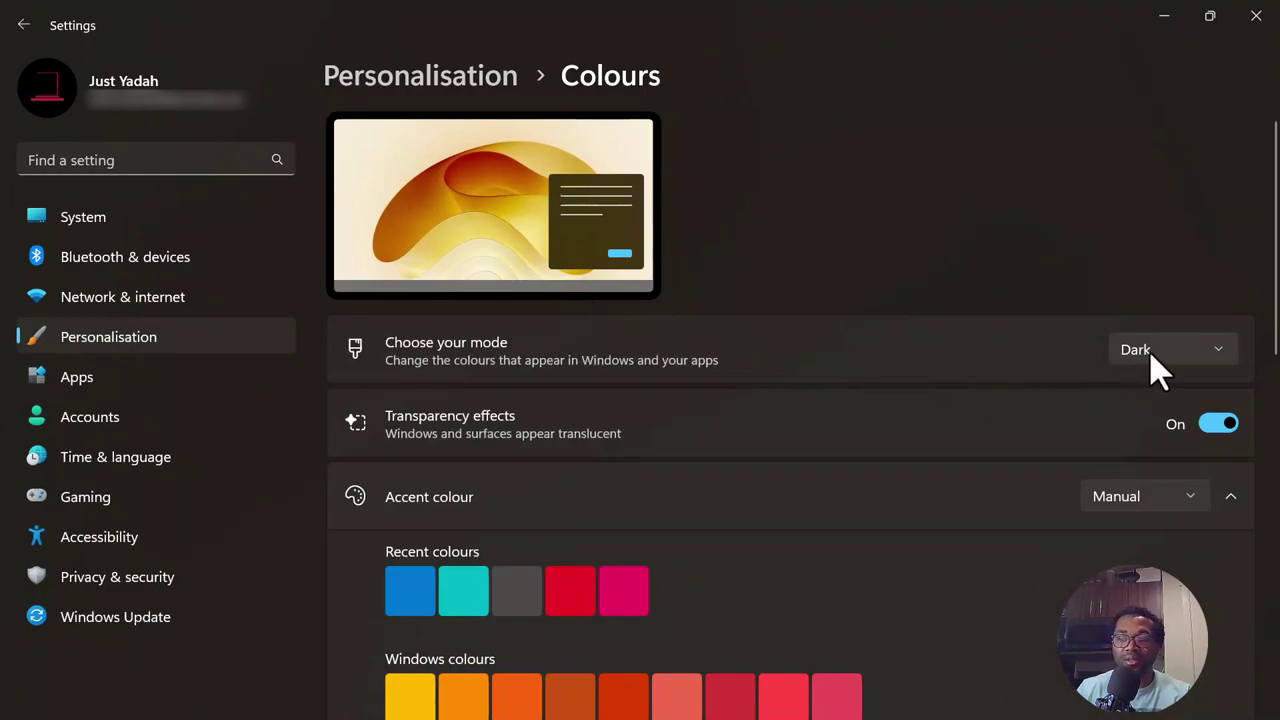
left_click(1170, 348)
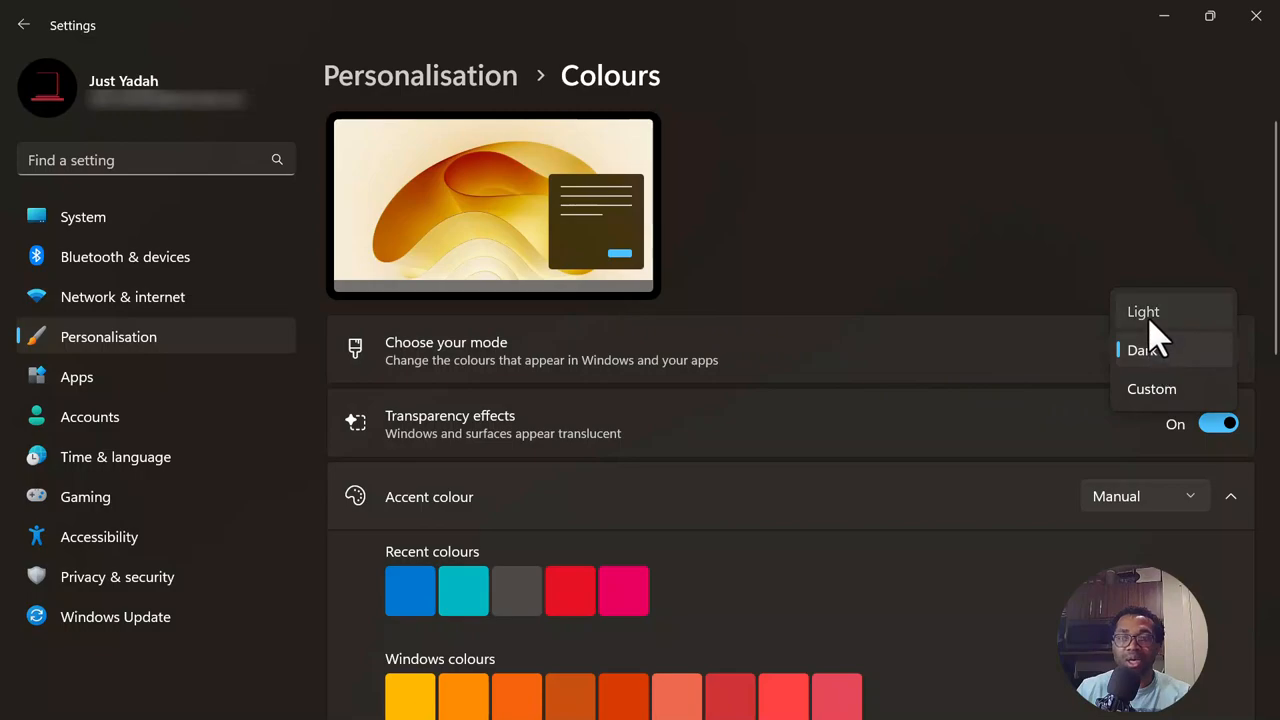
mouse_move(1148, 322)
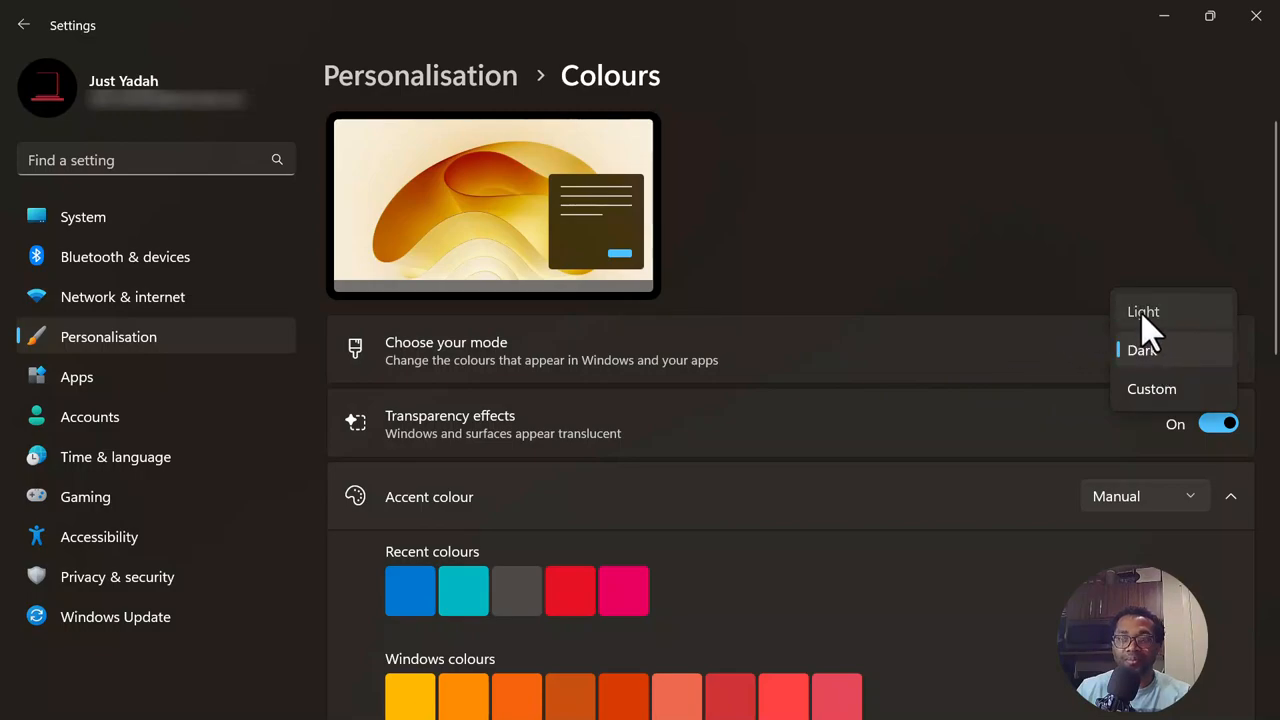
left_click(1144, 312)
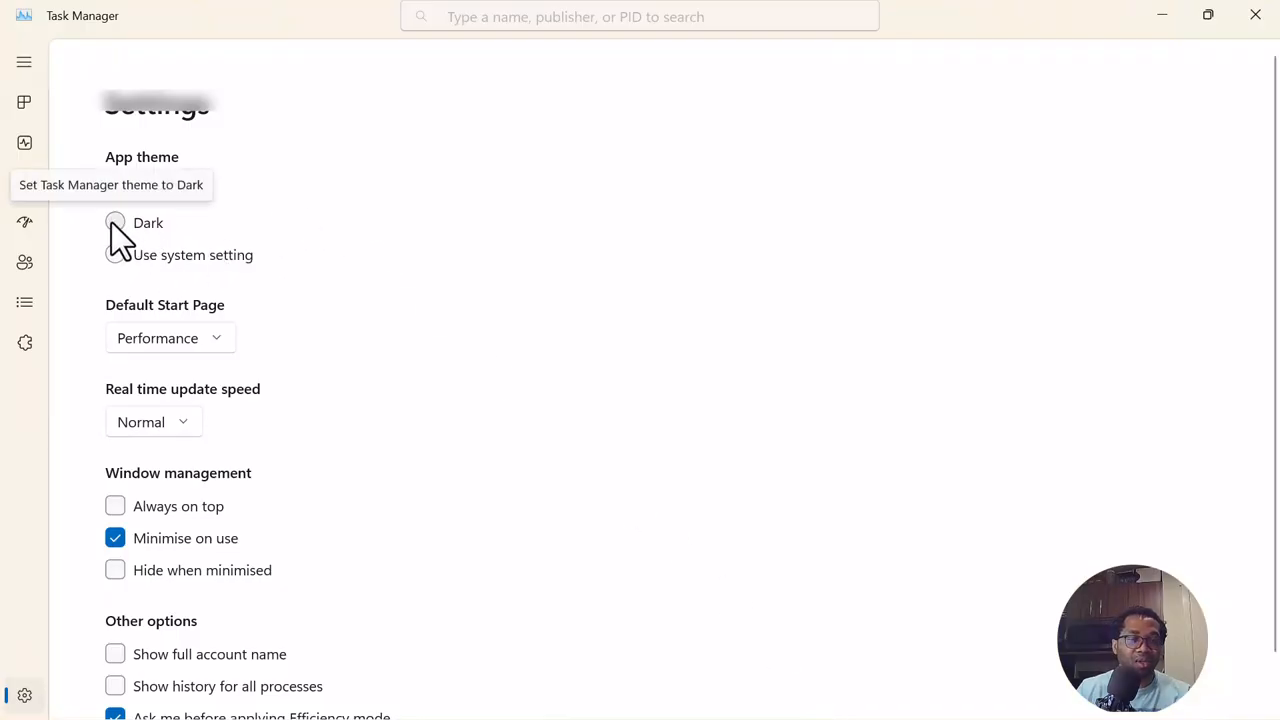
- Set Task Manager's app theme to Dark and minimise it
left_click(116, 222)
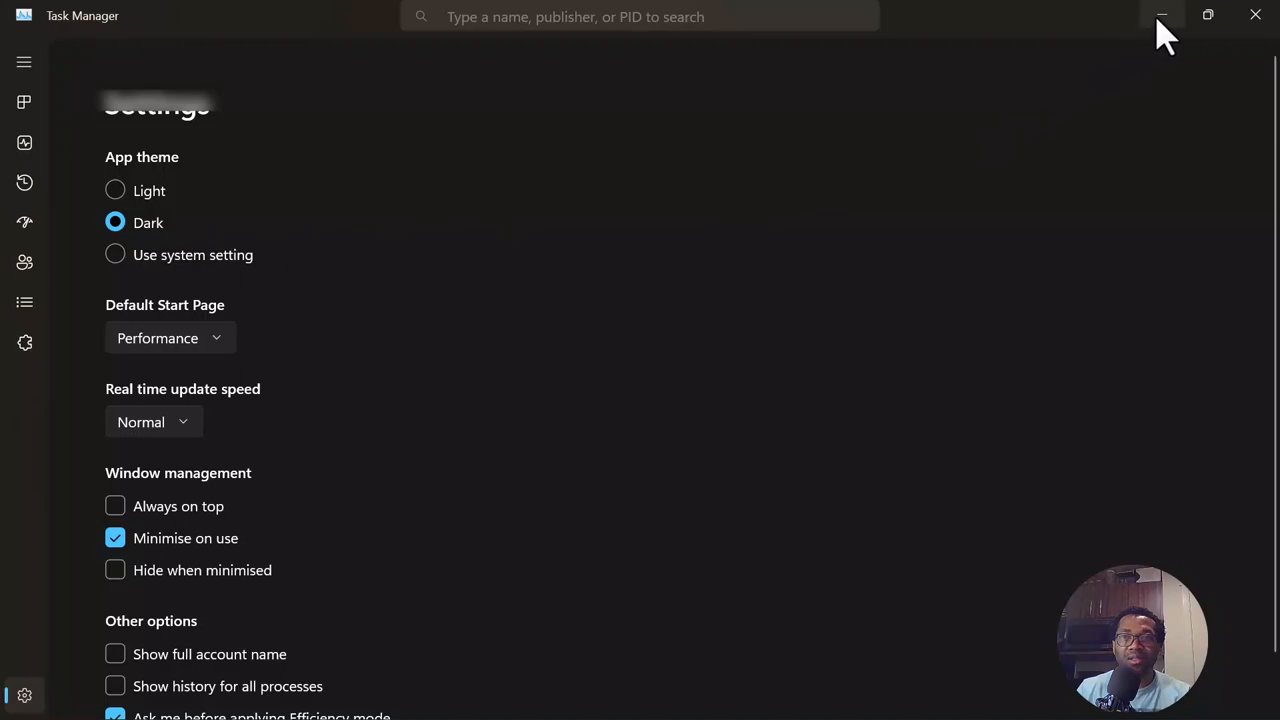
left_click(1160, 14)
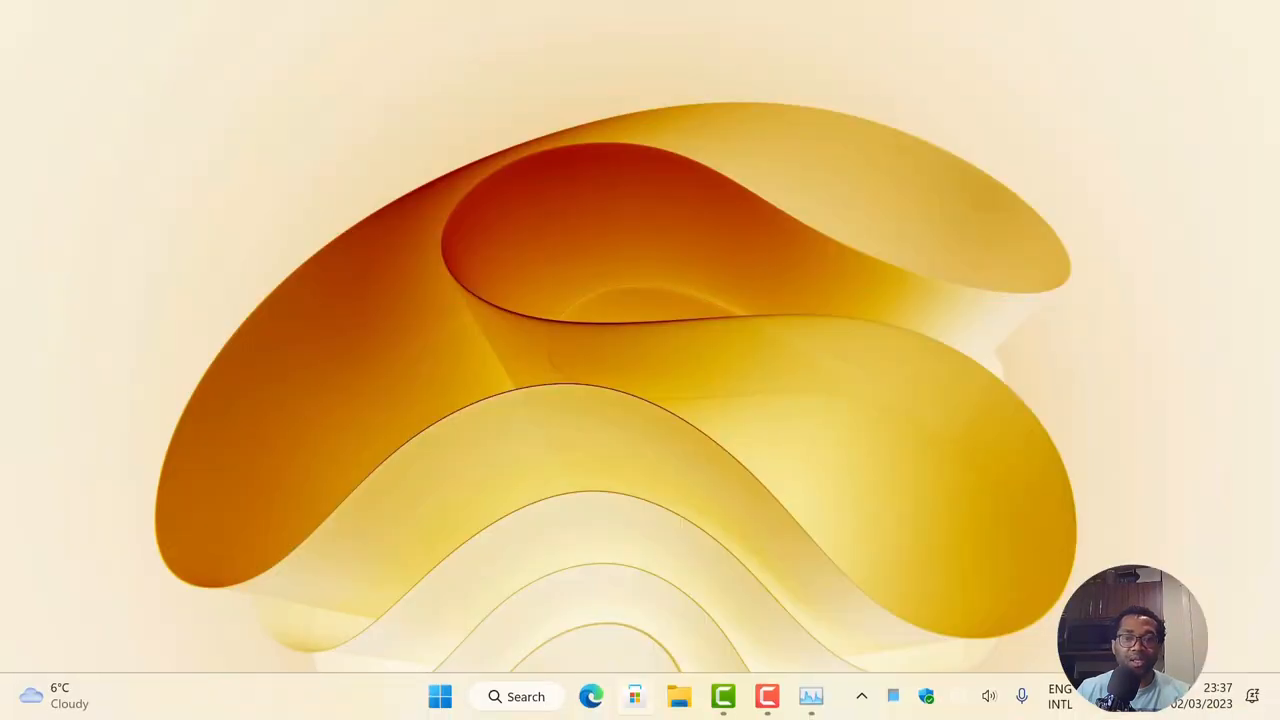
- Reopen Settings > Personalisation to confirm Light mode, then close Settings
left_click(440, 696)
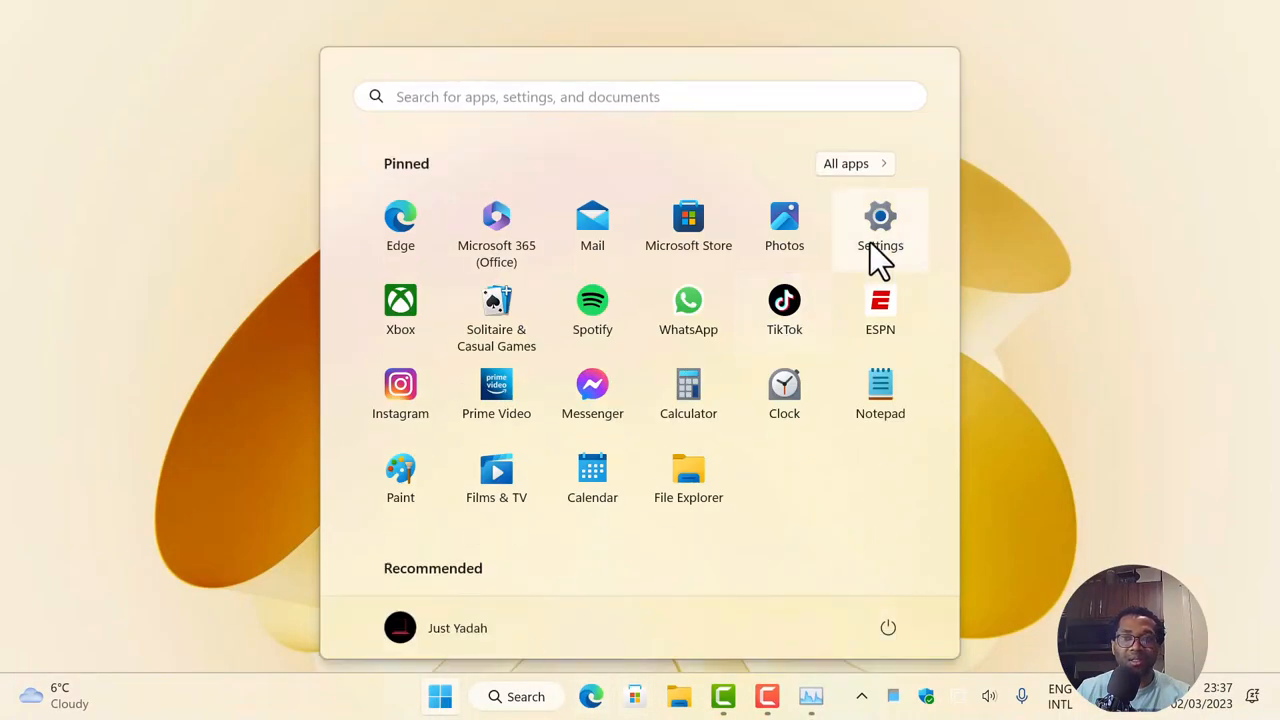
left_click(880, 216)
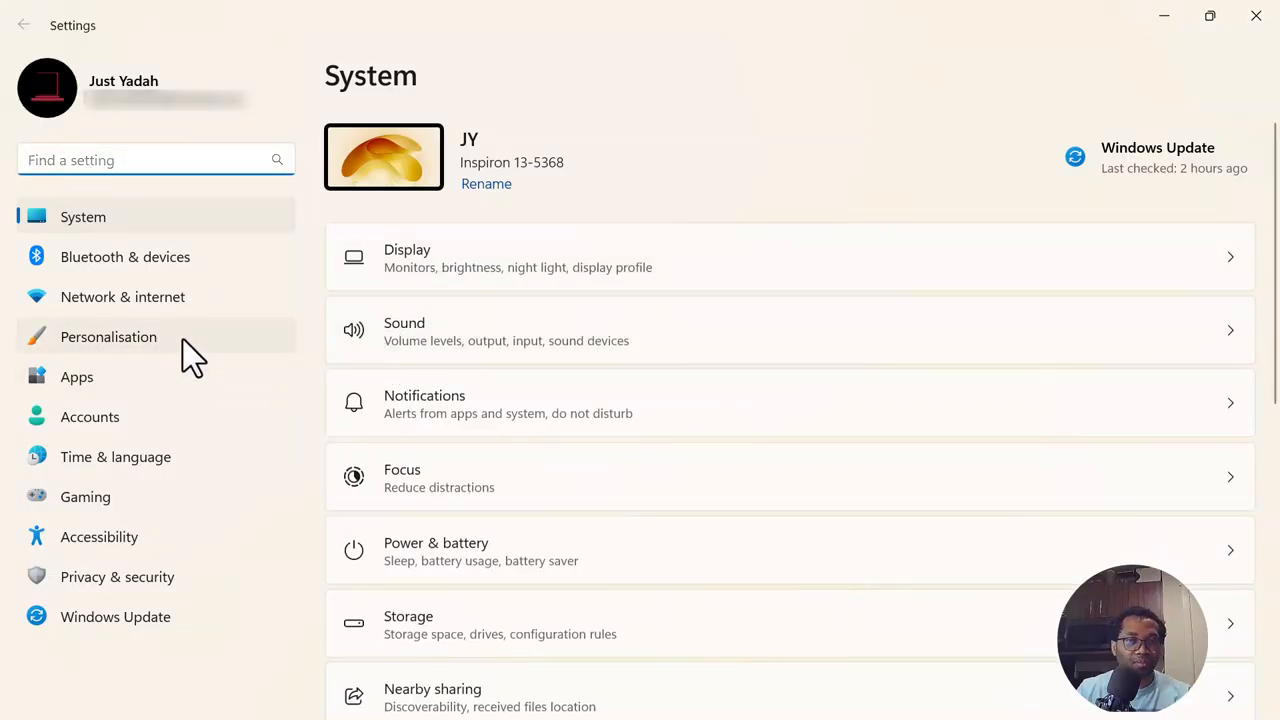
left_click(108, 336)
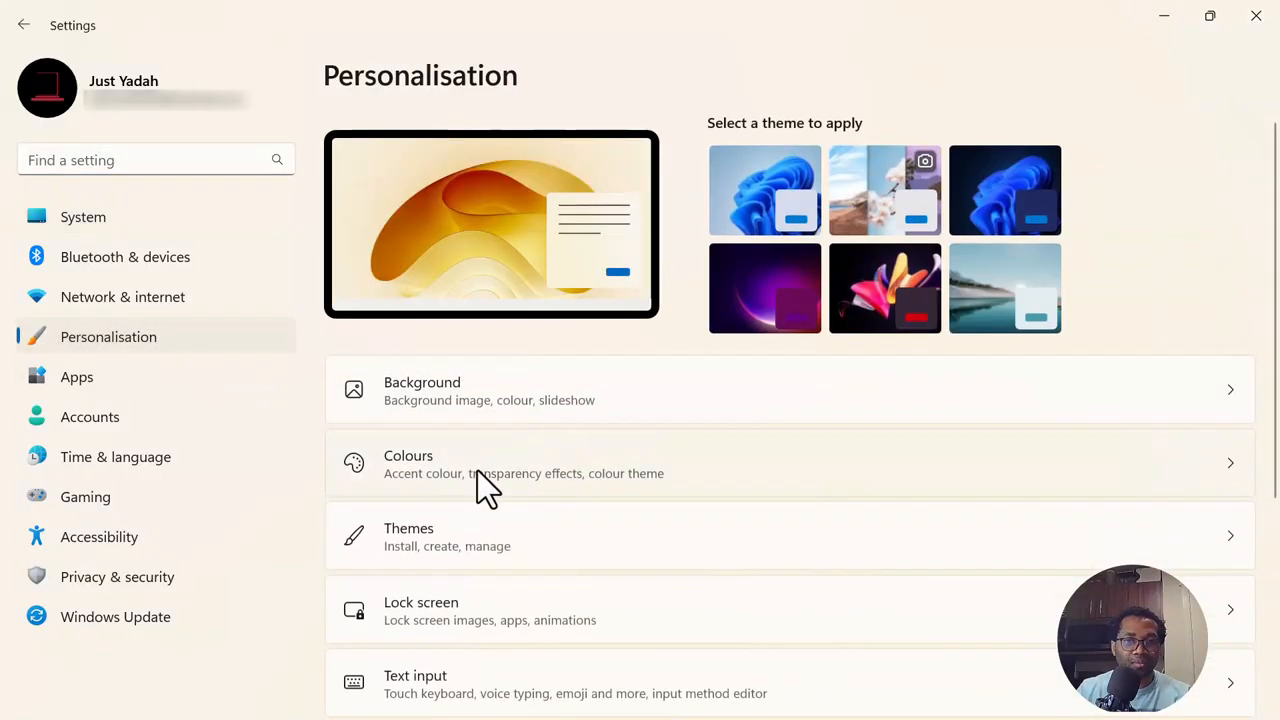
mouse_move(496, 486)
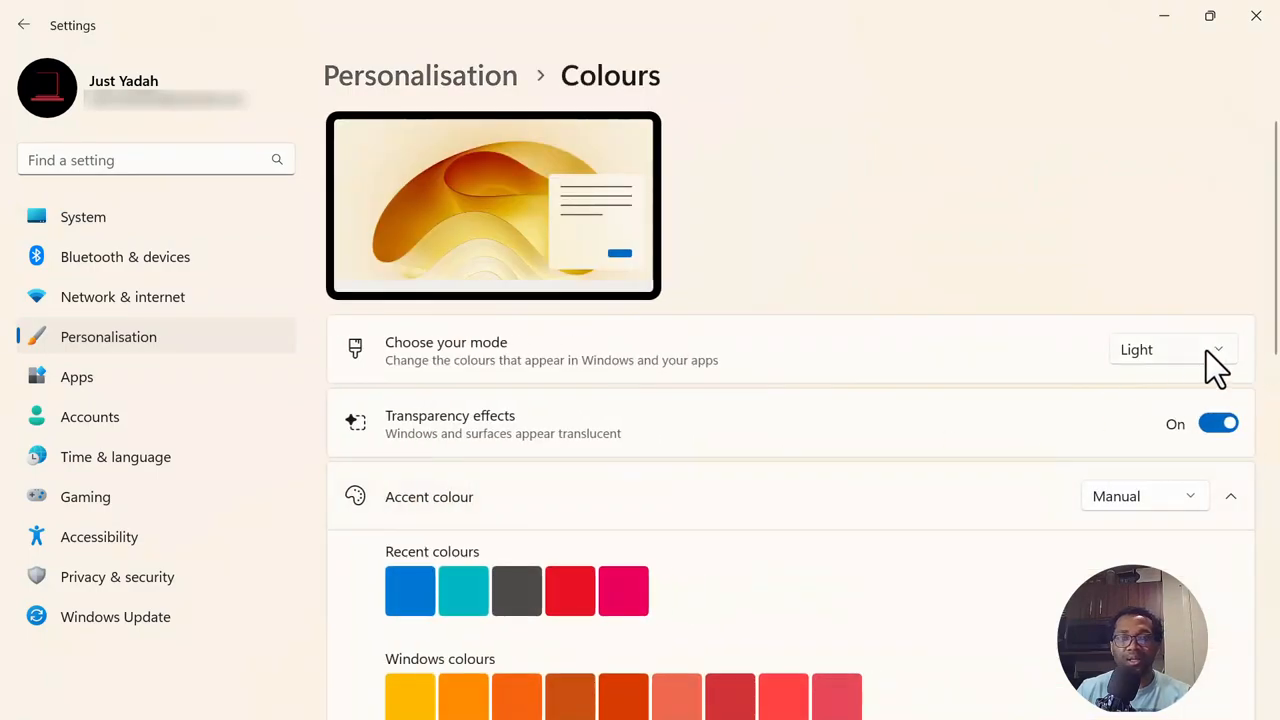
mouse_move(1270, 50)
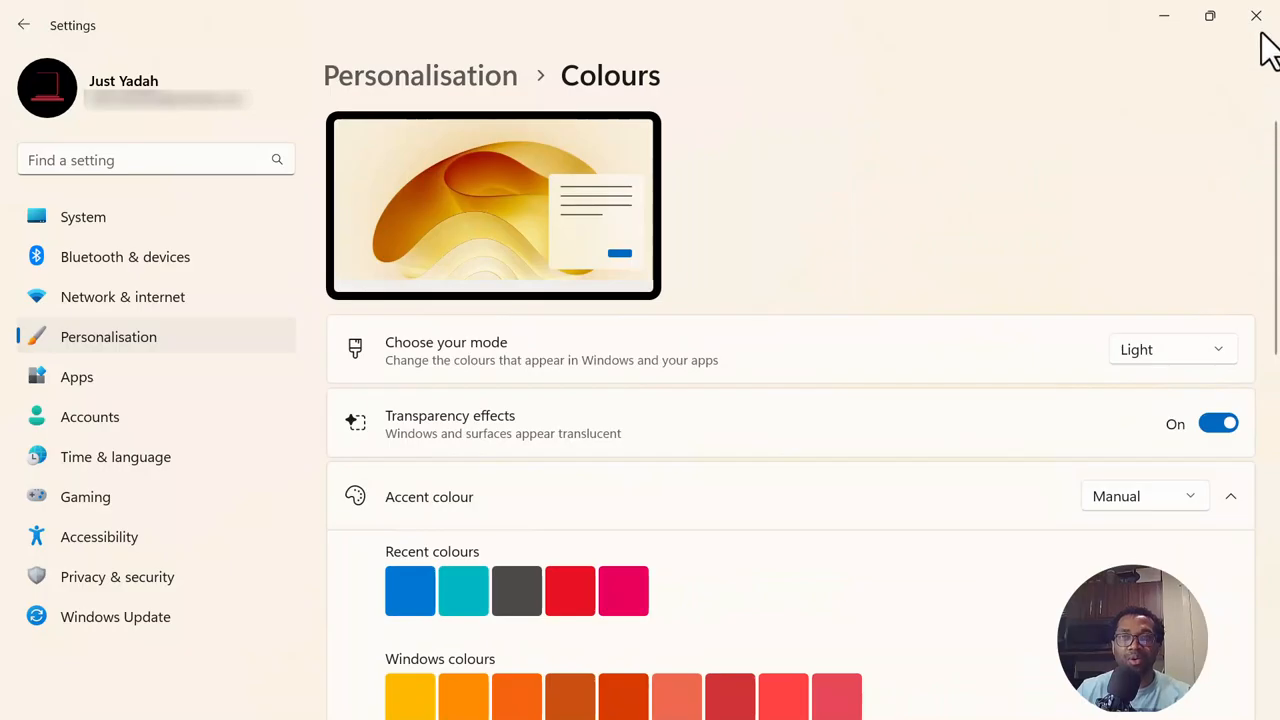
left_click(1256, 16)
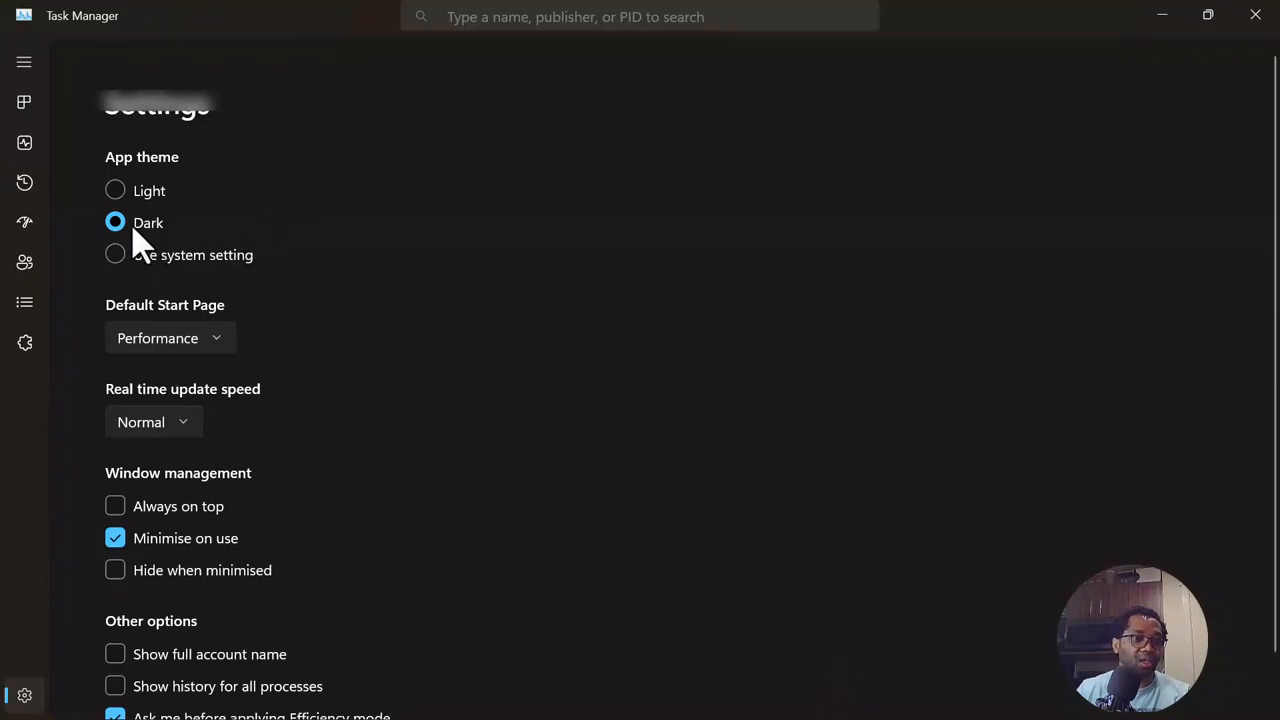
mouse_move(116, 190)
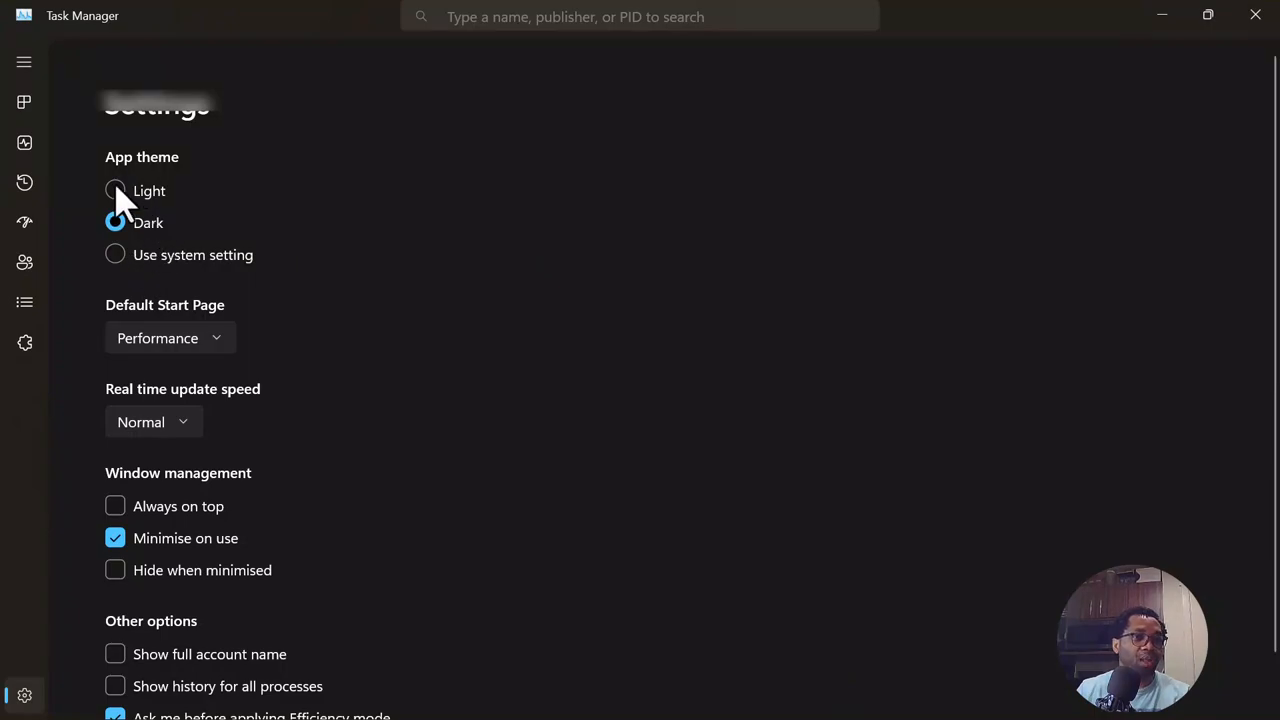
- Set Task Manager's theme to Light, then enable Efficiency mode for AdGuard for Windows (32 bit), confirming the warning
left_click(116, 190)
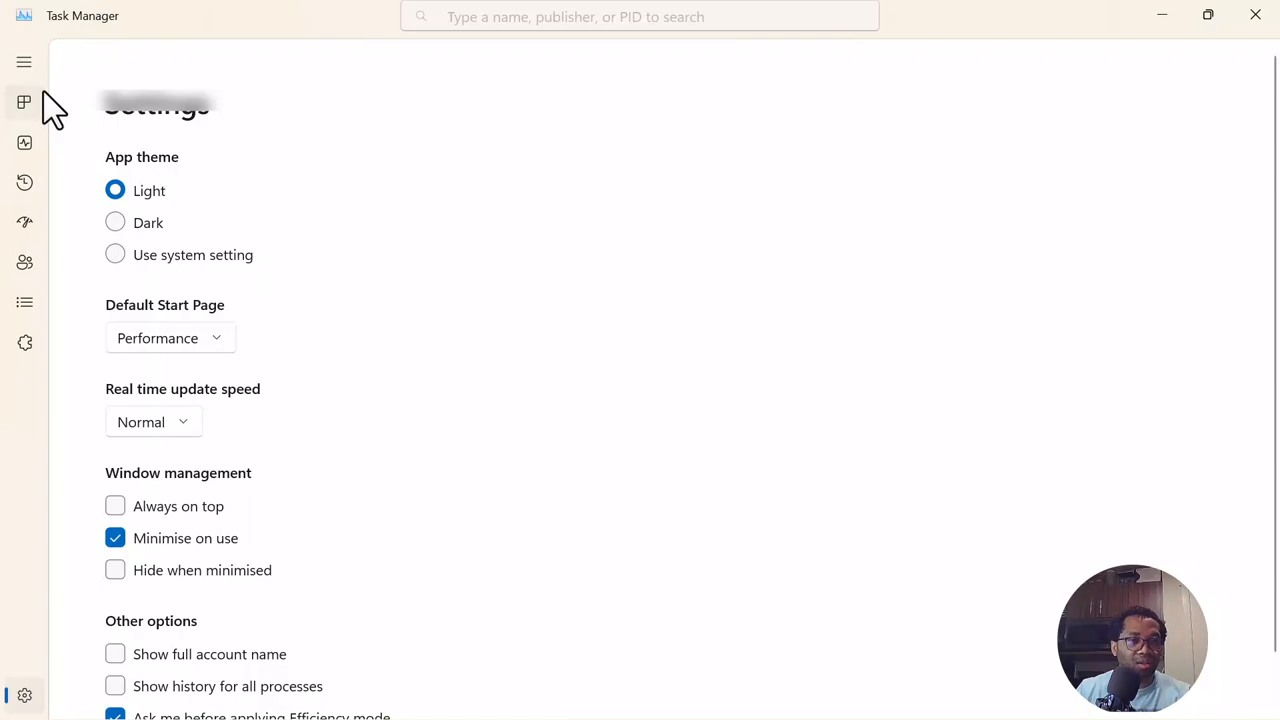
mouse_move(48, 120)
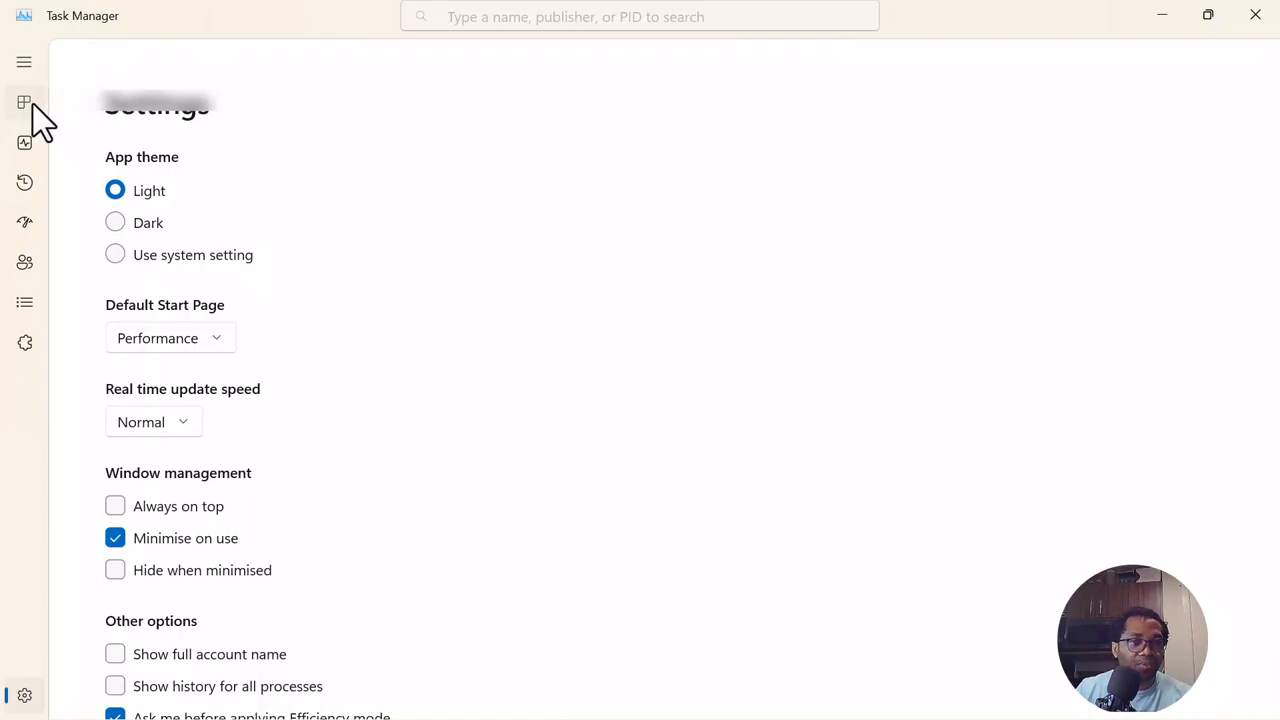
left_click(24, 104)
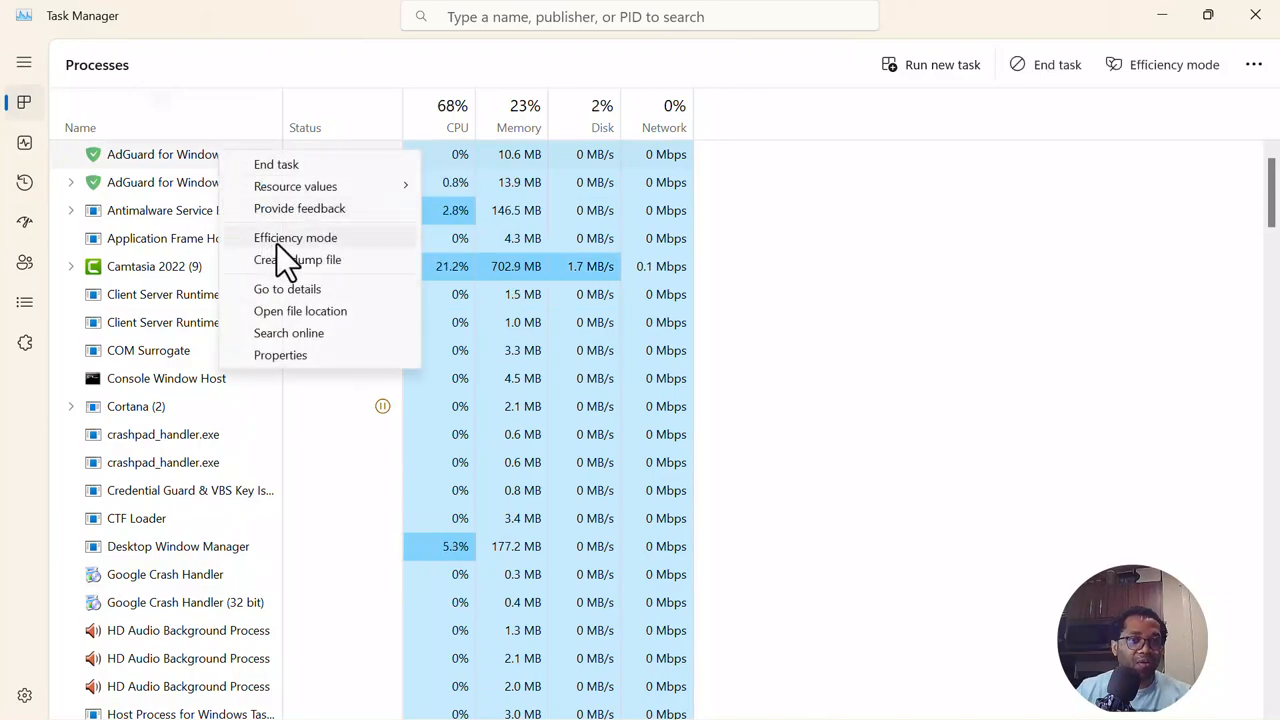
left_click(296, 238)
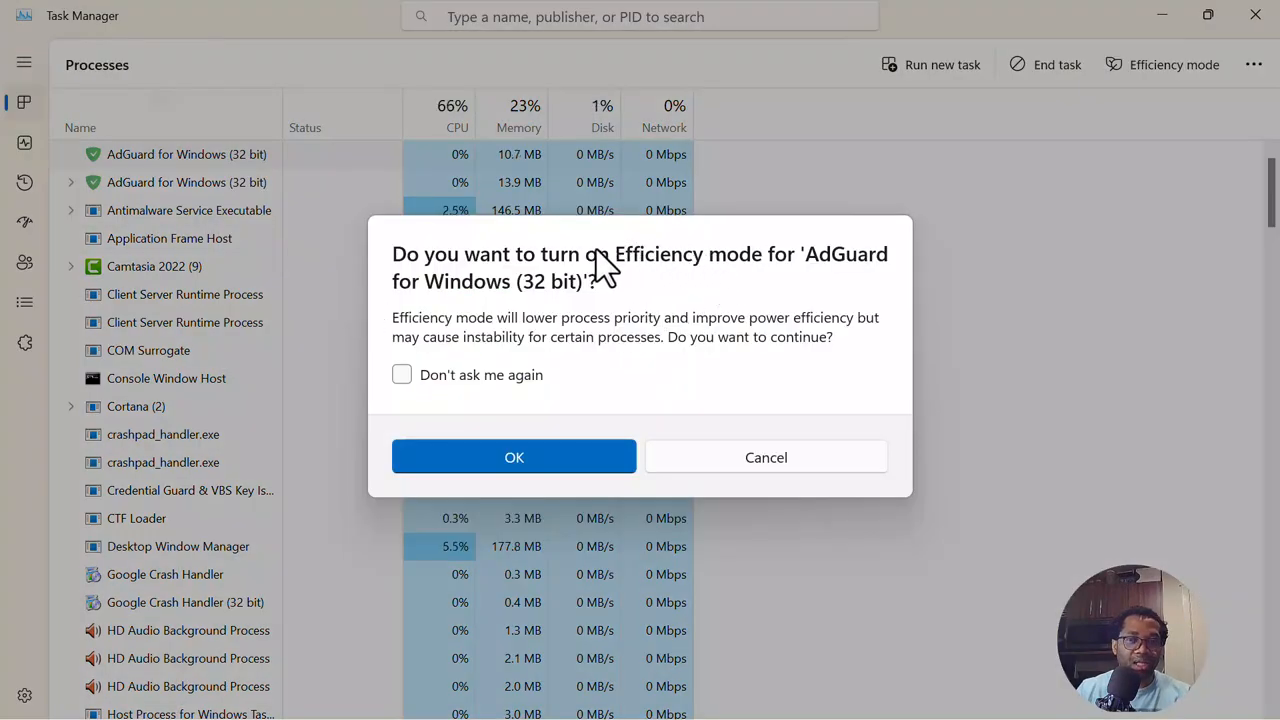
mouse_move(550, 364)
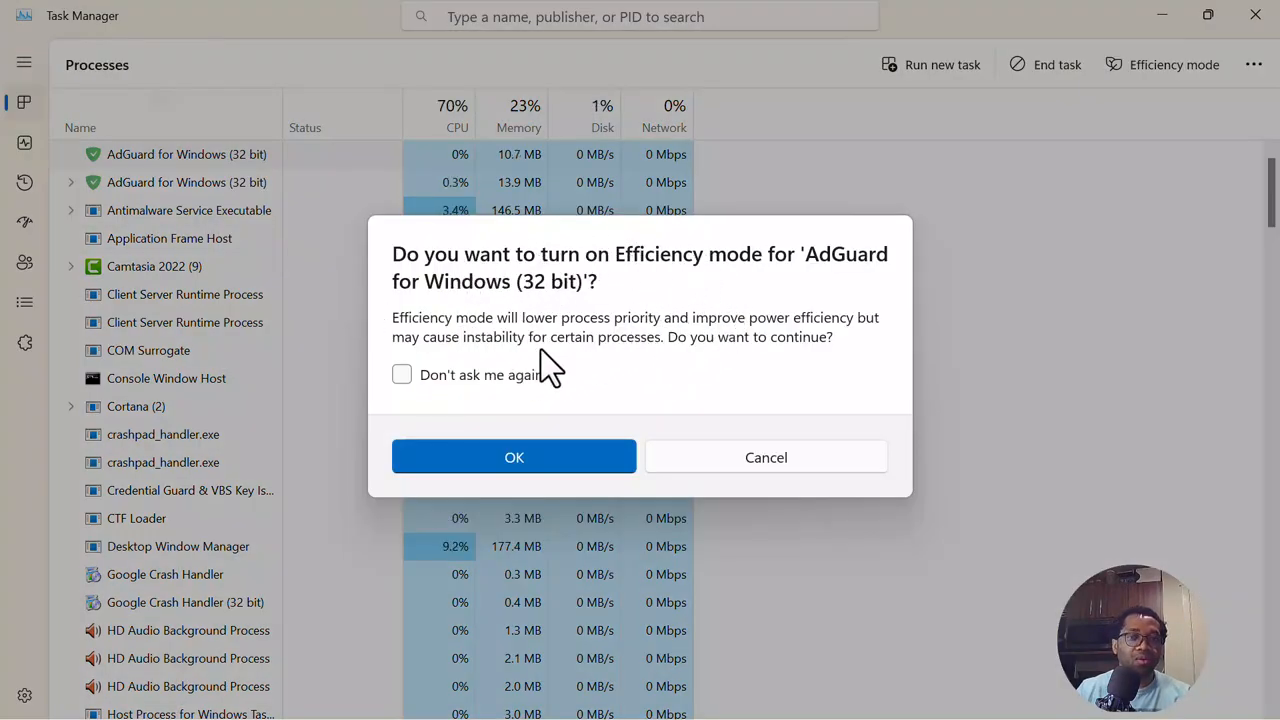
mouse_move(514, 456)
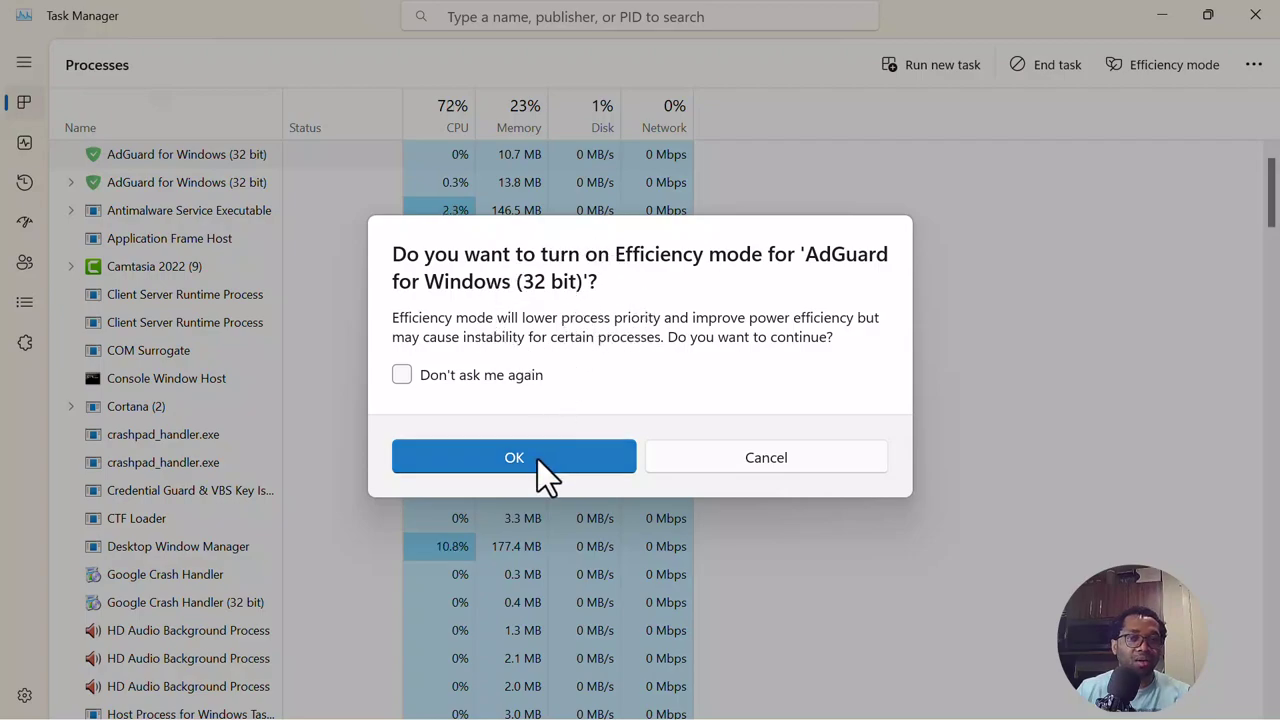
left_click(514, 456)
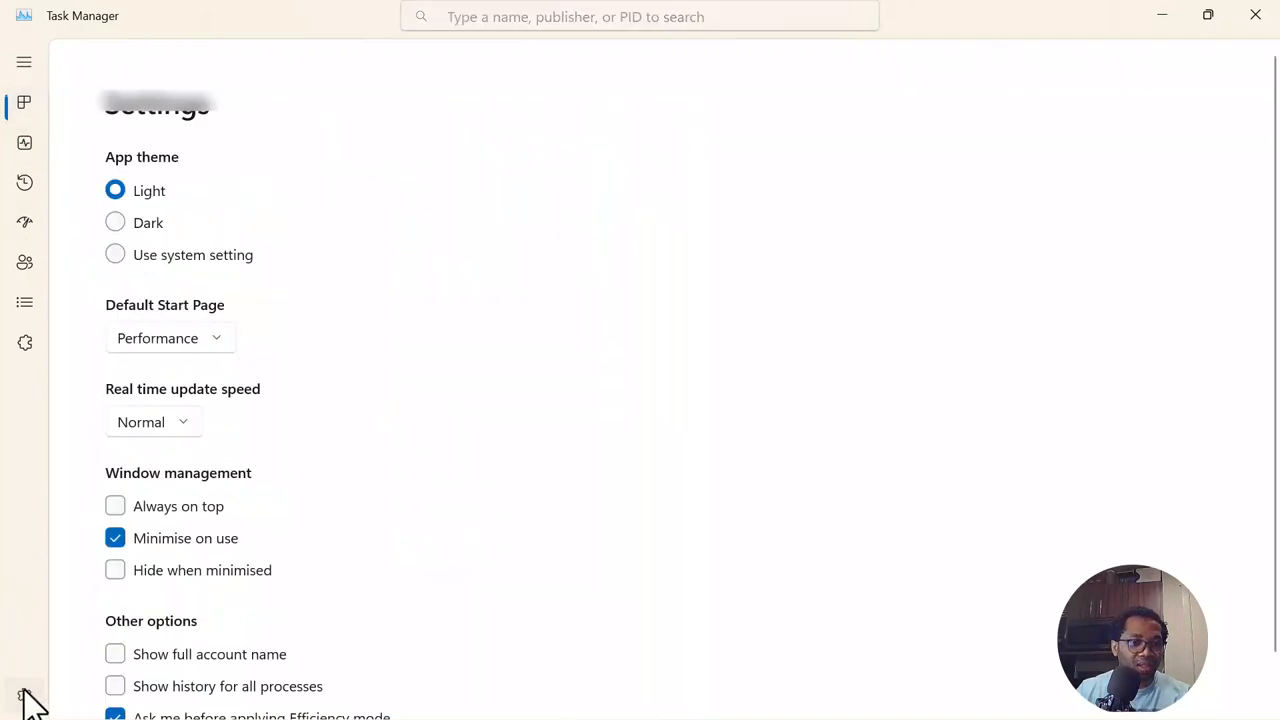
- Untick 'Ask me before applying Efficiency mode', then put Console Window Host into Efficiency mode
scroll("down", 3)
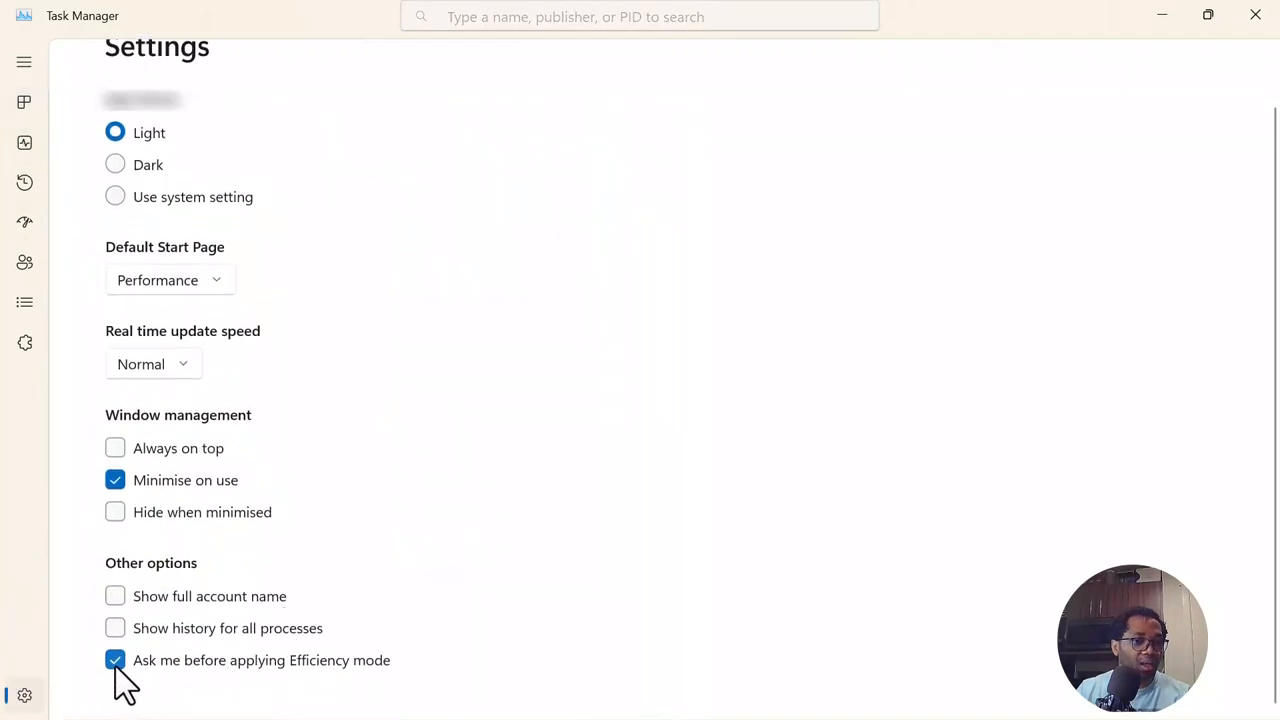
mouse_move(340, 690)
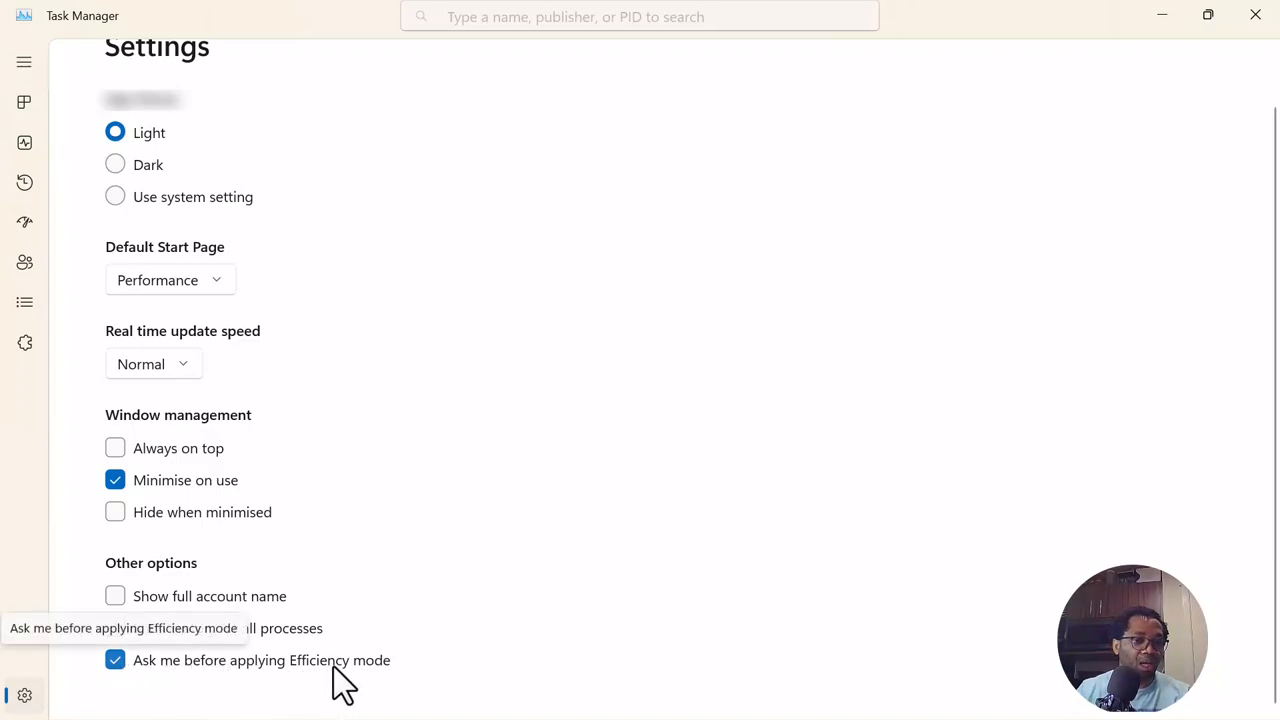
left_click(112, 660)
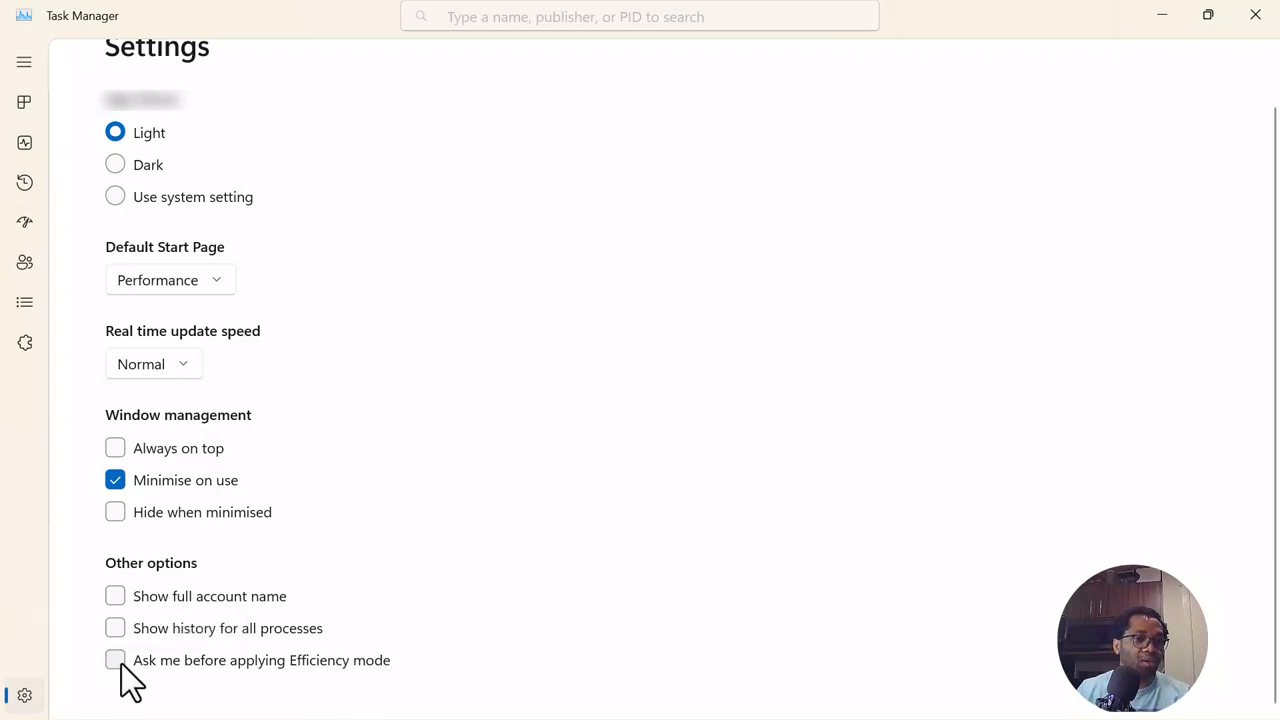
left_click(24, 102)
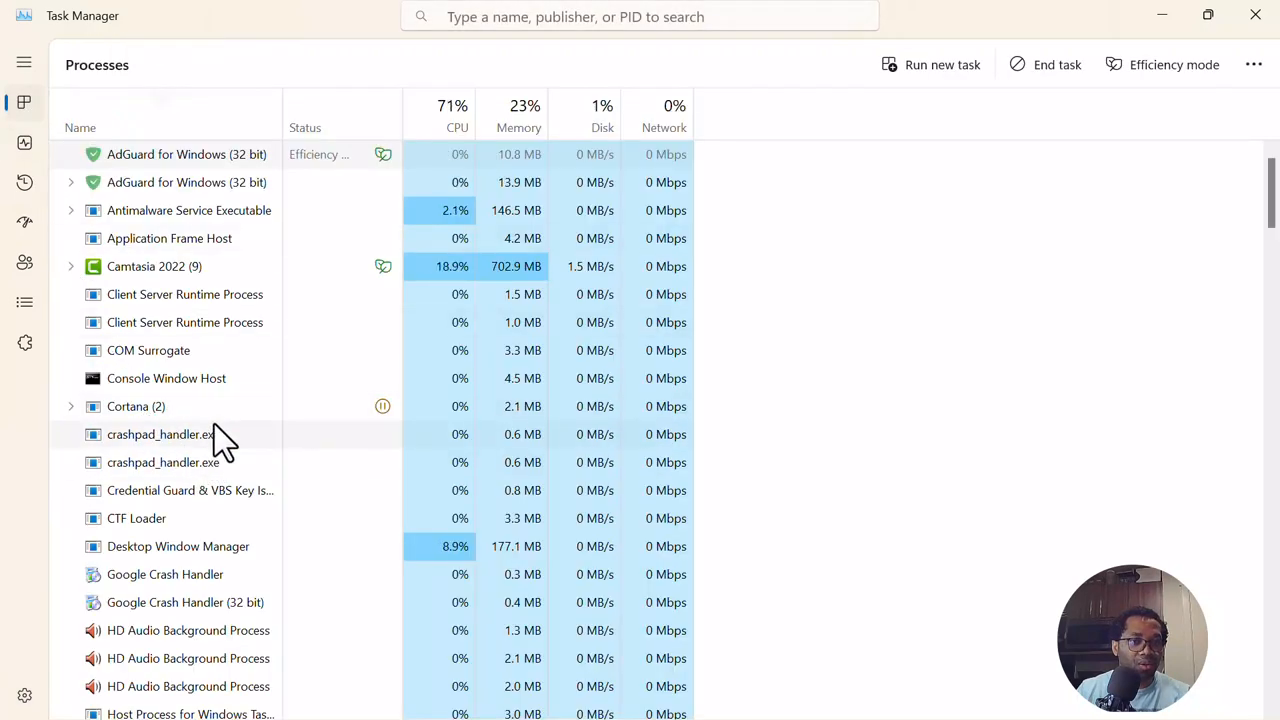
right_click(160, 436)
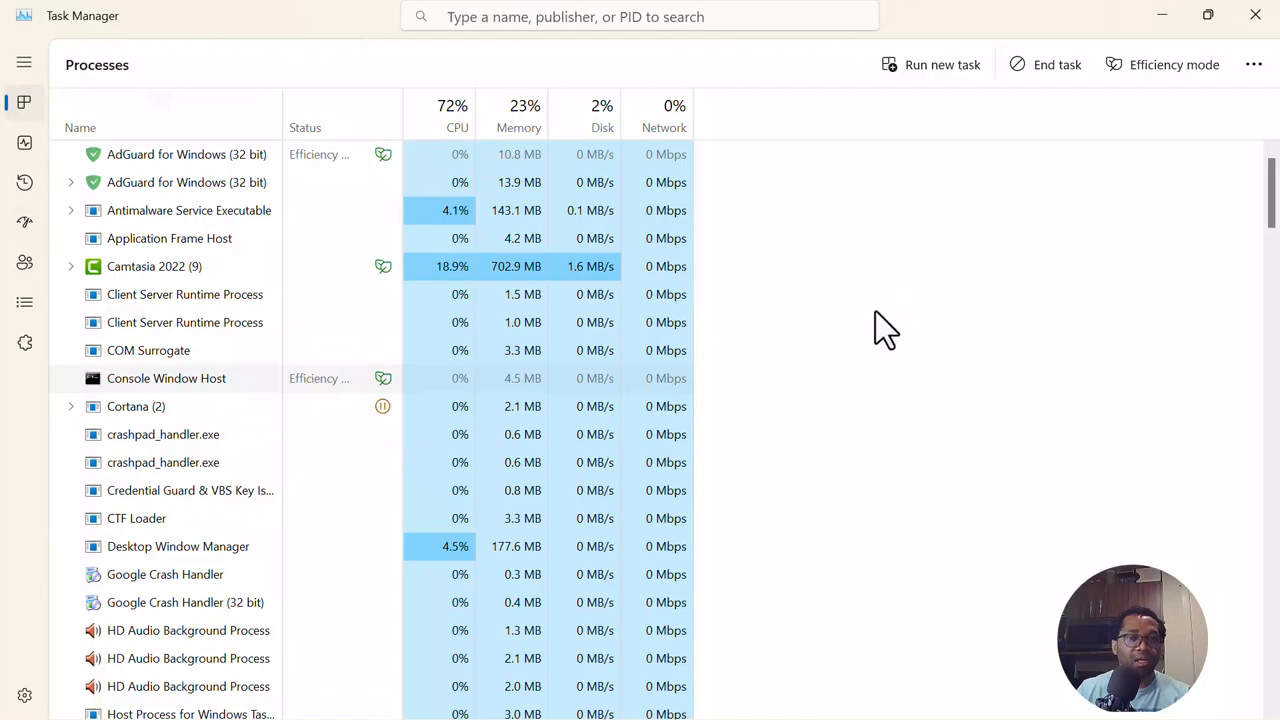
mouse_move(908, 284)
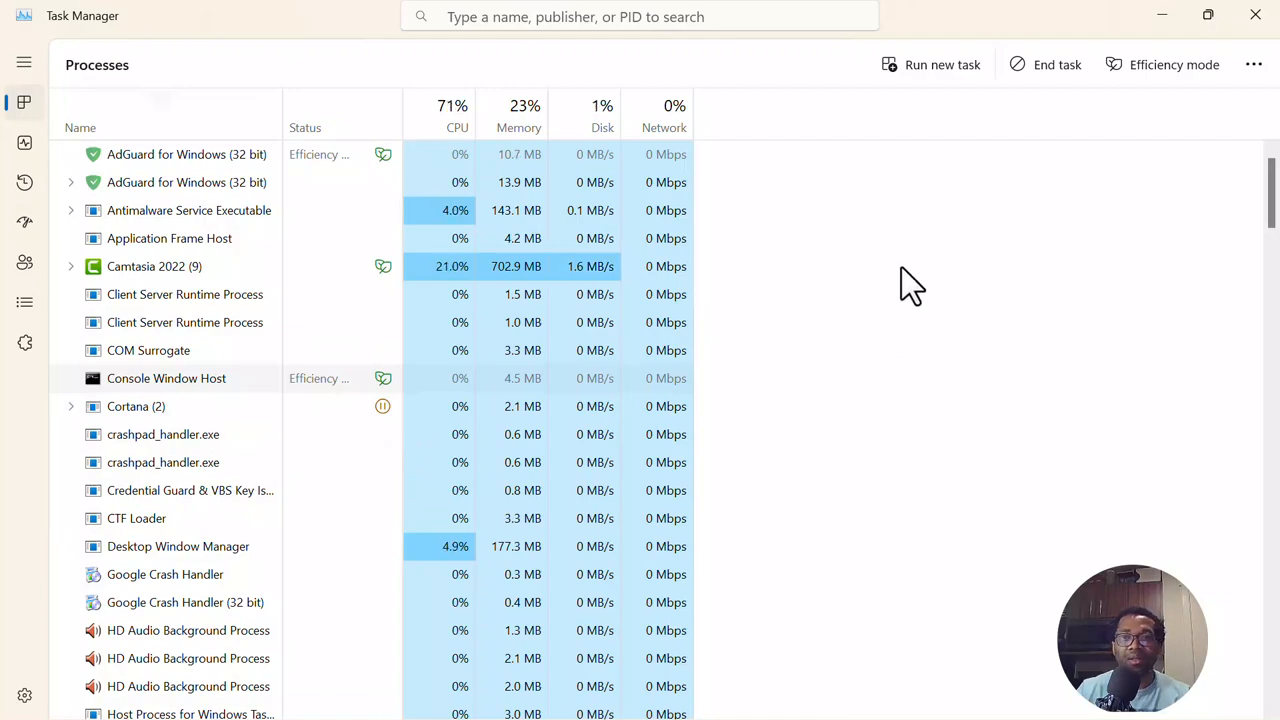
mouse_move(1252, 16)
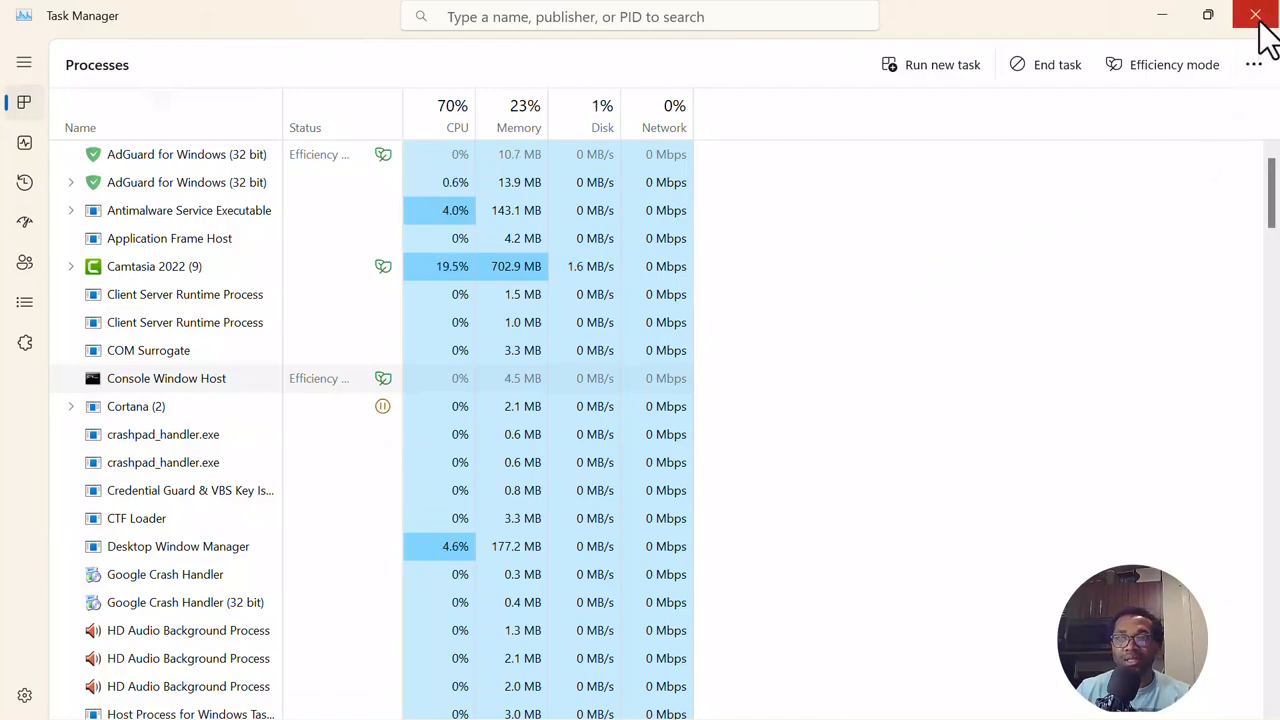
- Close Task Manager to return to the desktop
left_click(1252, 16)
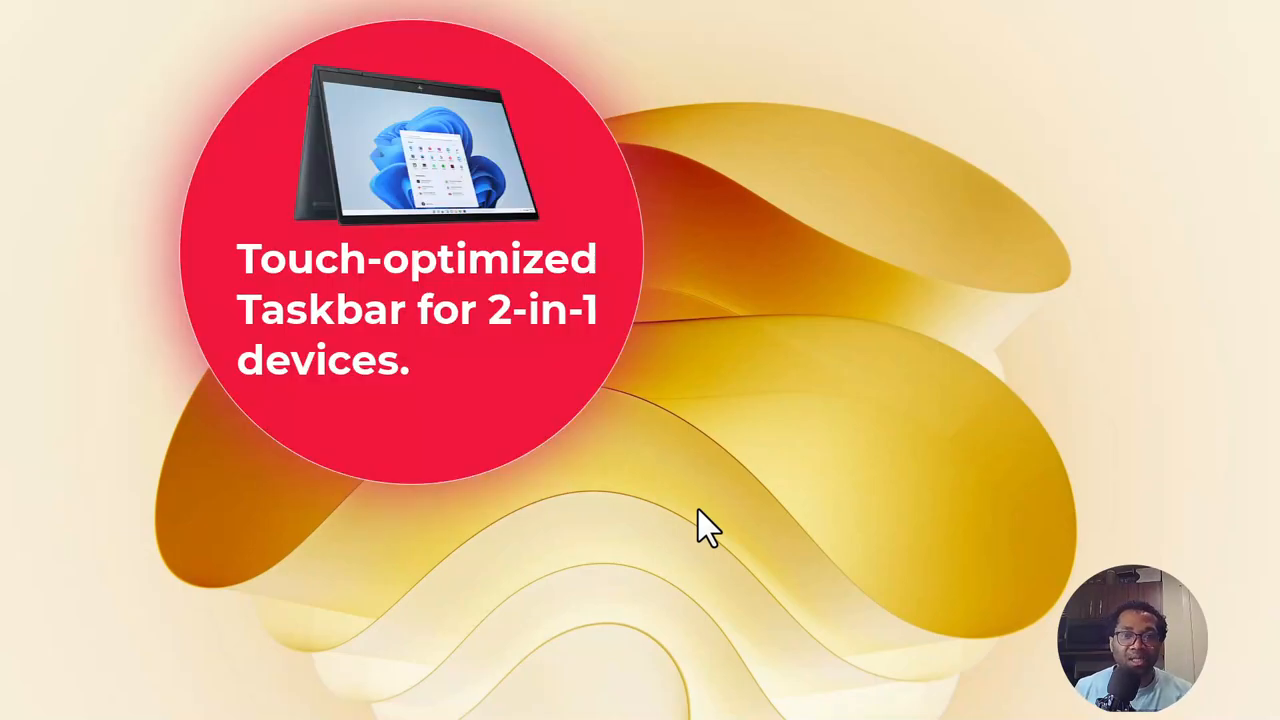
mouse_move(852, 700)
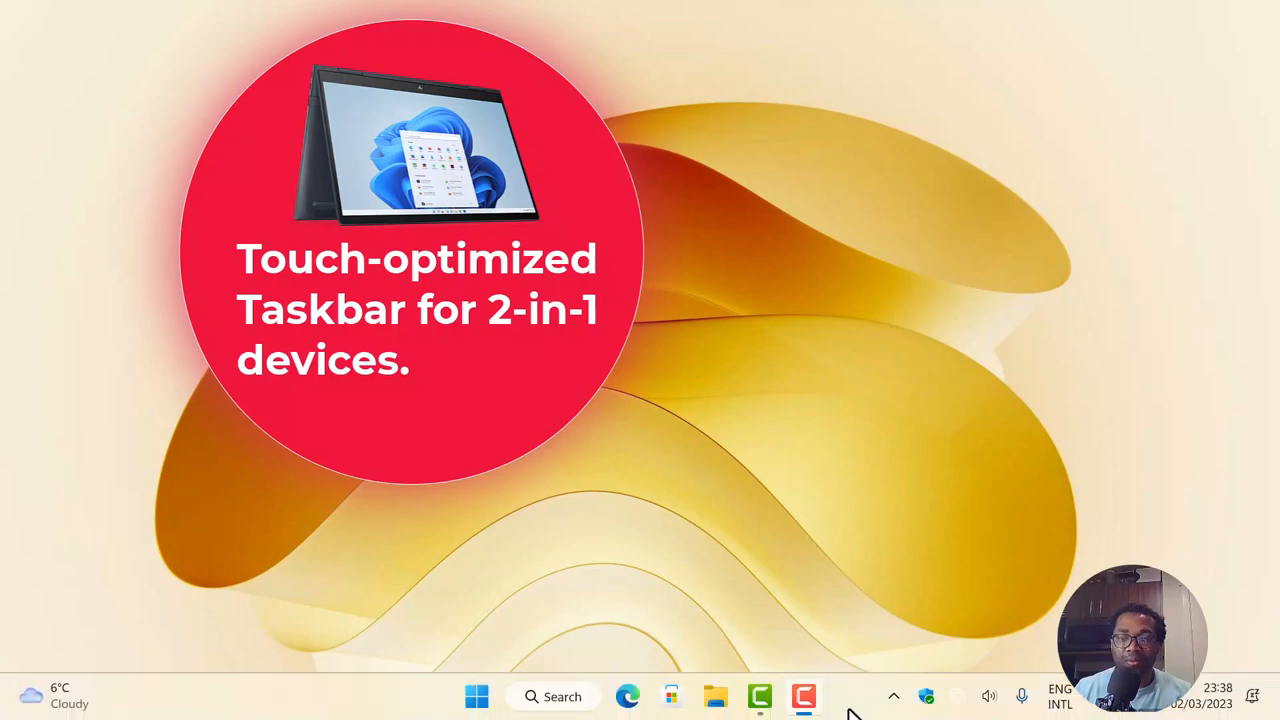
mouse_move(872, 708)
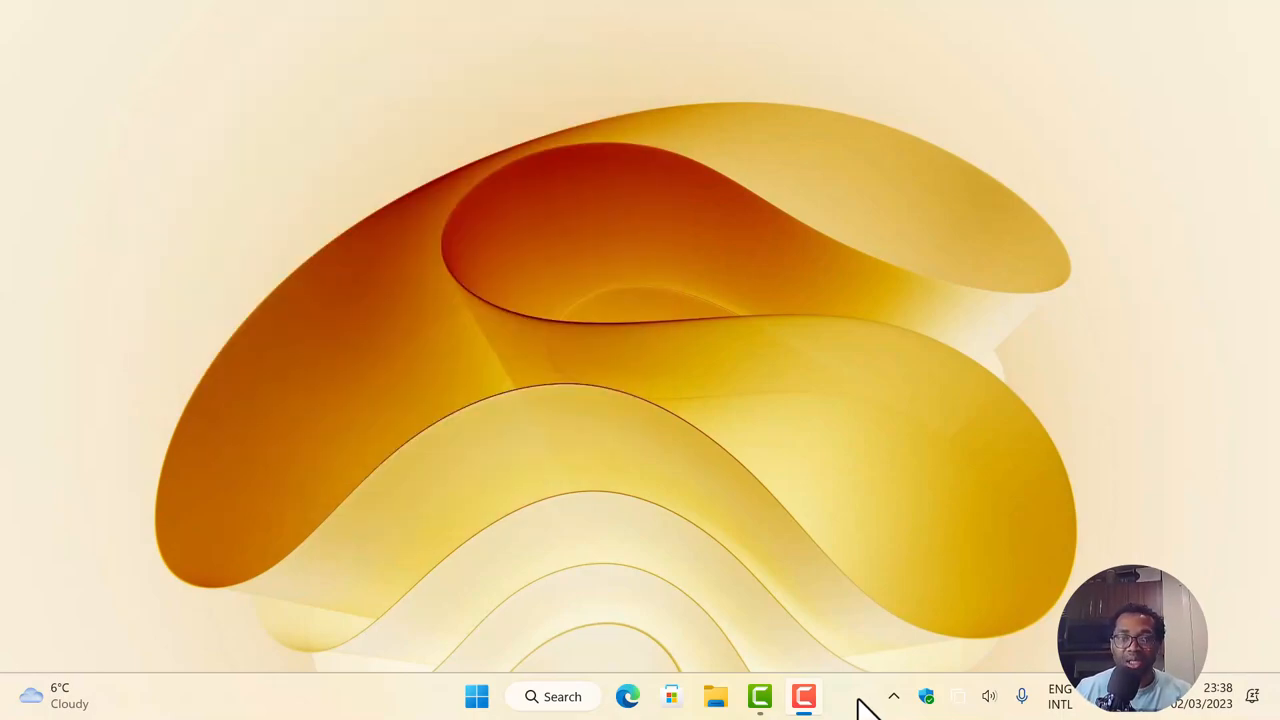
mouse_move(870, 704)
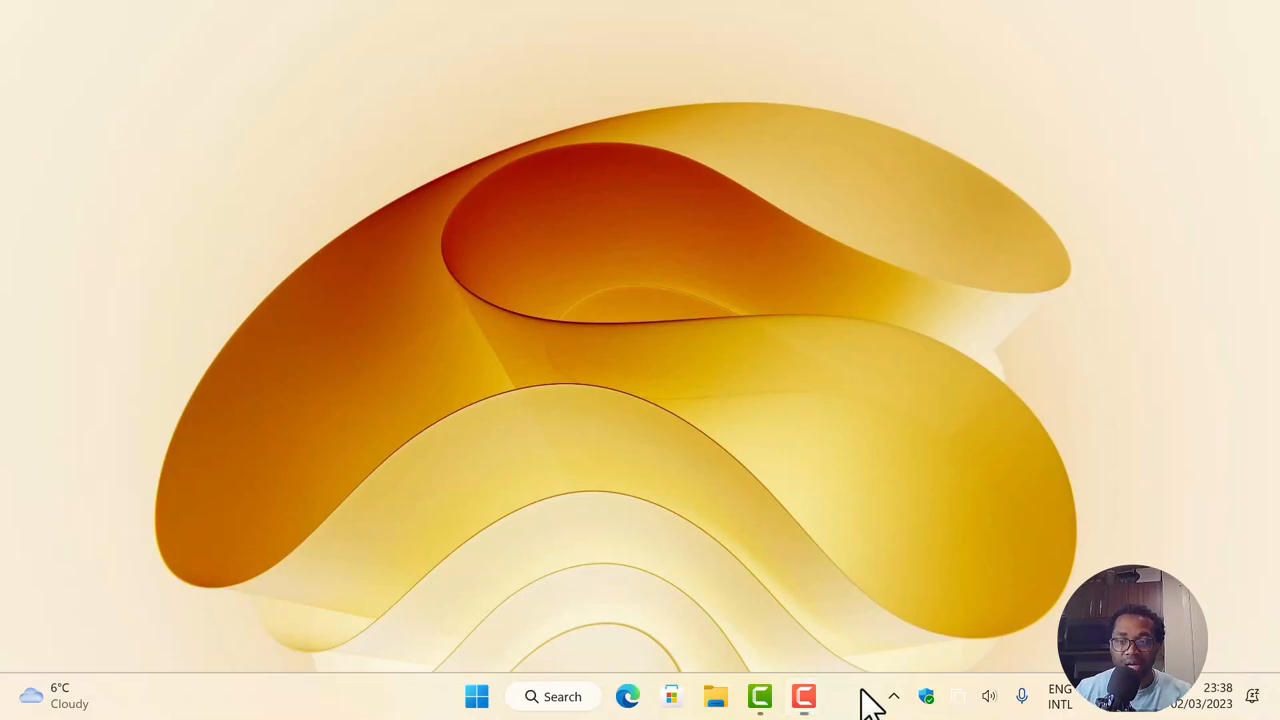
- In Taskbar settings, under Taskbar behaviours, enable 'Optimise taskbar for touch interactions when this device is used as a tablet'
right_click(878, 704)
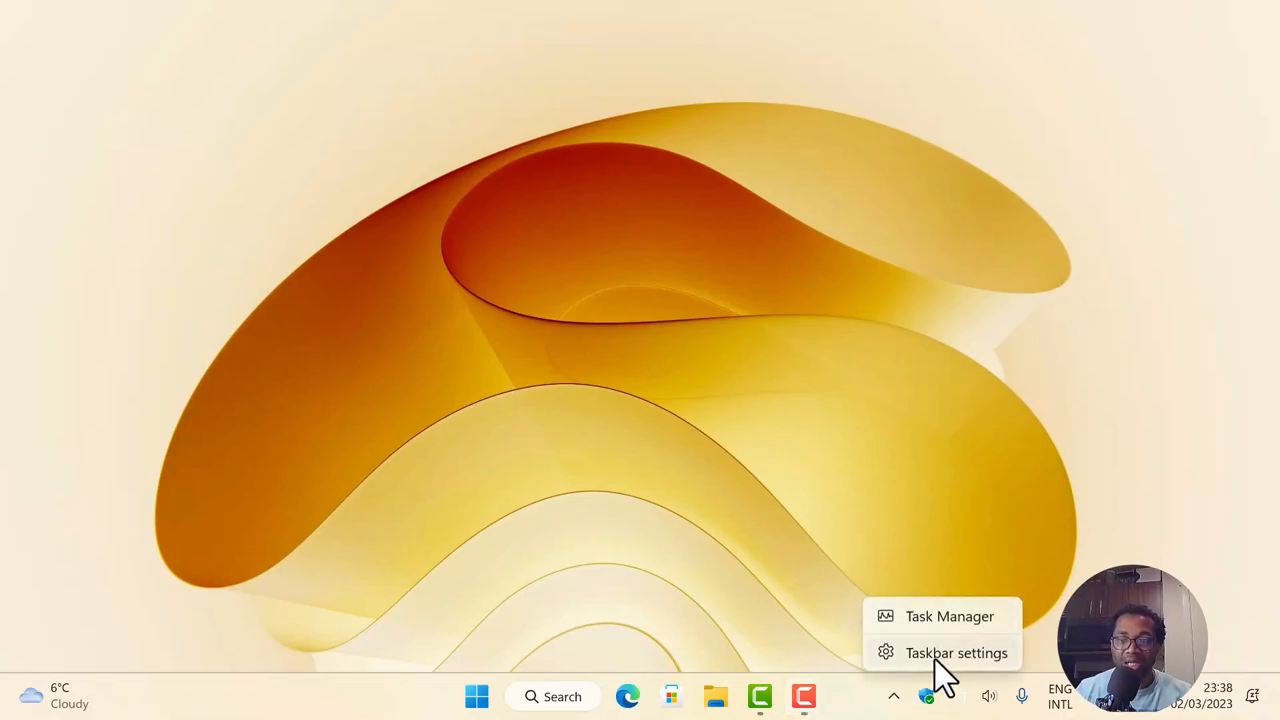
left_click(960, 652)
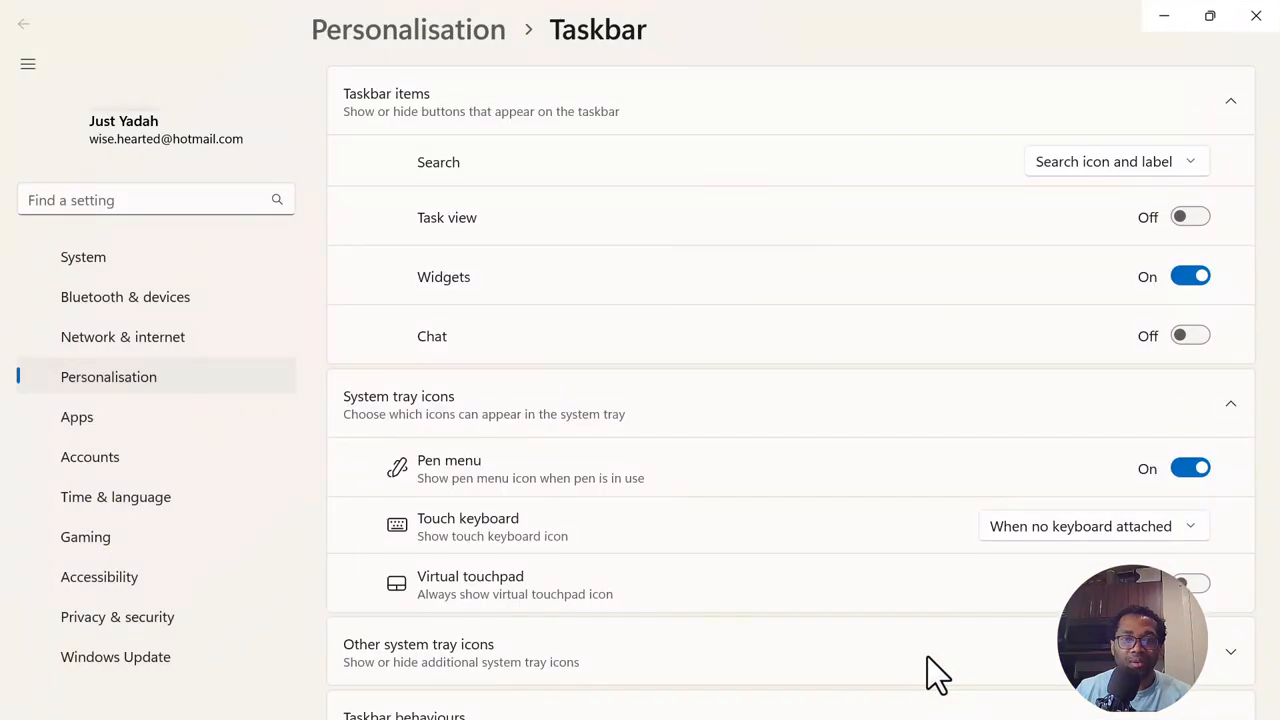
scroll("down", 3)
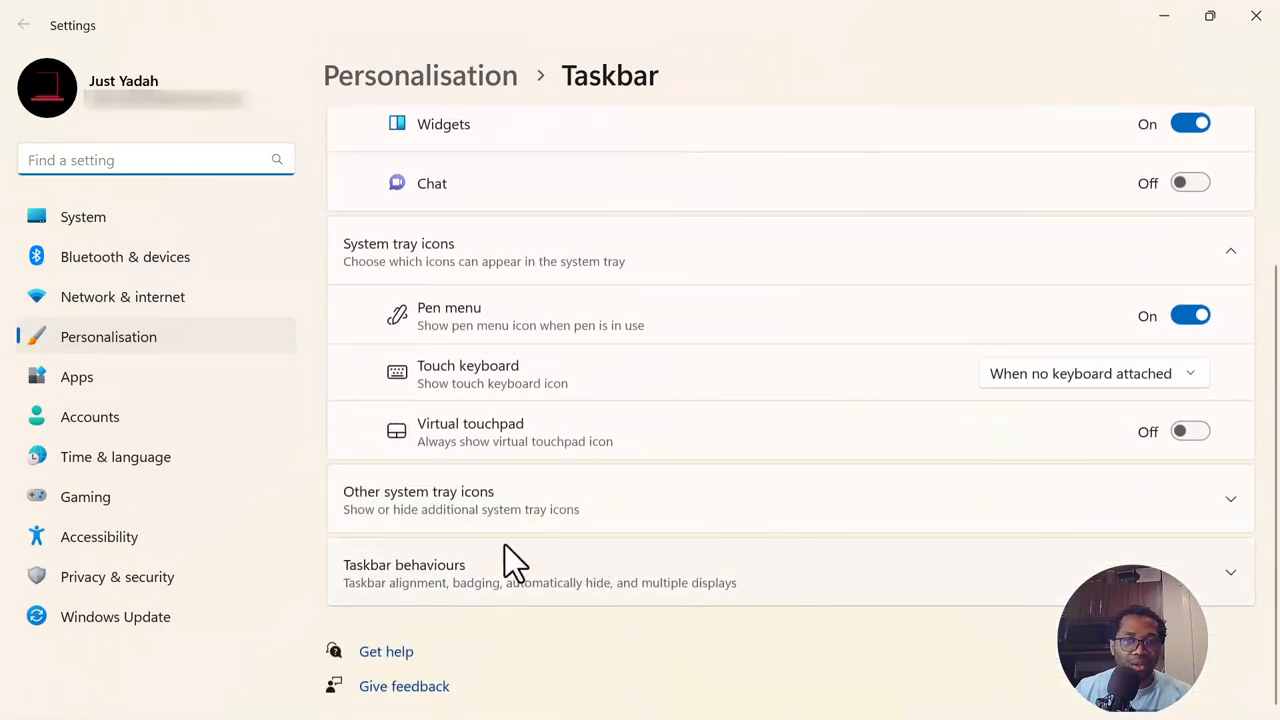
mouse_move(400, 592)
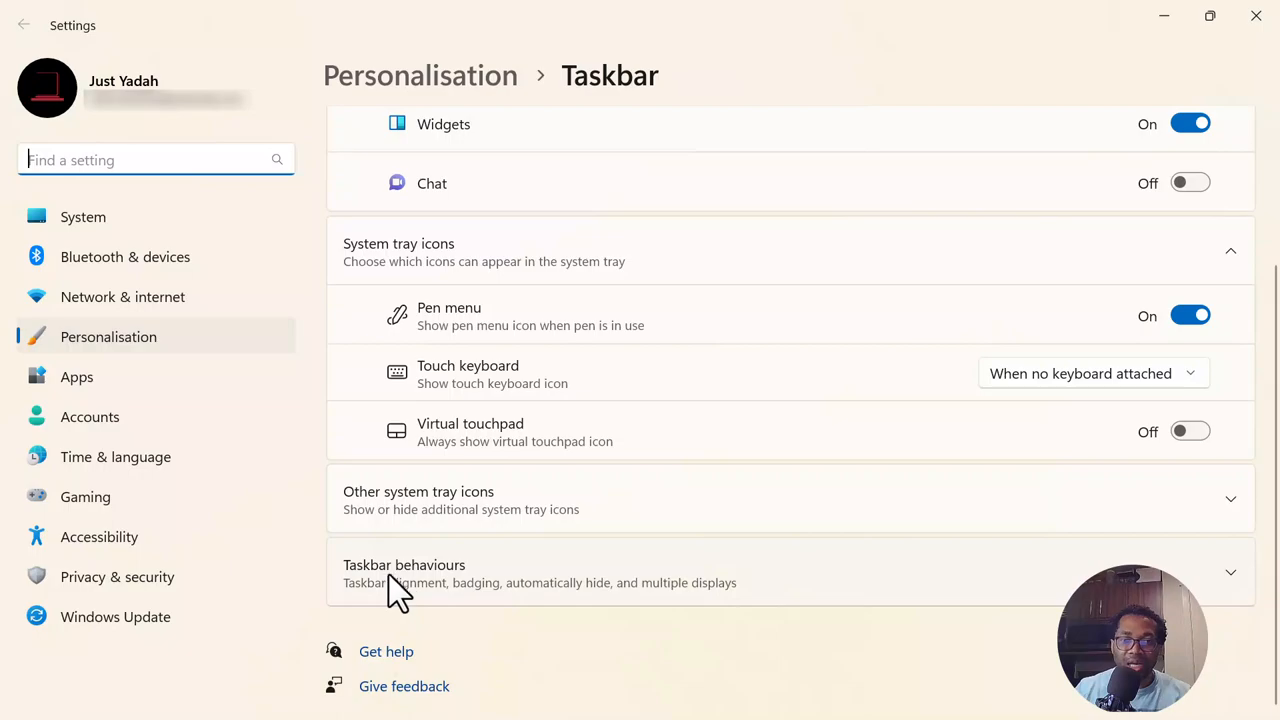
left_click(404, 564)
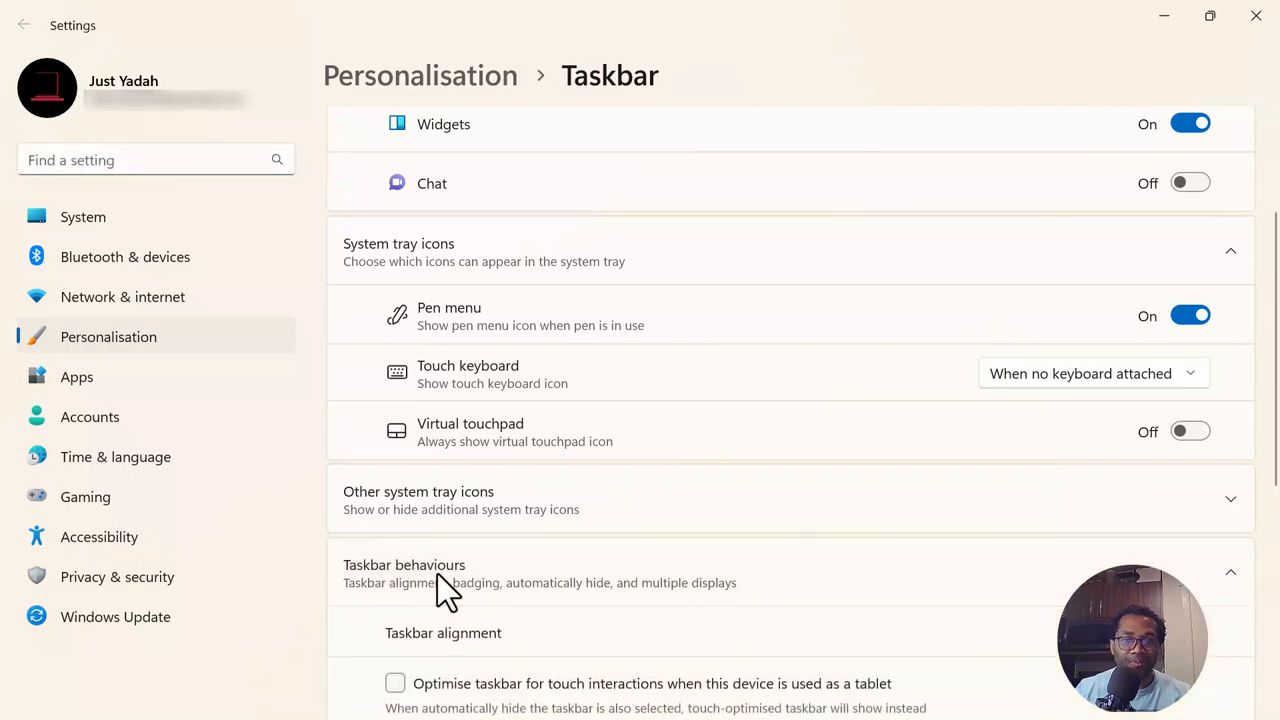
scroll("down", 3)
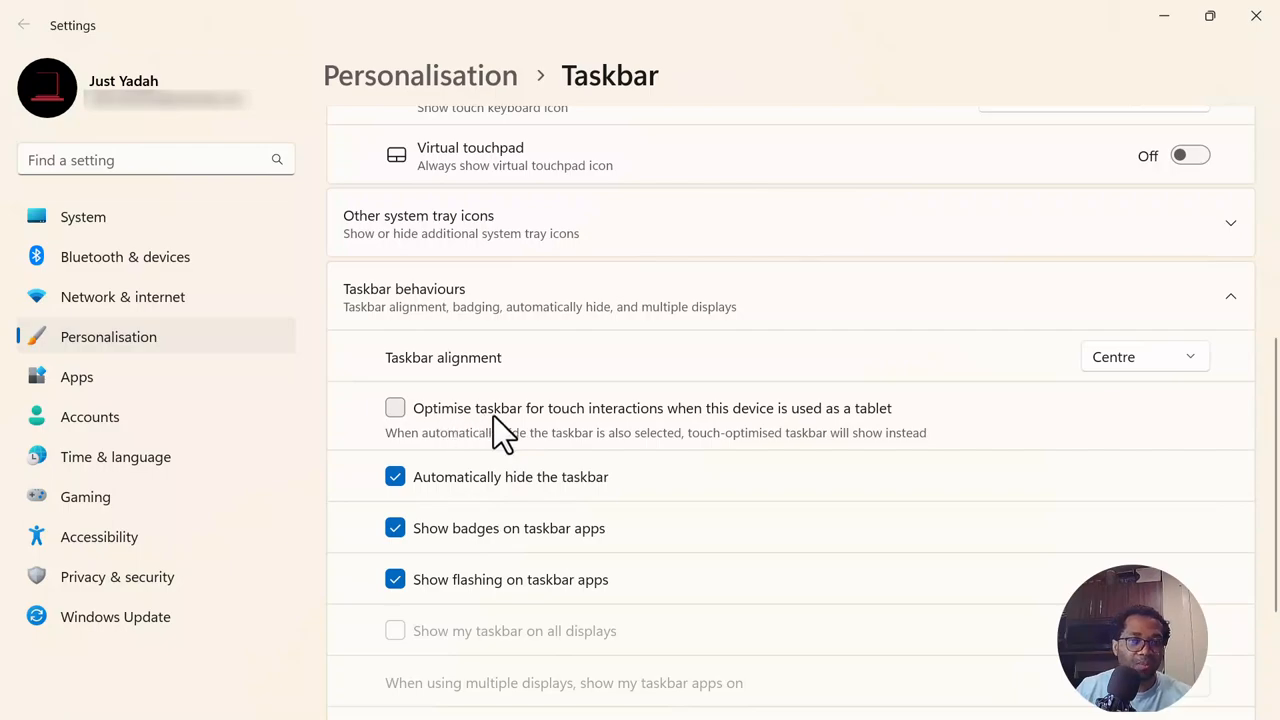
mouse_move(564, 436)
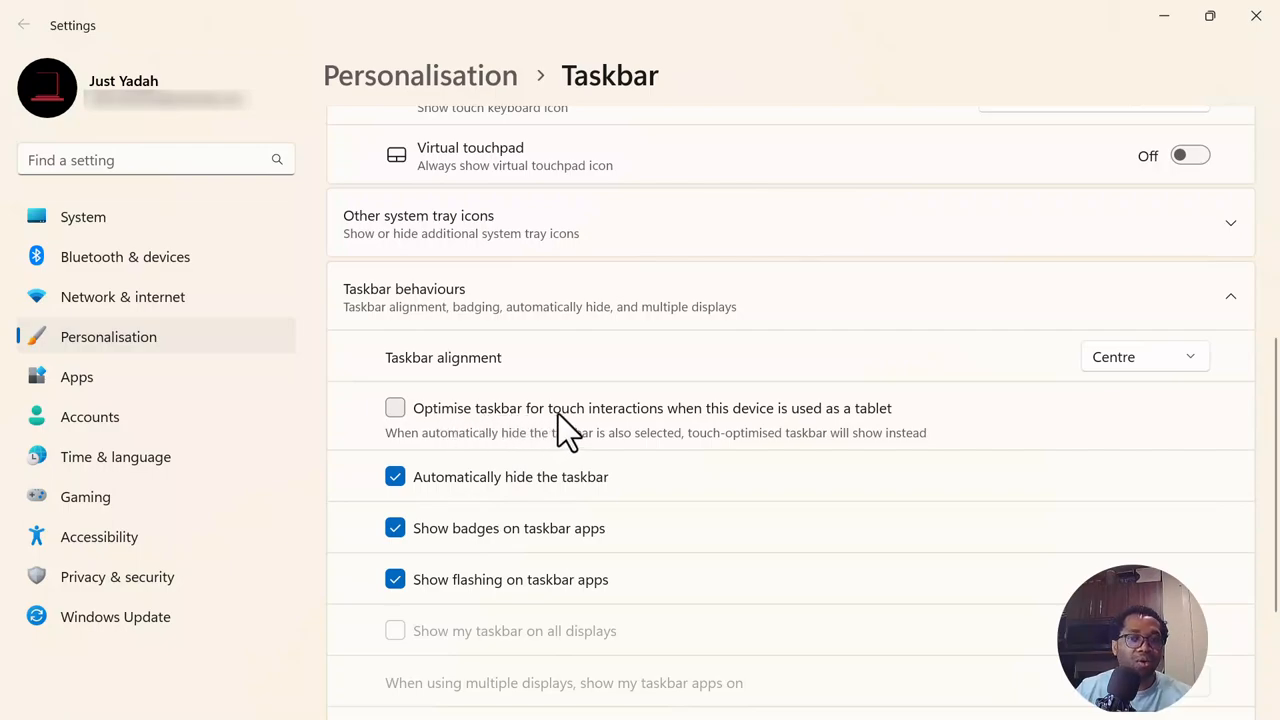
mouse_move(728, 434)
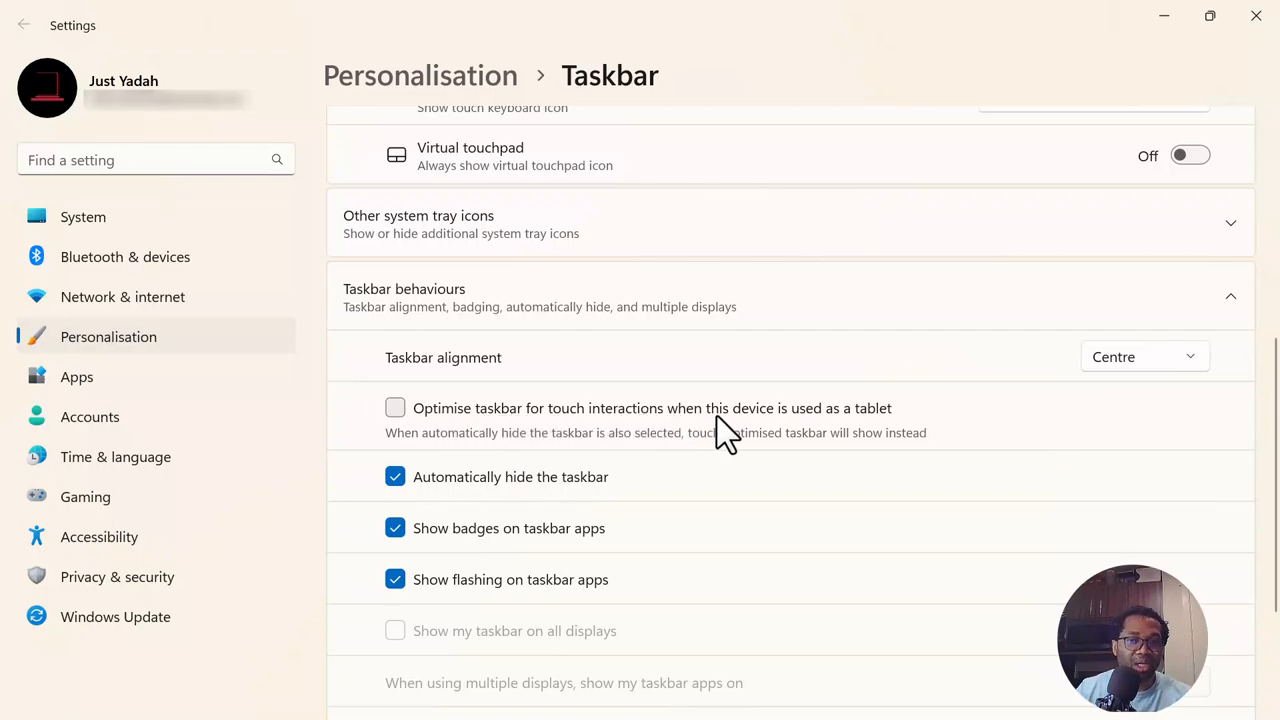
mouse_move(890, 440)
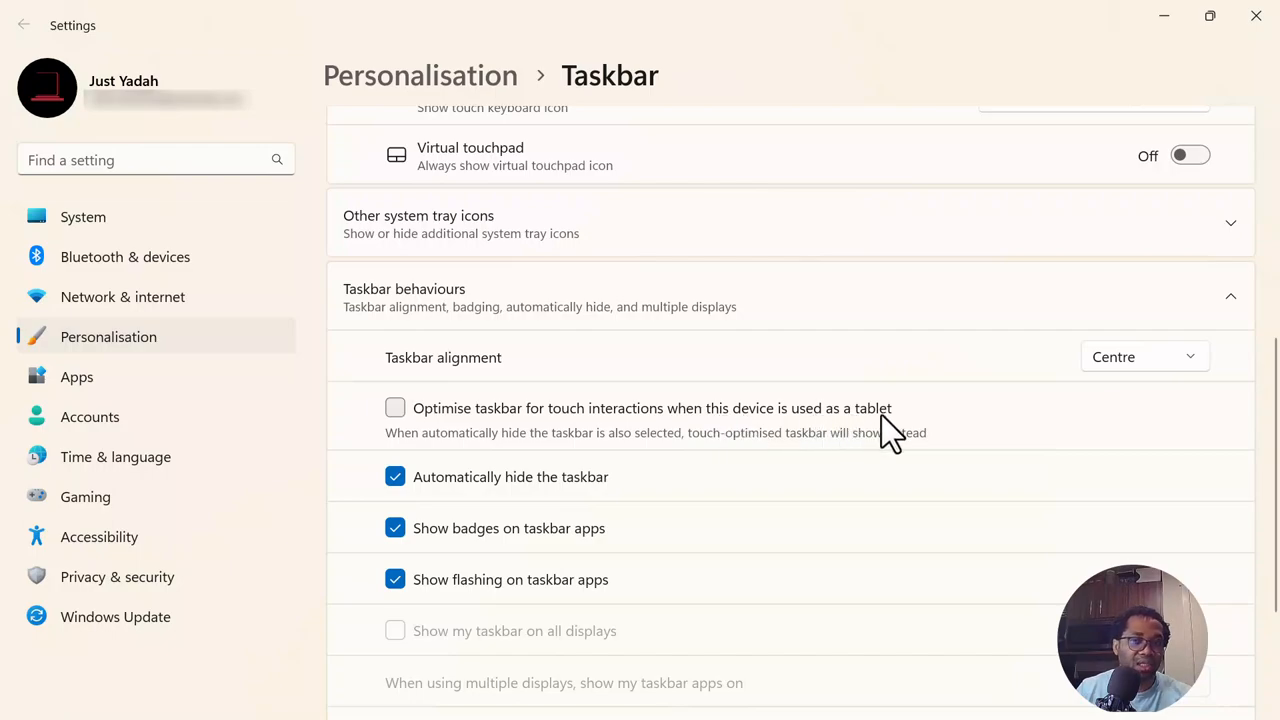
mouse_move(394, 410)
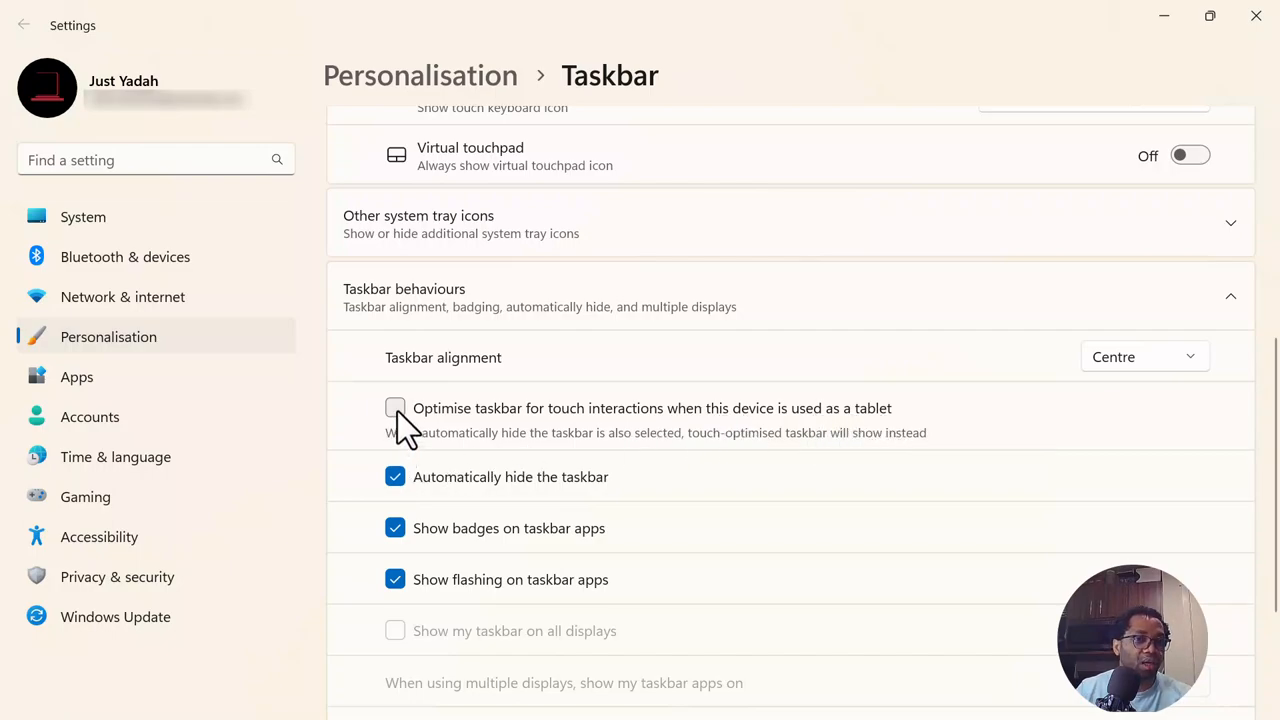
left_click(396, 408)
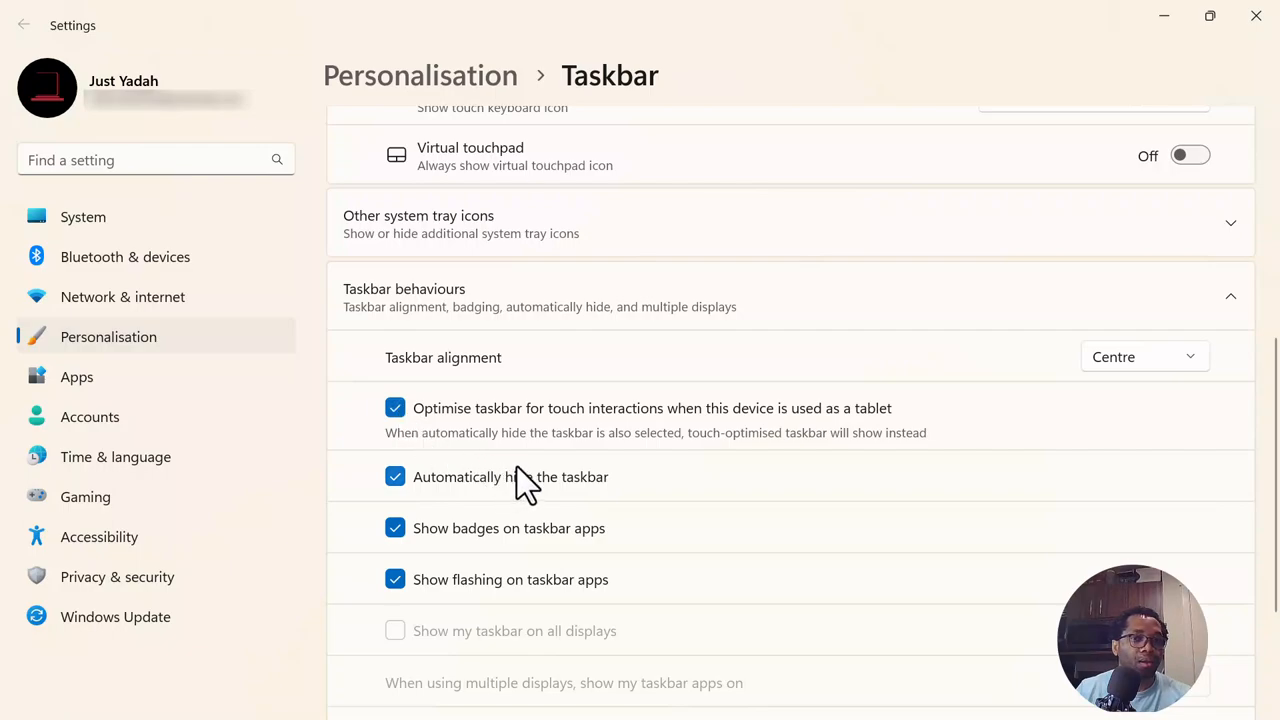
mouse_move(790, 350)
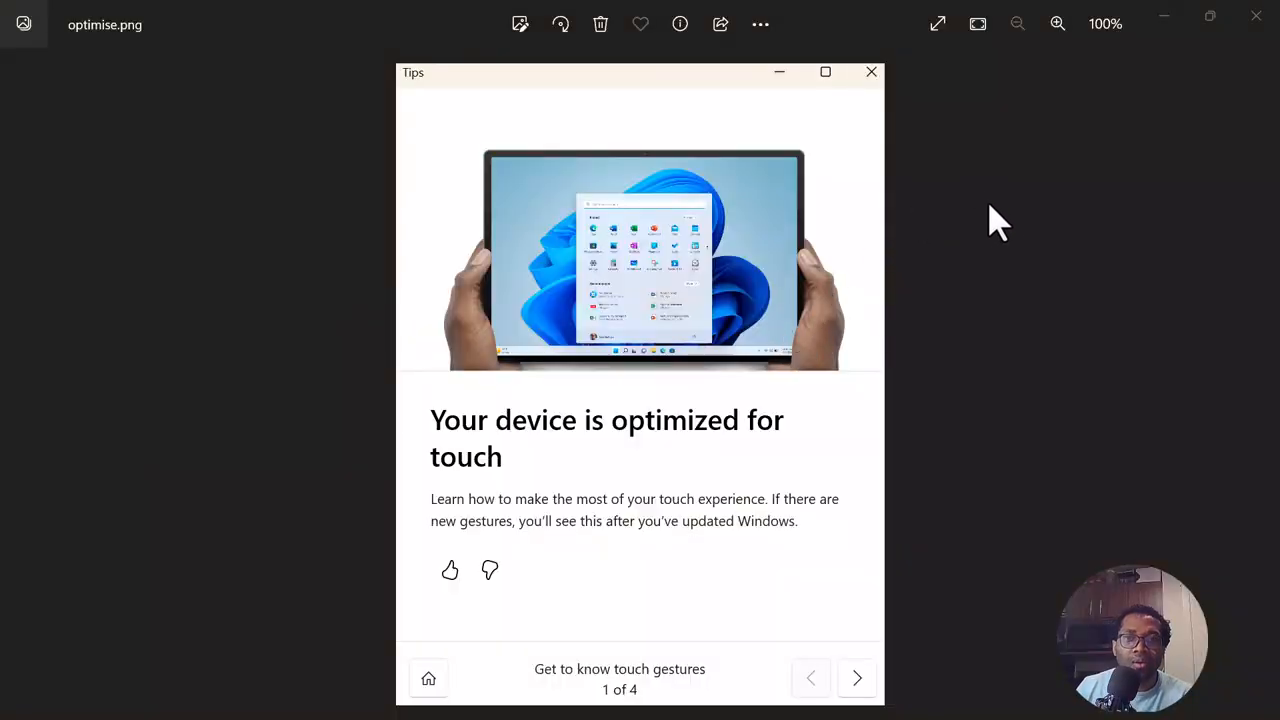
mouse_move(780, 216)
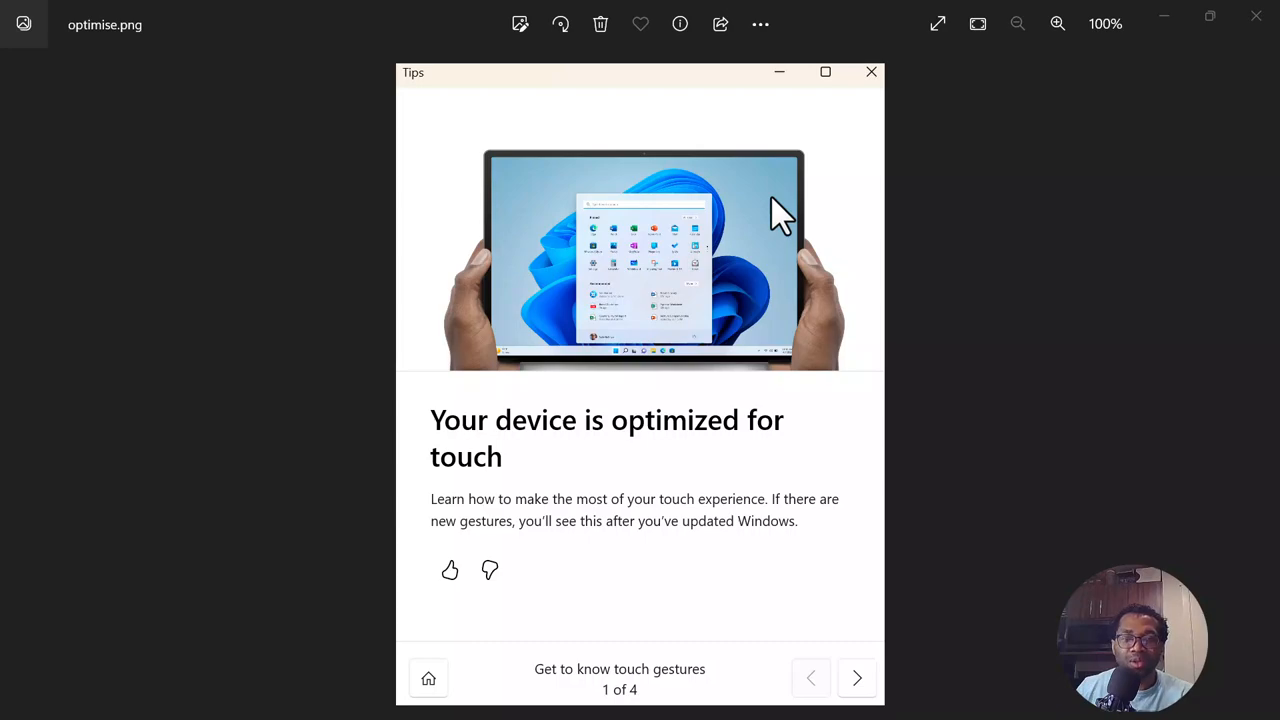
mouse_move(796, 196)
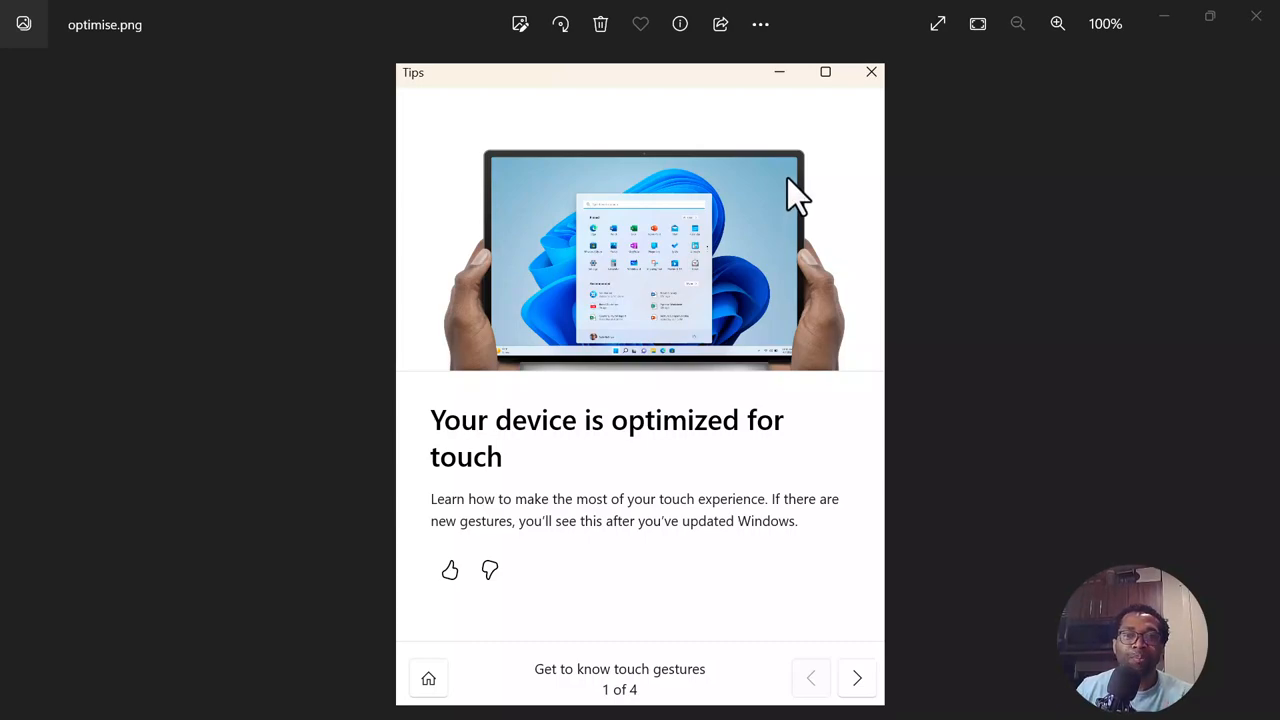
mouse_move(564, 304)
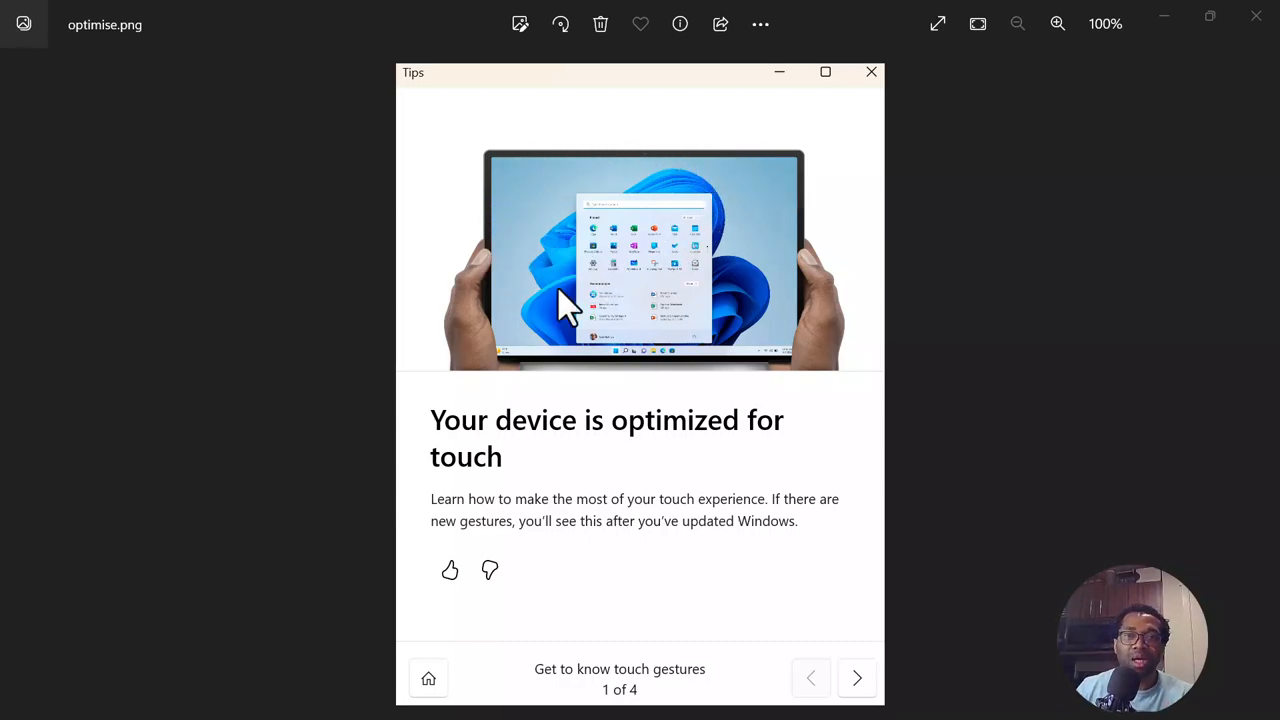
mouse_move(622, 300)
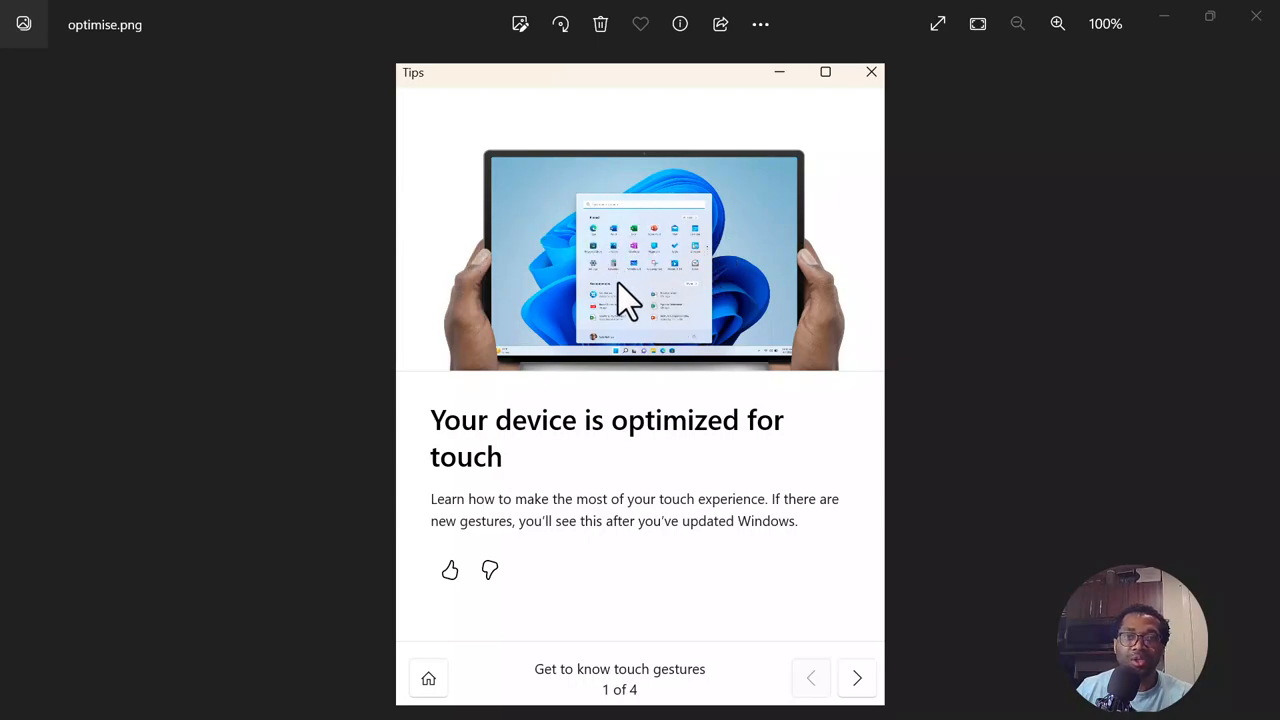
mouse_move(542, 192)
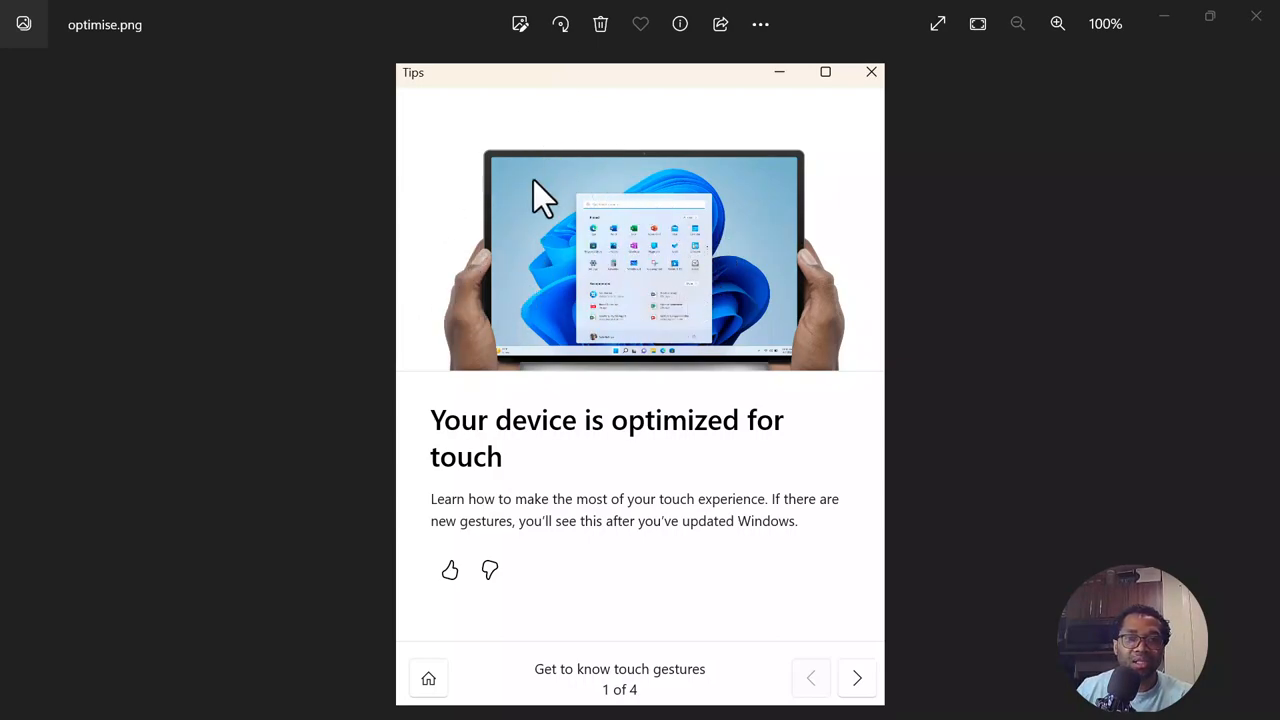
mouse_move(564, 330)
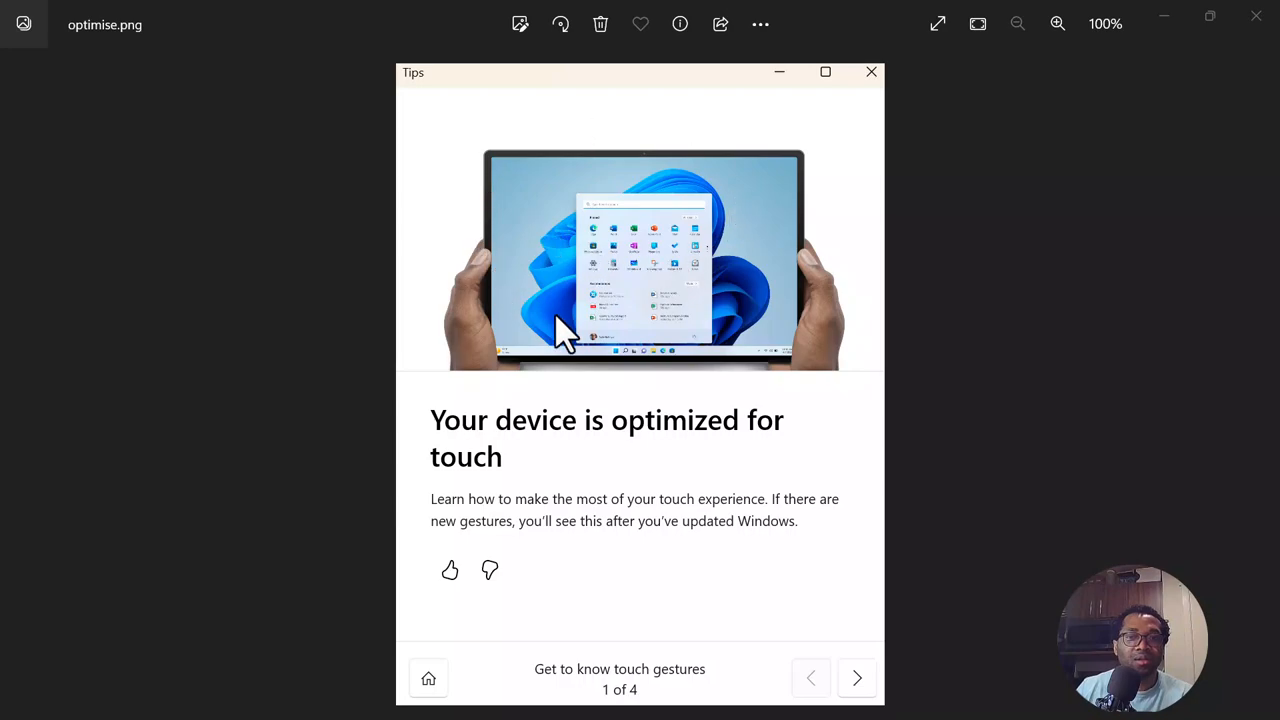
mouse_move(584, 644)
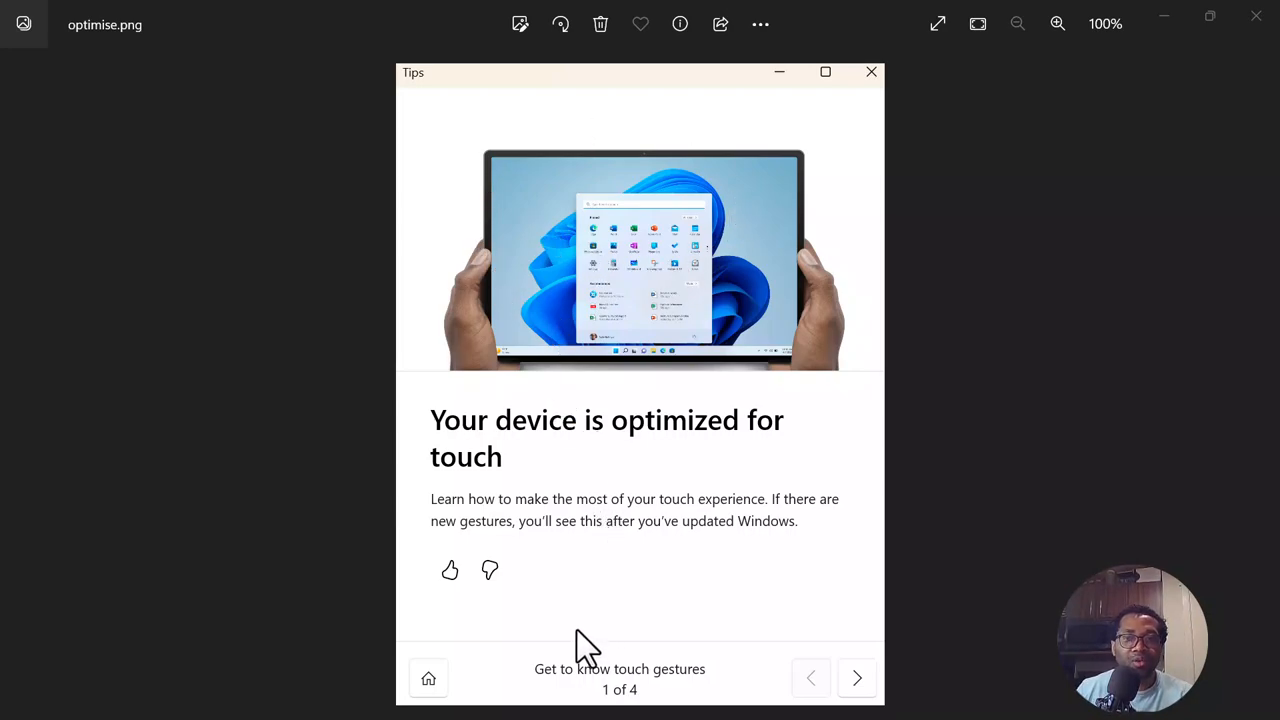
mouse_move(364, 570)
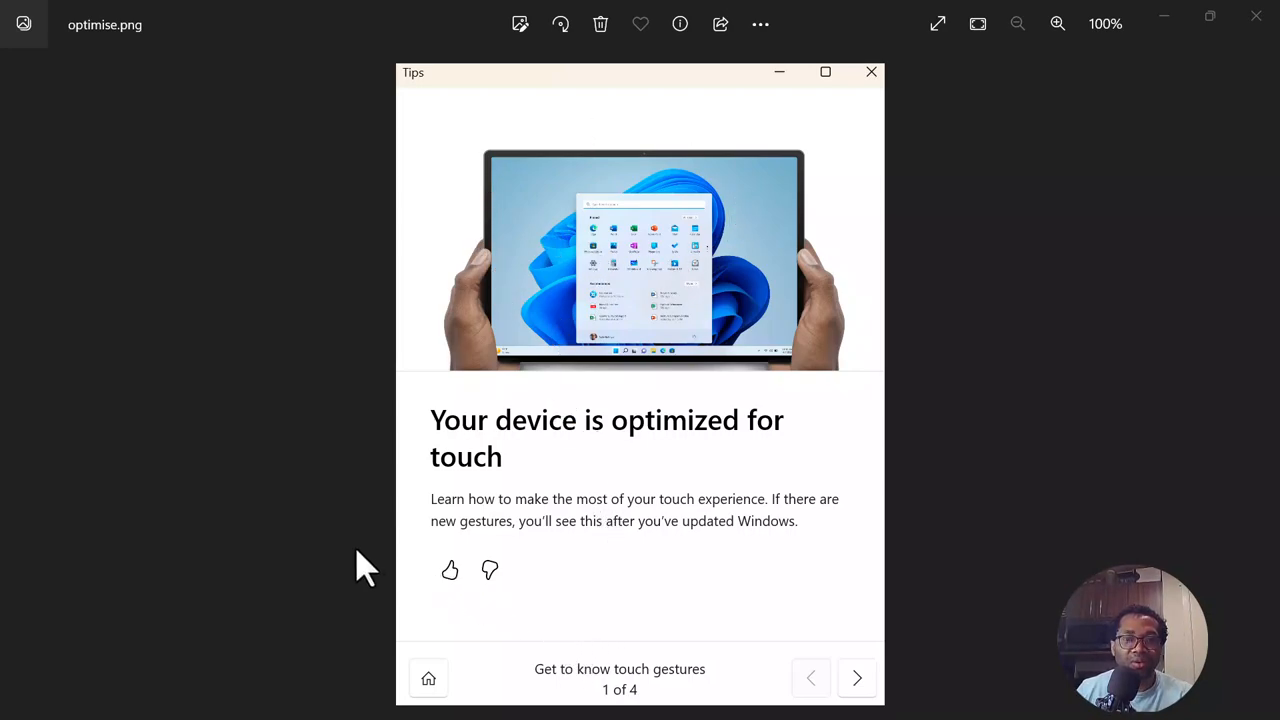
mouse_move(600, 456)
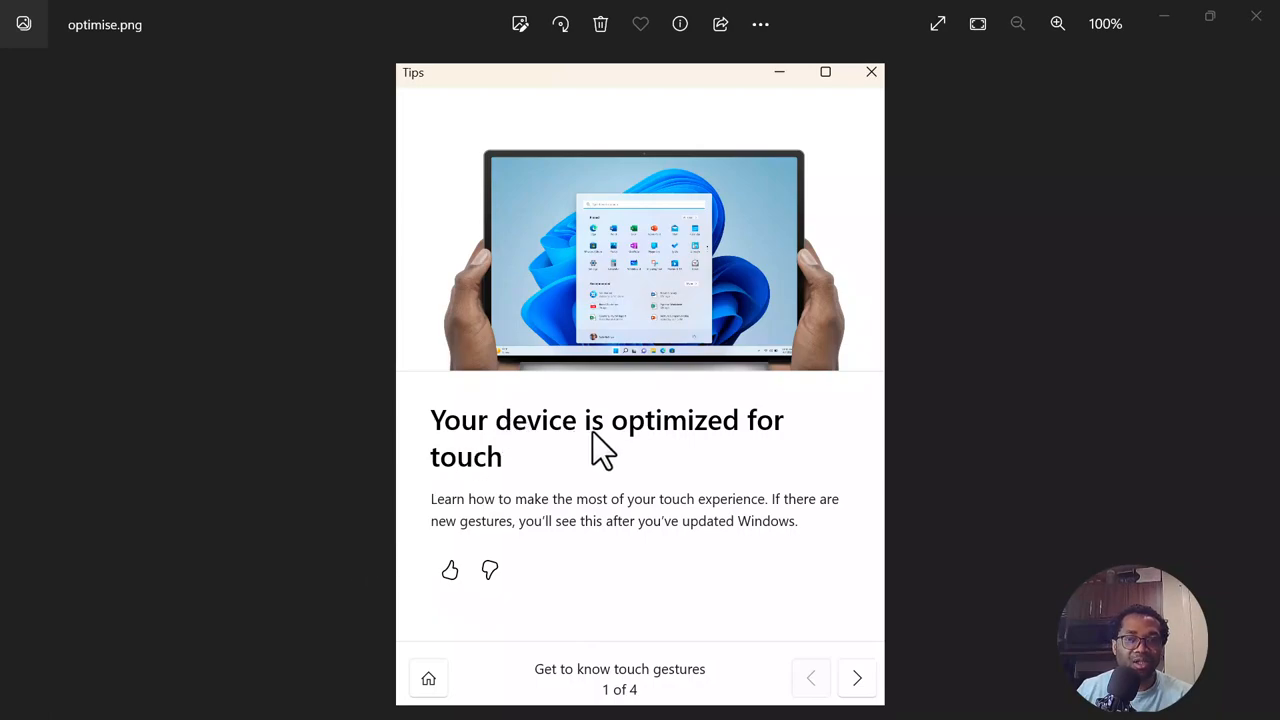
mouse_move(520, 450)
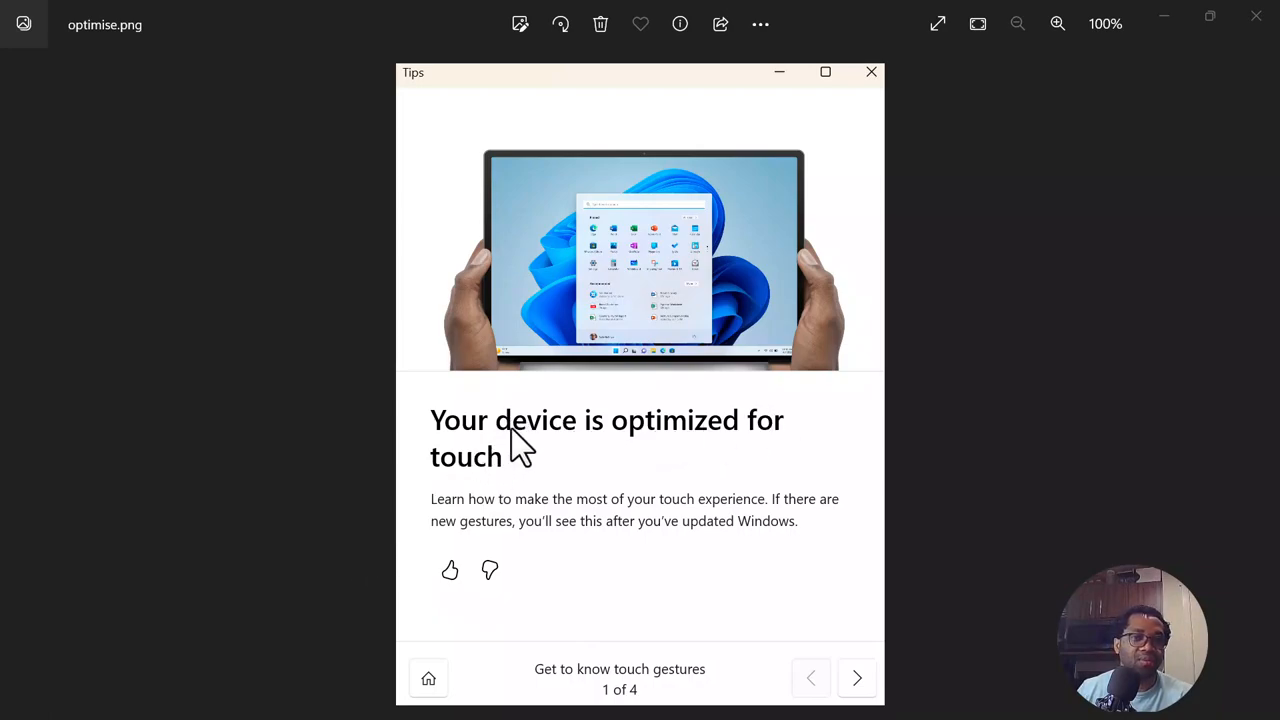
mouse_move(556, 456)
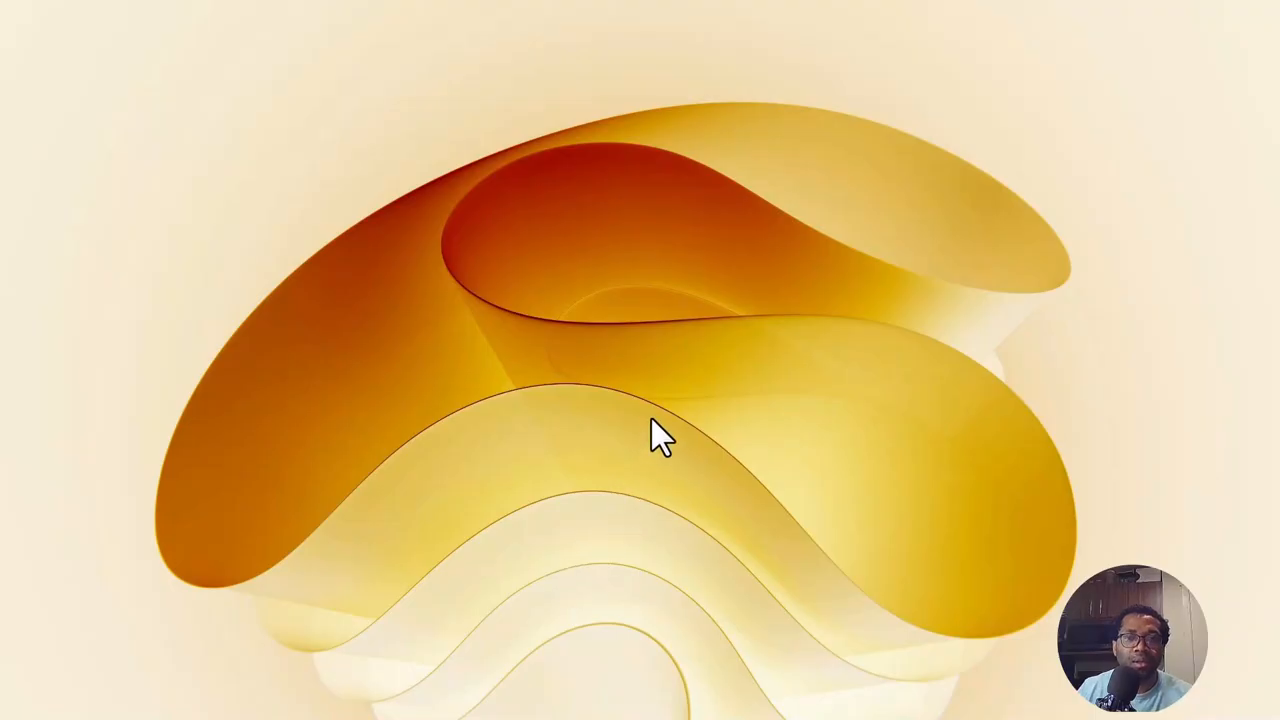
mouse_move(668, 394)
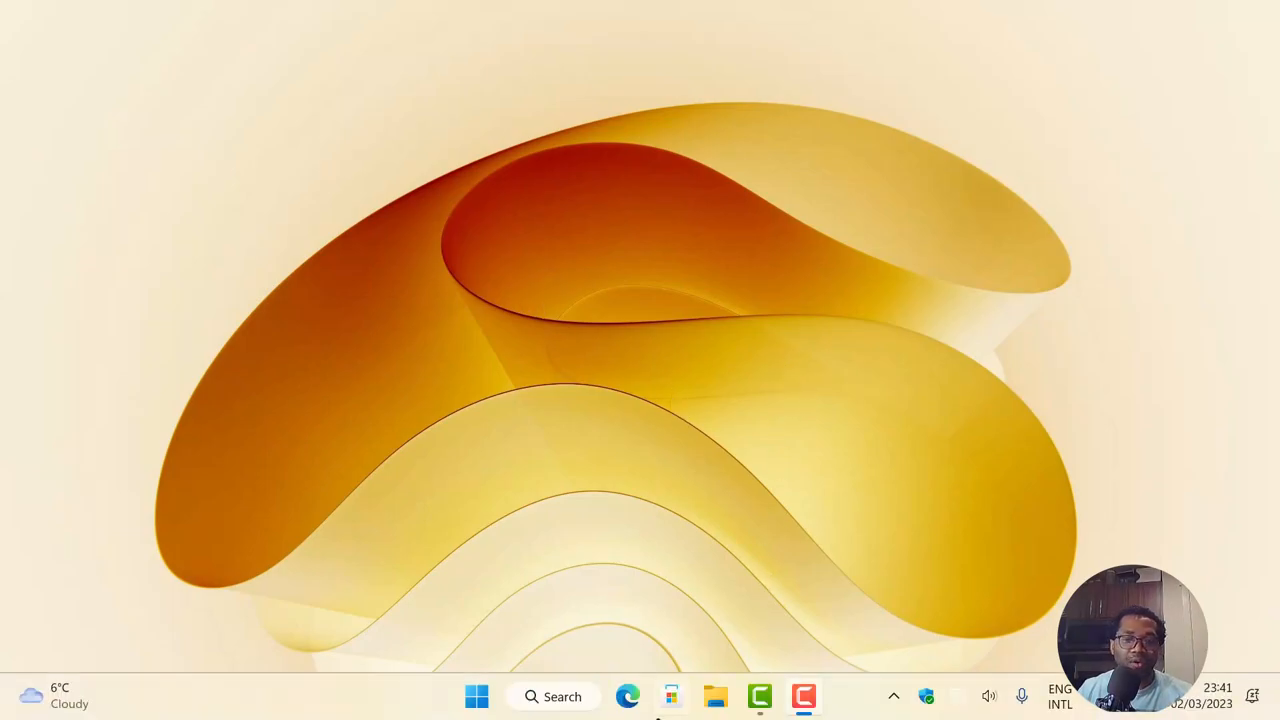
- Launch Settings > Accessibility > Narrator and scroll down to the Braille section
left_click(476, 696)
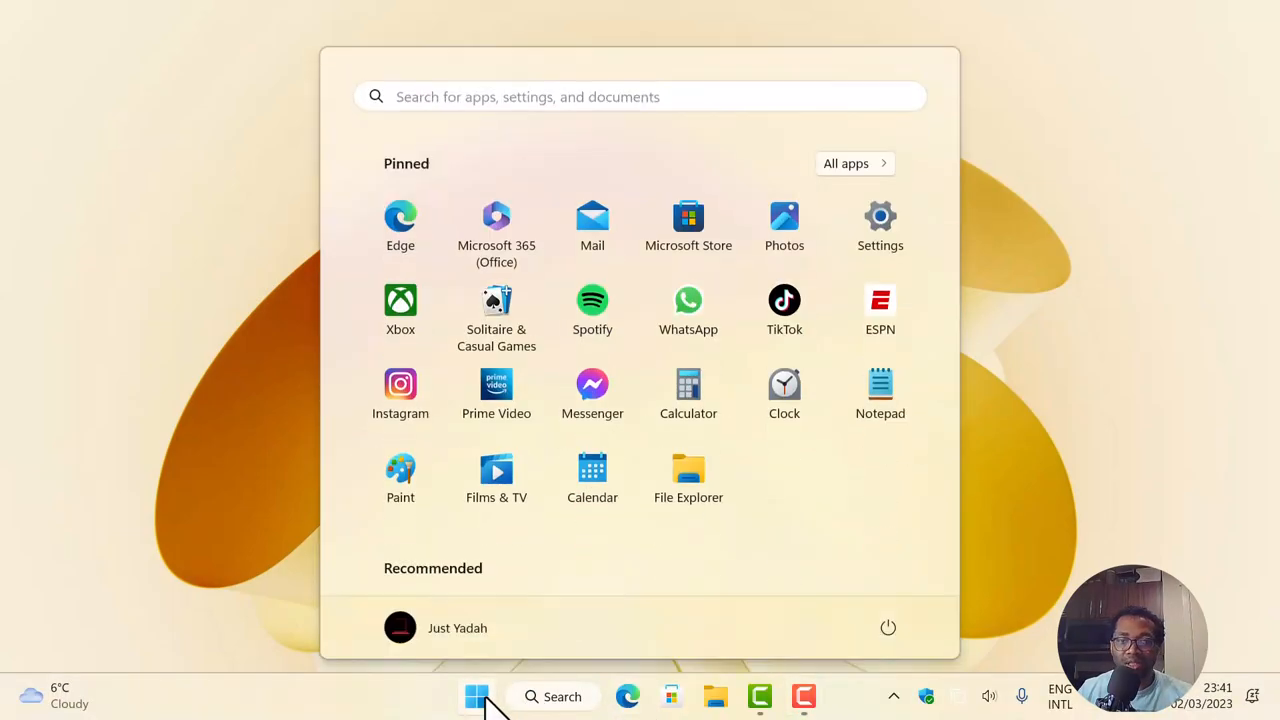
mouse_move(896, 238)
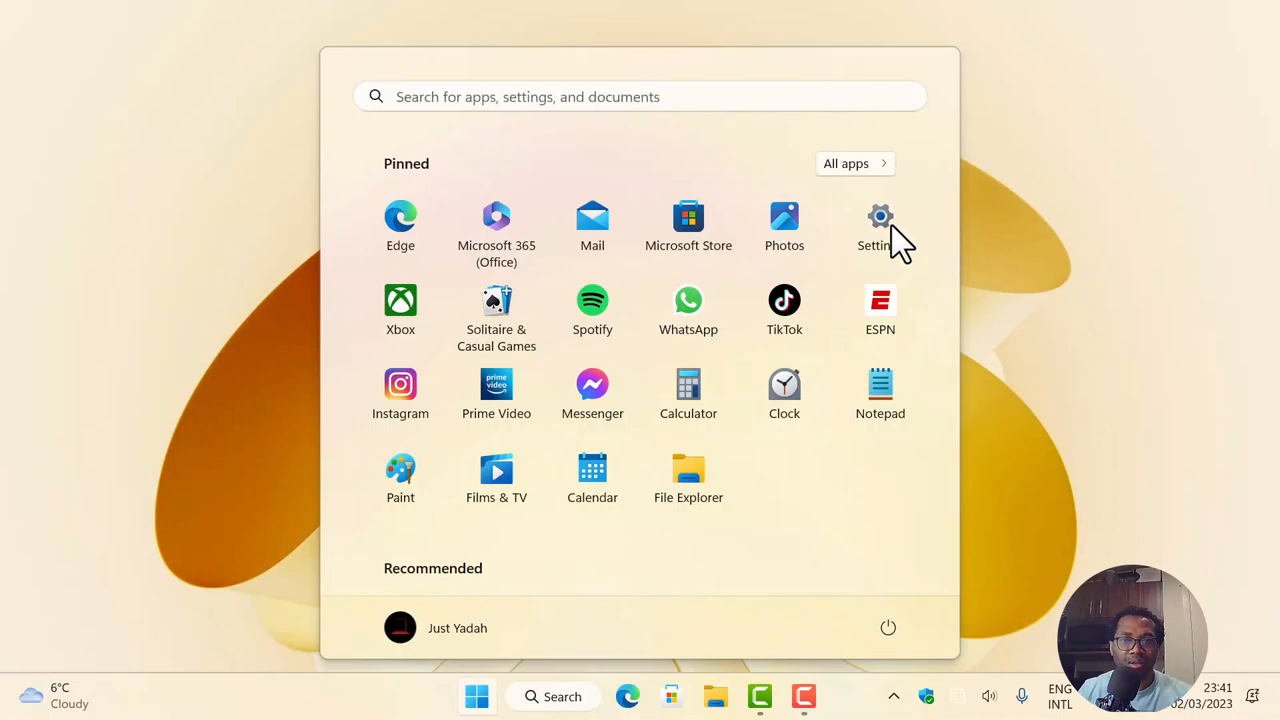
left_click(880, 216)
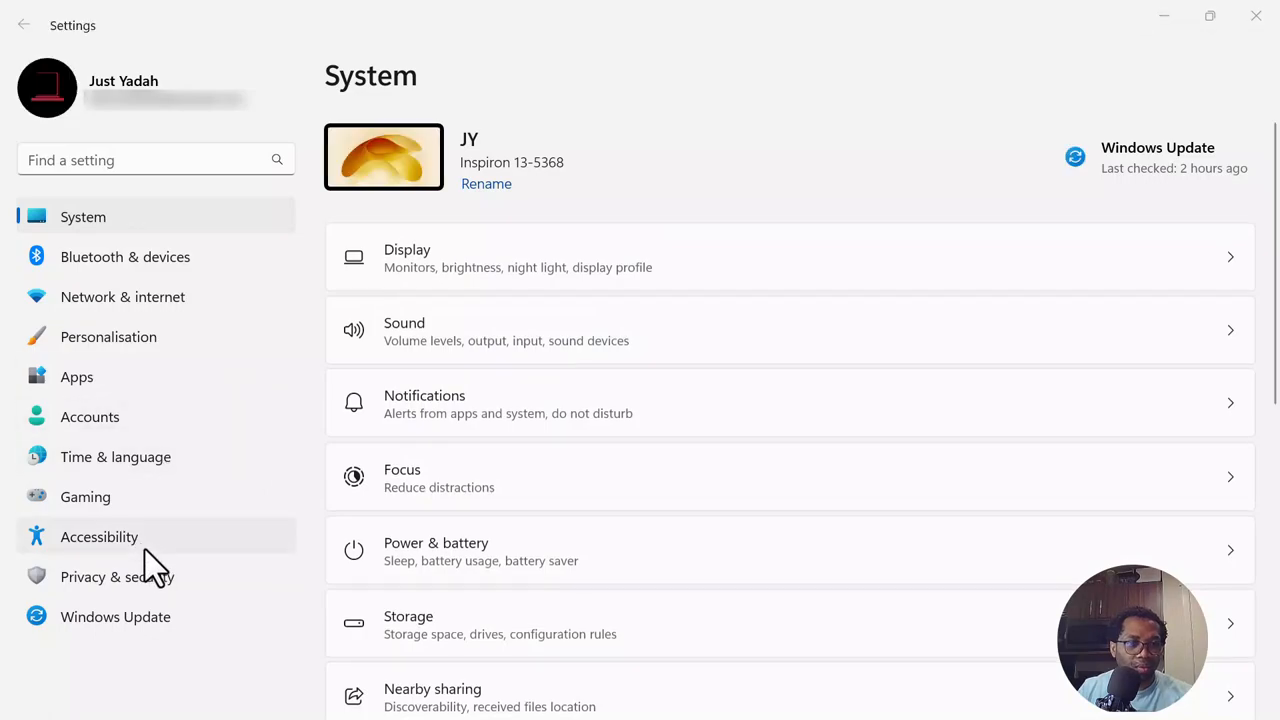
left_click(98, 536)
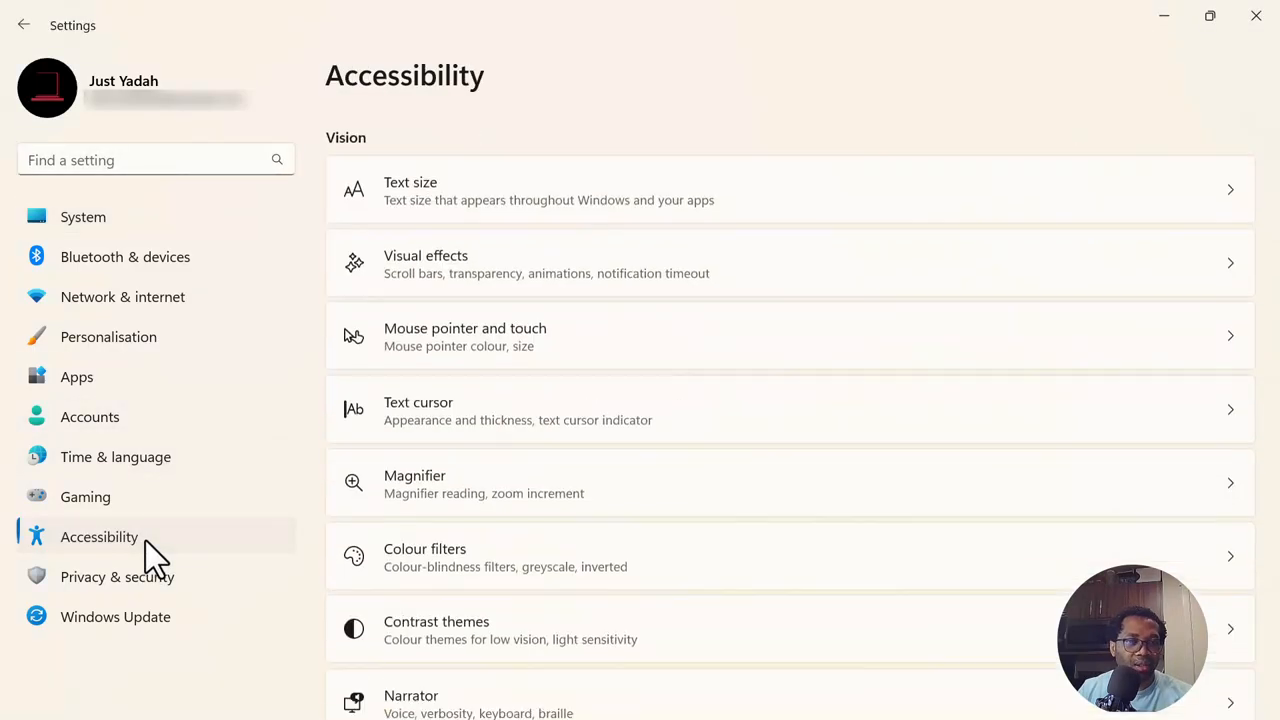
scroll("down", 3)
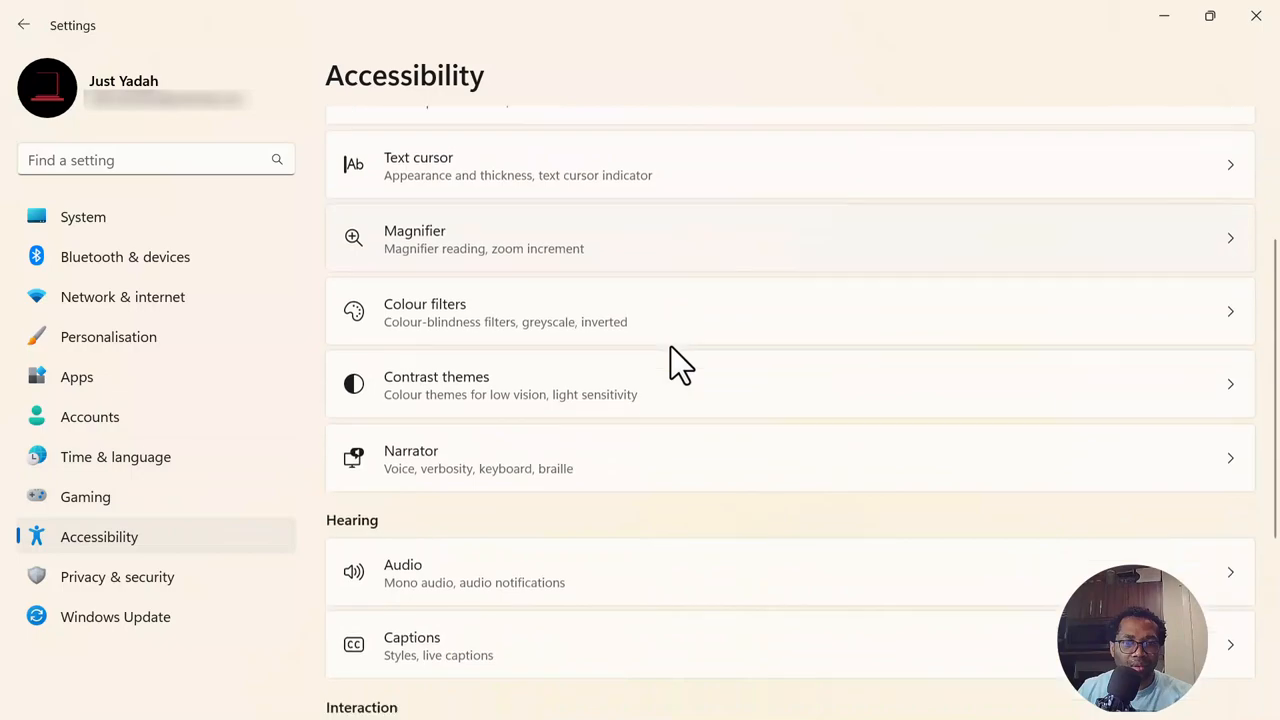
scroll("down", 3)
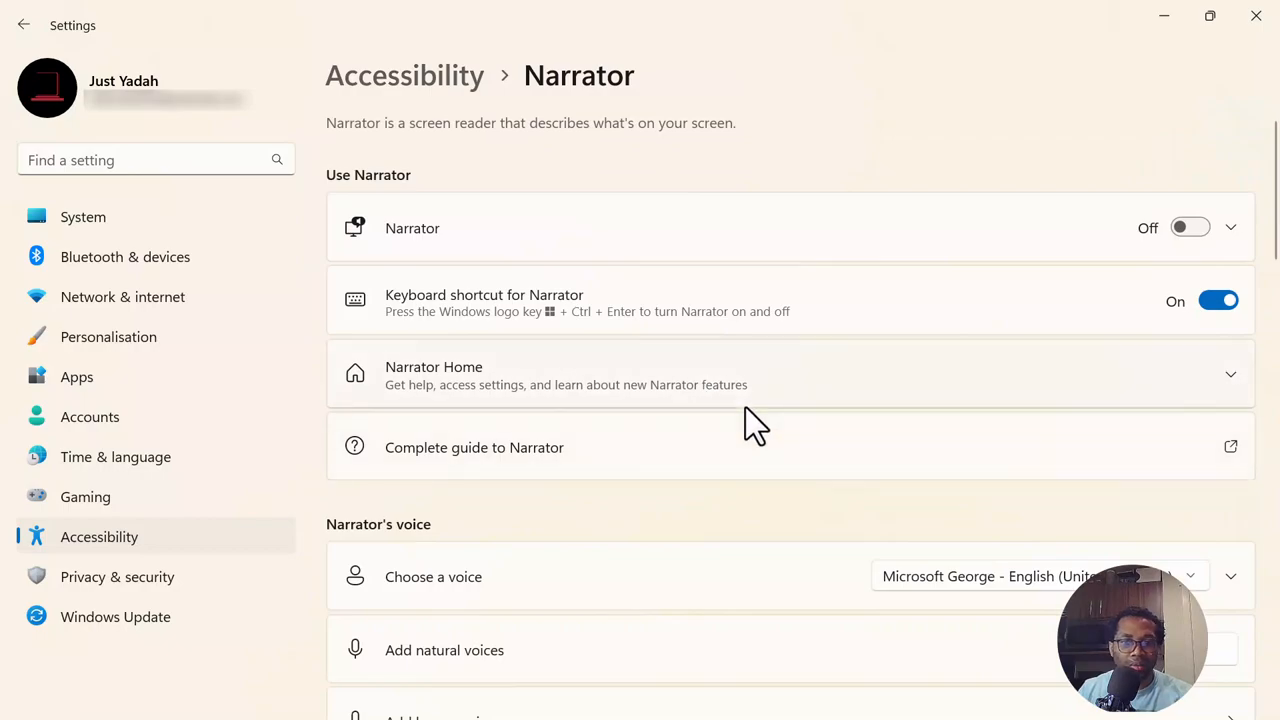
scroll("down", 3)
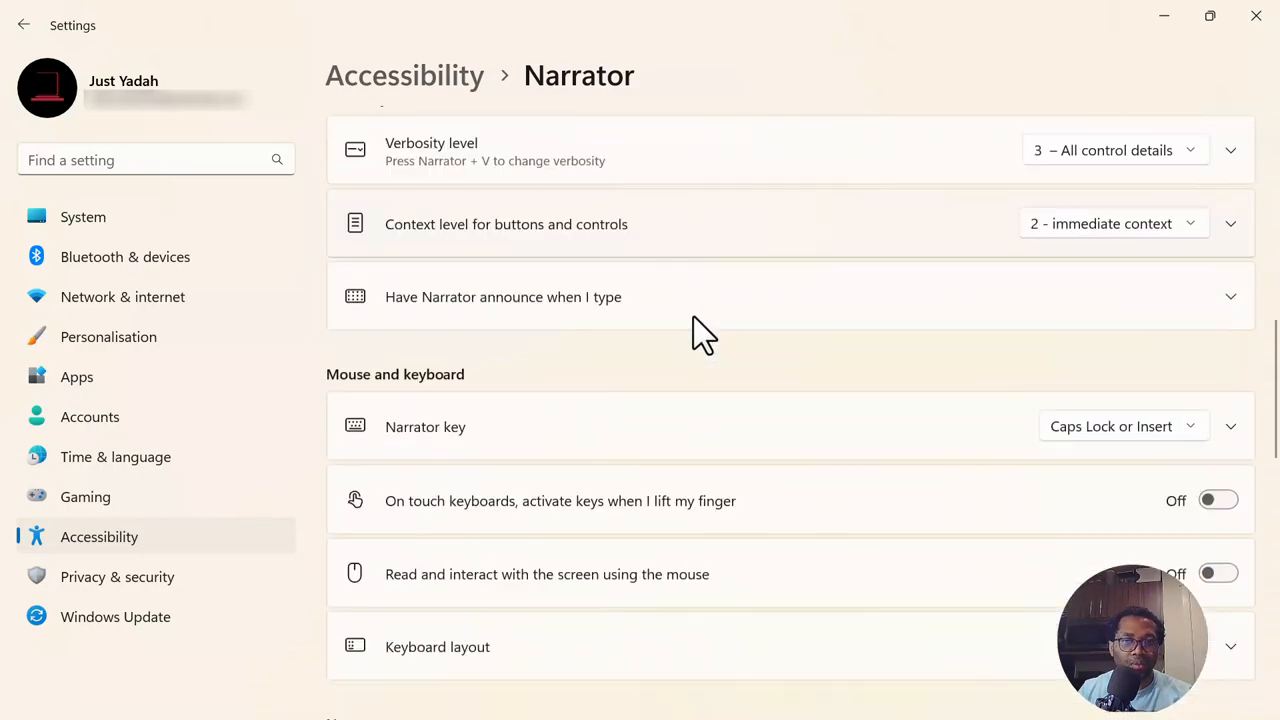
scroll("down", 3)
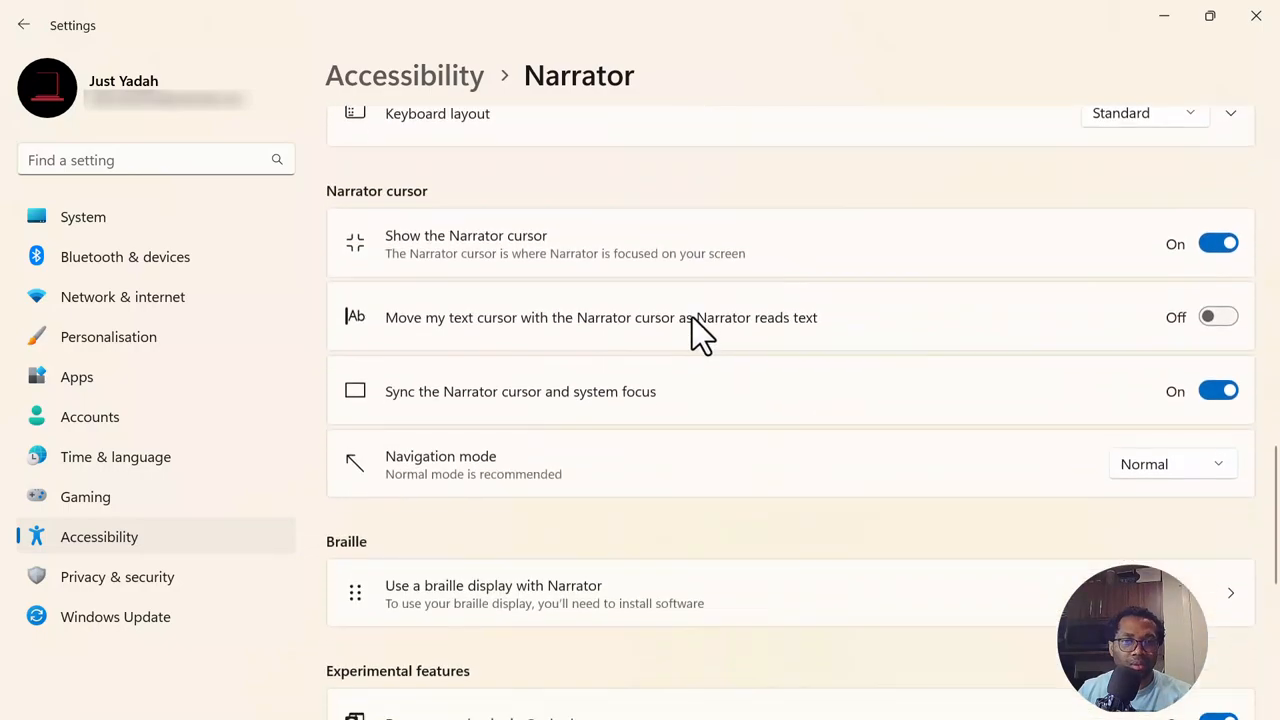
scroll("down", 3)
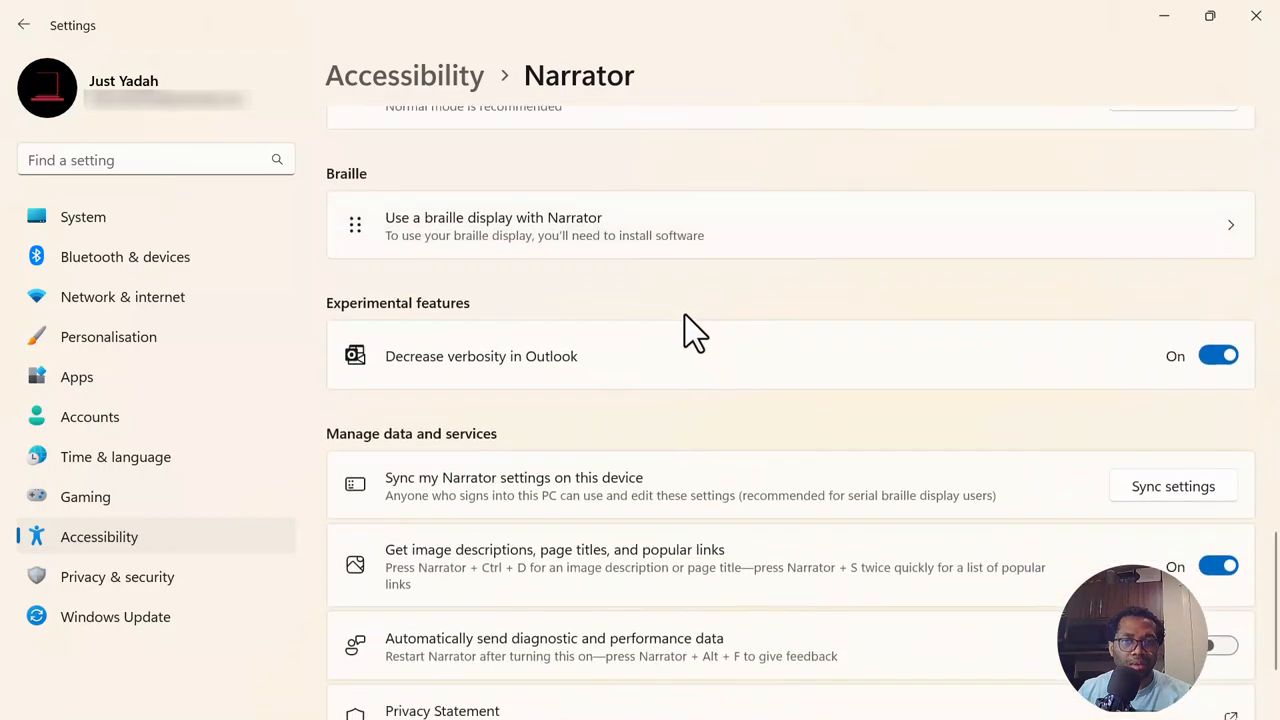
mouse_move(440, 230)
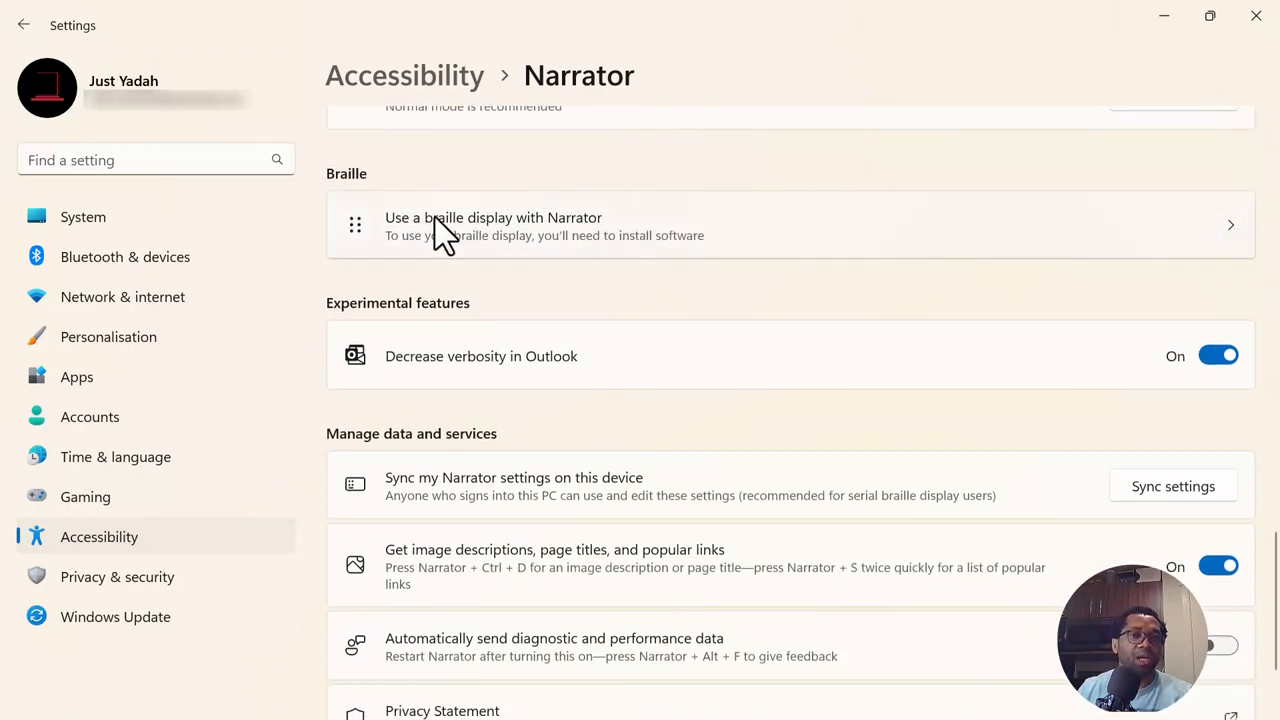
mouse_move(484, 240)
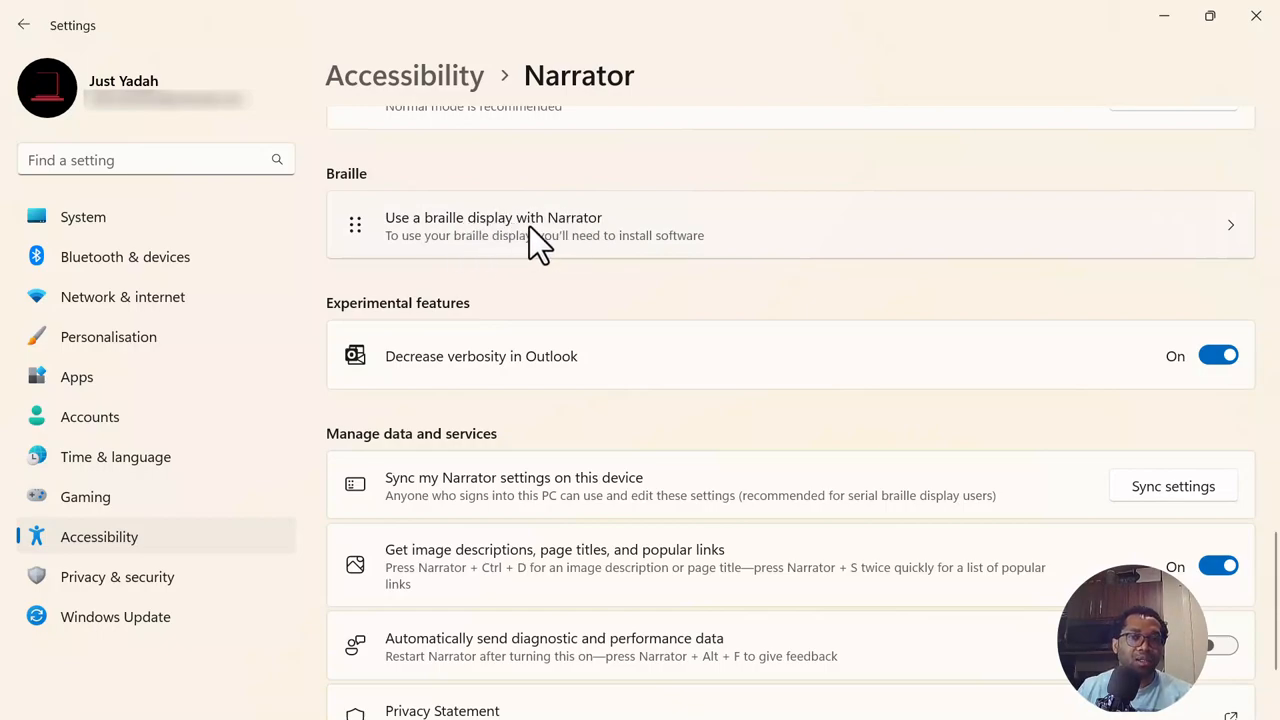
mouse_move(520, 248)
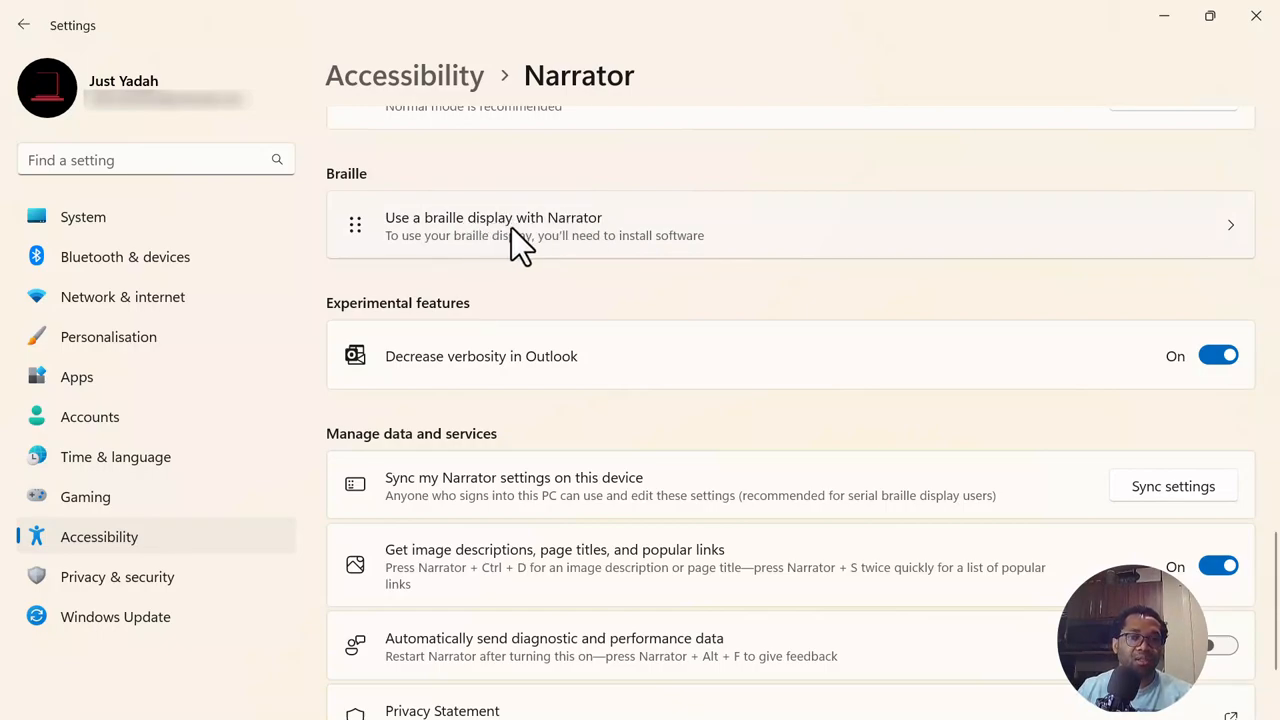
mouse_move(528, 250)
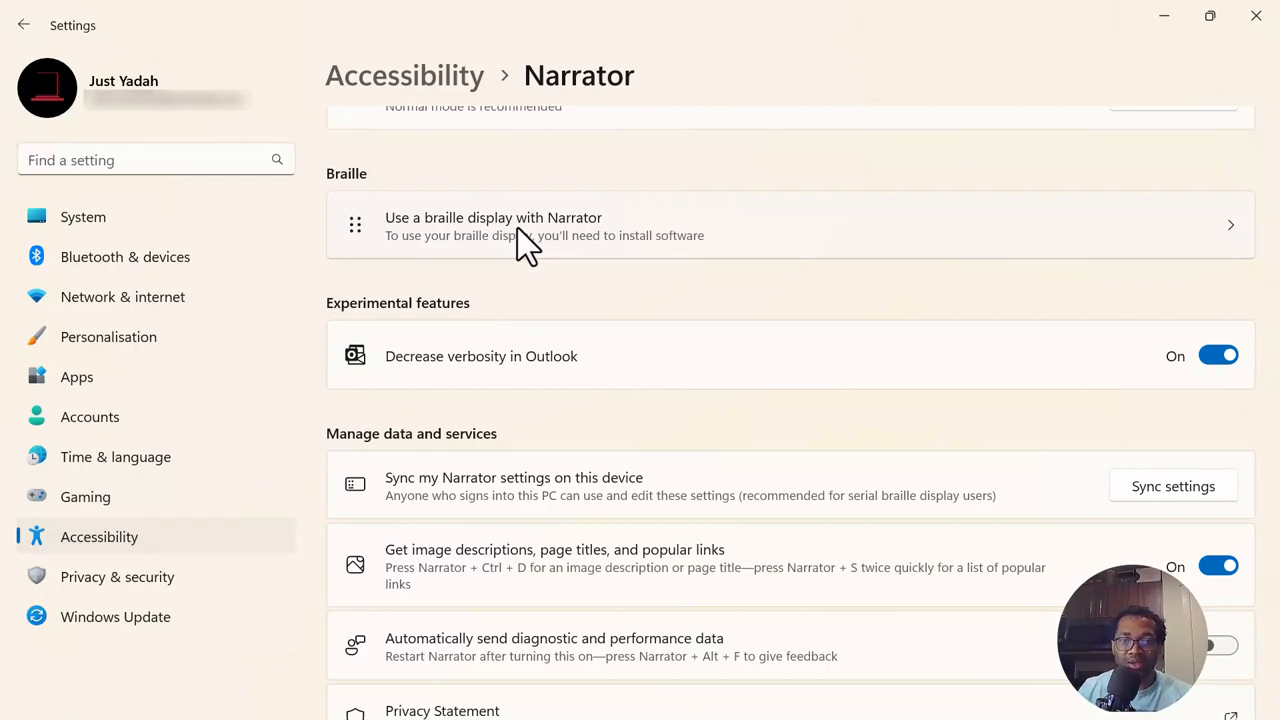
- Open the 'Use a braille display with Narrator' page with its Download and install braille option
left_click(512, 226)
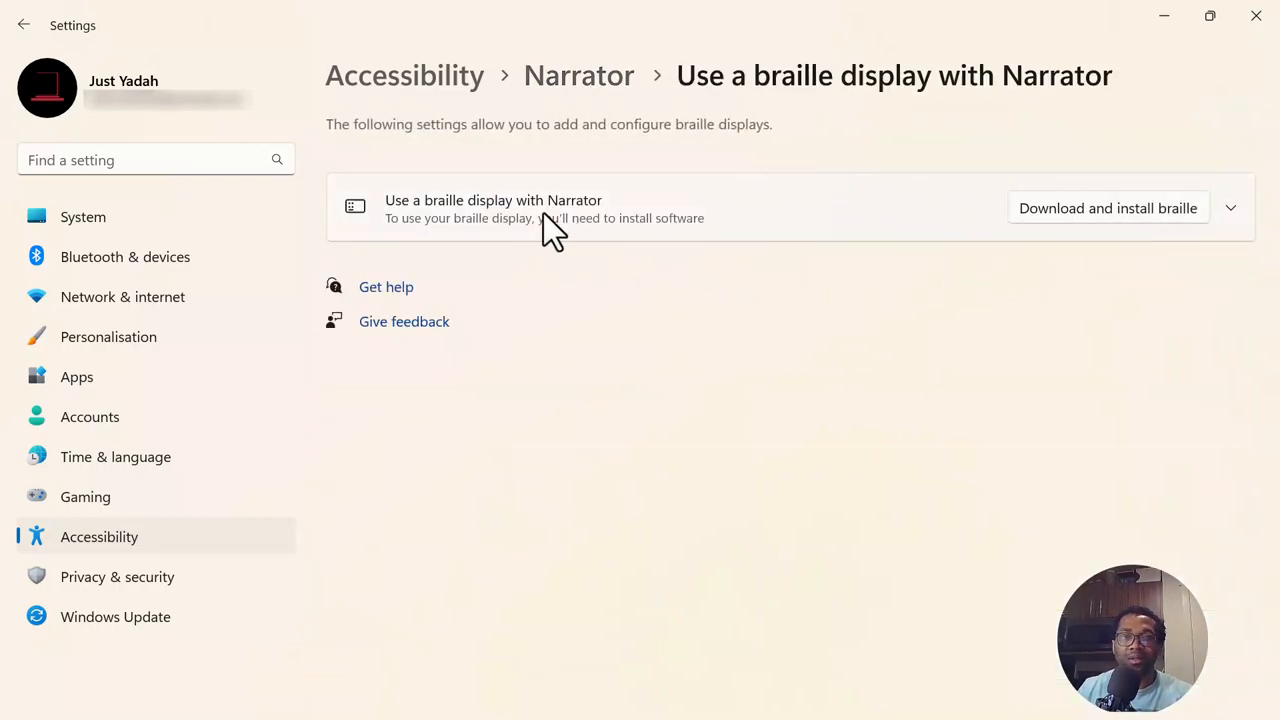
mouse_move(530, 248)
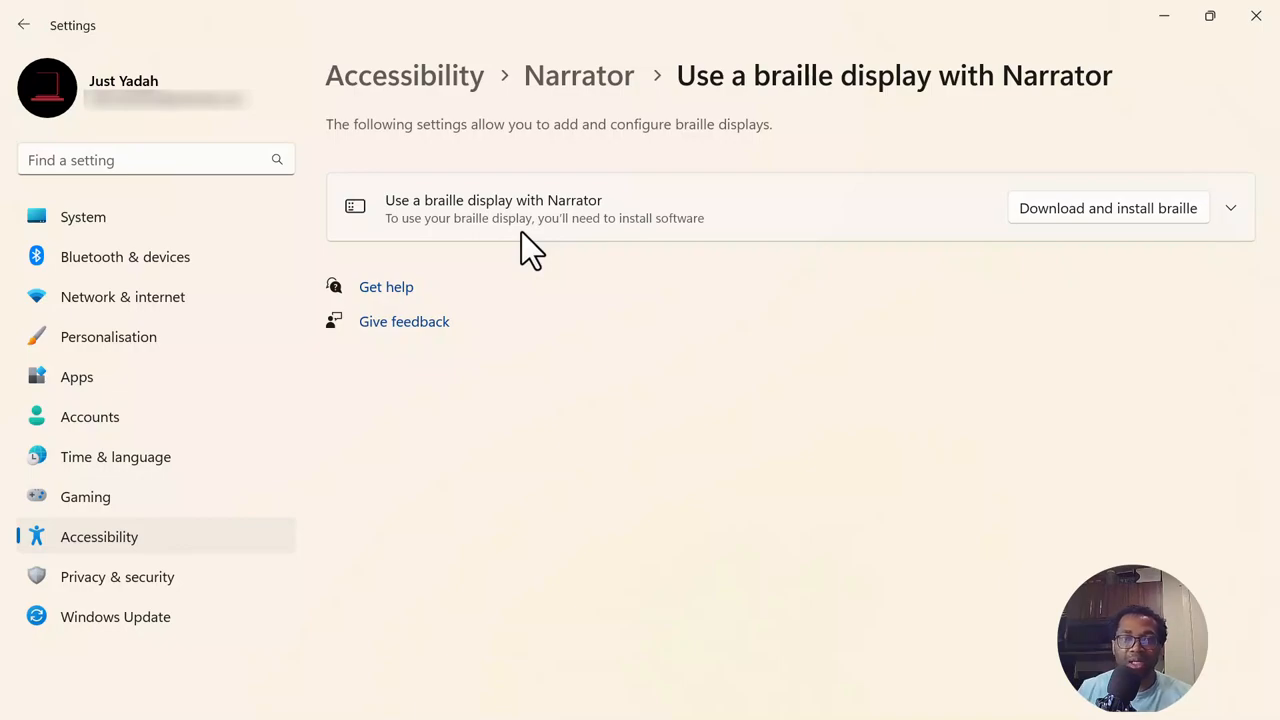
mouse_move(608, 264)
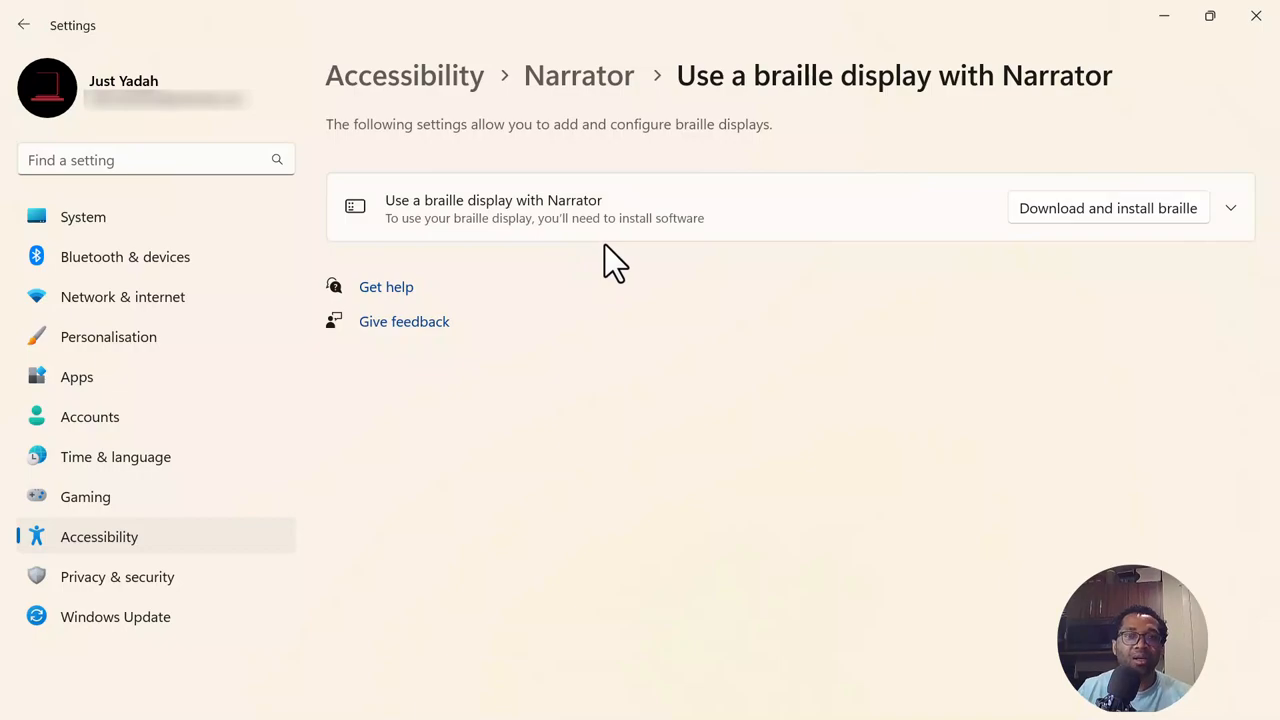
mouse_move(620, 280)
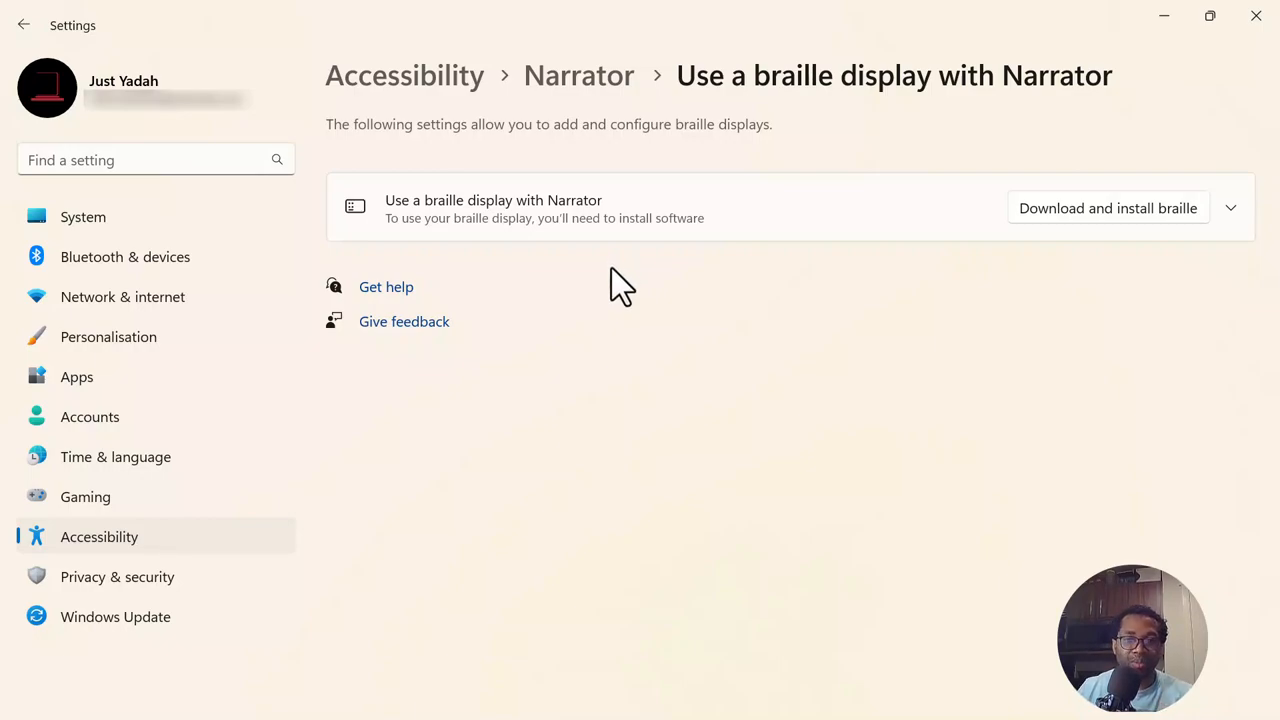
mouse_move(1252, 20)
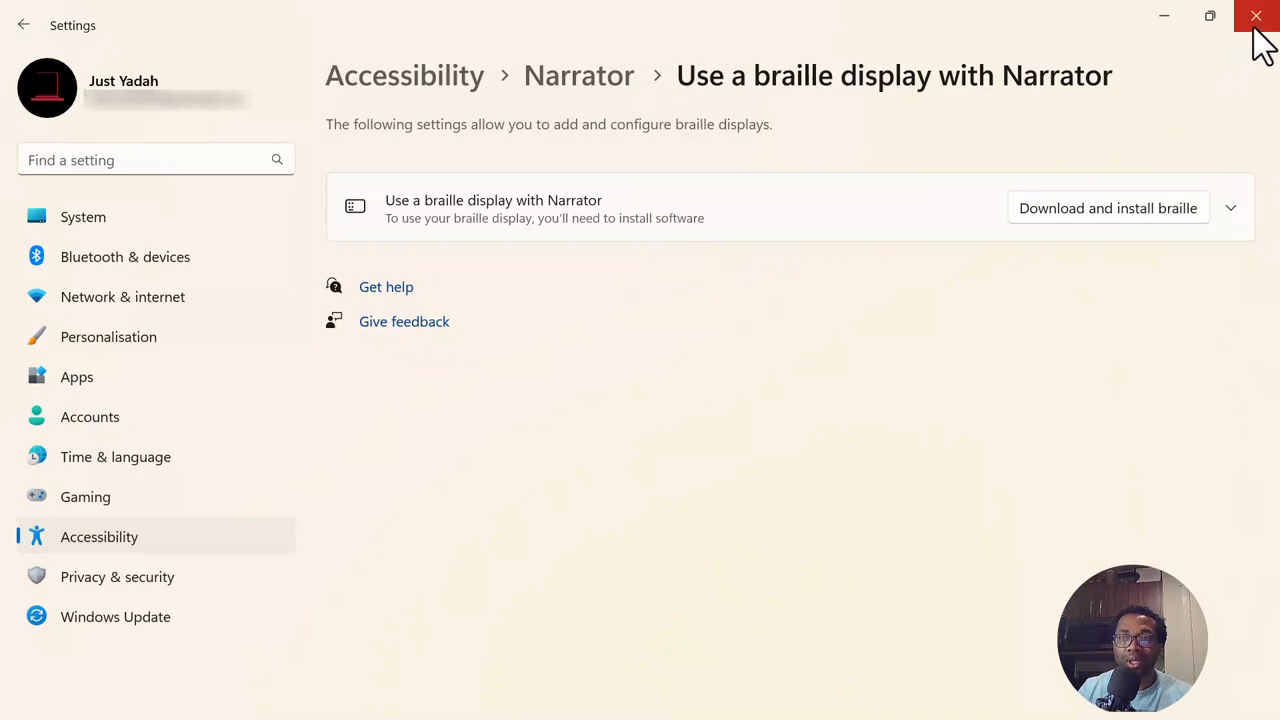
left_click(1252, 16)
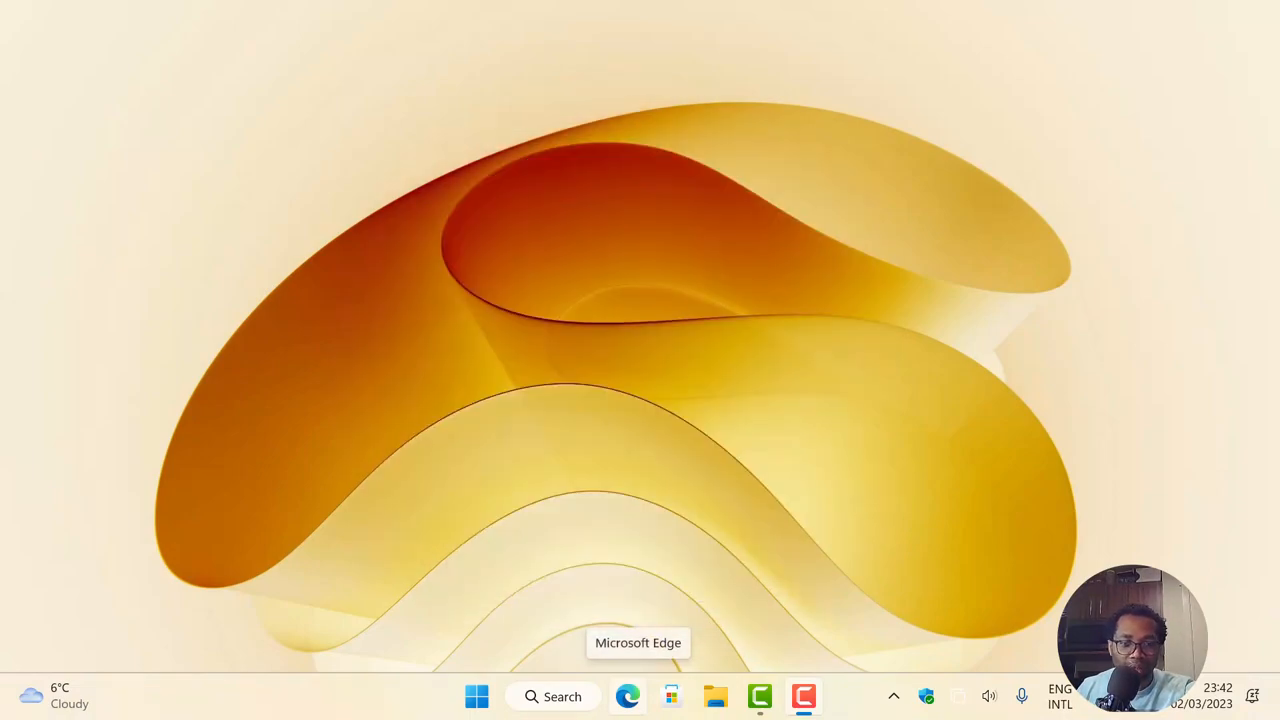
mouse_move(750, 684)
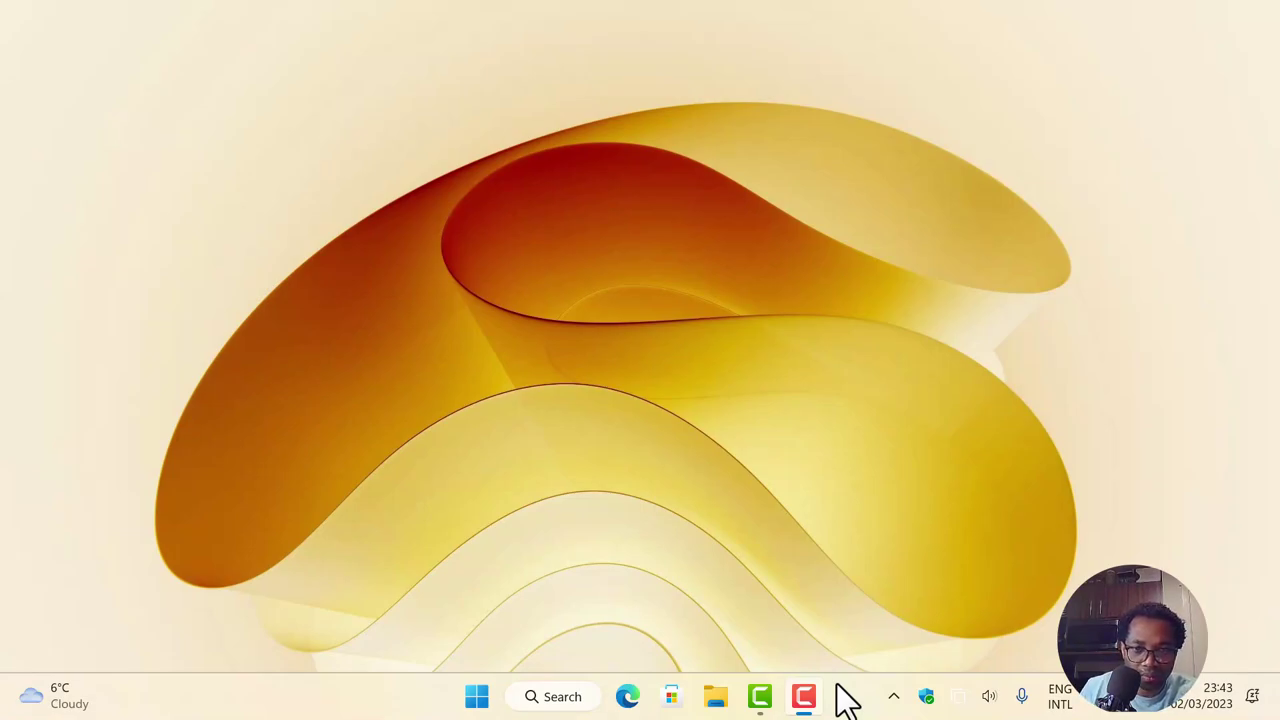
mouse_move(716, 696)
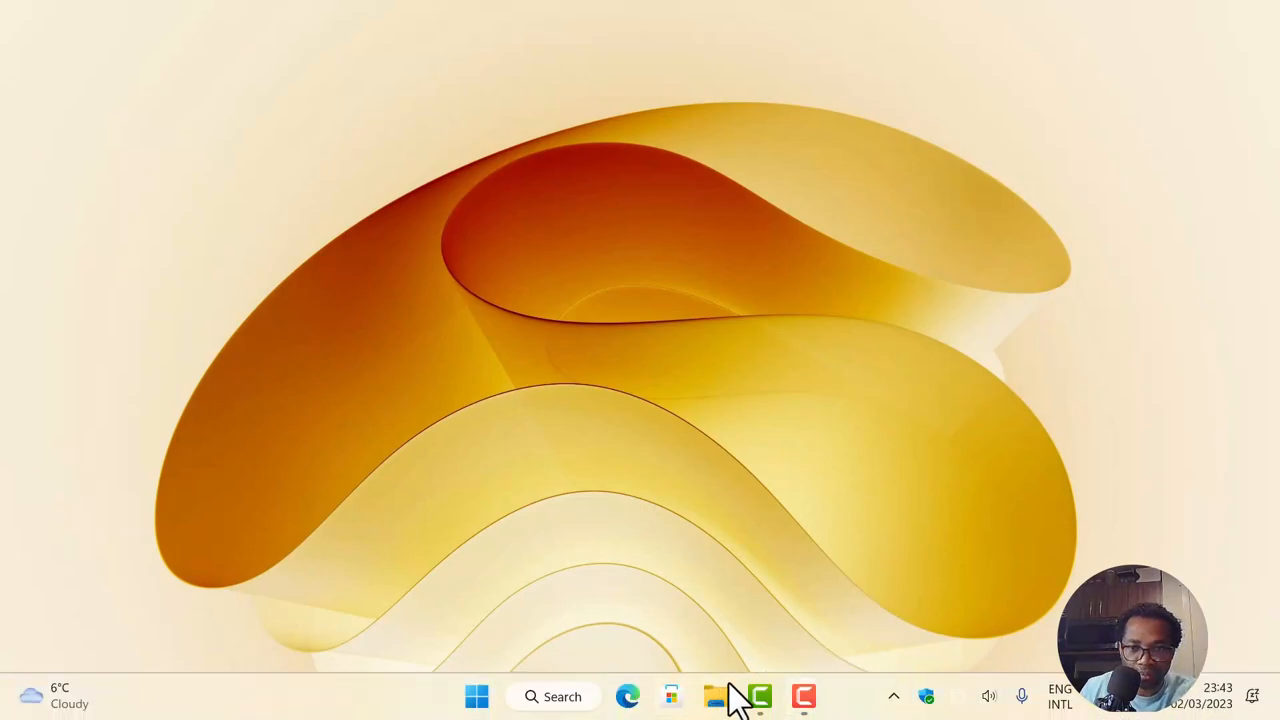
left_click(718, 696)
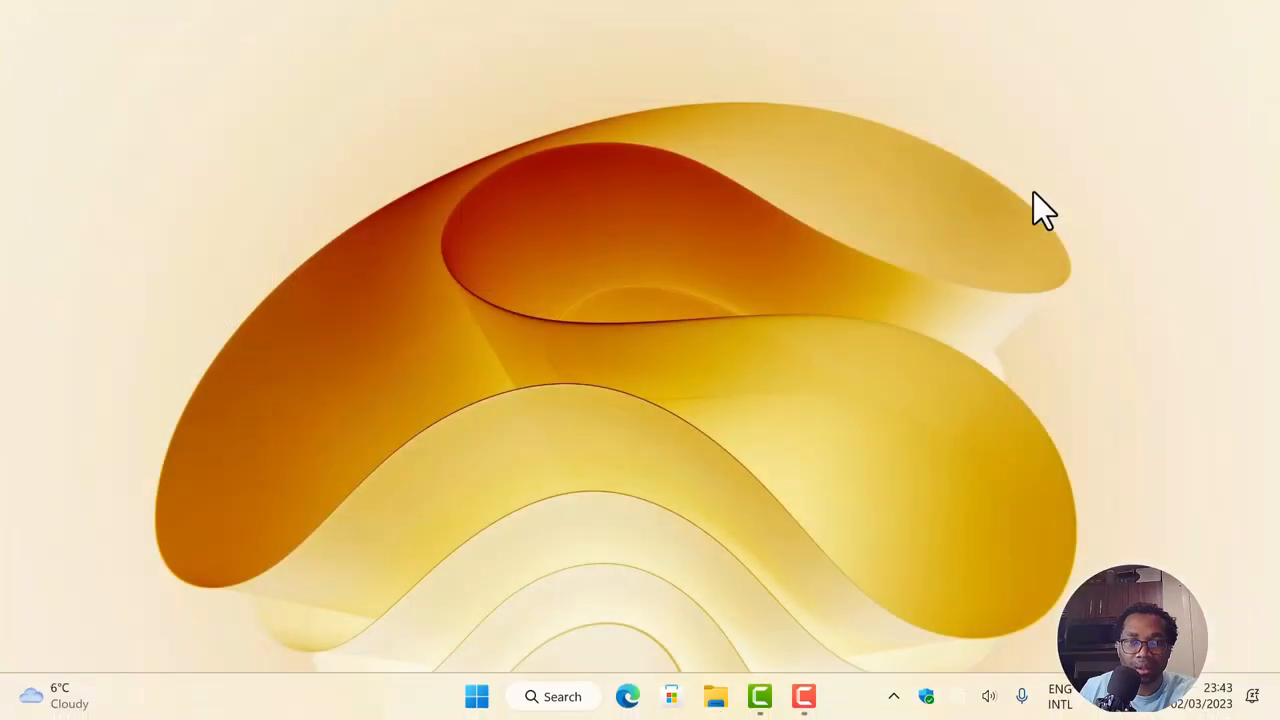
mouse_move(958, 308)
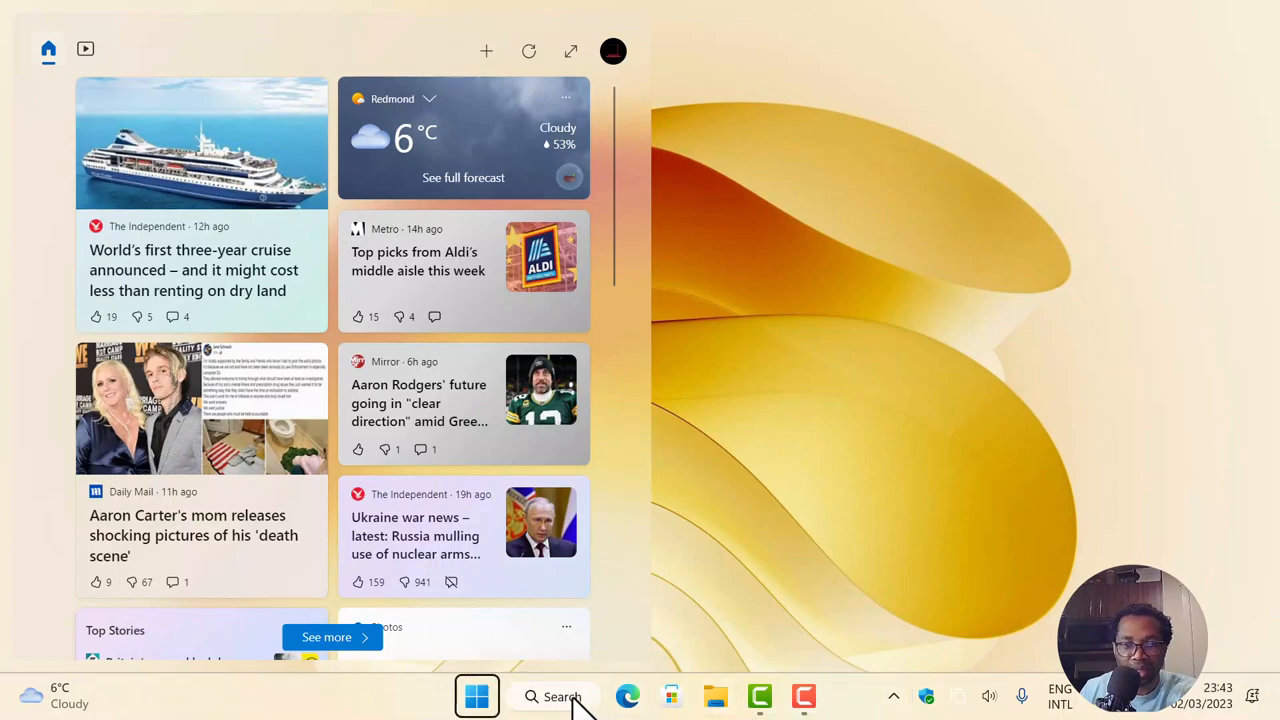
mouse_move(482, 708)
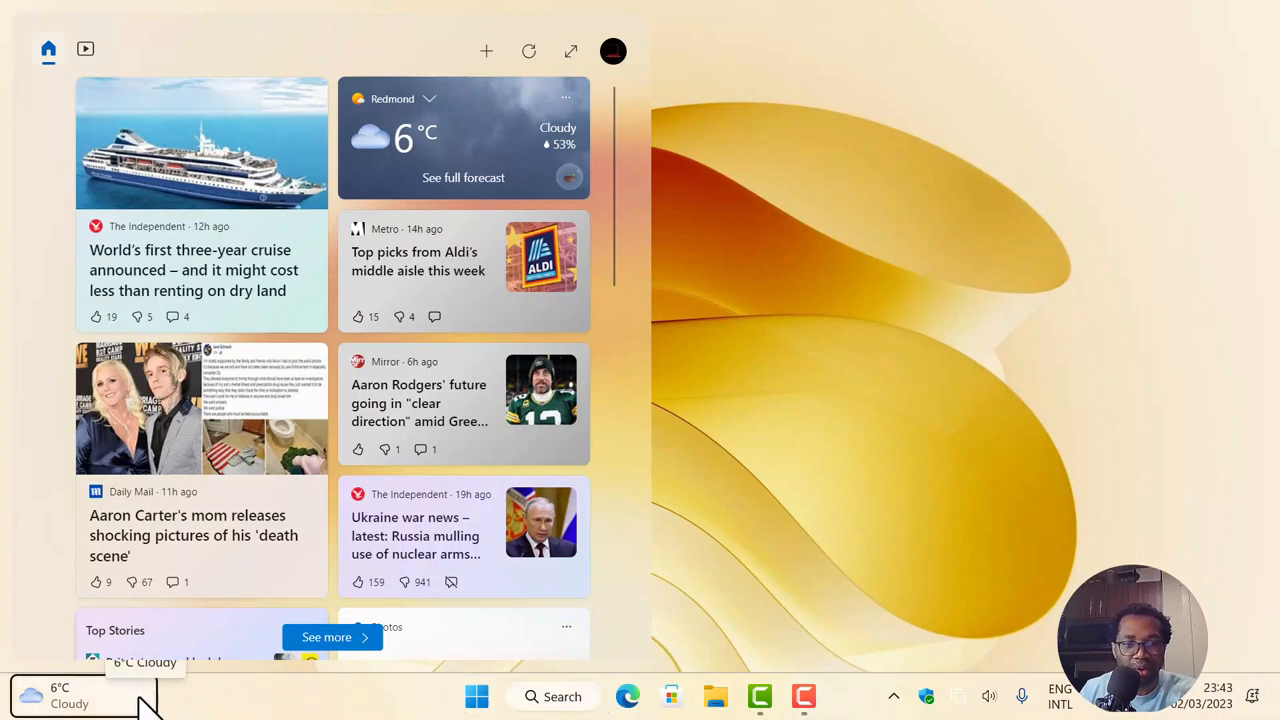
left_click(56, 698)
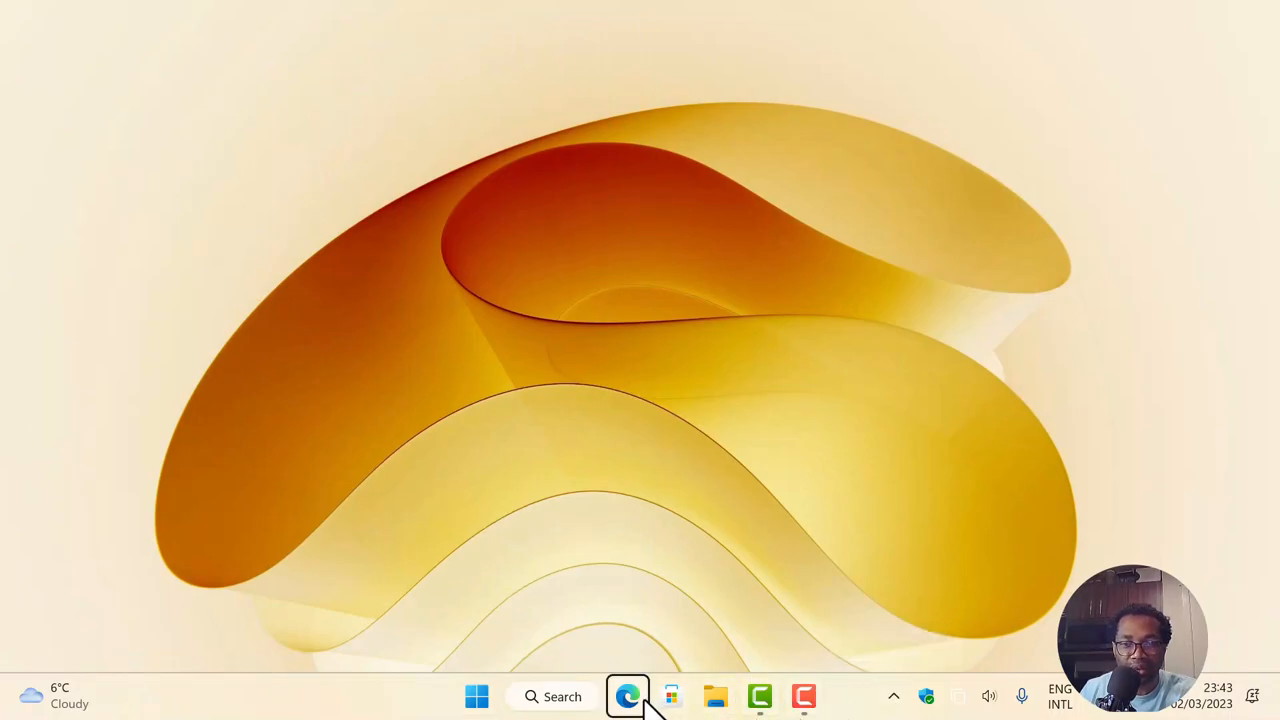
mouse_move(796, 664)
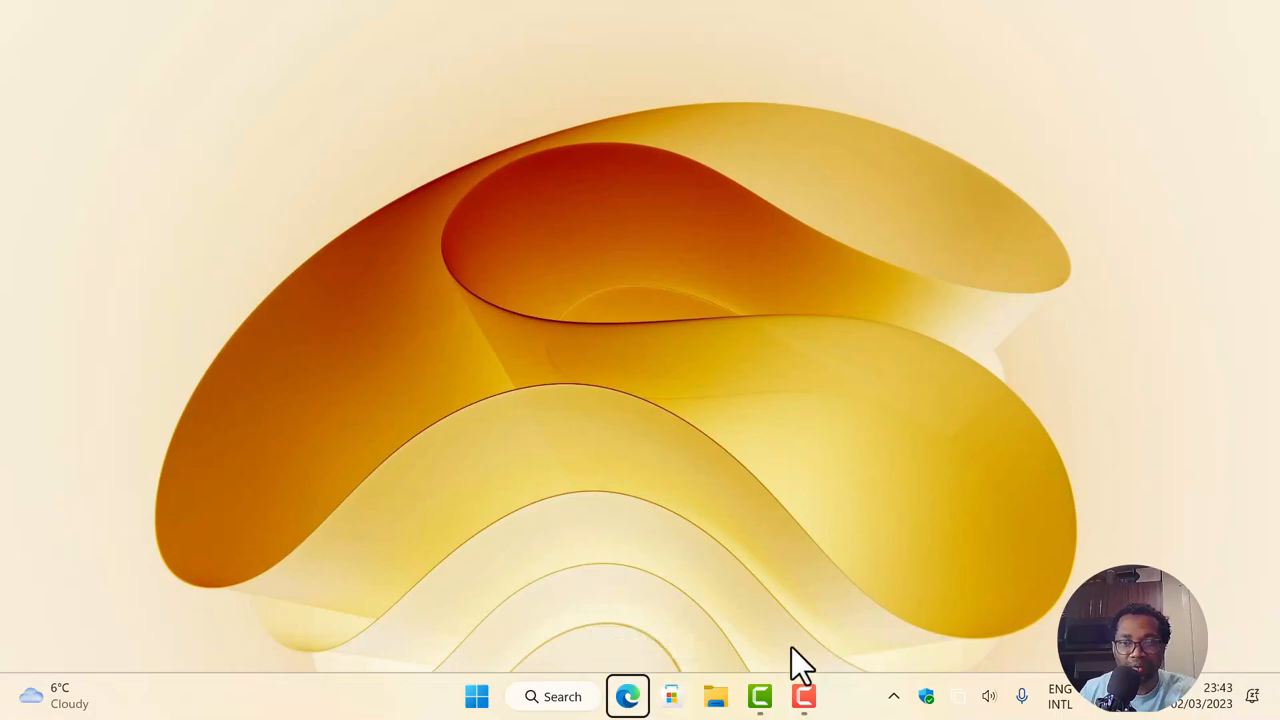
mouse_move(804, 630)
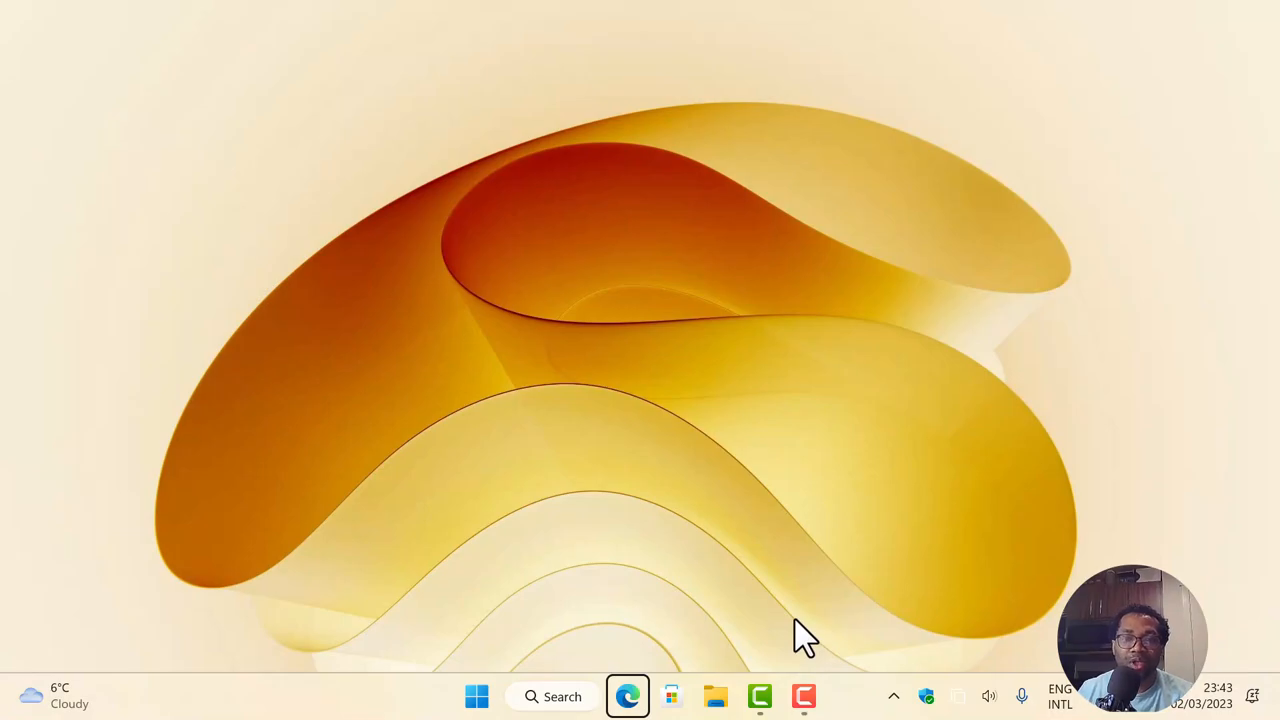
mouse_move(920, 584)
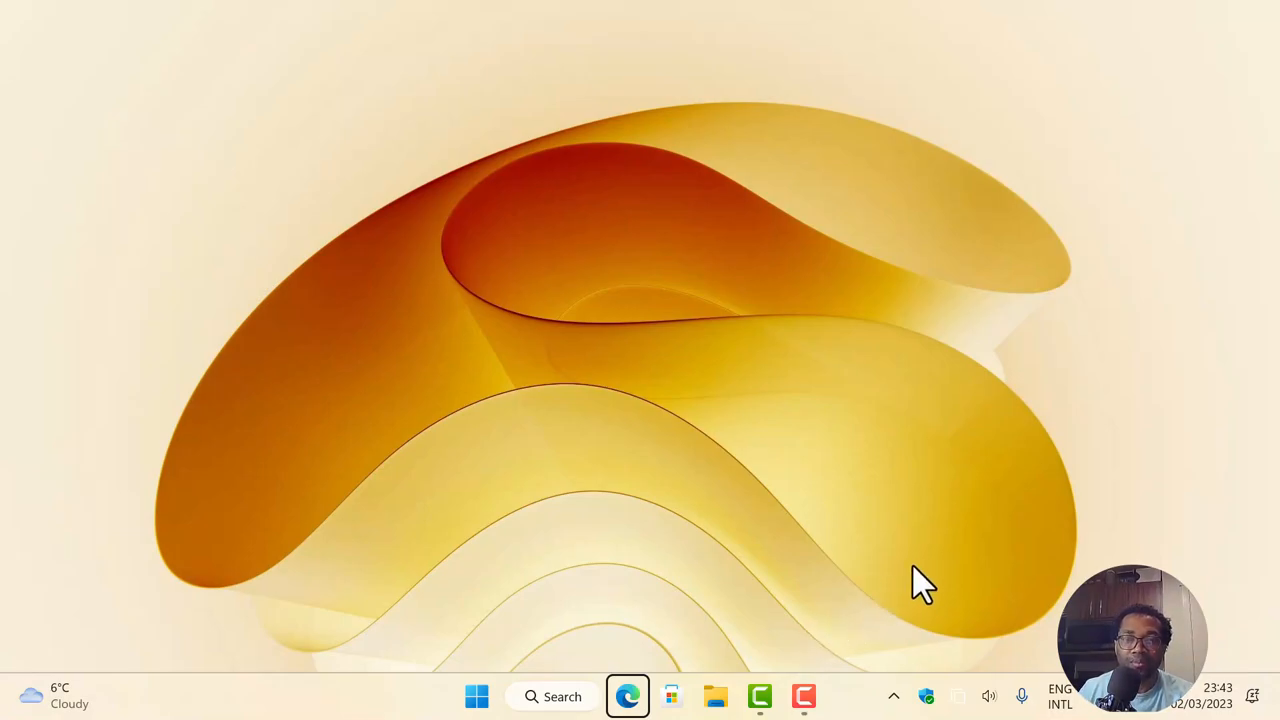
mouse_move(924, 610)
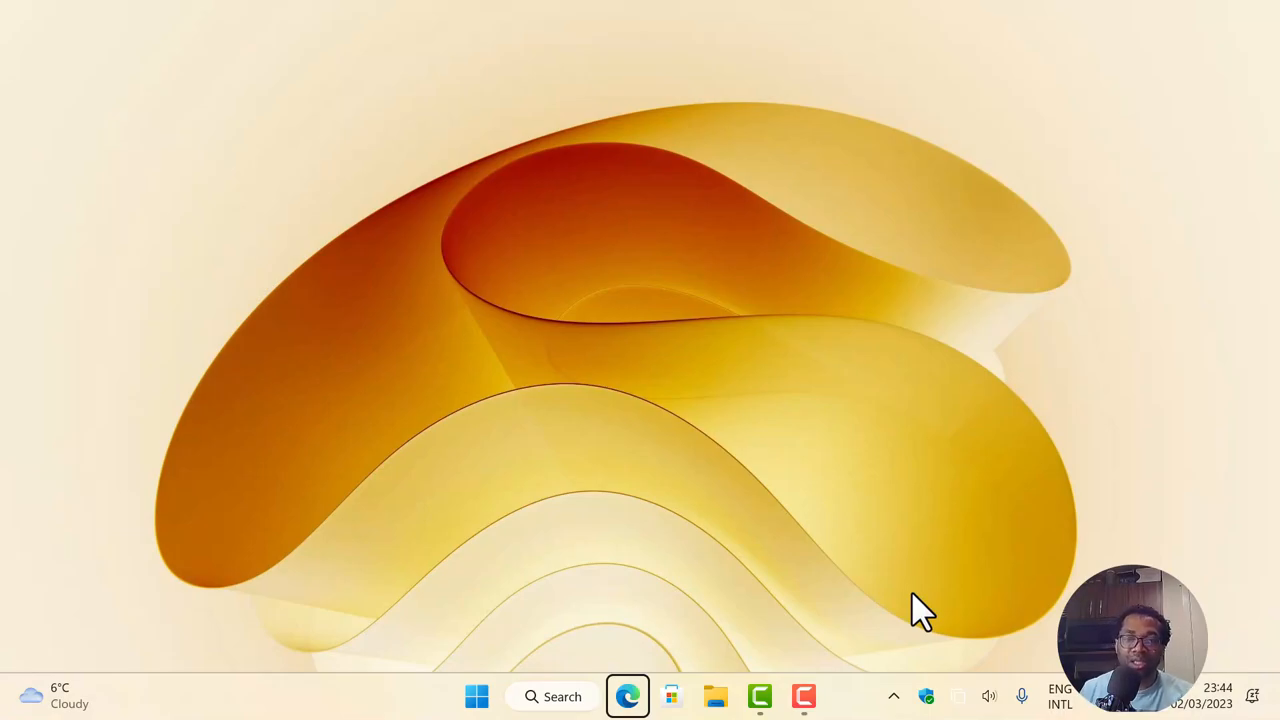
mouse_move(930, 596)
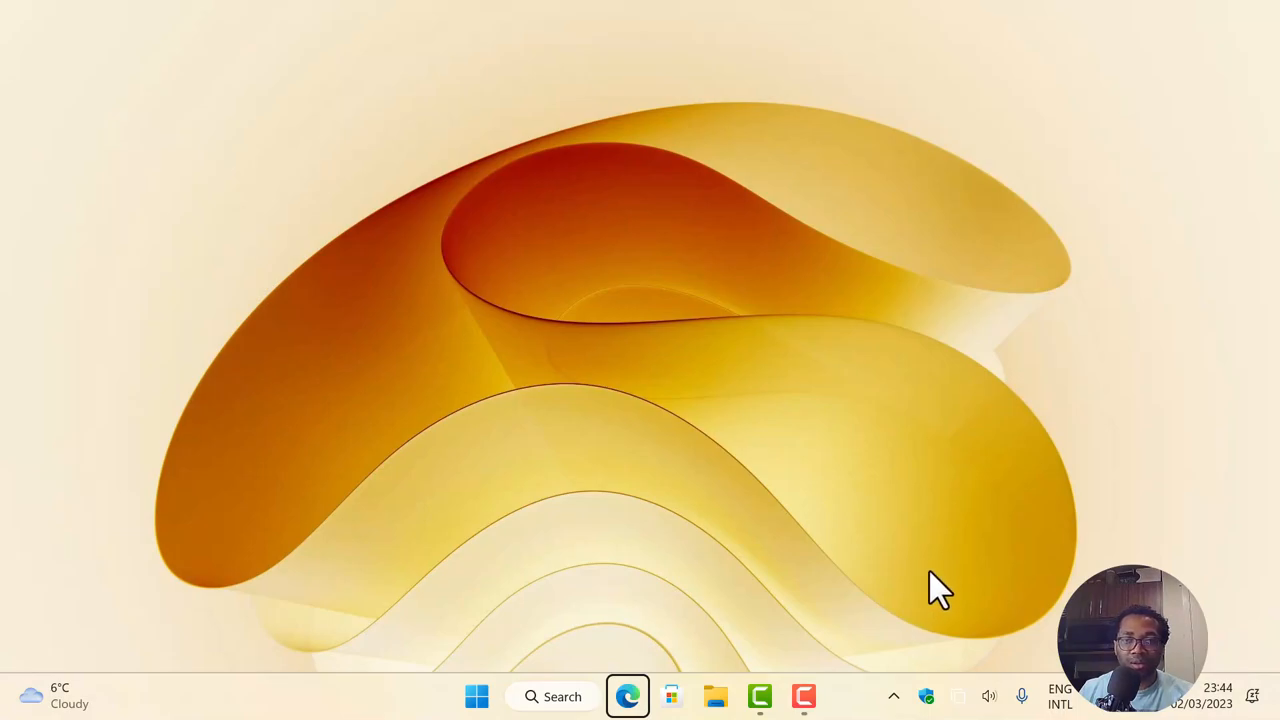
mouse_move(952, 570)
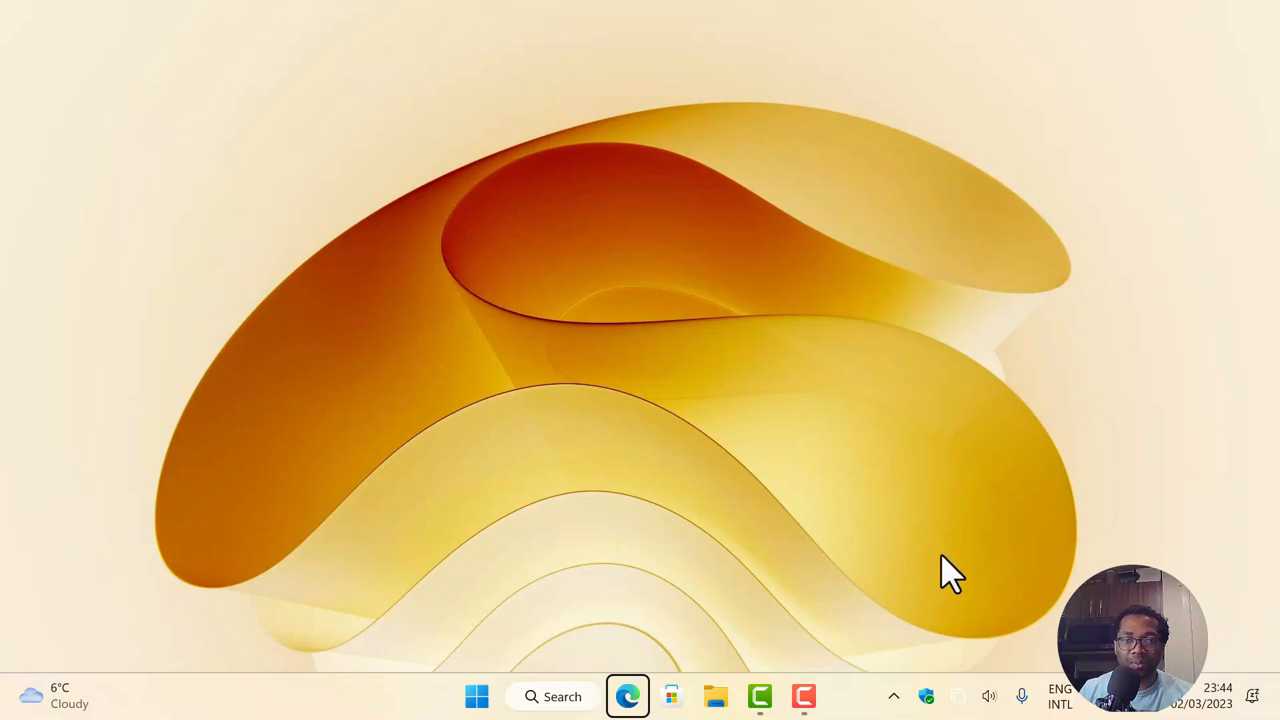
mouse_move(952, 510)
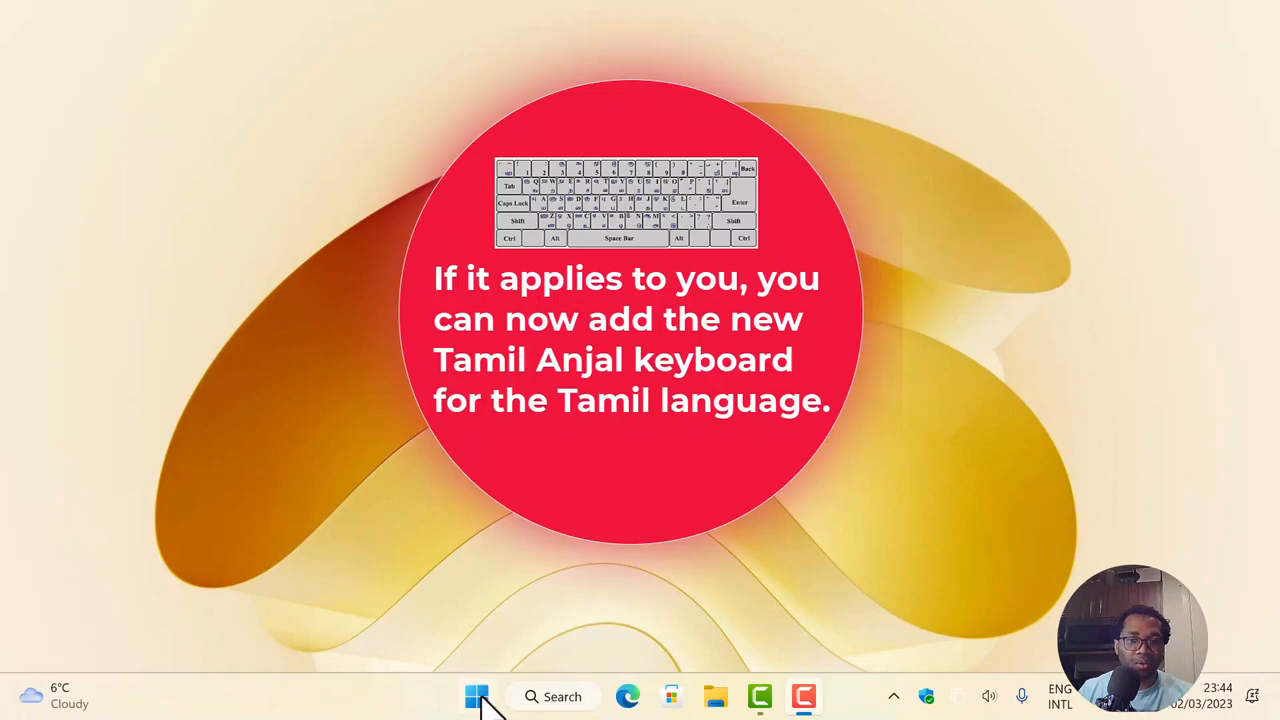
- Reach Time & language > Language & region in Settings and show the actions for English (United Kingdom)
left_click(476, 696)
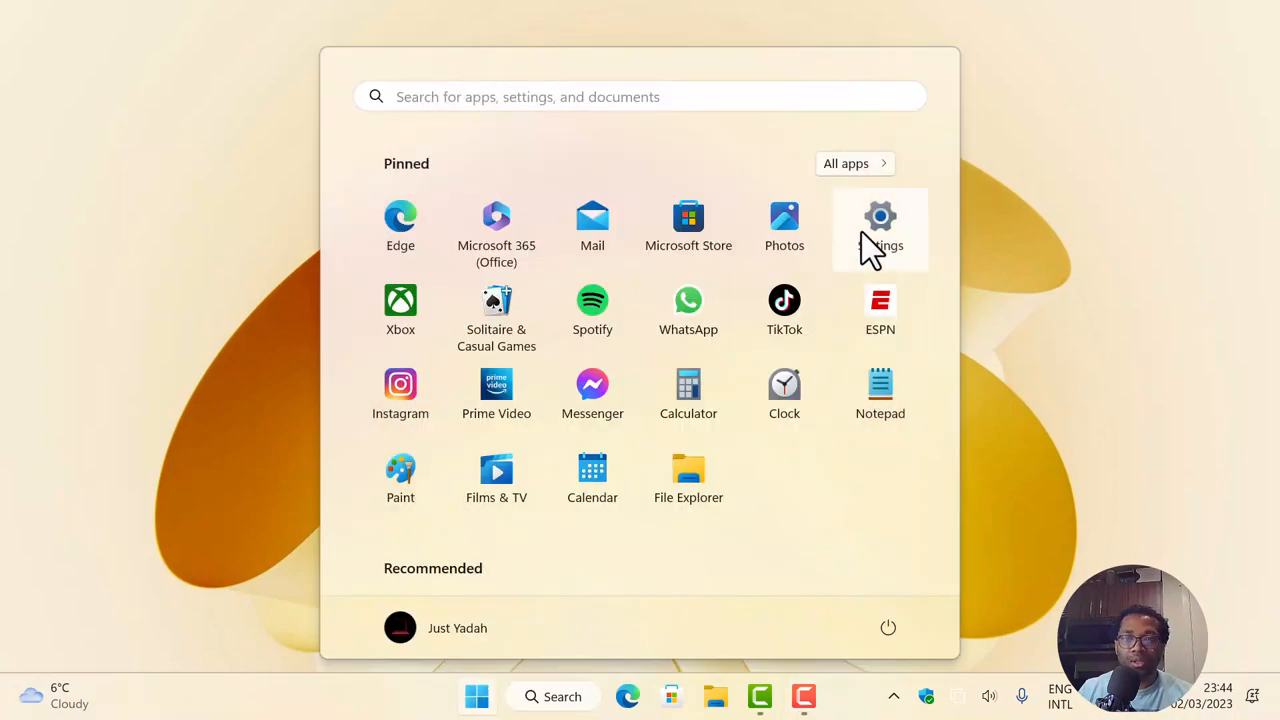
left_click(880, 216)
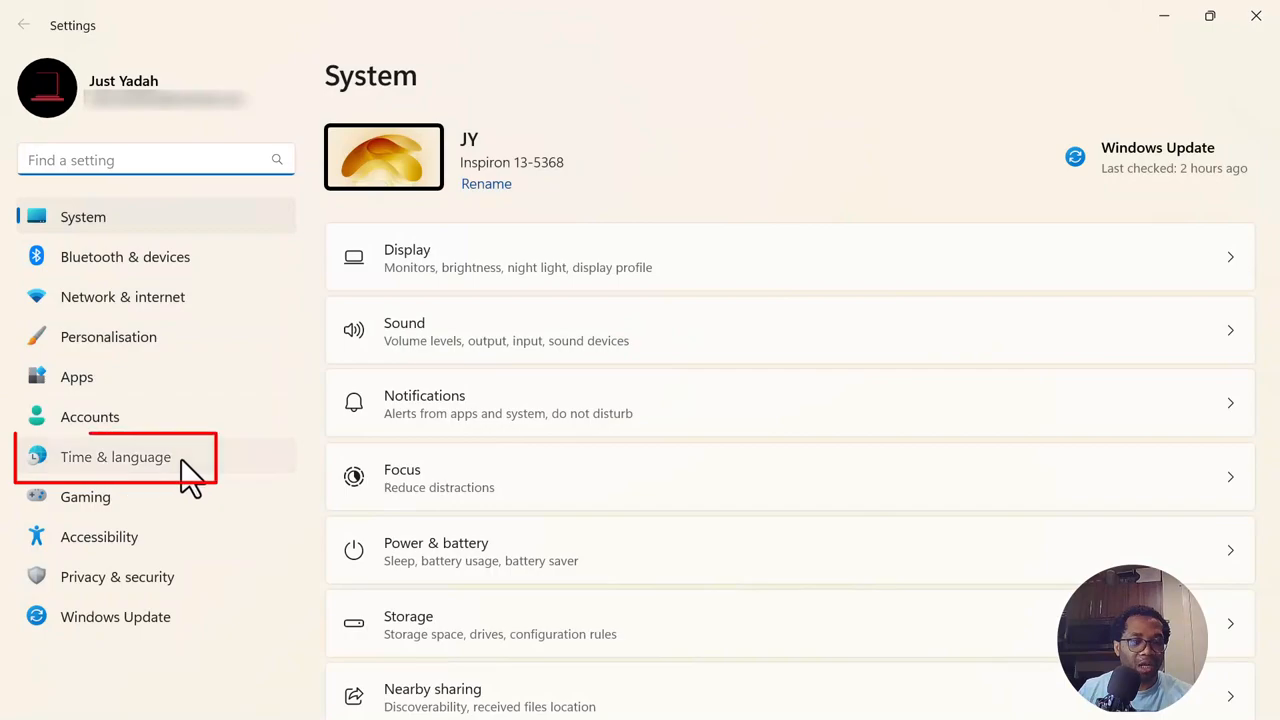
left_click(112, 456)
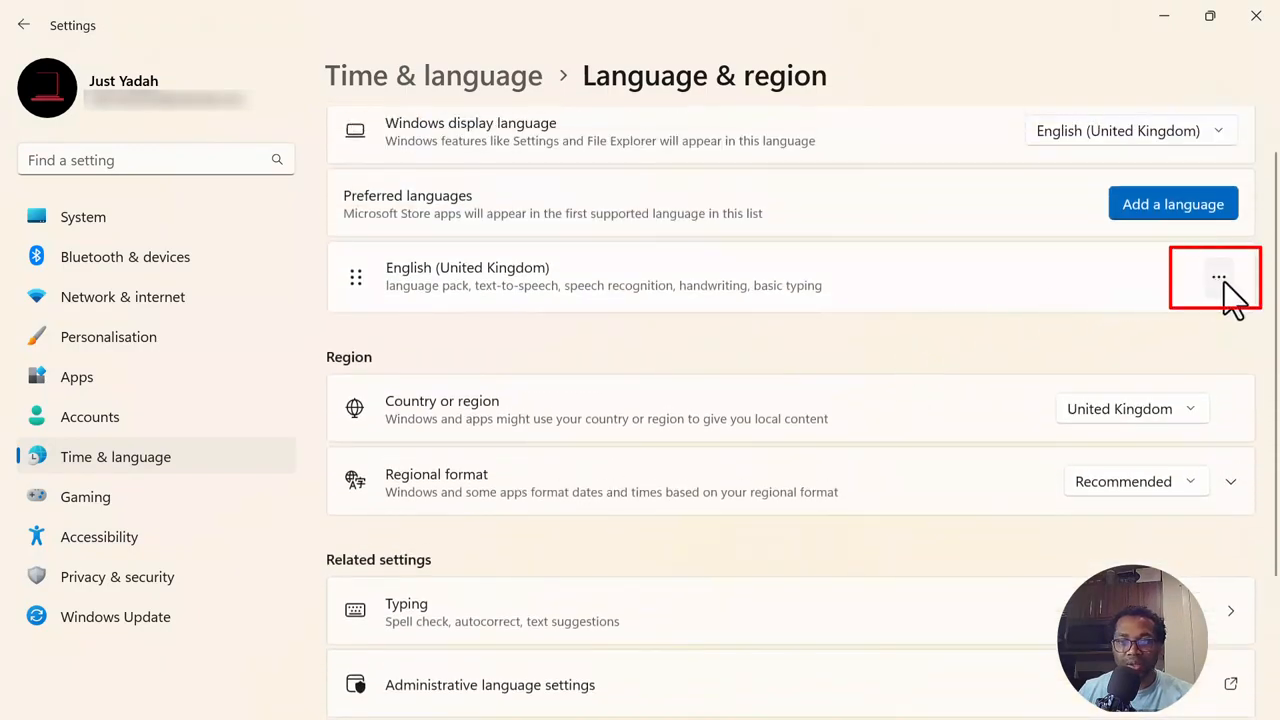
left_click(1220, 276)
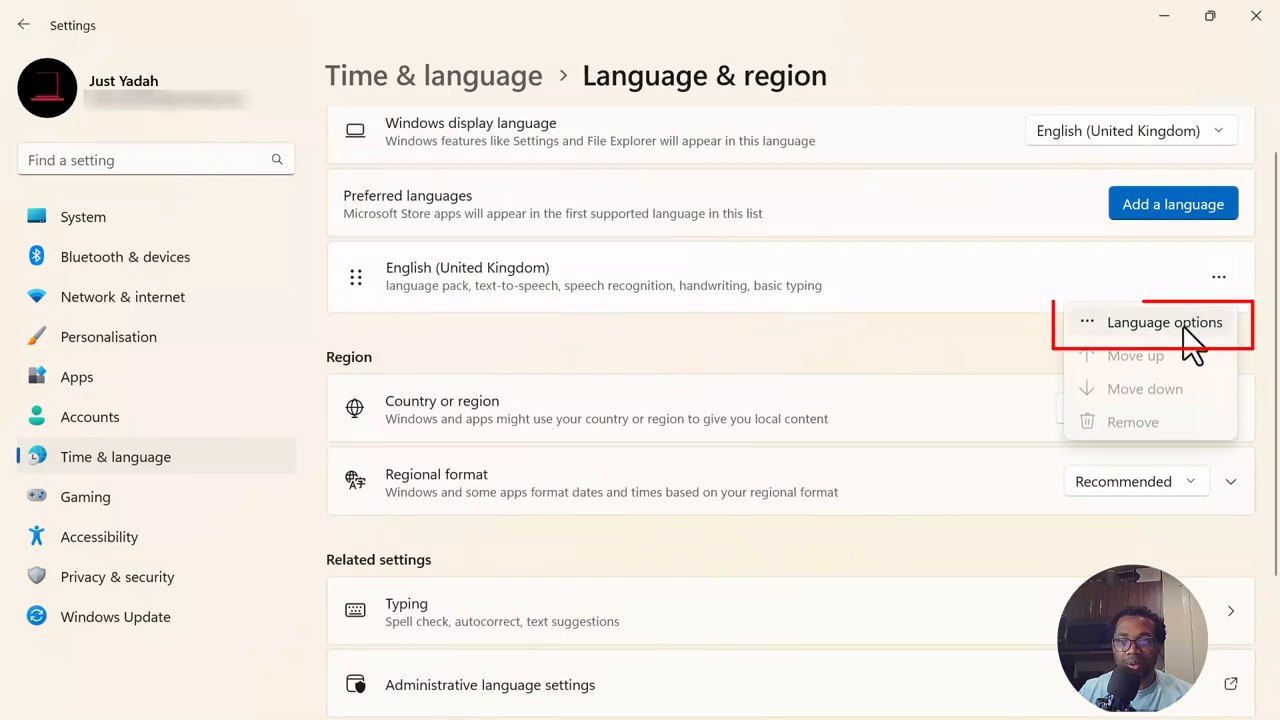
mouse_move(1192, 340)
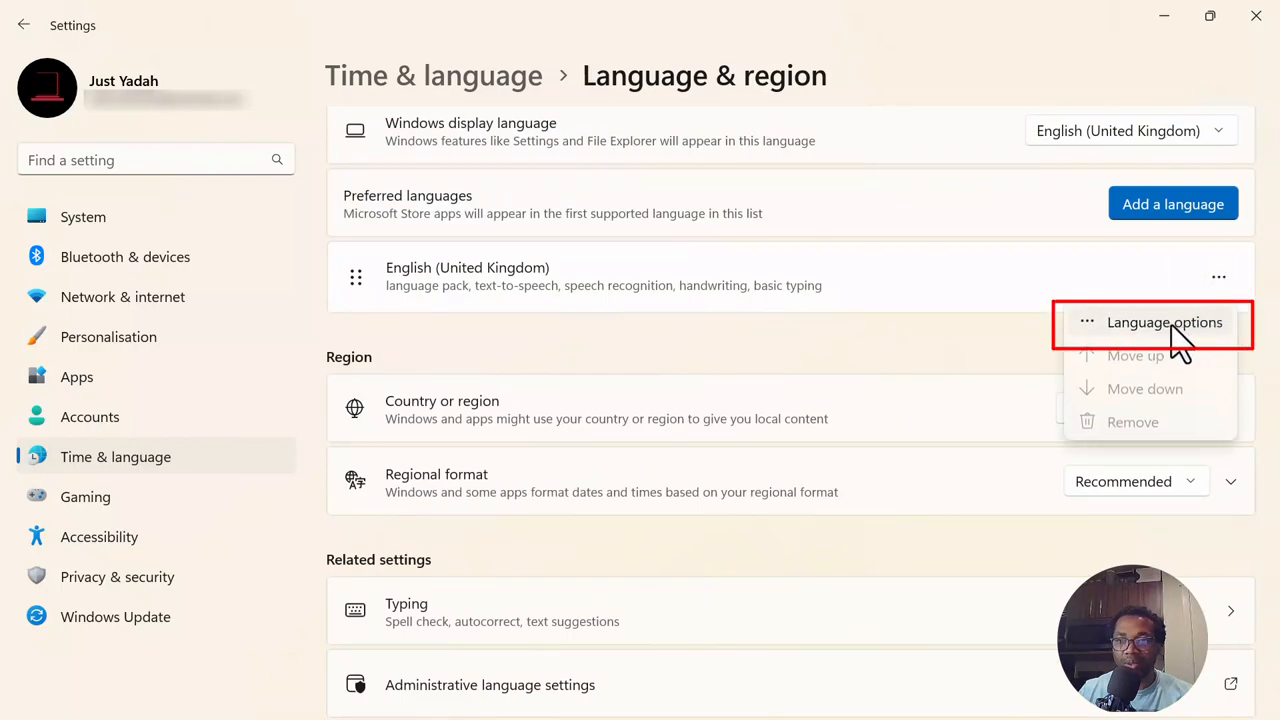
- Open English (United Kingdom) Language options and list the keyboards available to add under Keyboards
left_click(1150, 322)
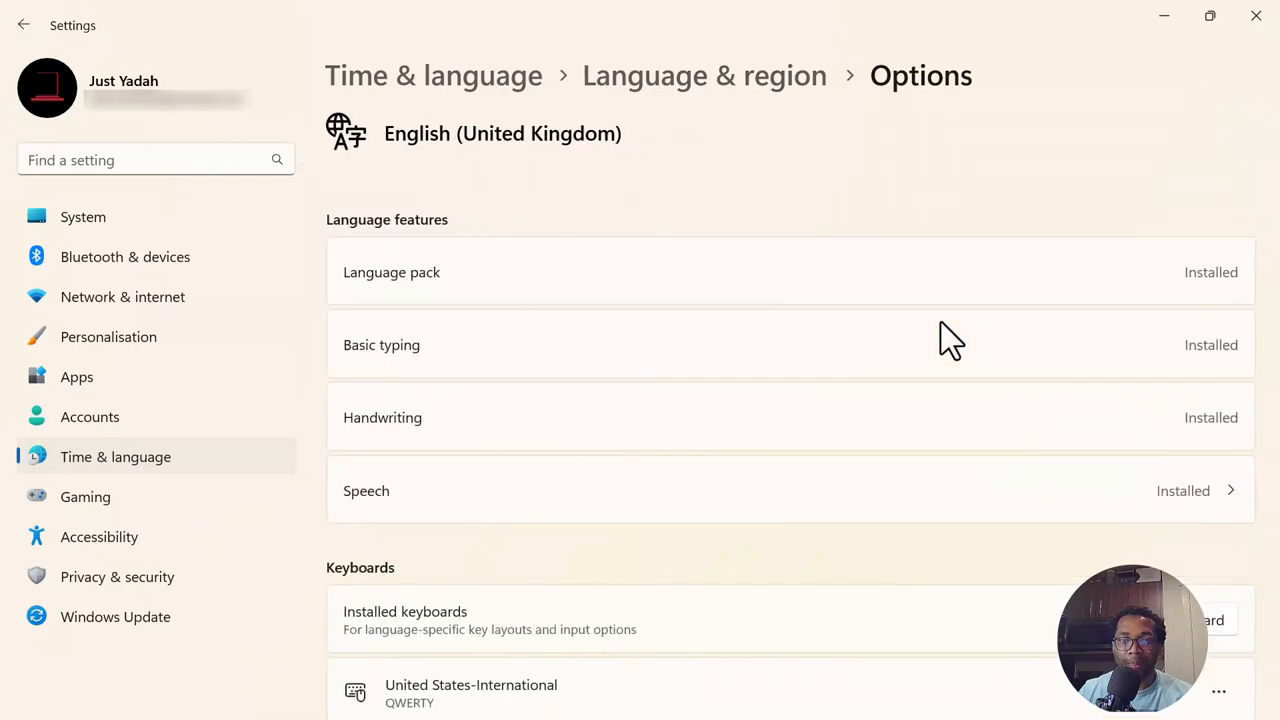
scroll("down", 3)
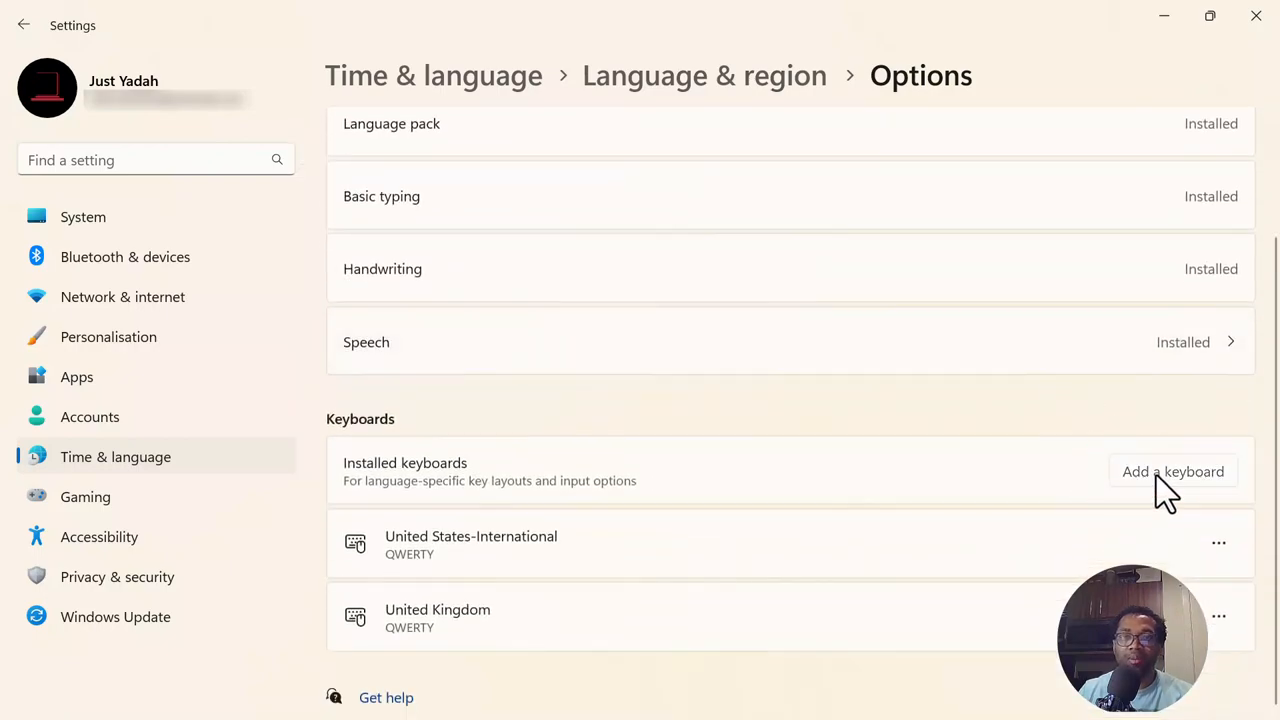
left_click(1172, 472)
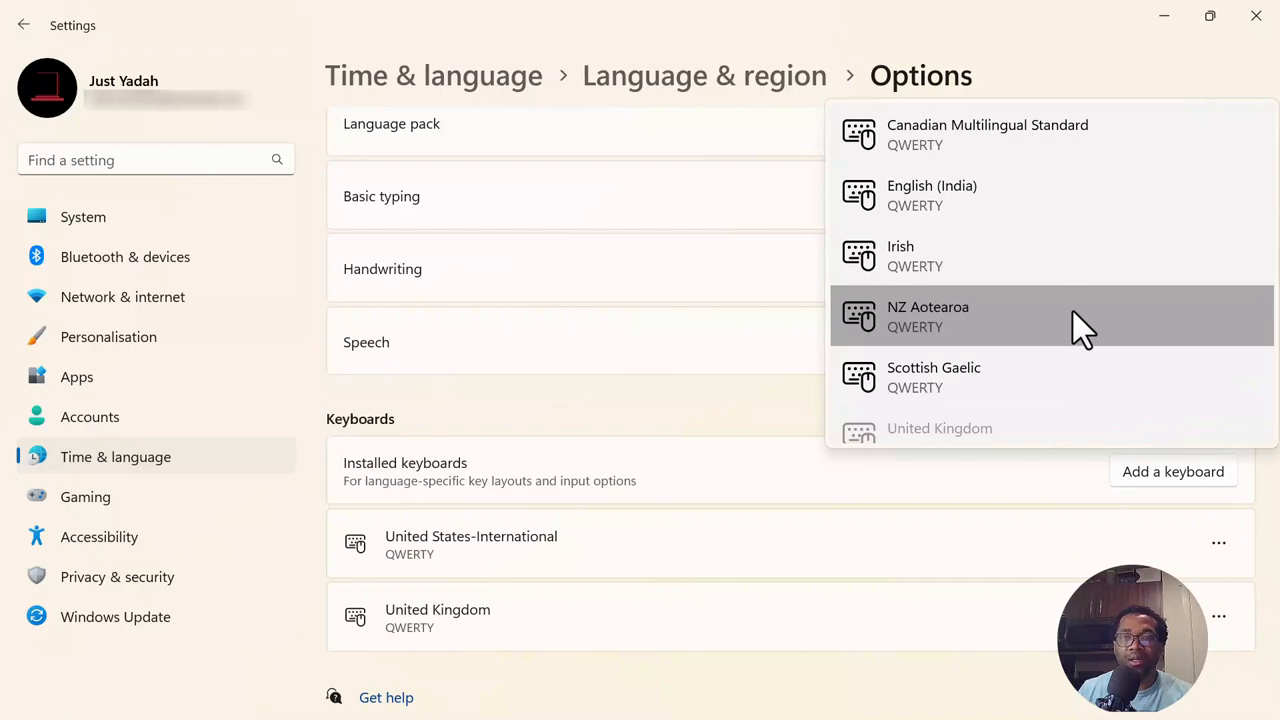
mouse_move(1098, 204)
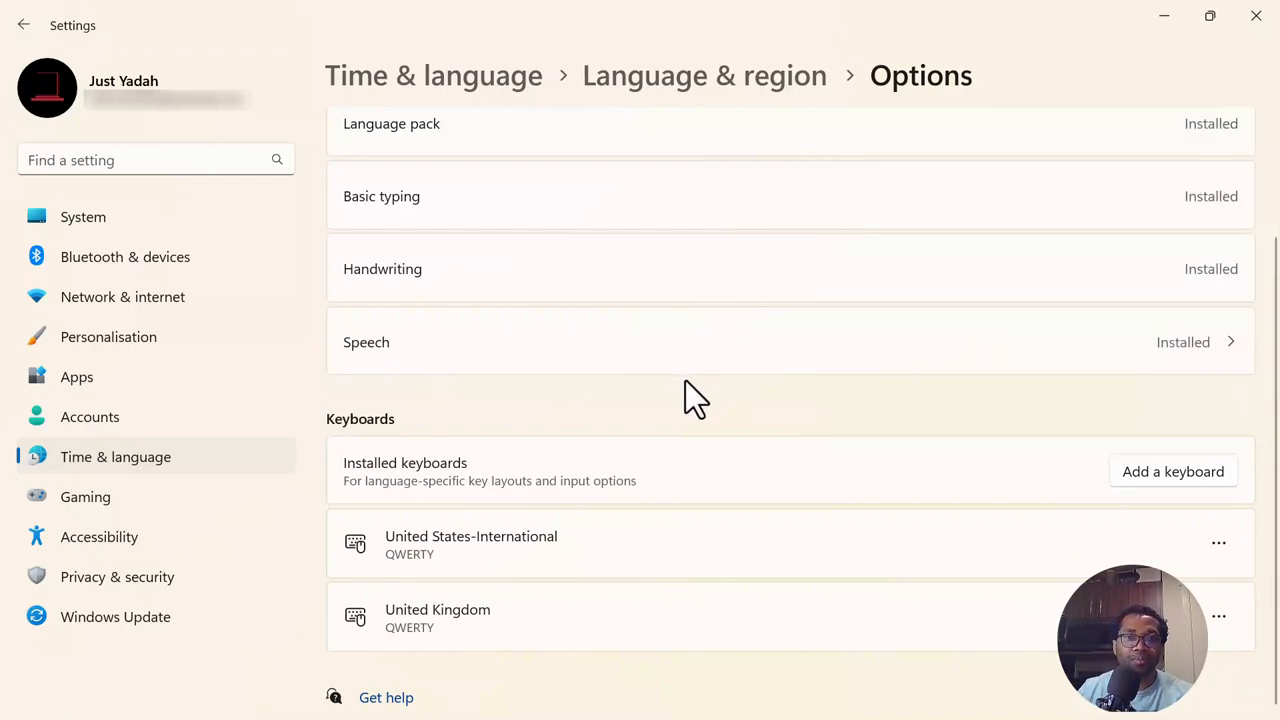
mouse_move(1248, 64)
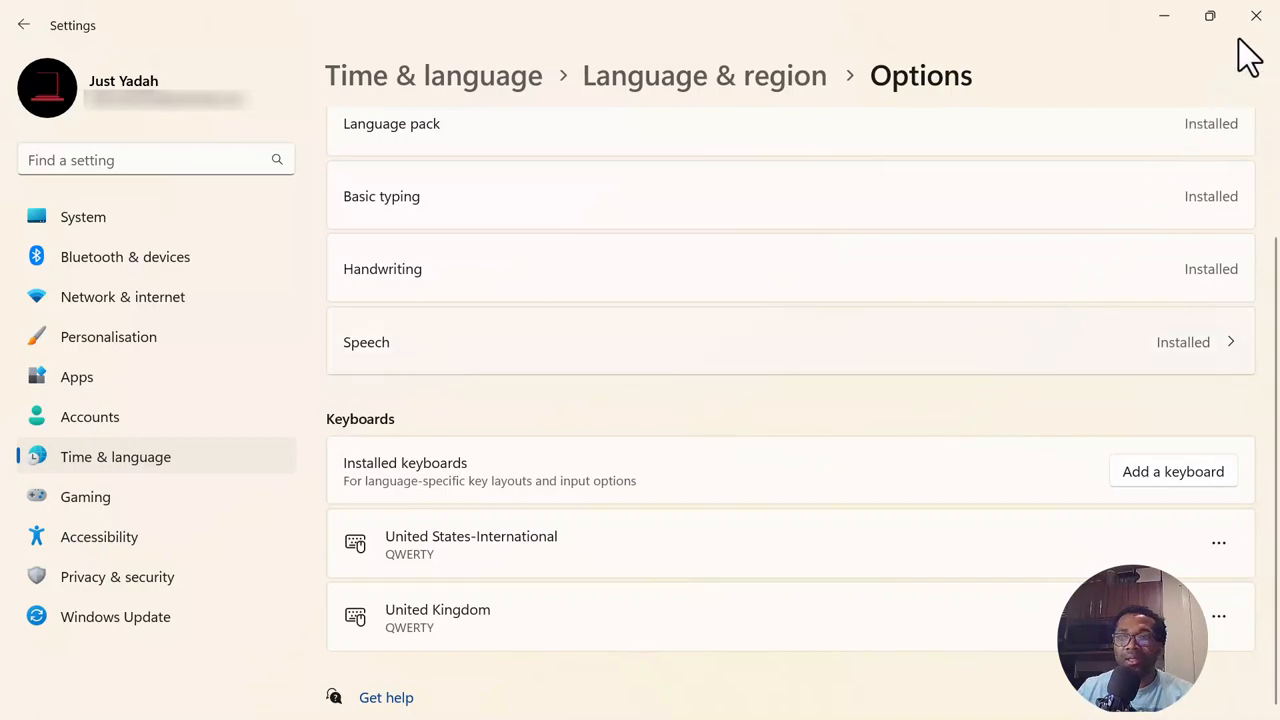
mouse_move(1252, 16)
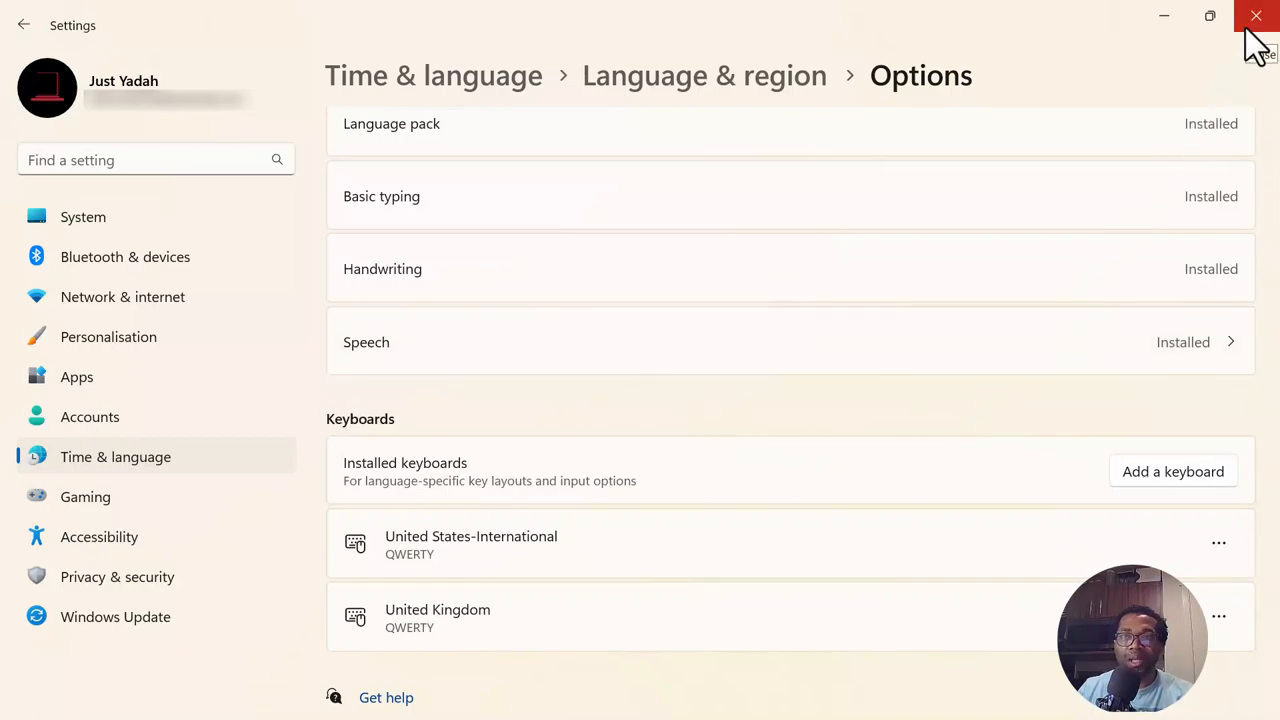
- Close Settings without adding a keyboard, leaving the desktop showing
left_click(1252, 20)
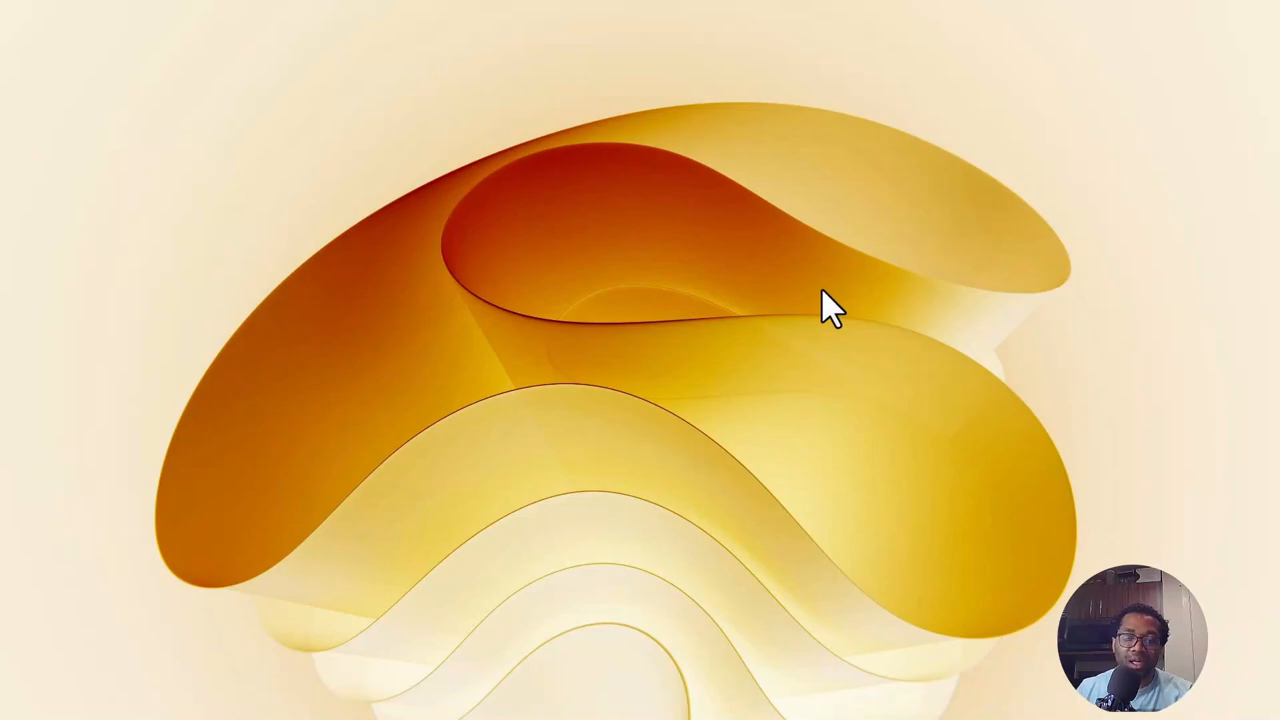
mouse_move(622, 622)
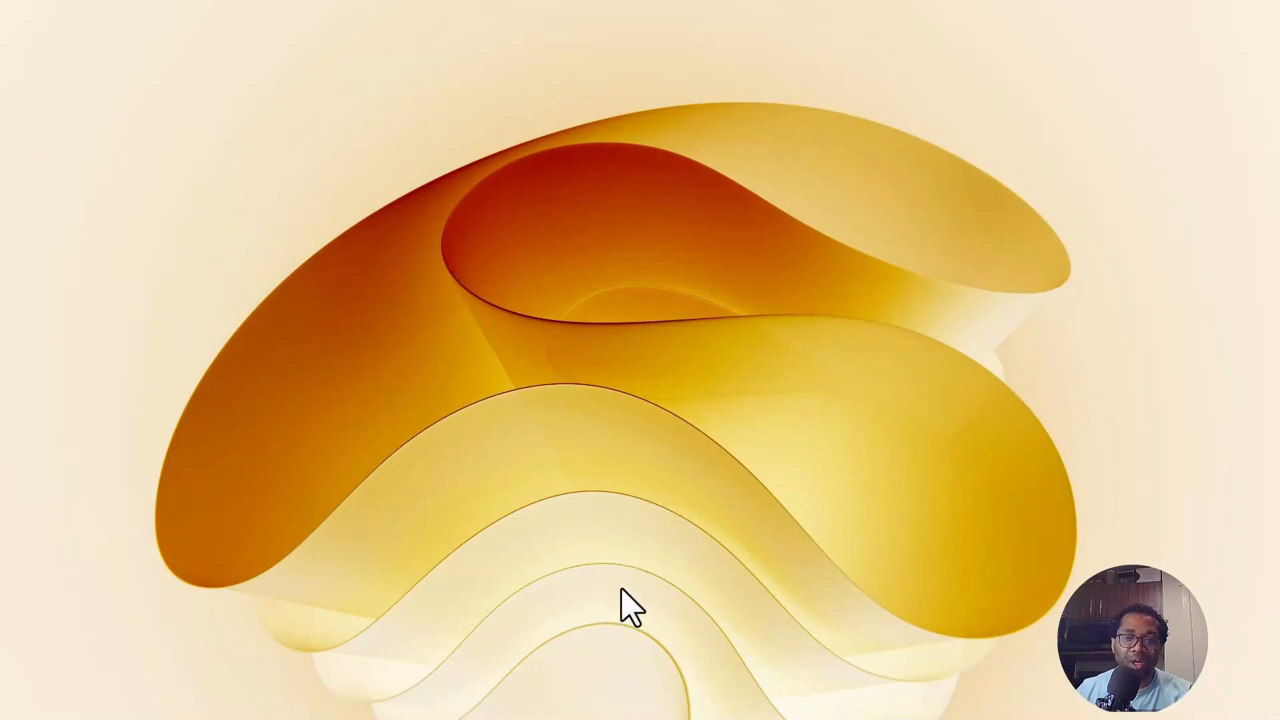